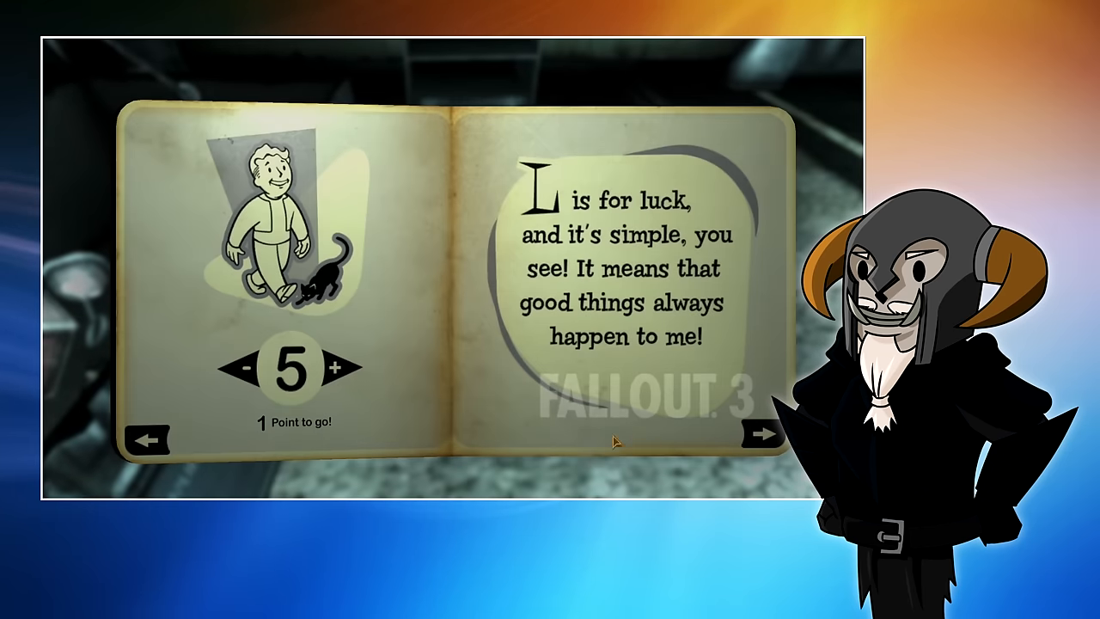
Raise Luck to 6 to spend all points, review the stats and confirm All Done.
{"action": "left_click", "coordinate": [333, 368]}
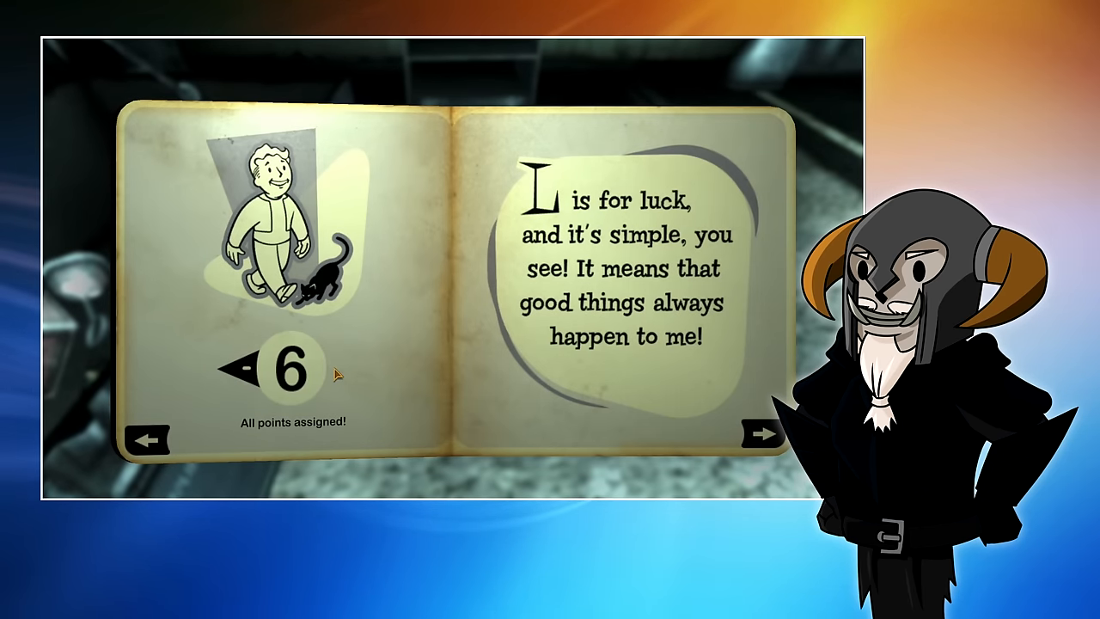
{"action": "left_click", "coordinate": [757, 440]}
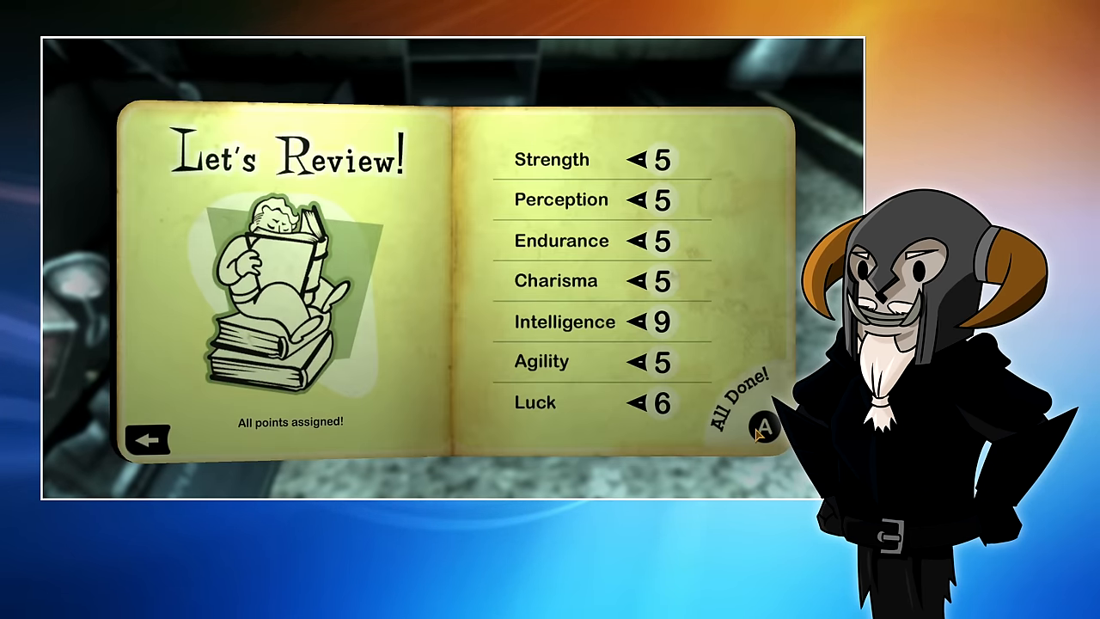
{"action": "left_click", "coordinate": [759, 426]}
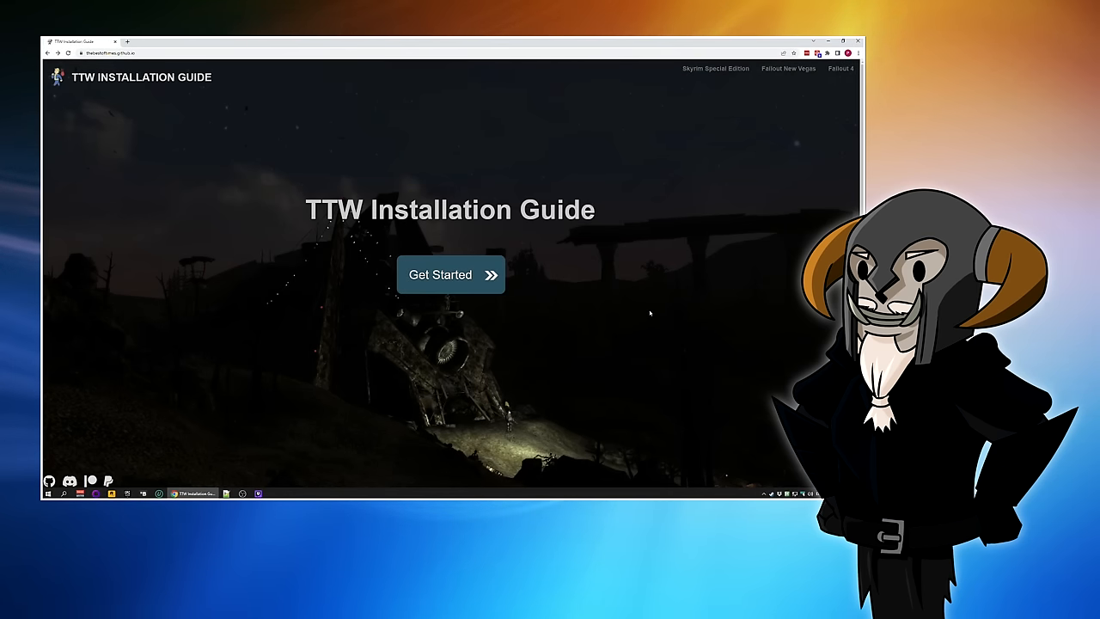
{"action": "mouse_move", "coordinate": [595, 302]}
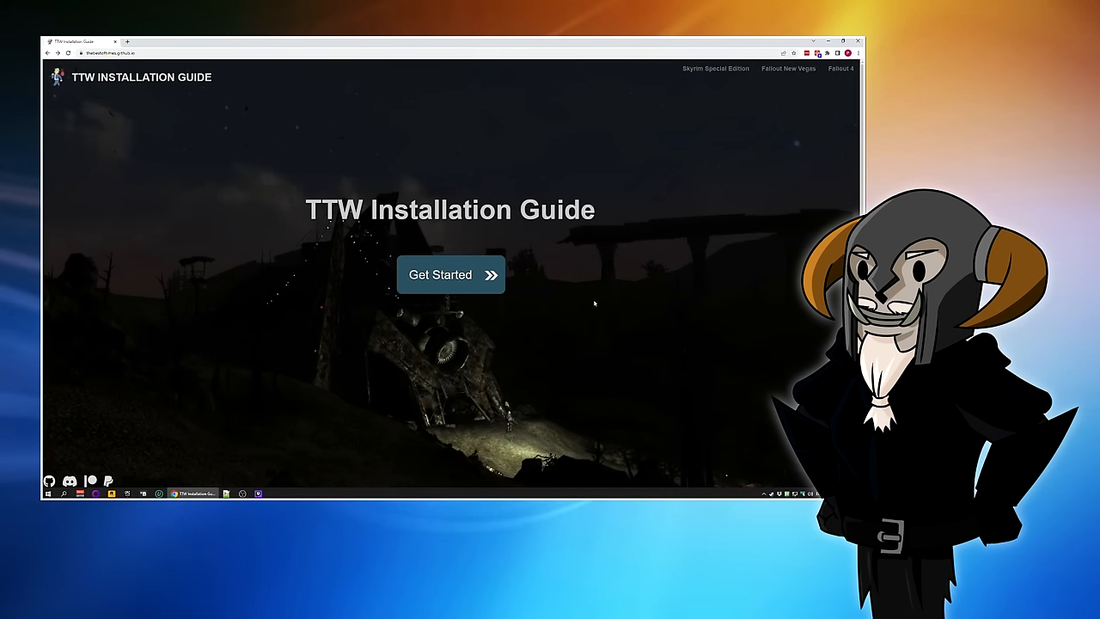
Get Started on the TTW Installation Guide to reach its requirements section.
{"action": "left_click", "coordinate": [440, 275]}
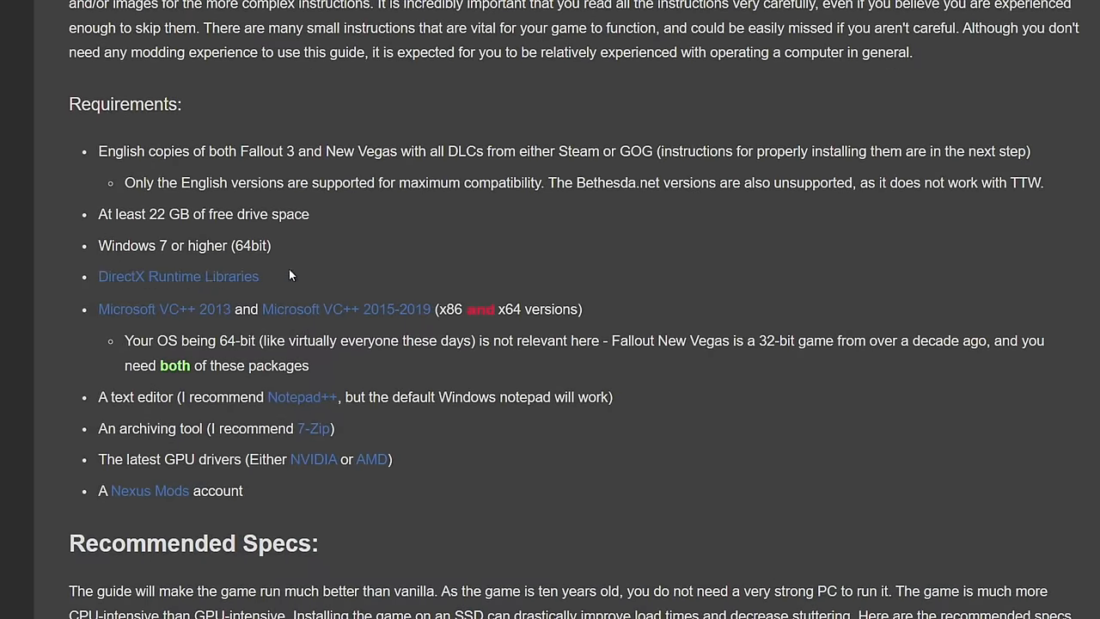
{"action": "mouse_move", "coordinate": [409, 347]}
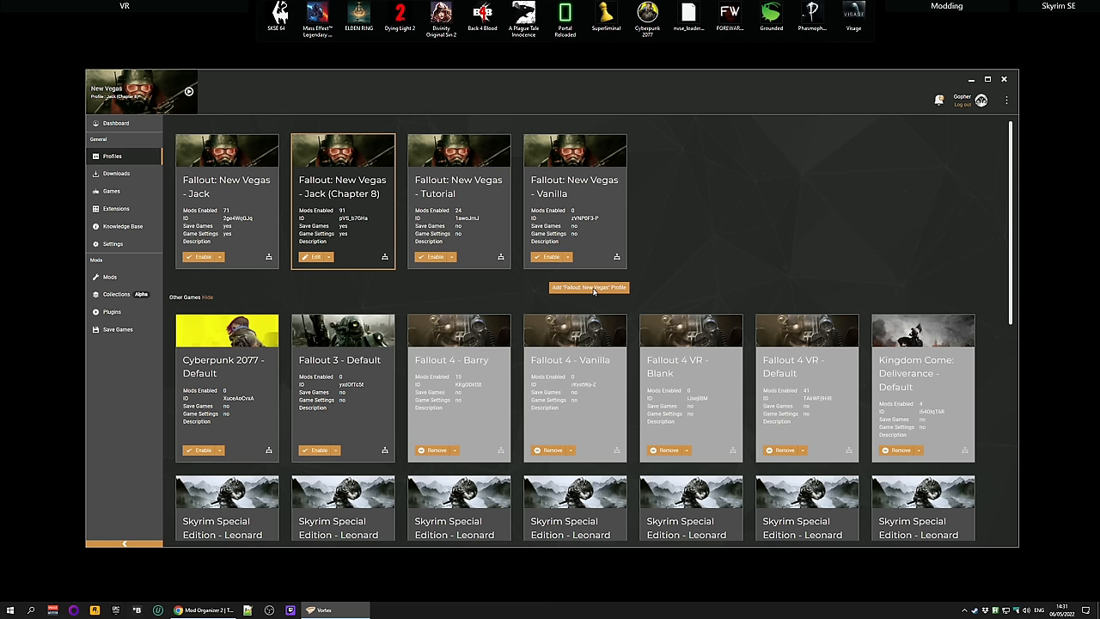
Create a Fallout: New Vegas profile 'Tale of Two Wastelands' with own saves and own settings.
{"action": "left_click", "coordinate": [588, 287]}
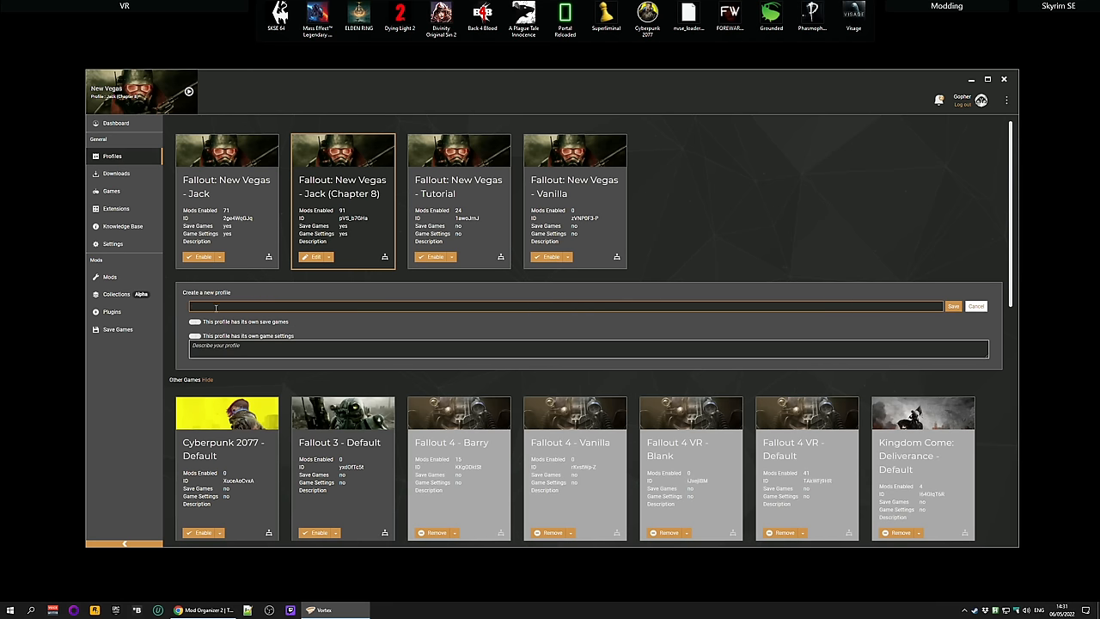
{"action": "type", "text": "Tale of Two Wastelands"}
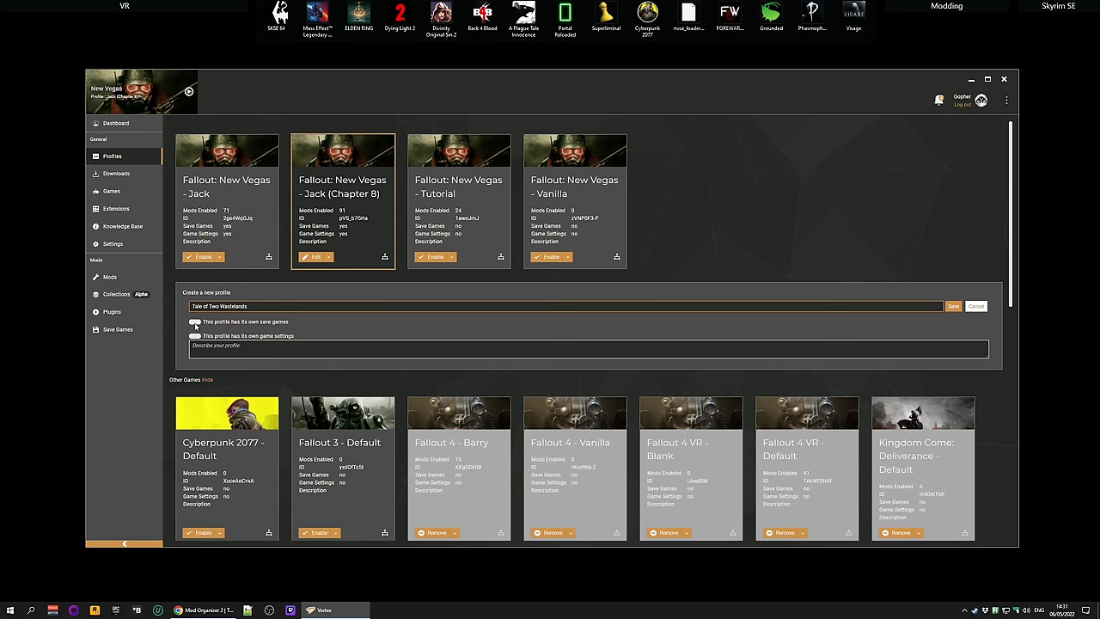
{"action": "left_click", "coordinate": [196, 321]}
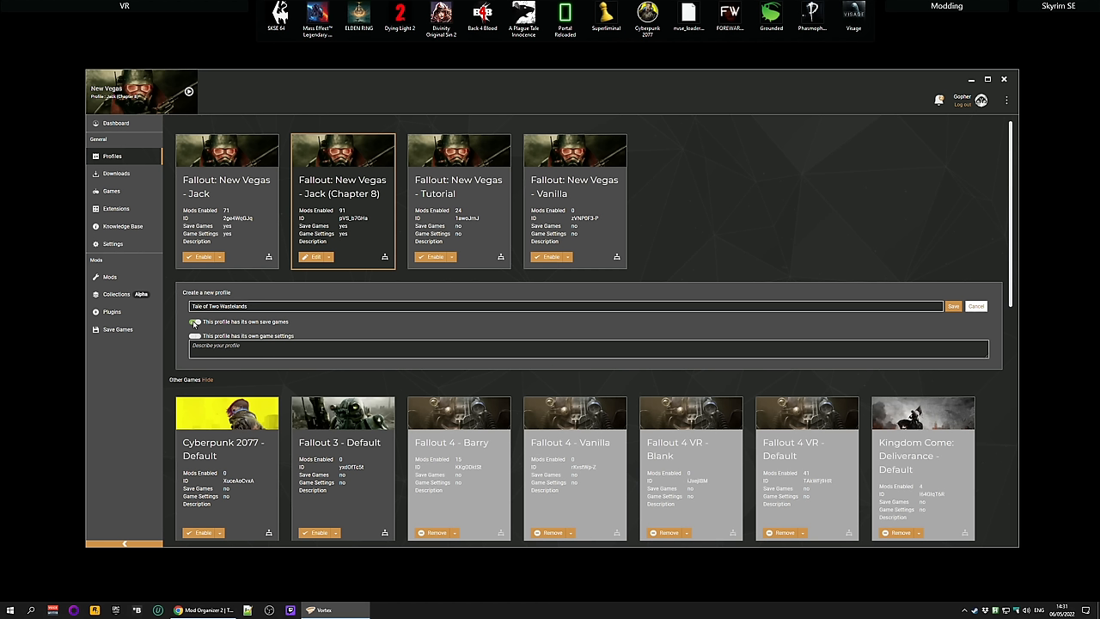
{"action": "left_click", "coordinate": [196, 321]}
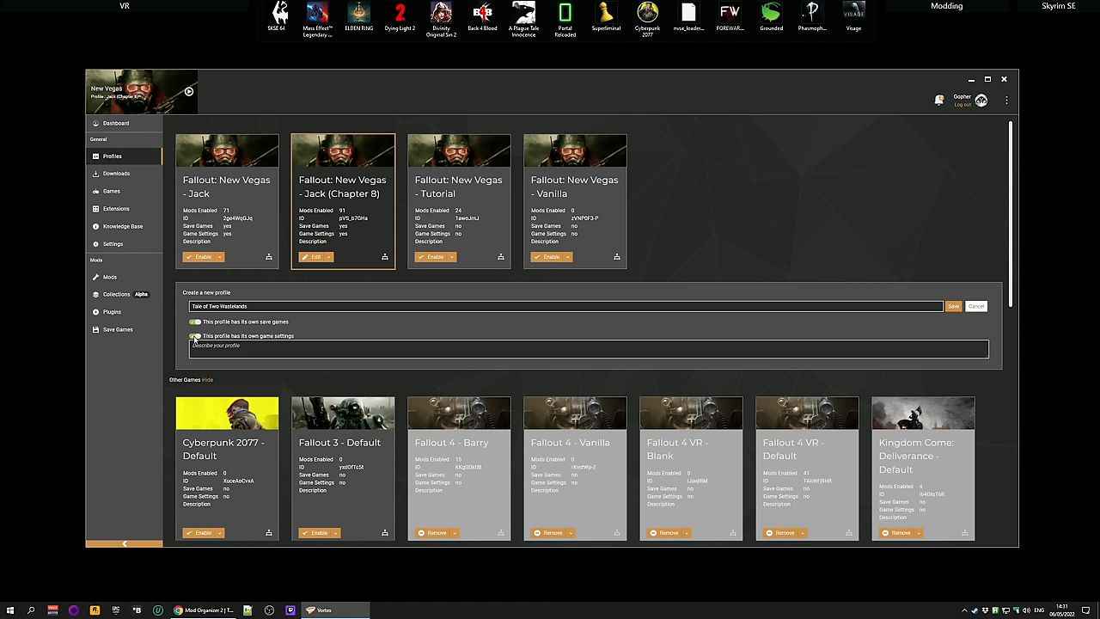
{"action": "left_click", "coordinate": [196, 335]}
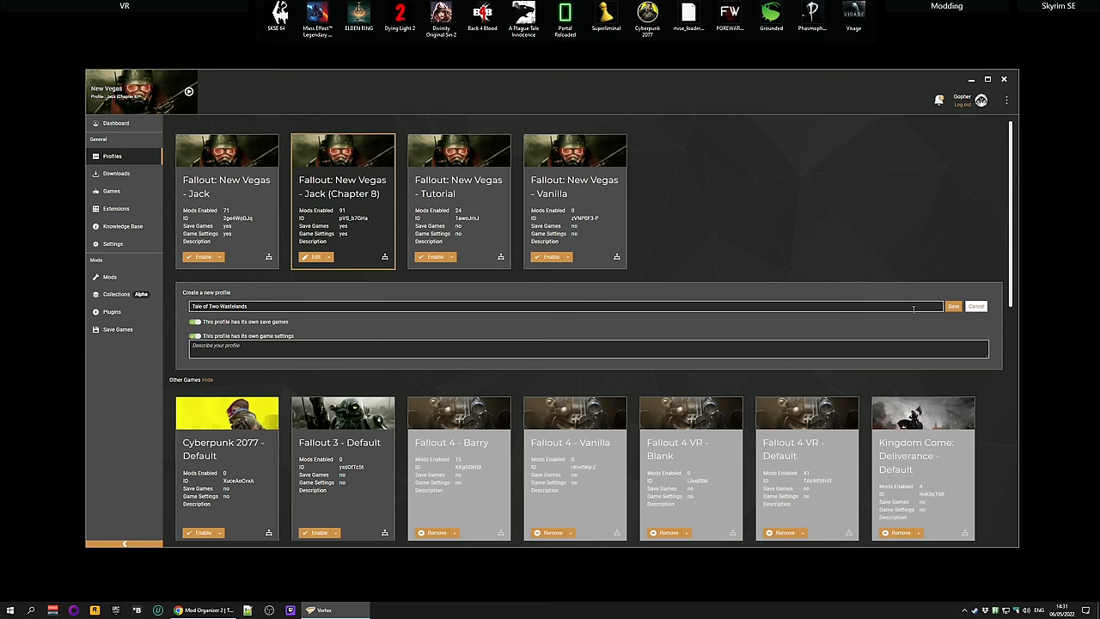
{"action": "left_click", "coordinate": [952, 306]}
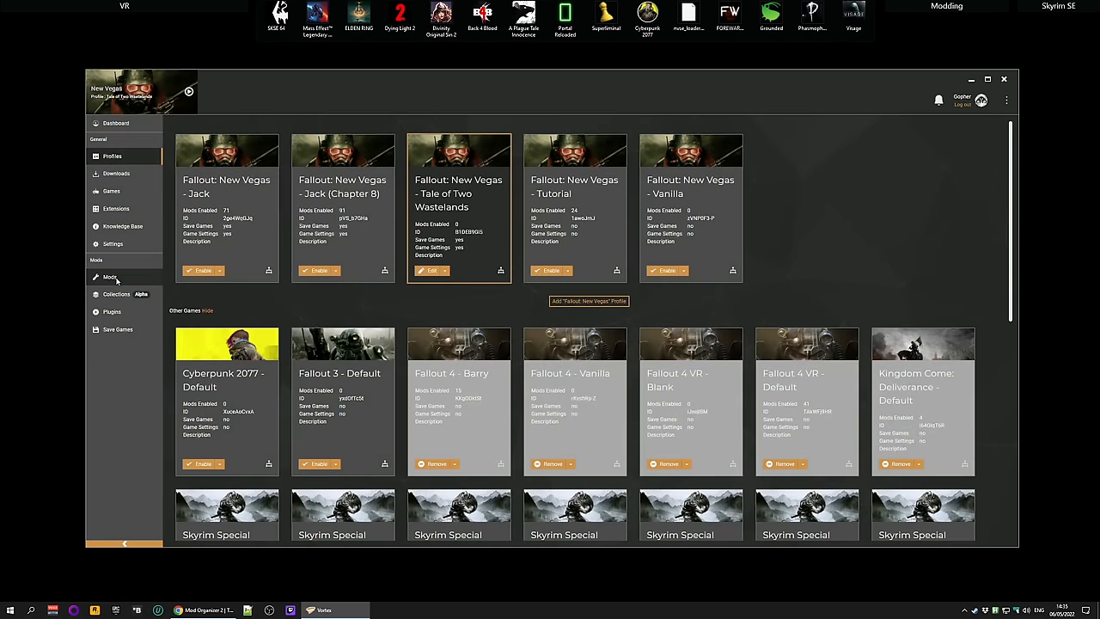
Show the Mods list for the new profile and look through it.
{"action": "left_click", "coordinate": [110, 277]}
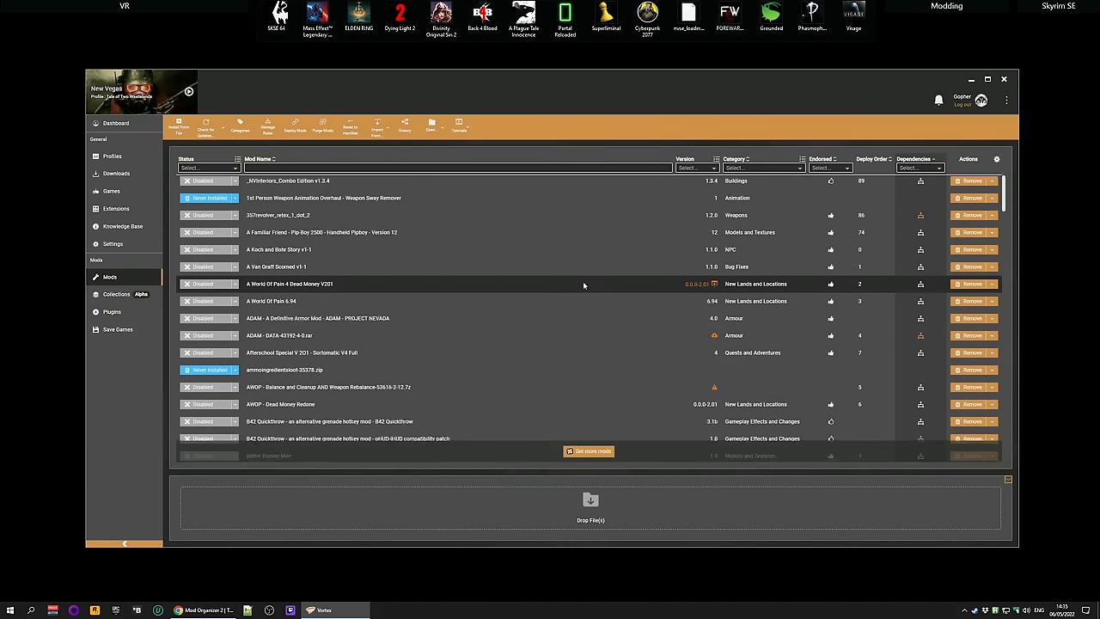
{"action": "scroll", "scroll_direction": "down", "scroll_amount": 3}
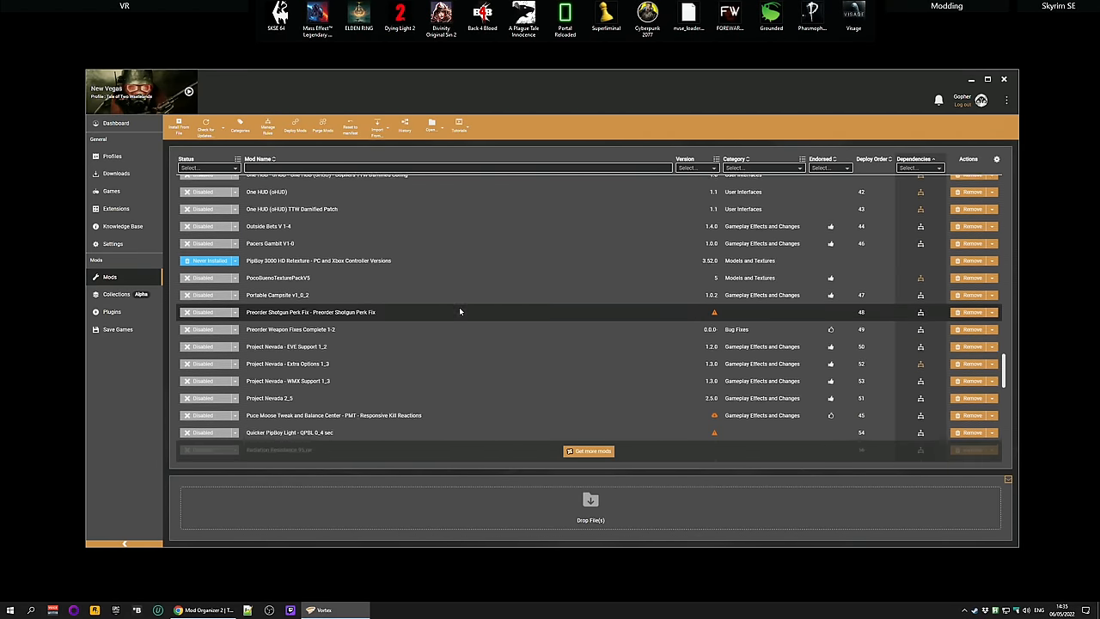
{"action": "scroll", "scroll_direction": "down", "scroll_amount": 3}
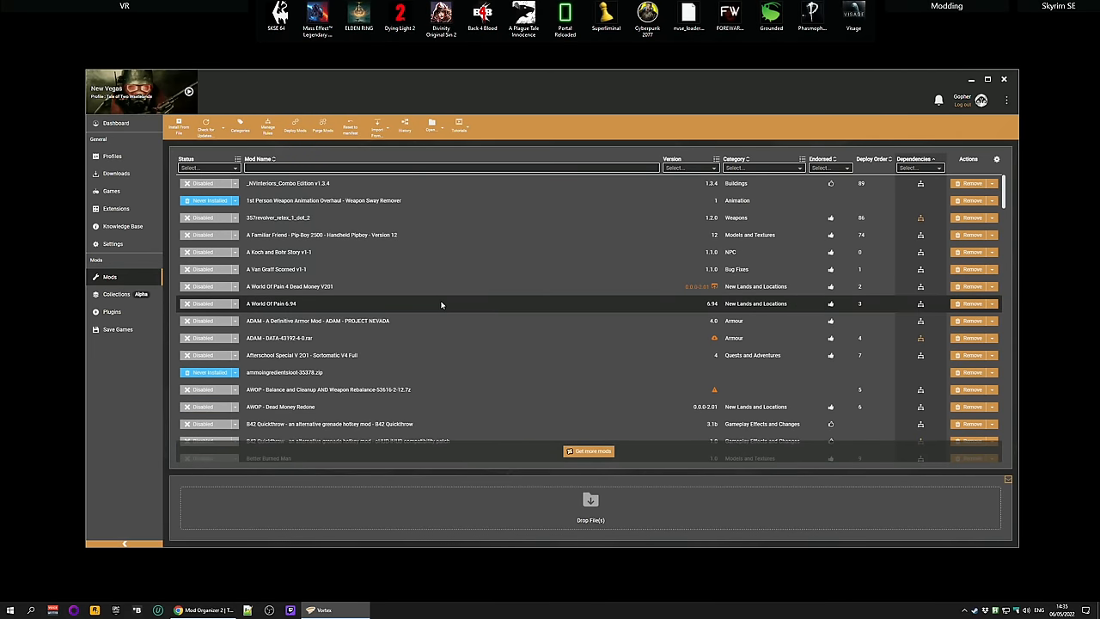
{"action": "mouse_move", "coordinate": [729, 116]}
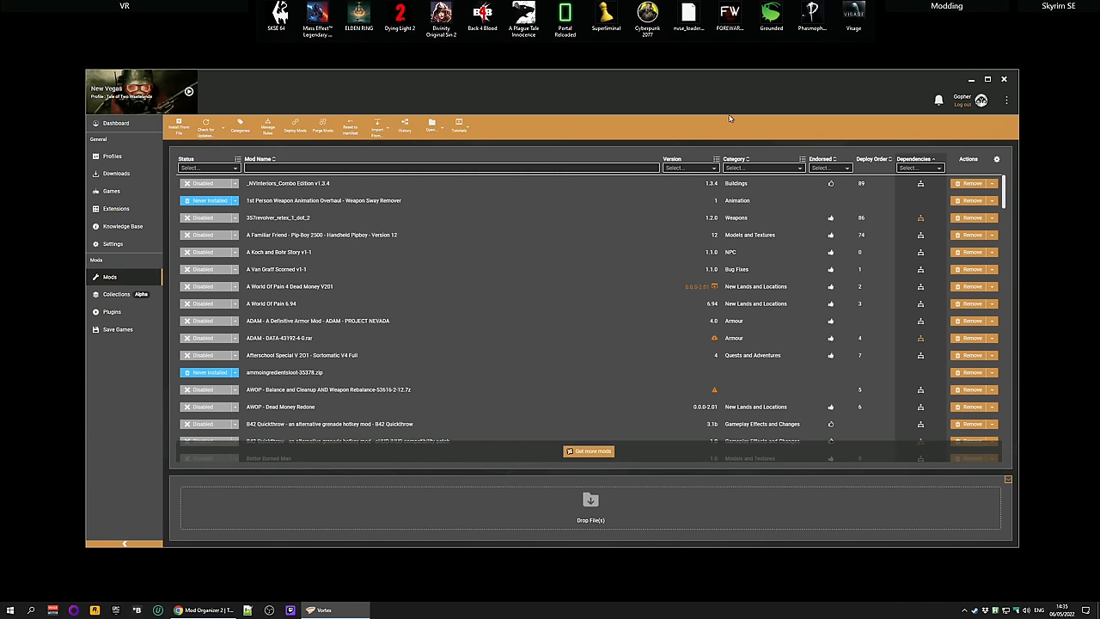
{"action": "mouse_move", "coordinate": [989, 84]}
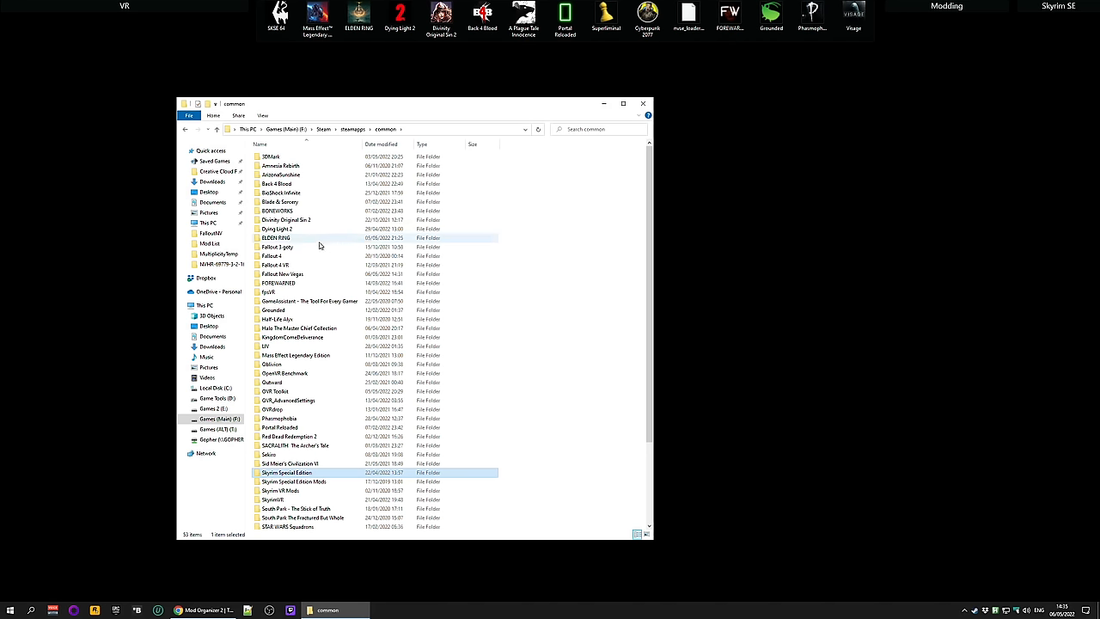
Browse into Fallout New Vegas\Data and look through its archives and plugins.
{"action": "double_click", "coordinate": [282, 274]}
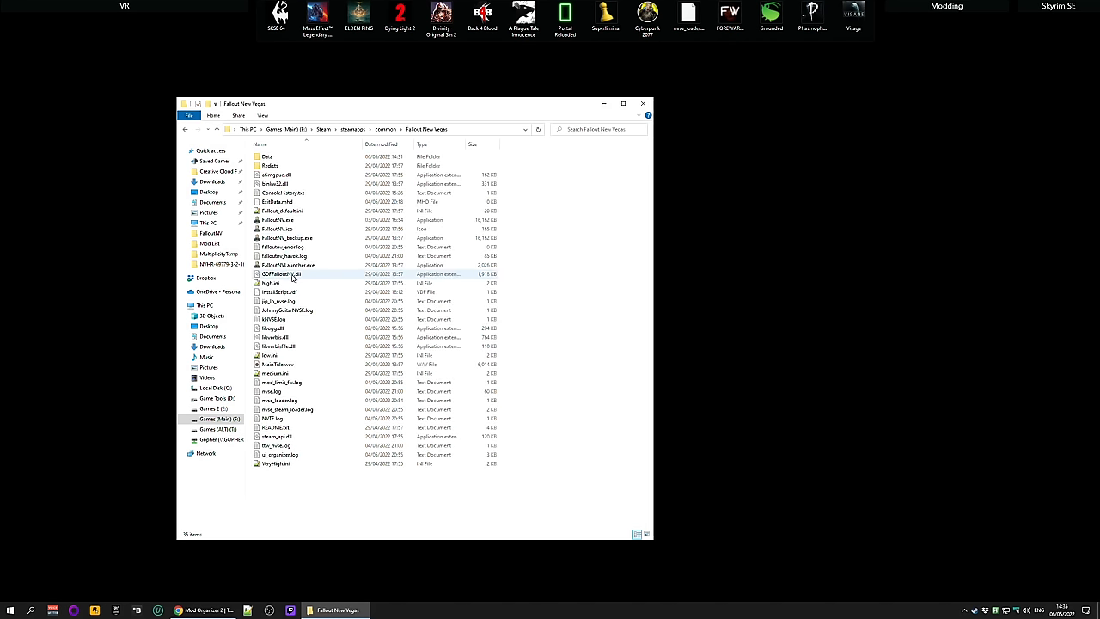
{"action": "left_click", "coordinate": [268, 157]}
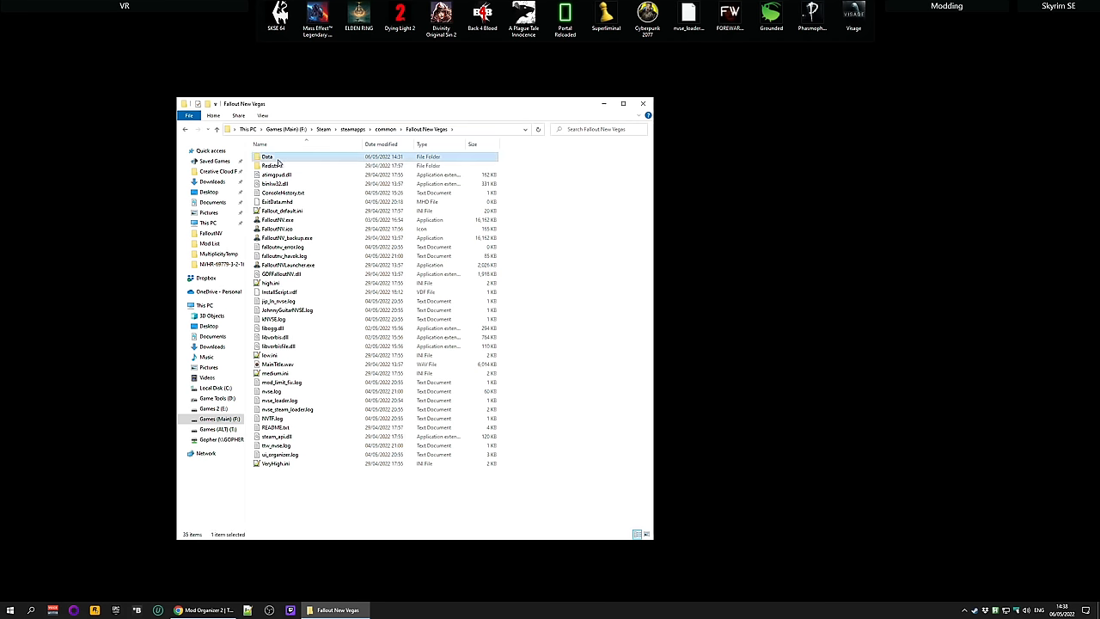
{"action": "double_click", "coordinate": [268, 156]}
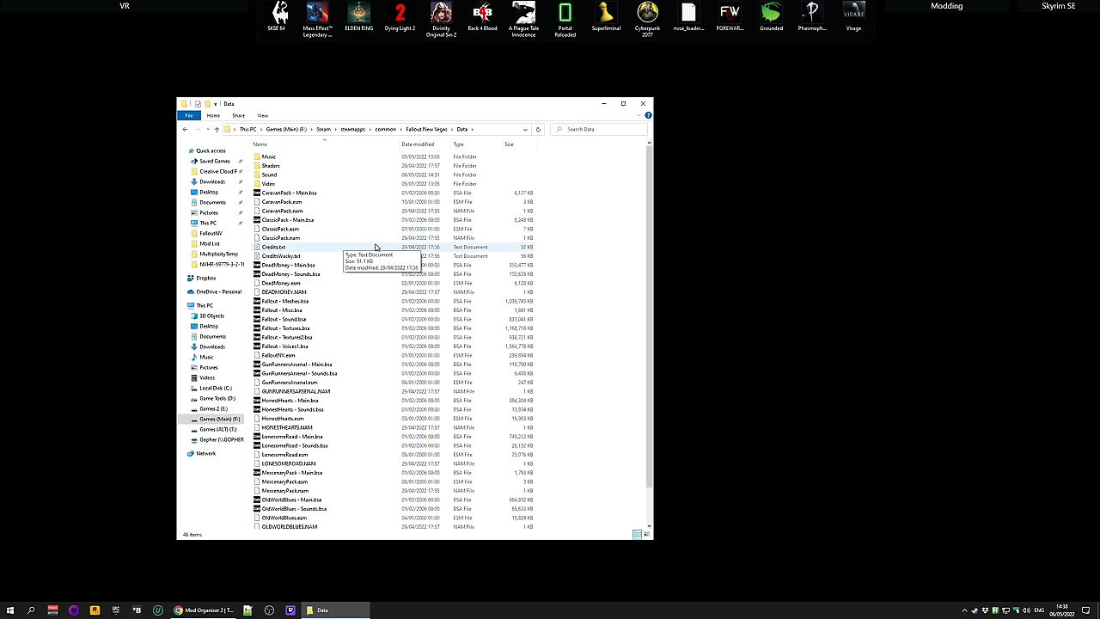
{"action": "scroll", "scroll_direction": "down", "scroll_amount": 3}
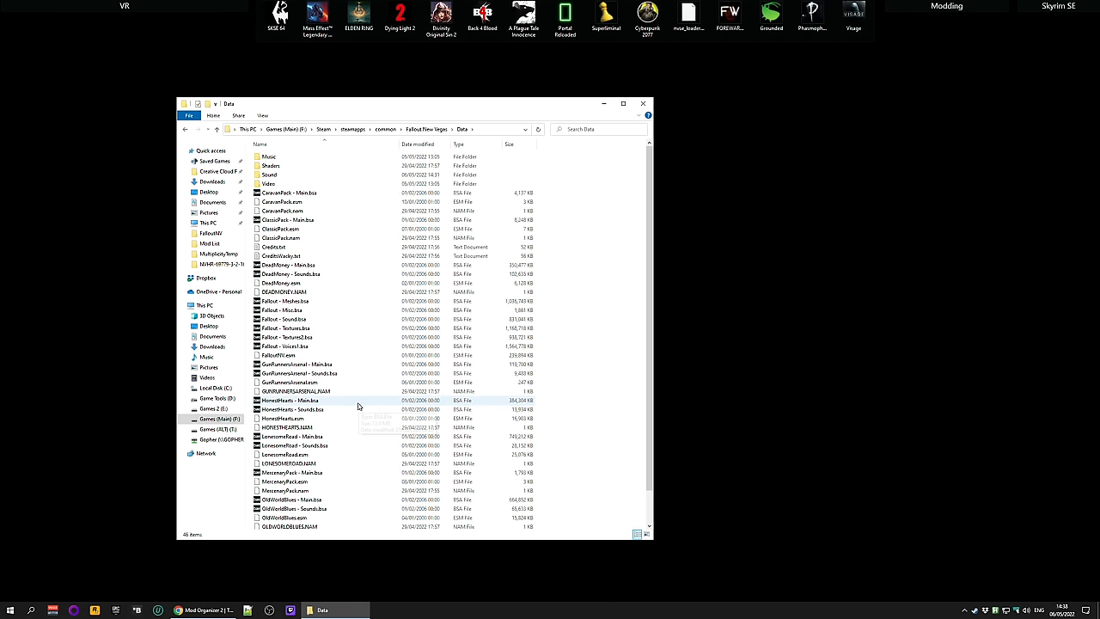
{"action": "mouse_move", "coordinate": [387, 328]}
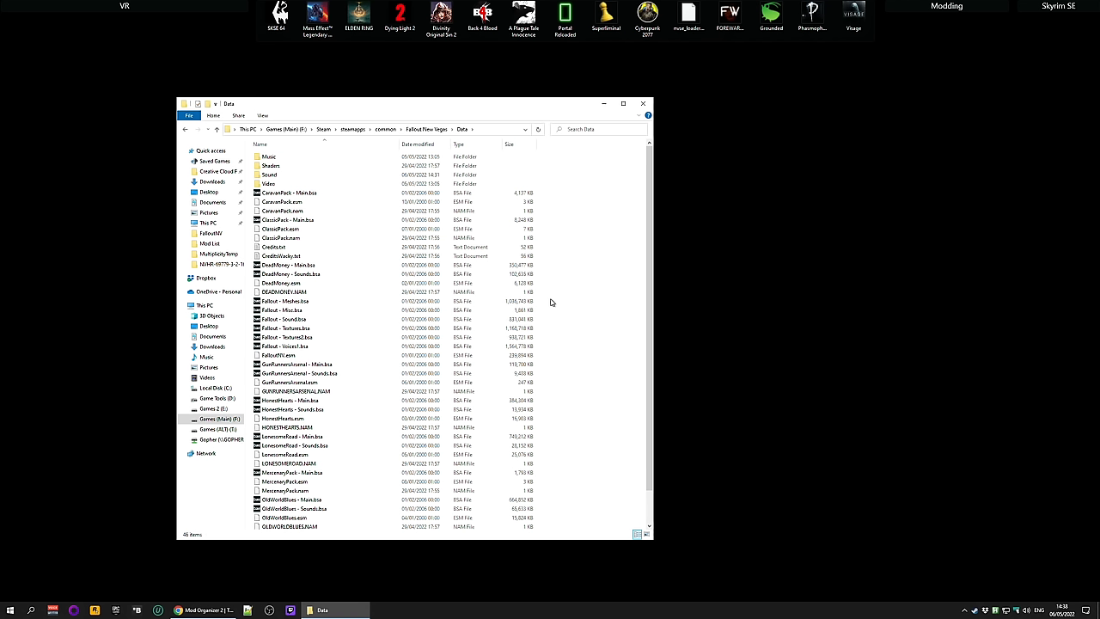
{"action": "mouse_move", "coordinate": [555, 301]}
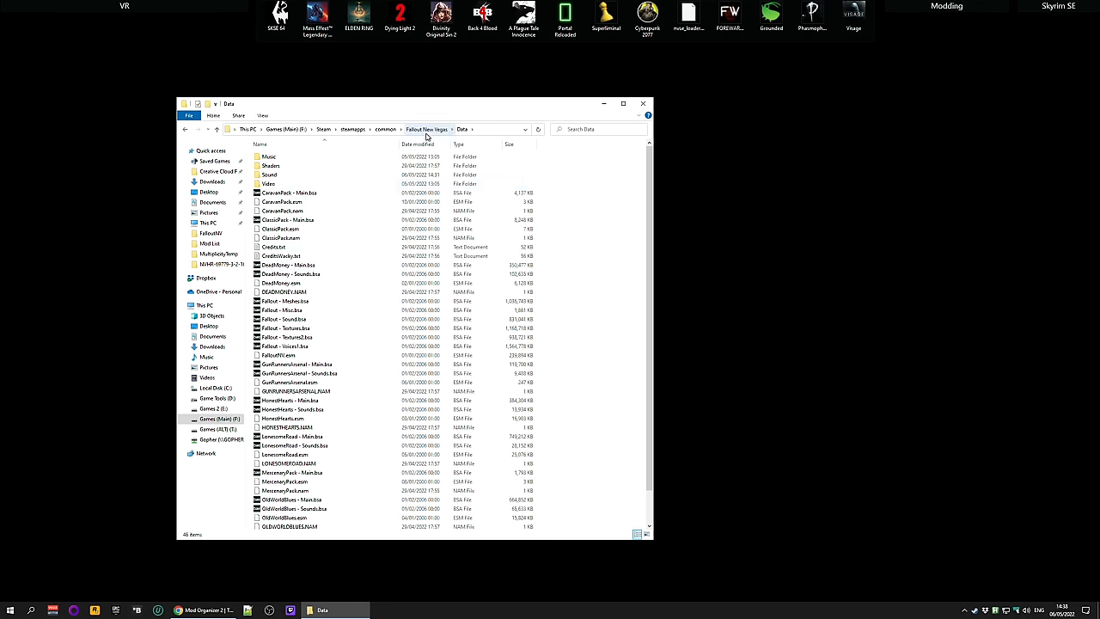
Go back up to the Fallout New Vegas game folder to check its executables.
{"action": "left_click", "coordinate": [427, 129]}
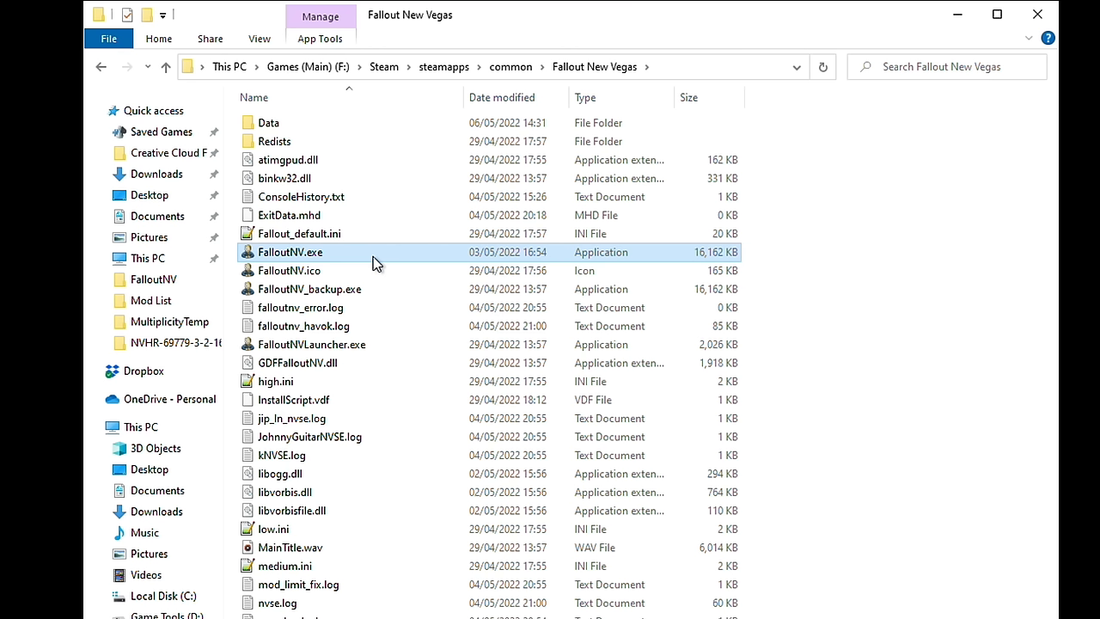
{"action": "mouse_move", "coordinate": [370, 261]}
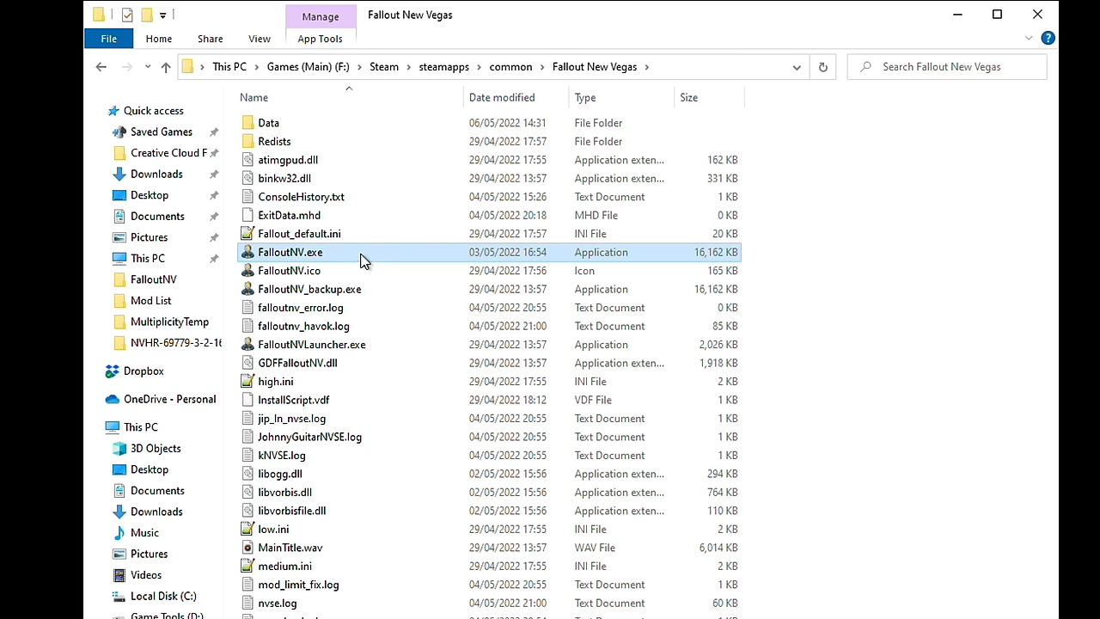
{"action": "mouse_move", "coordinate": [350, 259]}
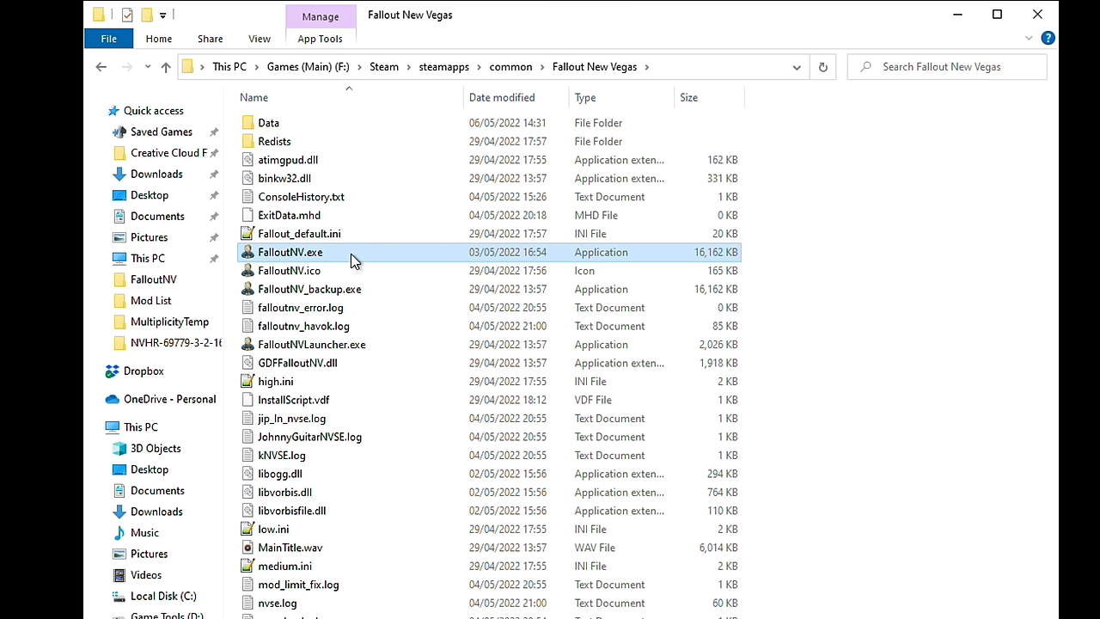
{"action": "mouse_move", "coordinate": [344, 259]}
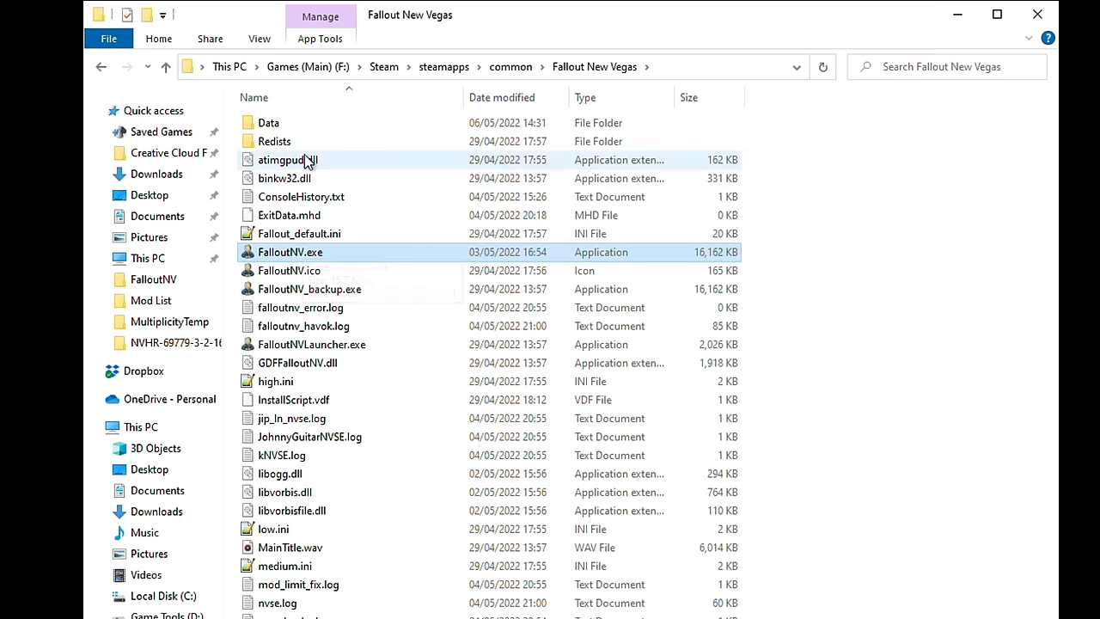
{"action": "mouse_move", "coordinate": [343, 258]}
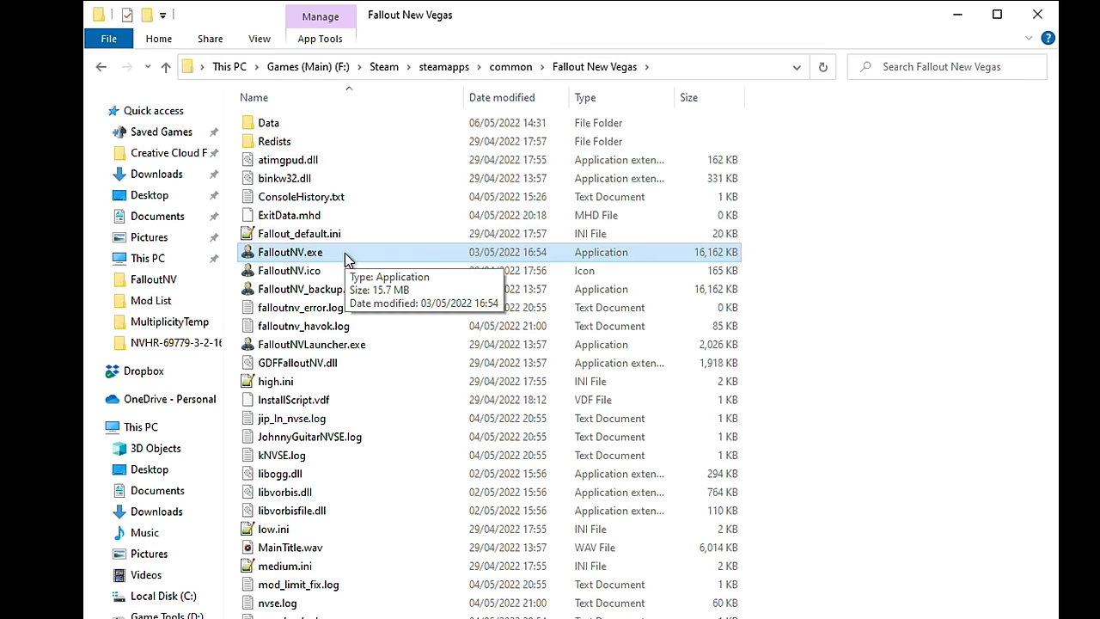
{"action": "mouse_move", "coordinate": [344, 261]}
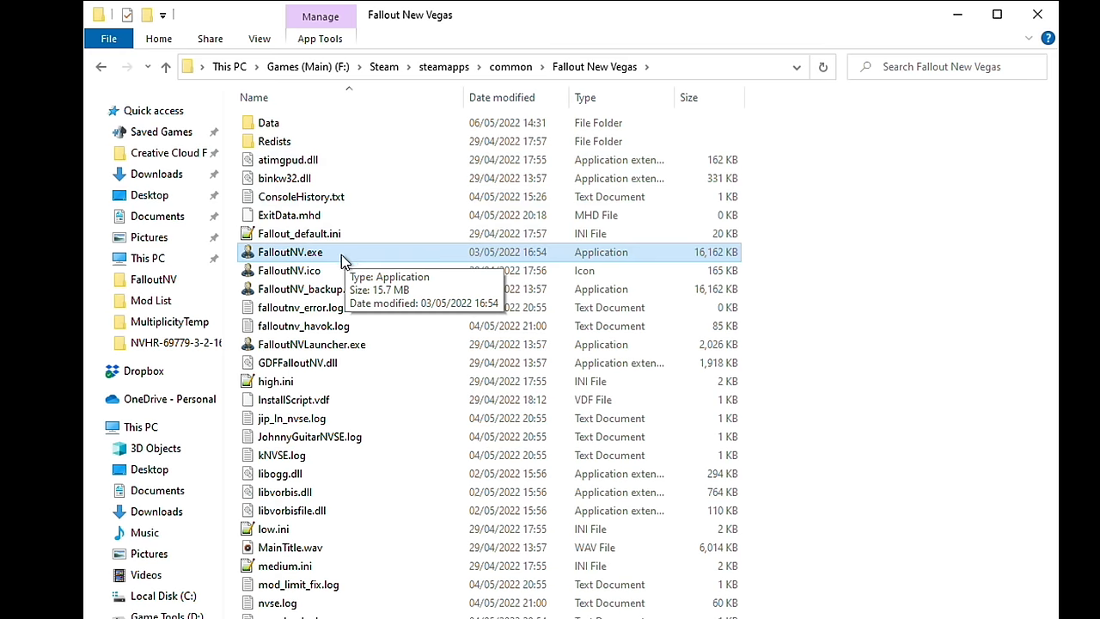
{"action": "mouse_move", "coordinate": [347, 261]}
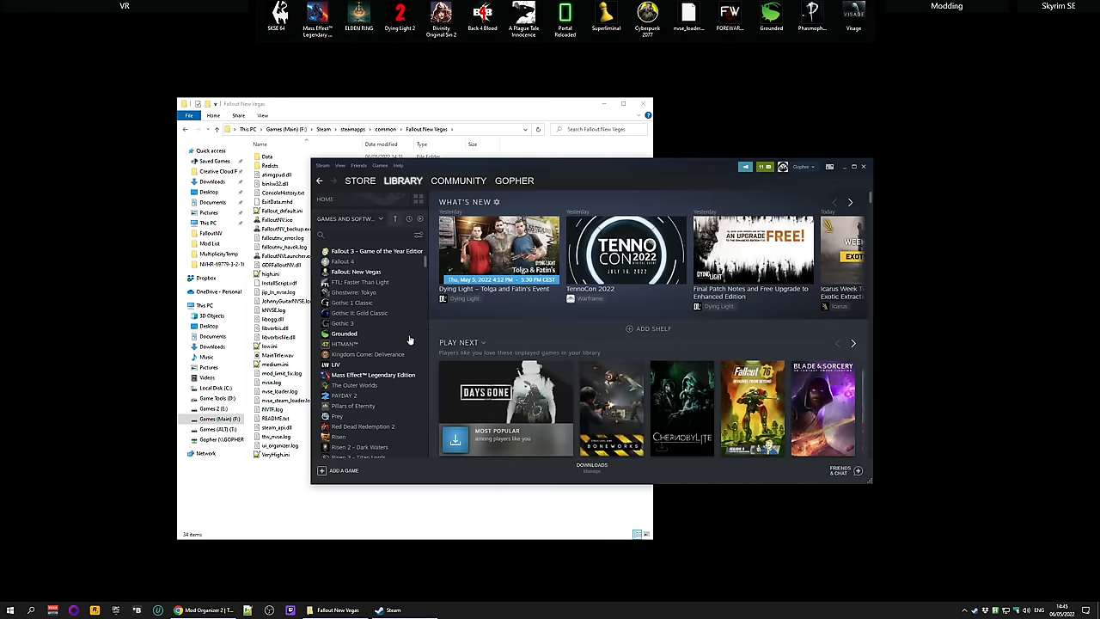
Verify integrity of Fallout: New Vegas's files from Steam's Properties > Local Files.
{"action": "left_click", "coordinate": [846, 167]}
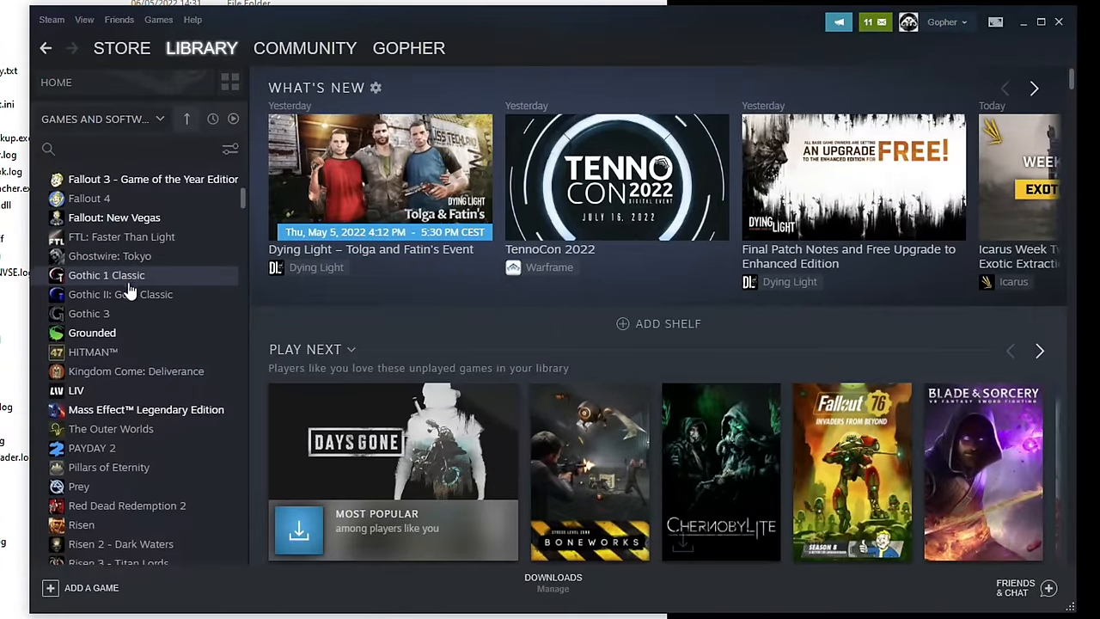
{"action": "right_click", "coordinate": [113, 296]}
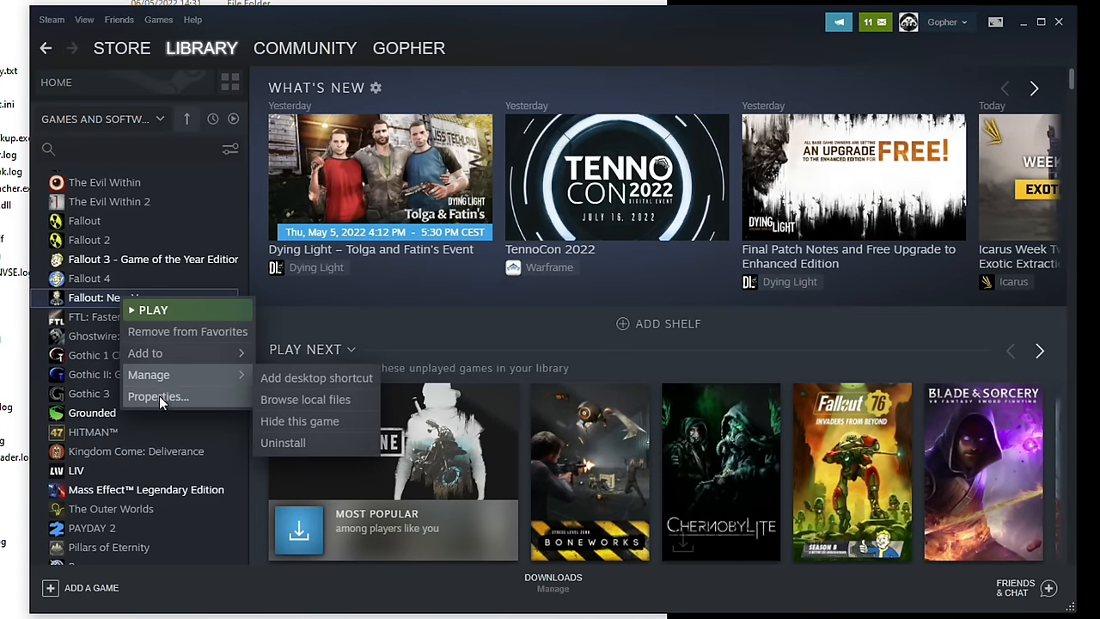
{"action": "left_click", "coordinate": [158, 395]}
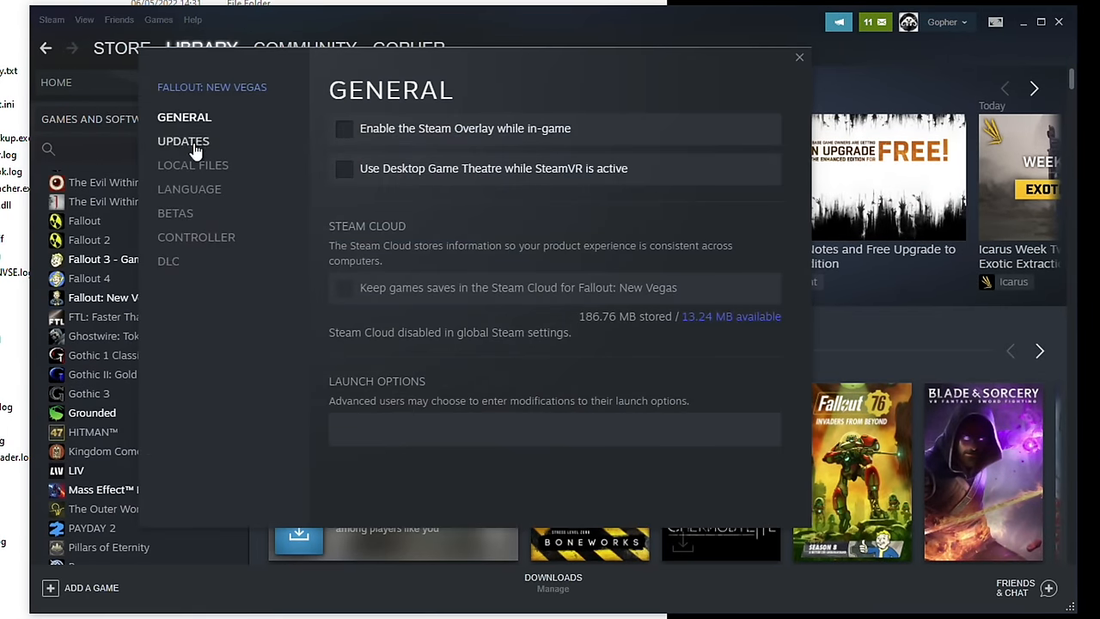
{"action": "left_click", "coordinate": [193, 165]}
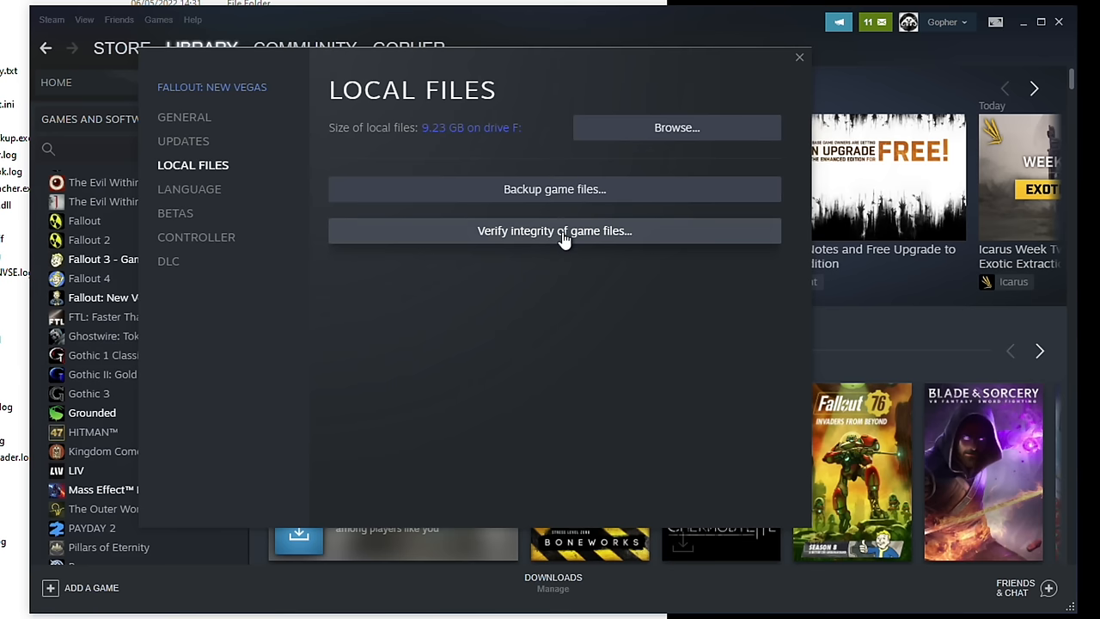
{"action": "left_click", "coordinate": [553, 231]}
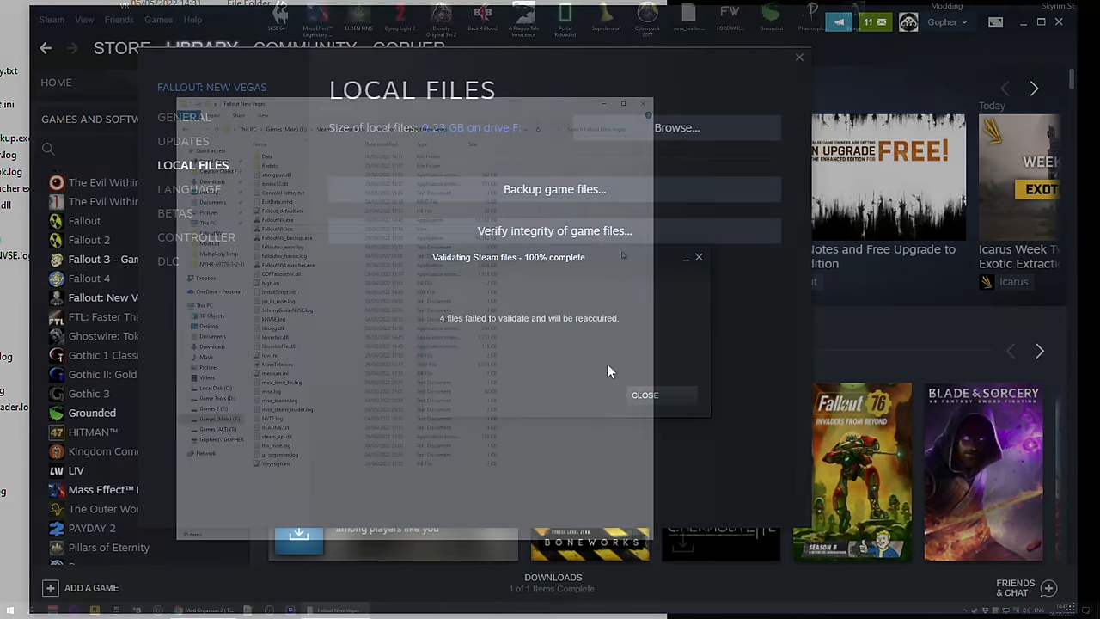
Dismiss the validation result and run FalloutNVLauncher.exe from the game folder.
{"action": "left_click", "coordinate": [645, 394]}
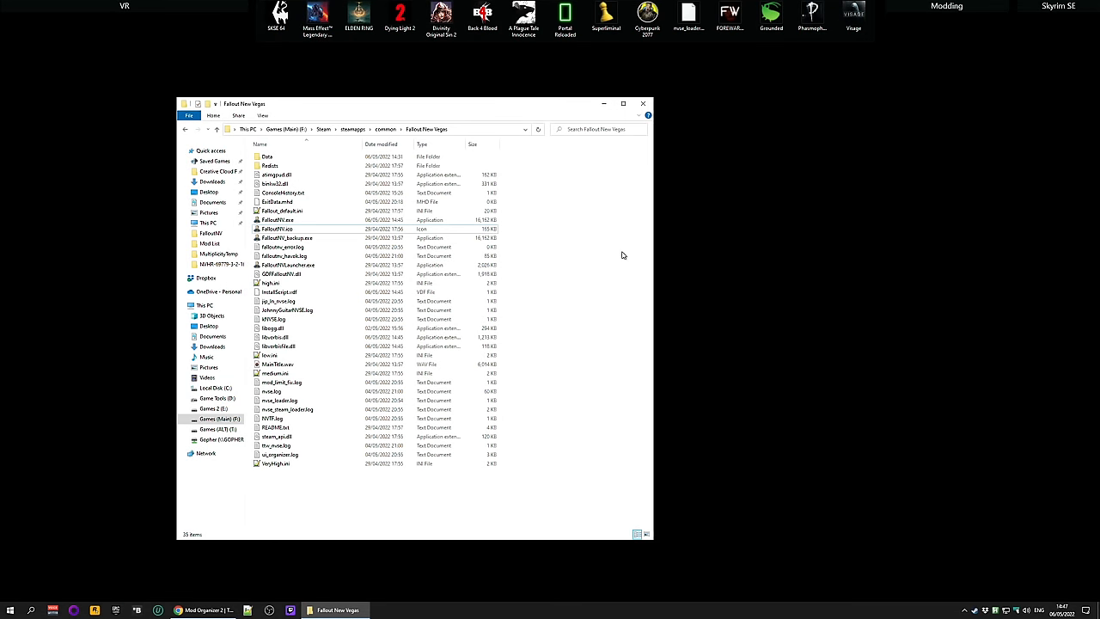
{"action": "left_click", "coordinate": [282, 248]}
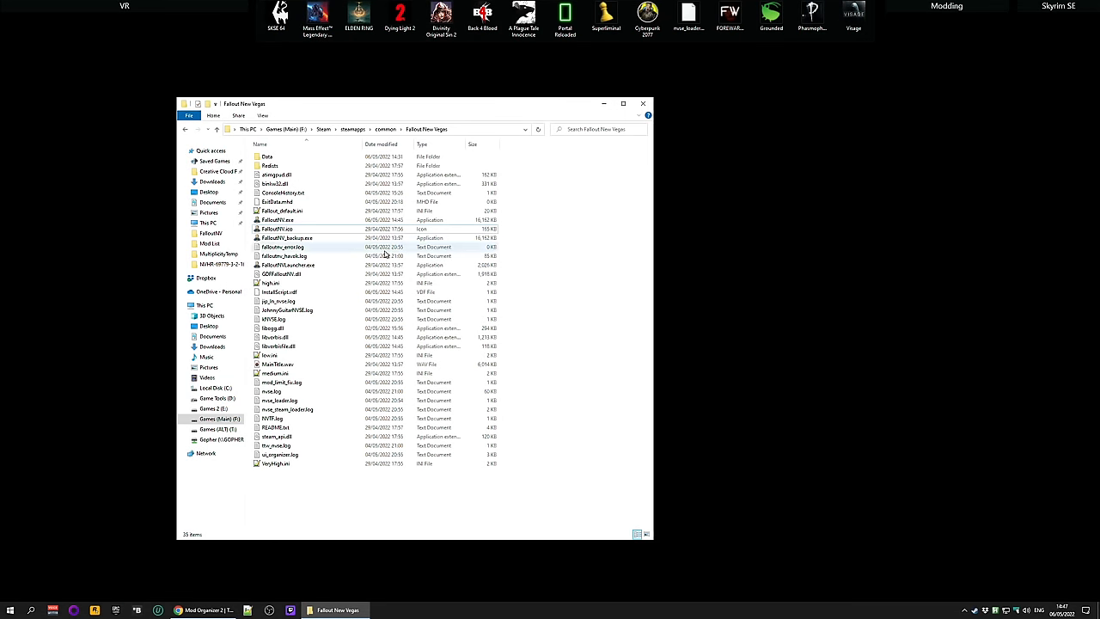
{"action": "mouse_move", "coordinate": [292, 269]}
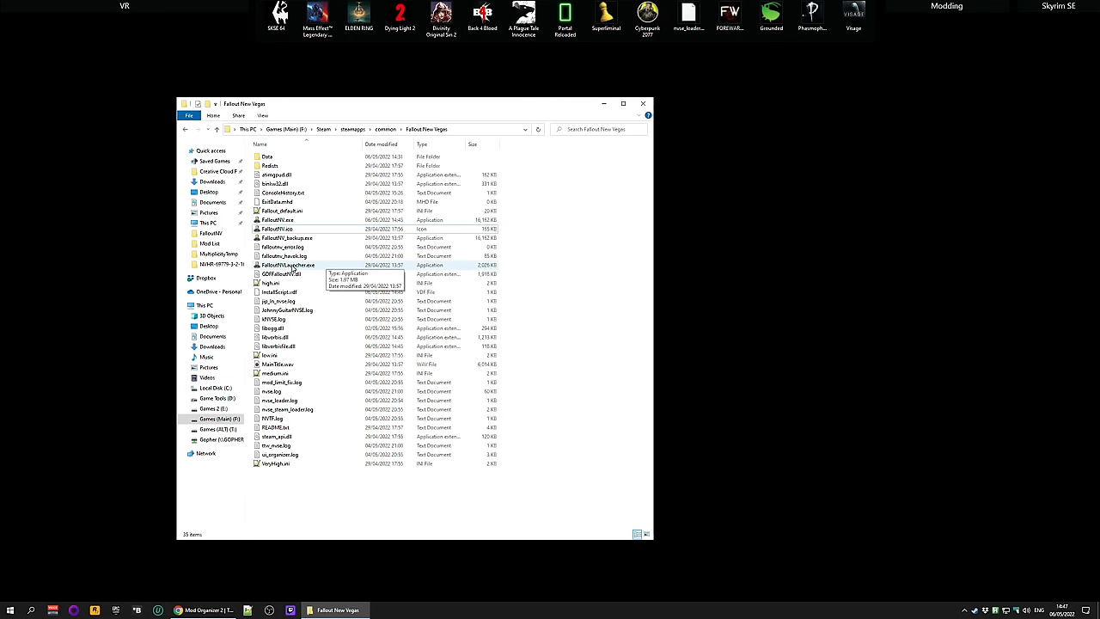
{"action": "double_click", "coordinate": [289, 264]}
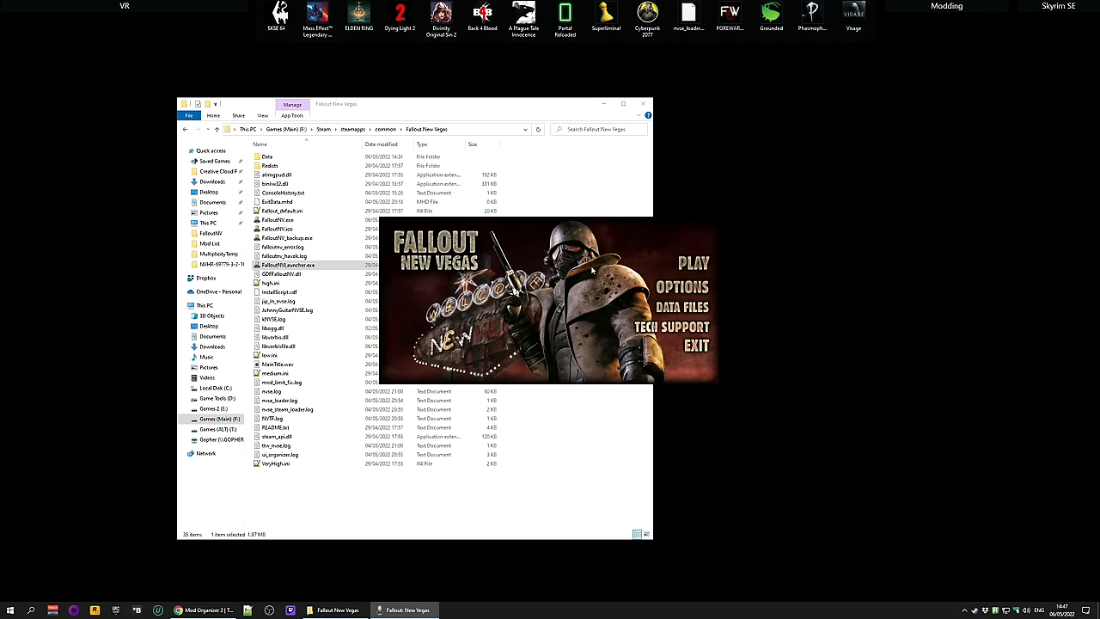
{"action": "mouse_move", "coordinate": [628, 296]}
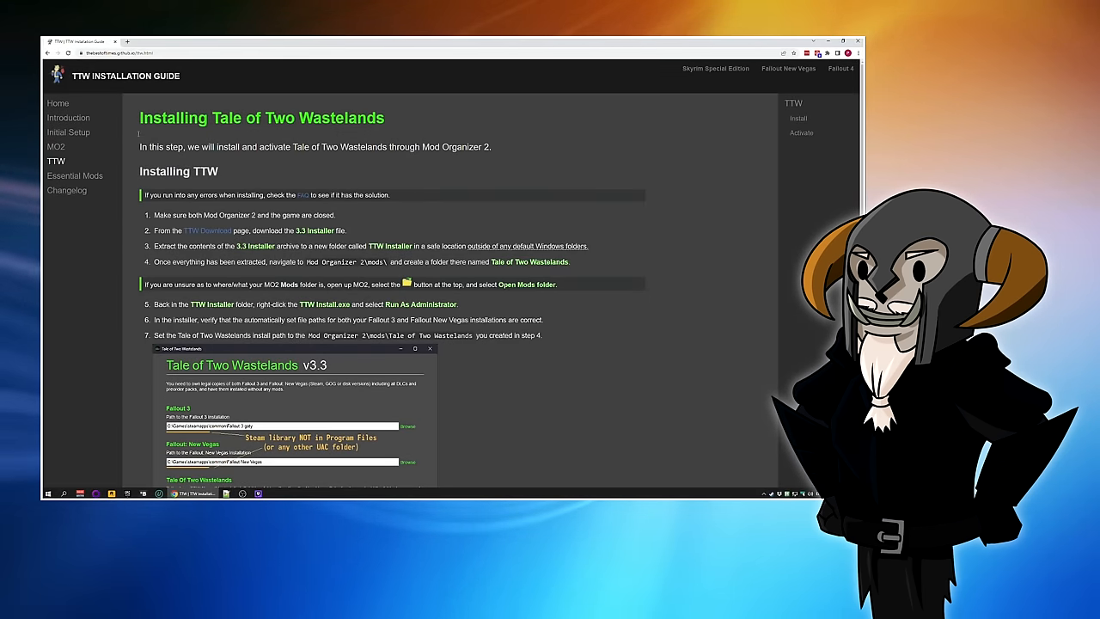
Download the TTW 3.3.1 Installer archive from a mirror on the TTW download page.
{"action": "left_click", "coordinate": [844, 42]}
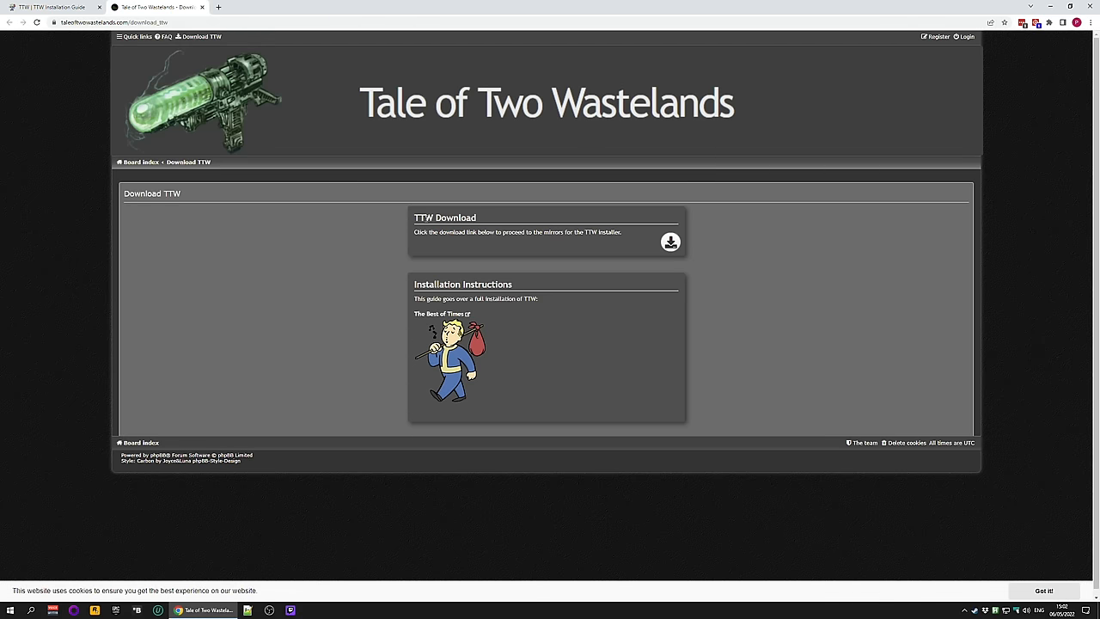
{"action": "mouse_move", "coordinate": [671, 241]}
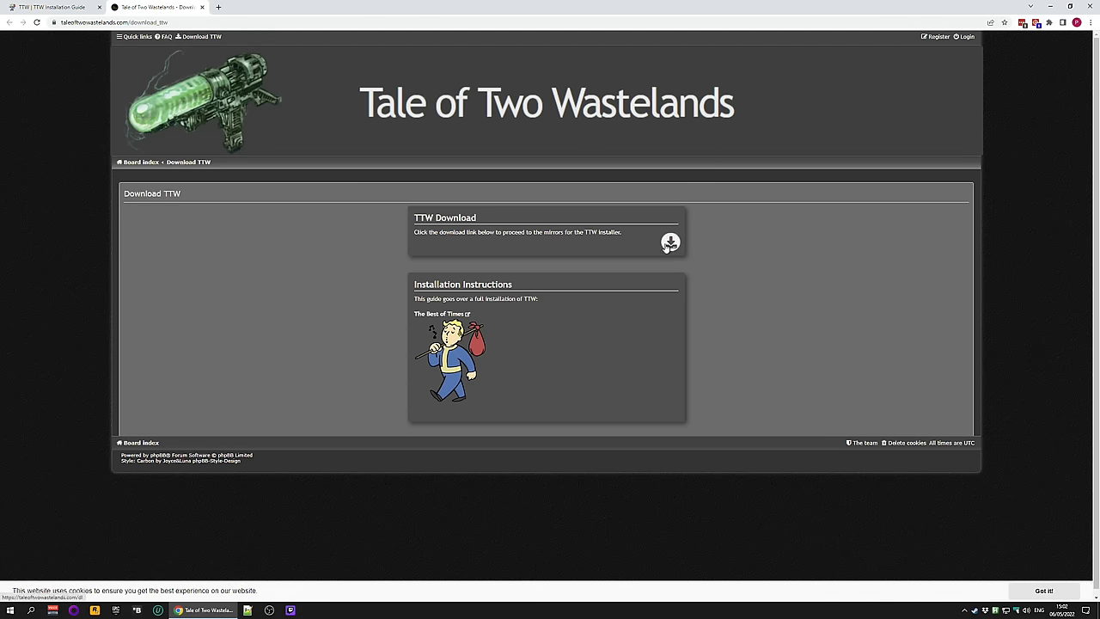
{"action": "left_click", "coordinate": [671, 241]}
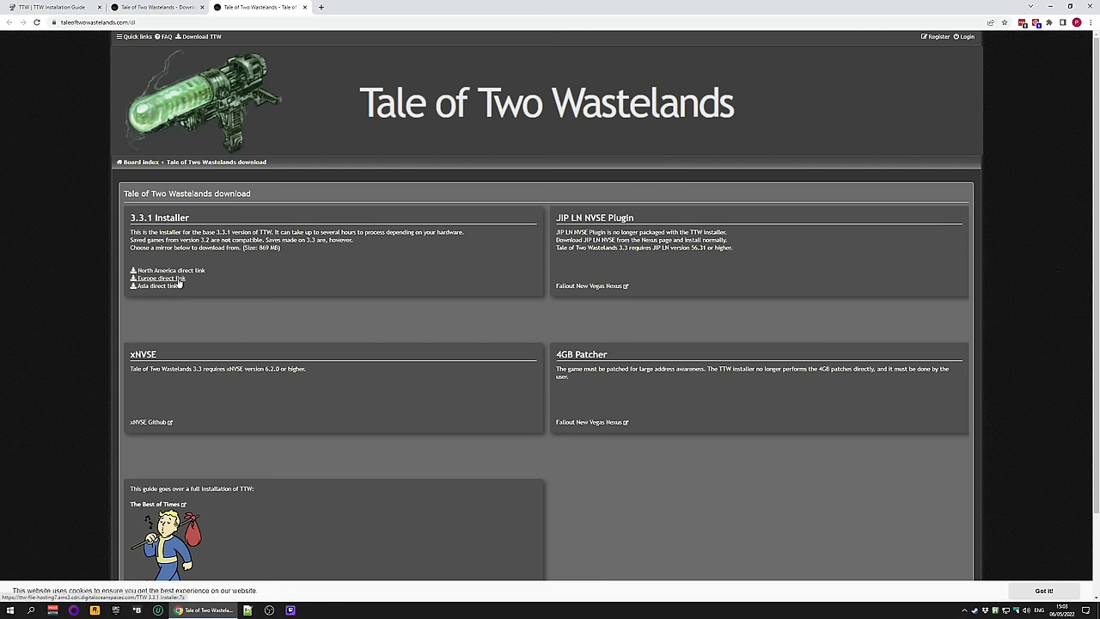
{"action": "left_click", "coordinate": [160, 279]}
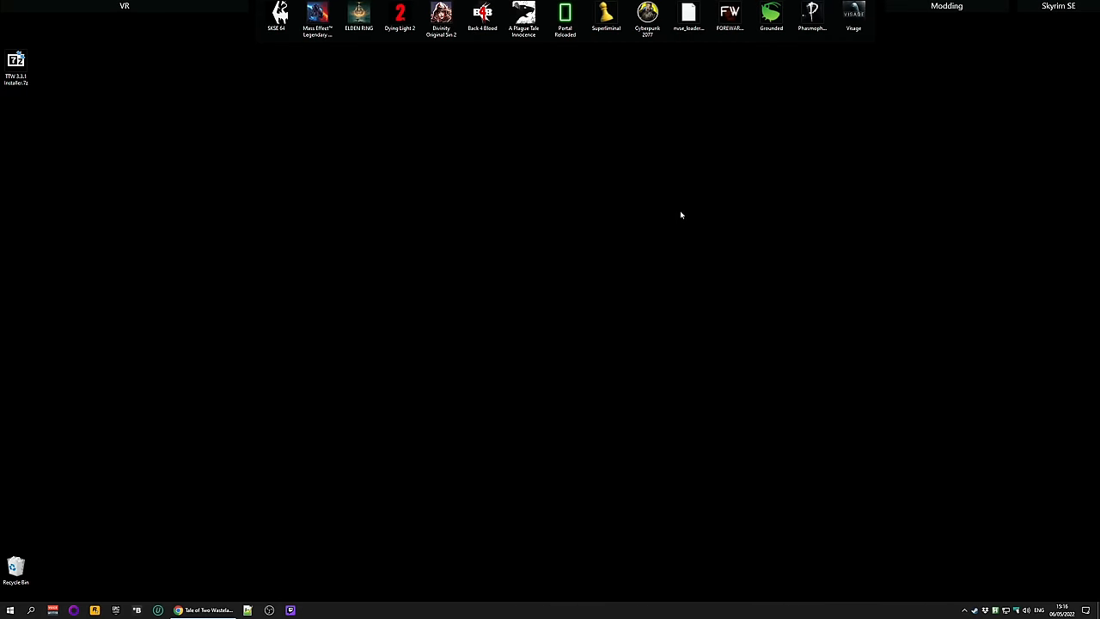
{"action": "mouse_move", "coordinate": [432, 223]}
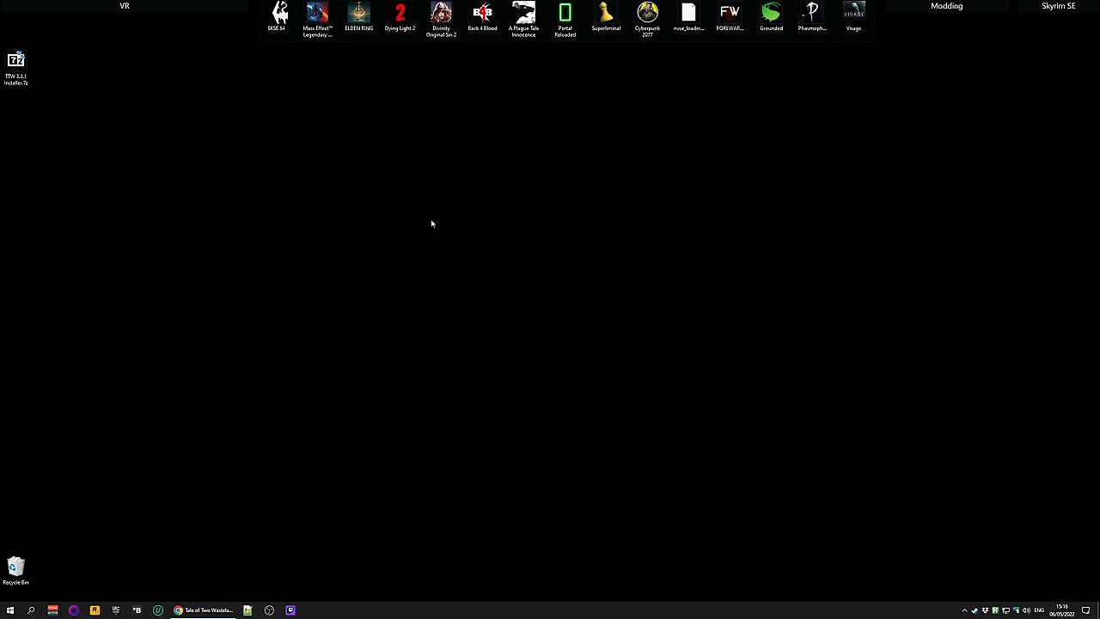
{"action": "mouse_move", "coordinate": [271, 189]}
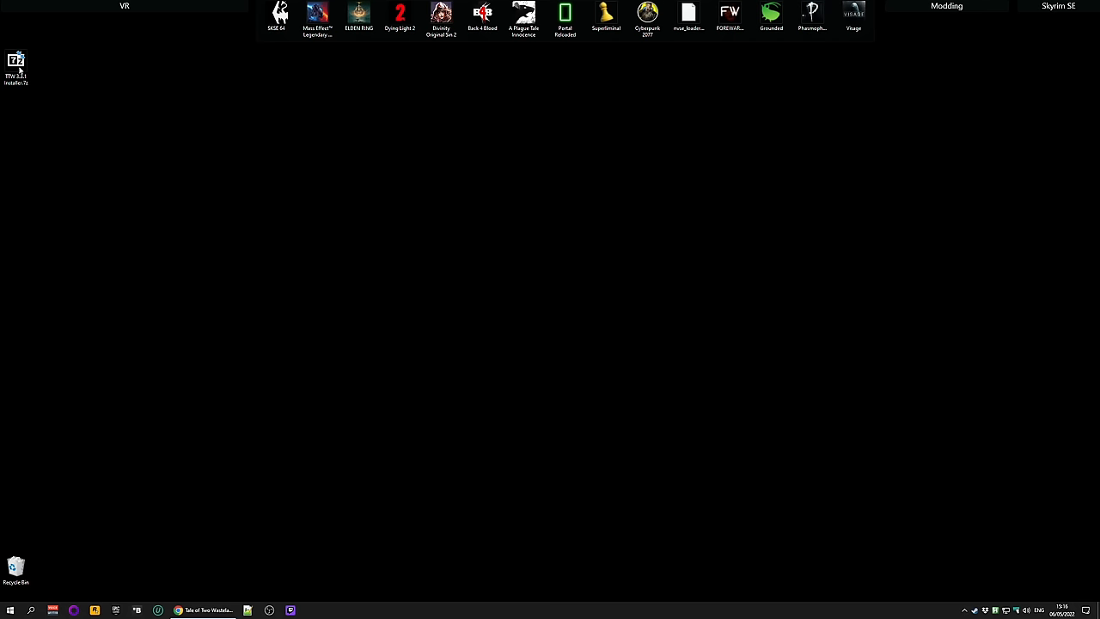
Extract the archive with 7-Zip to 'TTW 3.3.1 Installer\', delete the archive and enter the folder.
{"action": "right_click", "coordinate": [16, 66]}
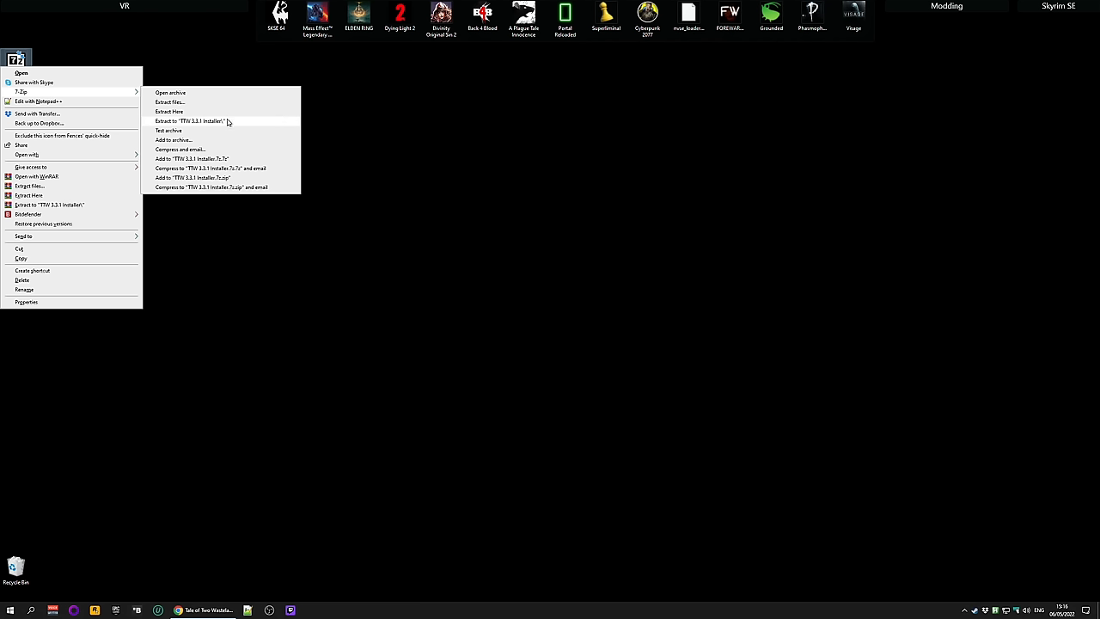
{"action": "mouse_move", "coordinate": [216, 125]}
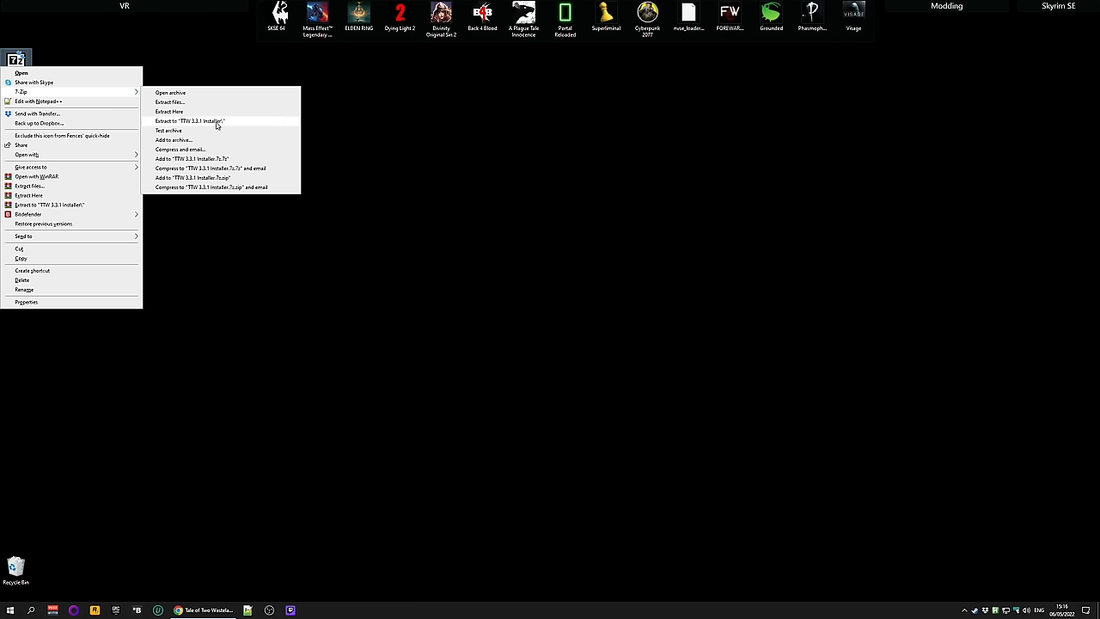
{"action": "mouse_move", "coordinate": [222, 124]}
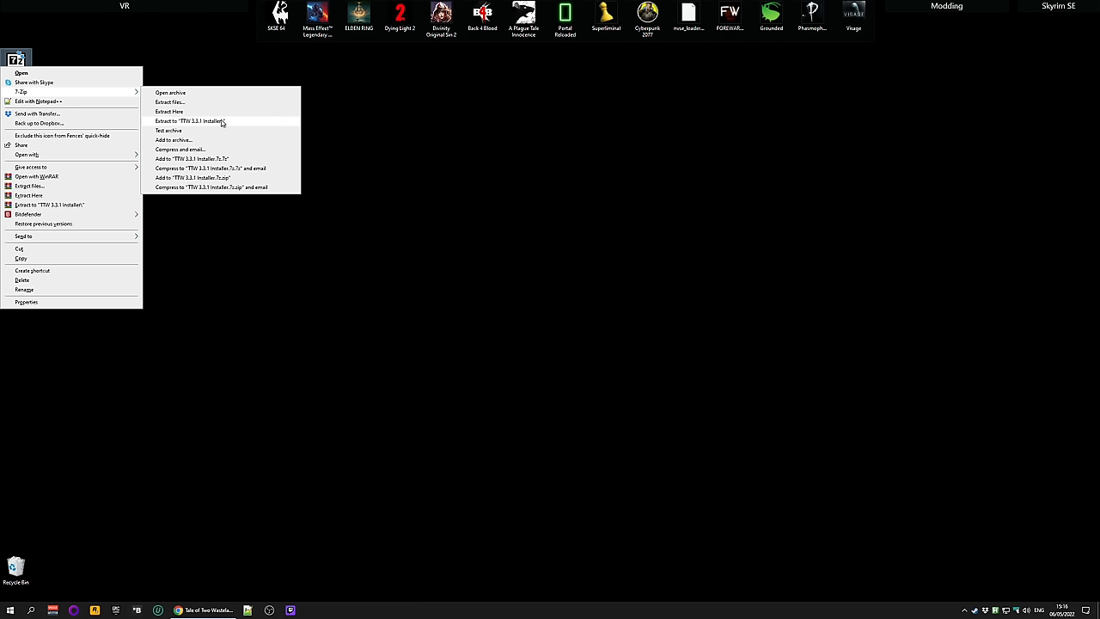
{"action": "mouse_move", "coordinate": [210, 122]}
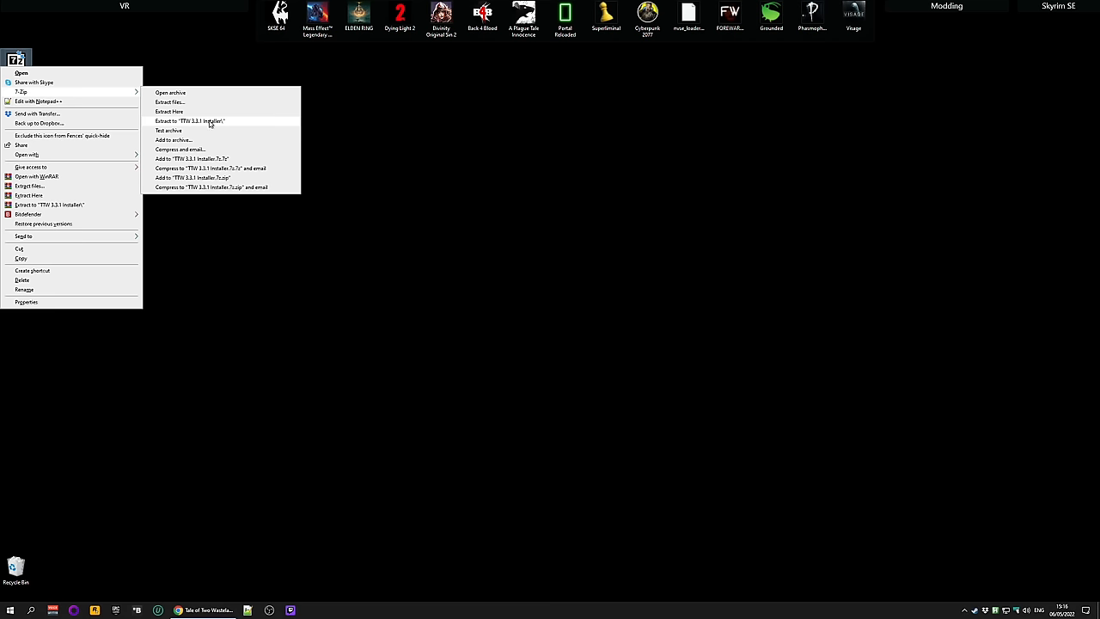
{"action": "left_click", "coordinate": [189, 120]}
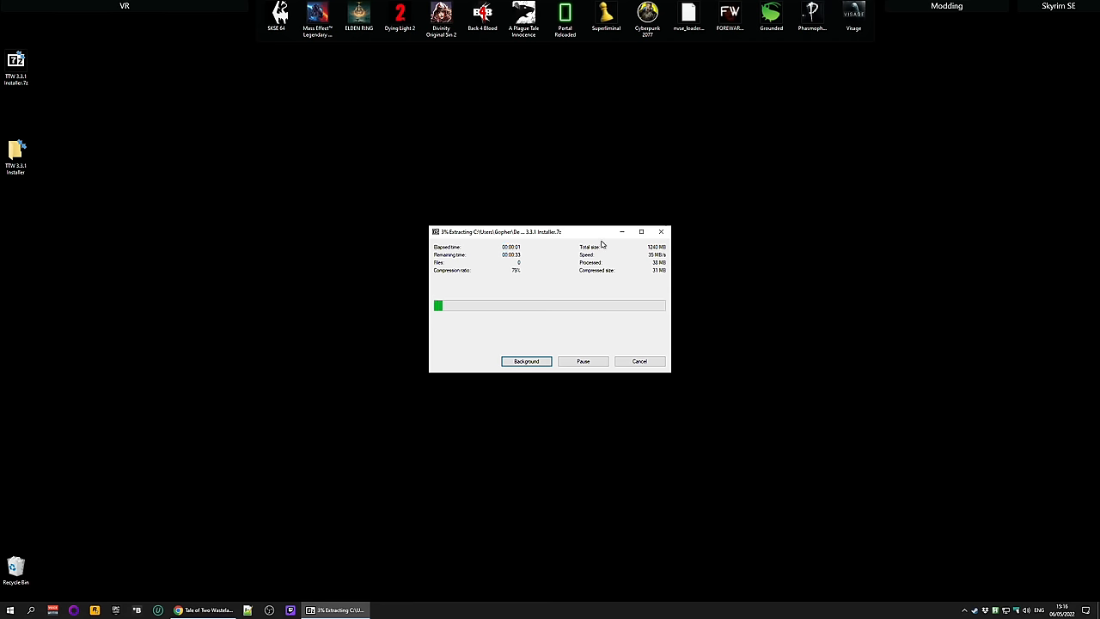
{"action": "mouse_move", "coordinate": [657, 201]}
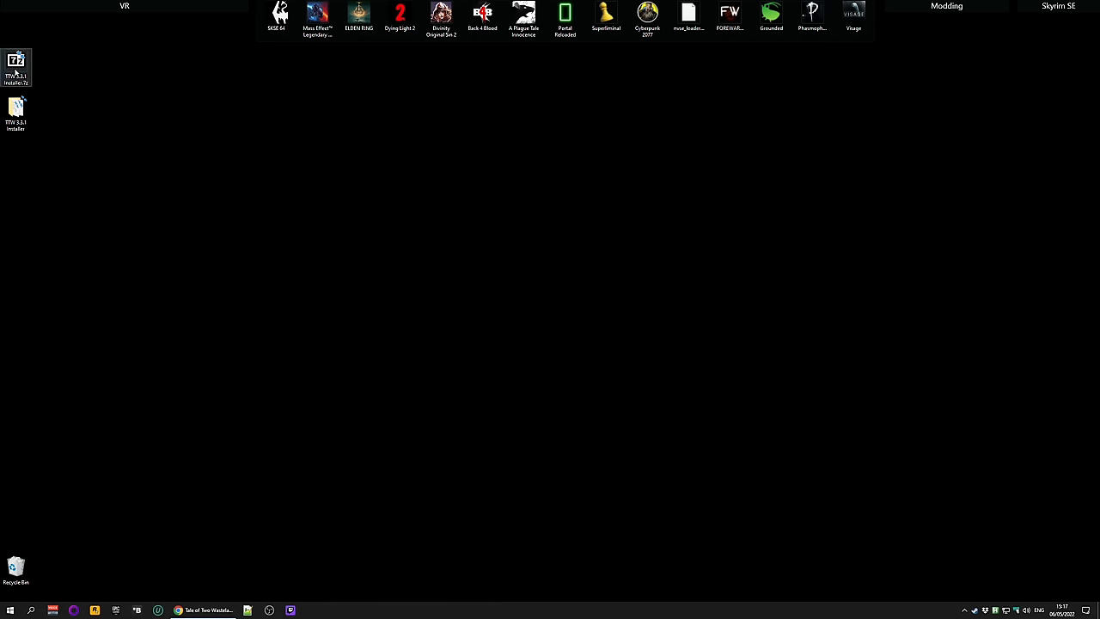
{"action": "left_click", "coordinate": [15, 67]}
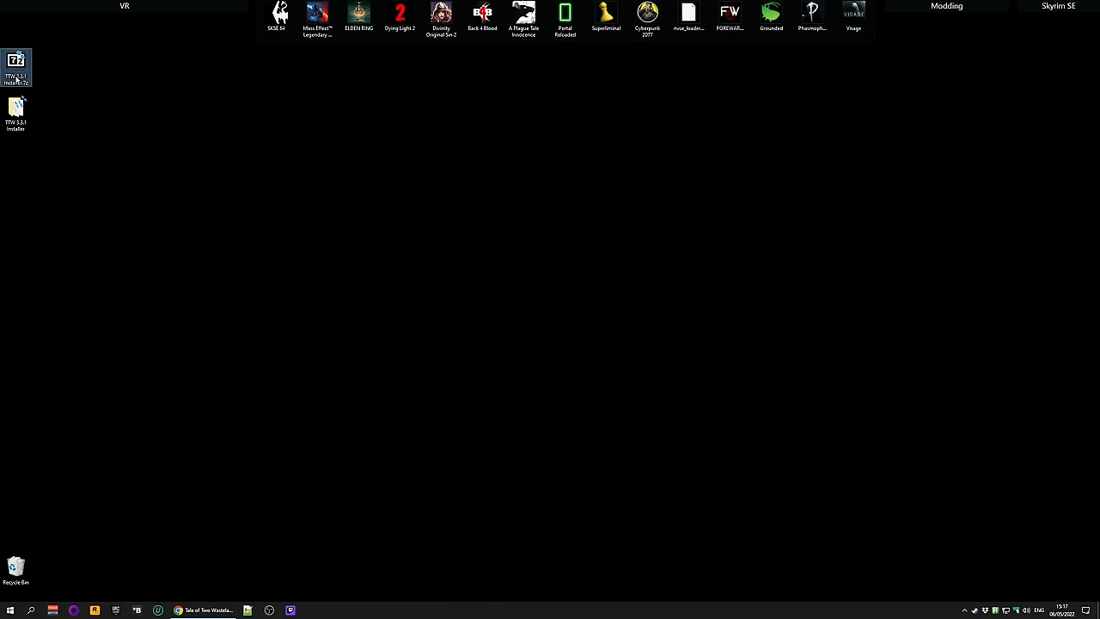
{"action": "left_click", "coordinate": [15, 67]}
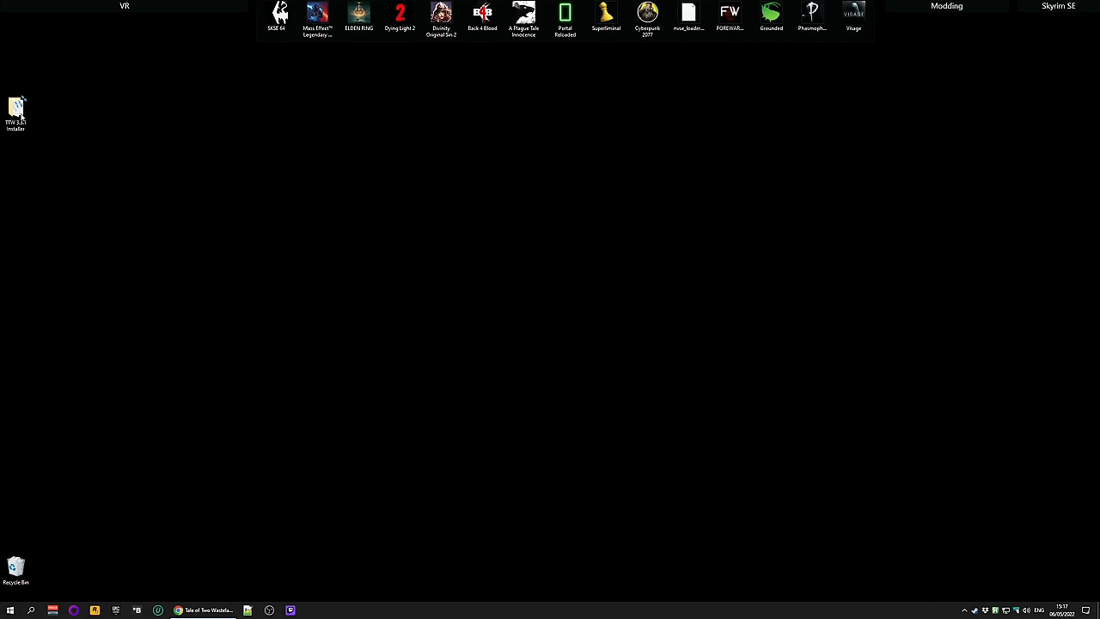
{"action": "double_click", "coordinate": [15, 110]}
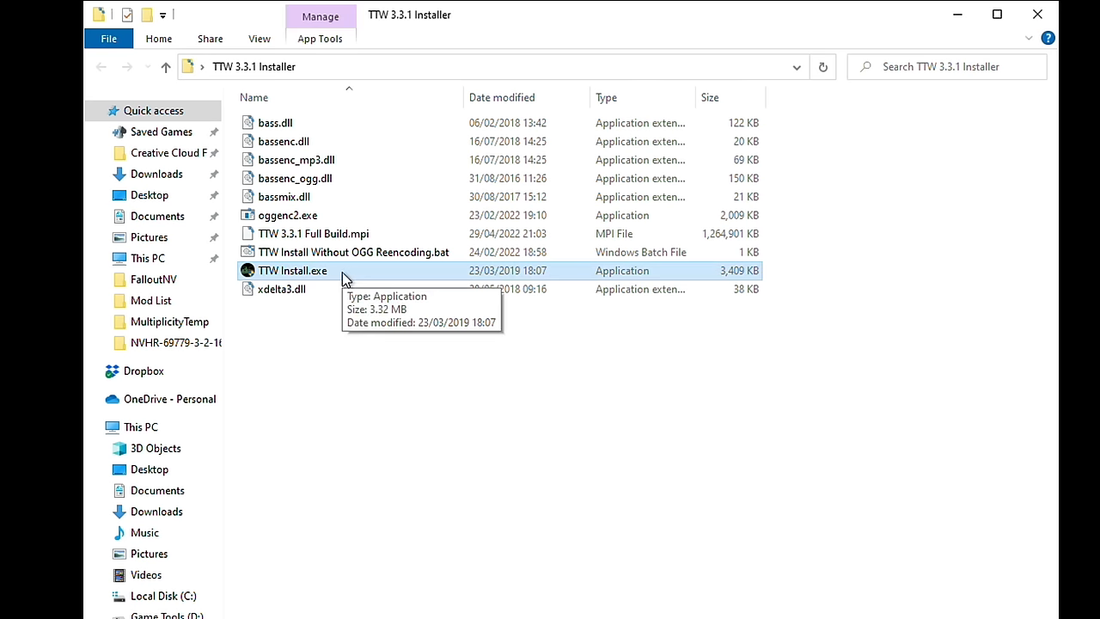
Run TTW Install.exe as administrator, accepting the User Account Control prompt.
{"action": "right_click", "coordinate": [292, 270]}
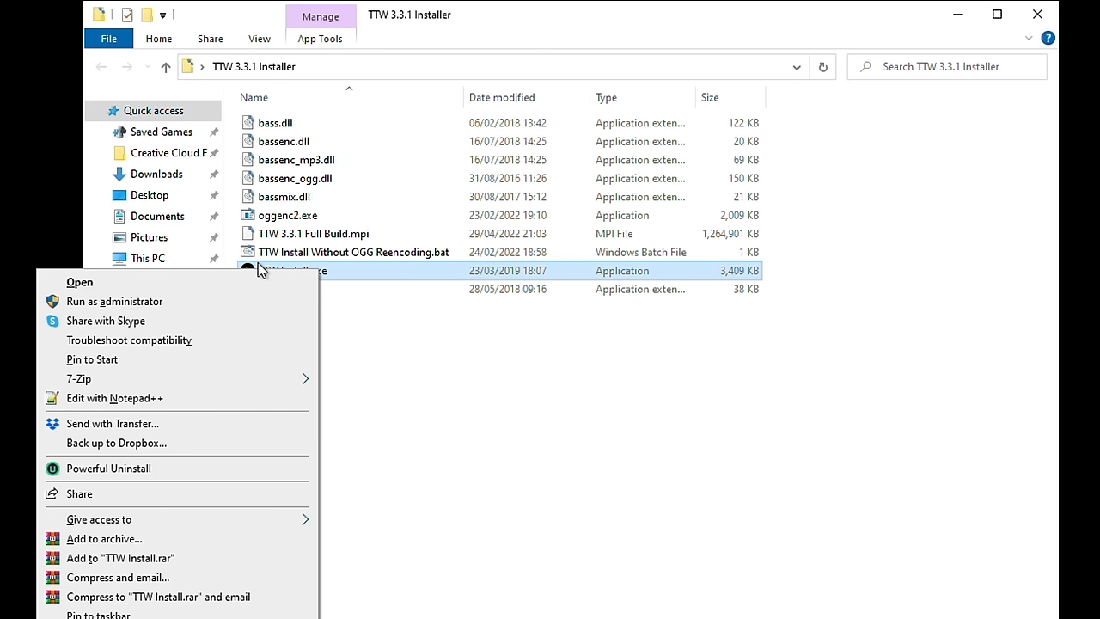
{"action": "mouse_move", "coordinate": [215, 308]}
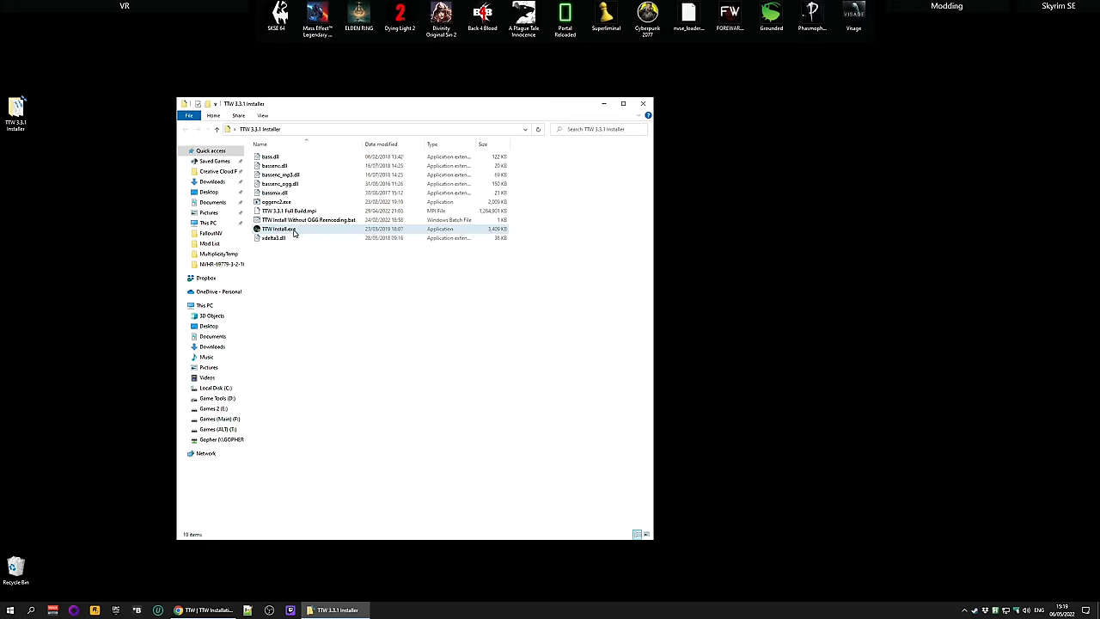
{"action": "double_click", "coordinate": [278, 229]}
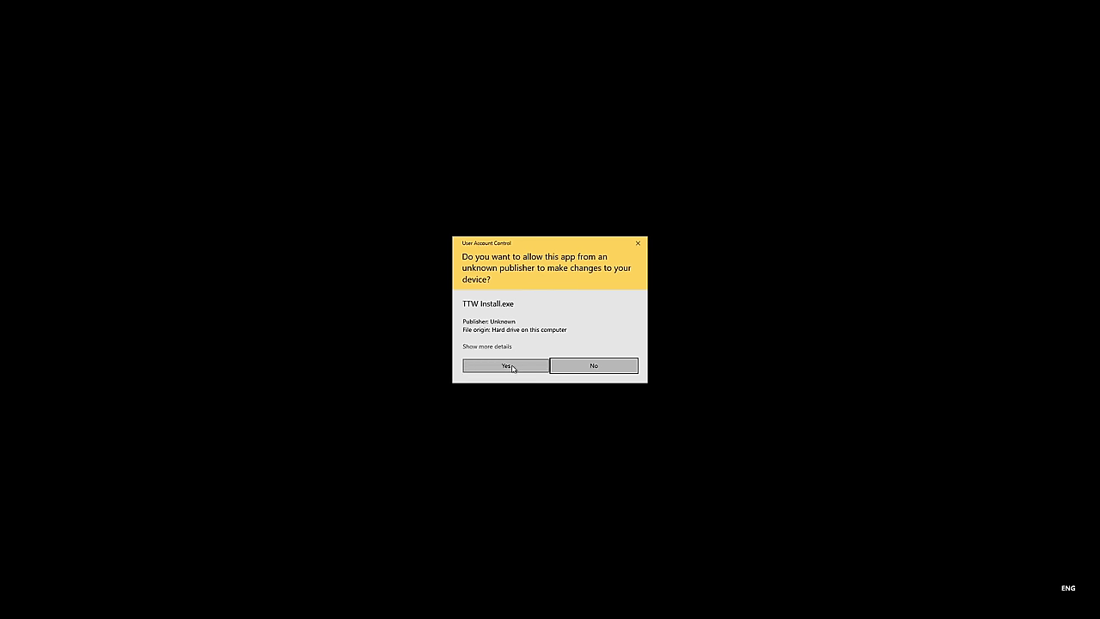
{"action": "left_click", "coordinate": [506, 364]}
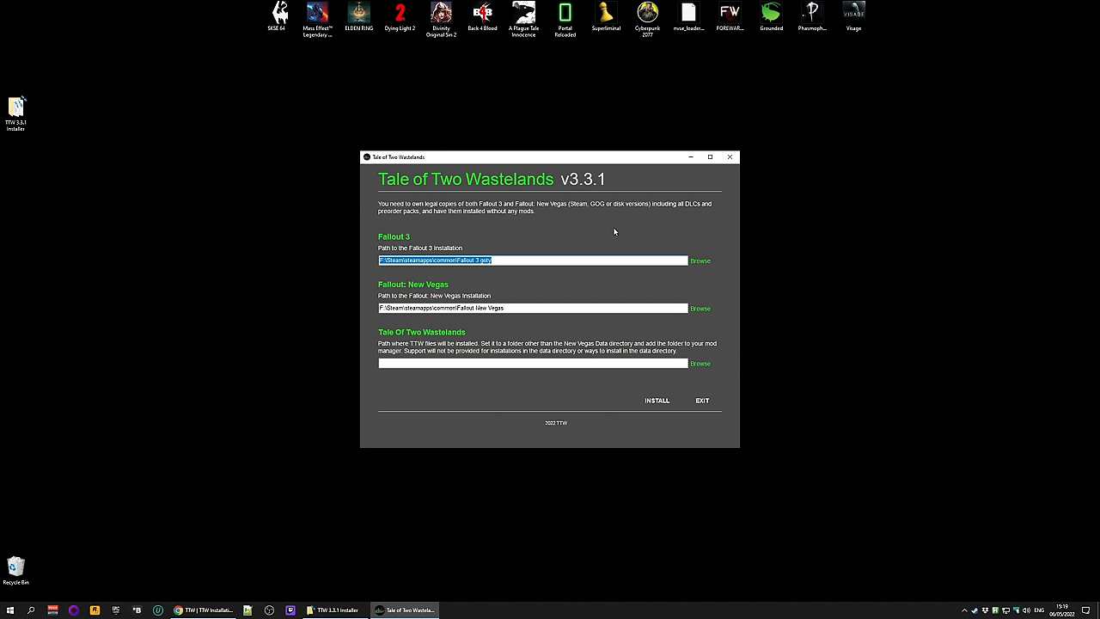
{"action": "mouse_move", "coordinate": [489, 223]}
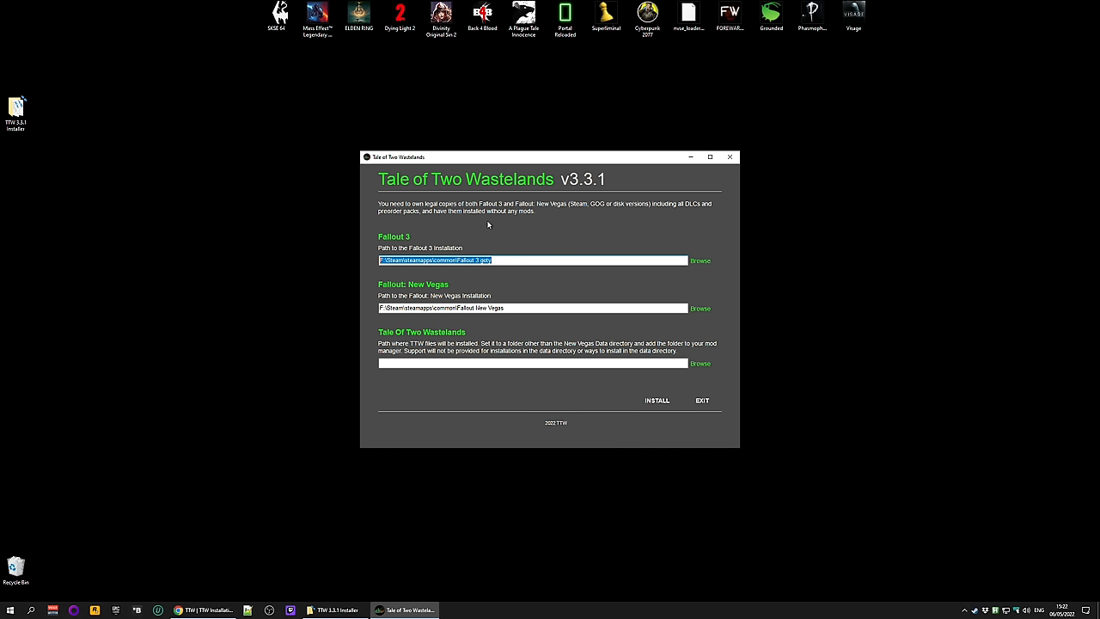
{"action": "mouse_move", "coordinate": [429, 300]}
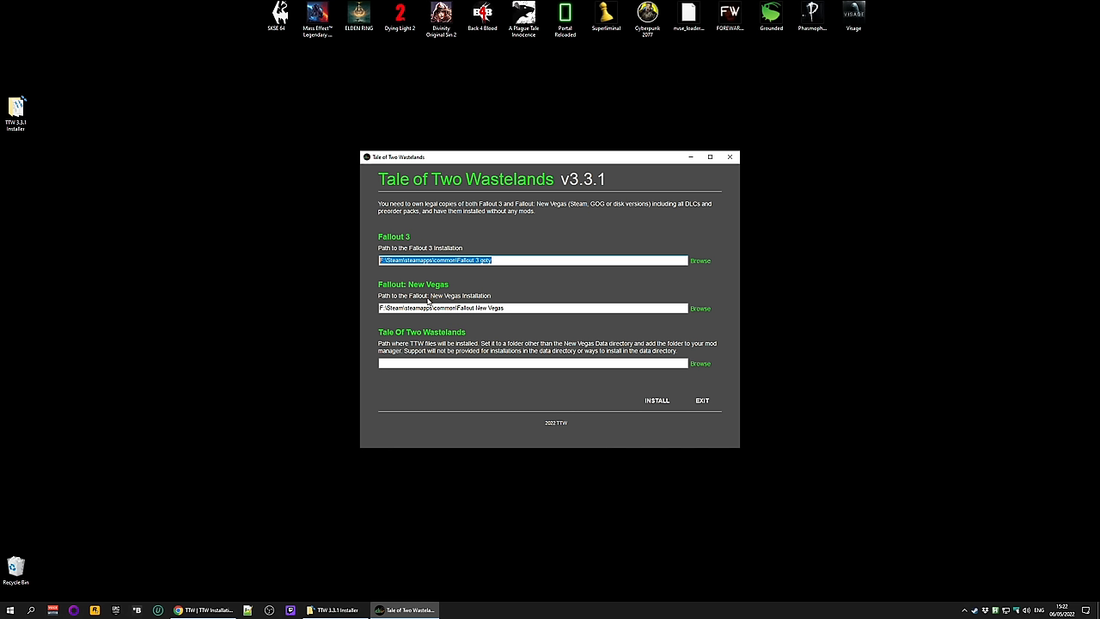
Browse to the Steam 'Fallout 3 goty' folder as the Fallout 3 installation path.
{"action": "left_click", "coordinate": [505, 261]}
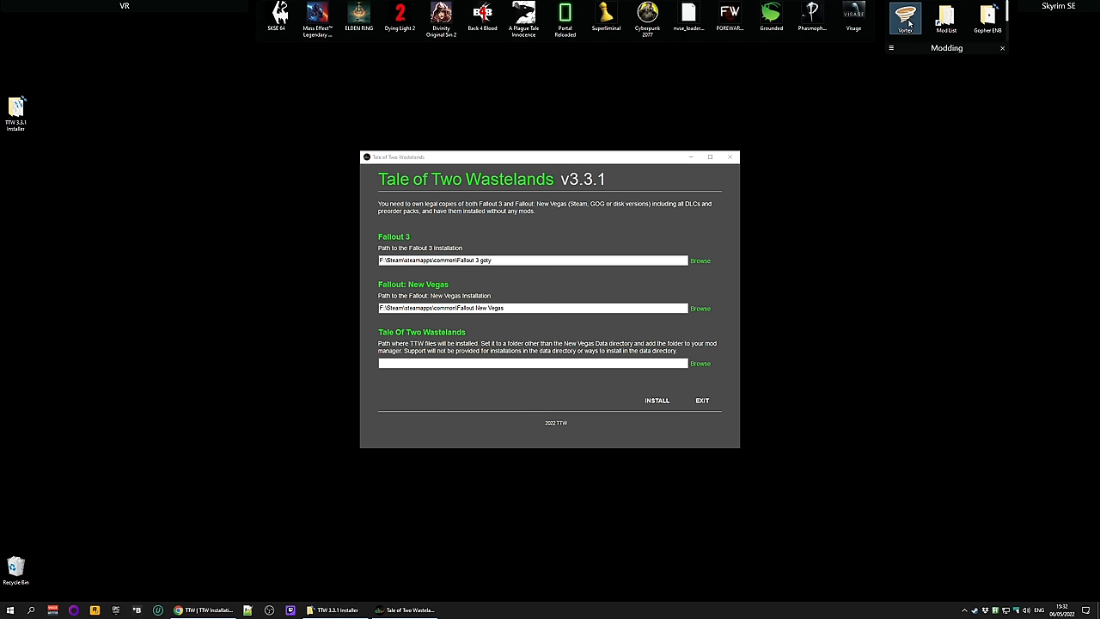
Ignore the NVSE not-found warning and open the Fallout: New Vegas mod staging folder from Mods.
{"action": "left_click", "coordinate": [904, 17]}
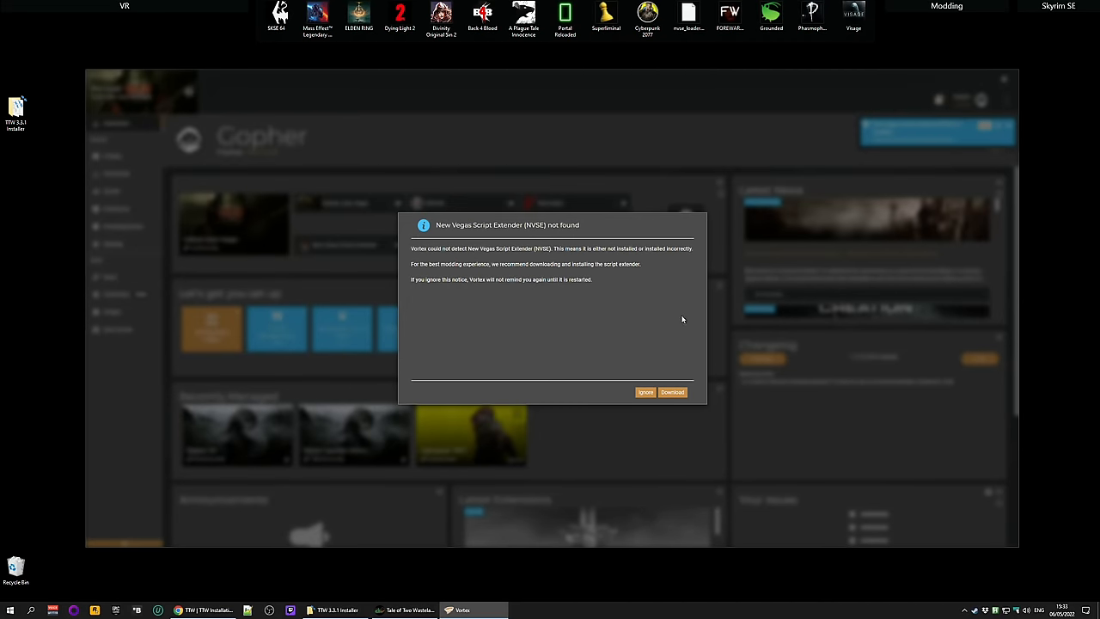
{"action": "left_click", "coordinate": [647, 392]}
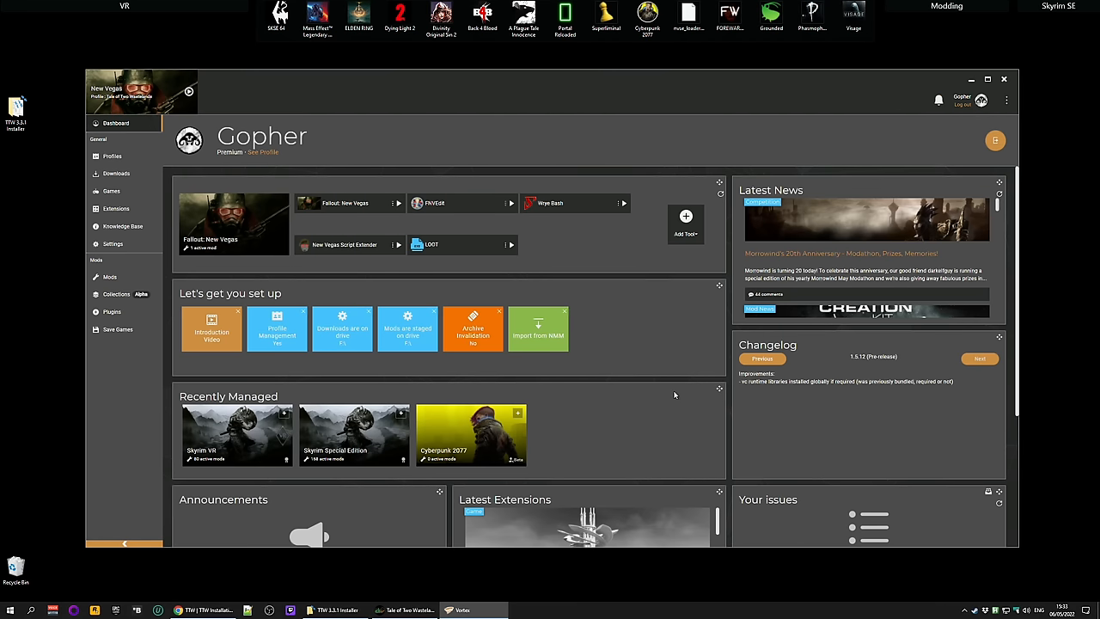
{"action": "mouse_move", "coordinate": [110, 277]}
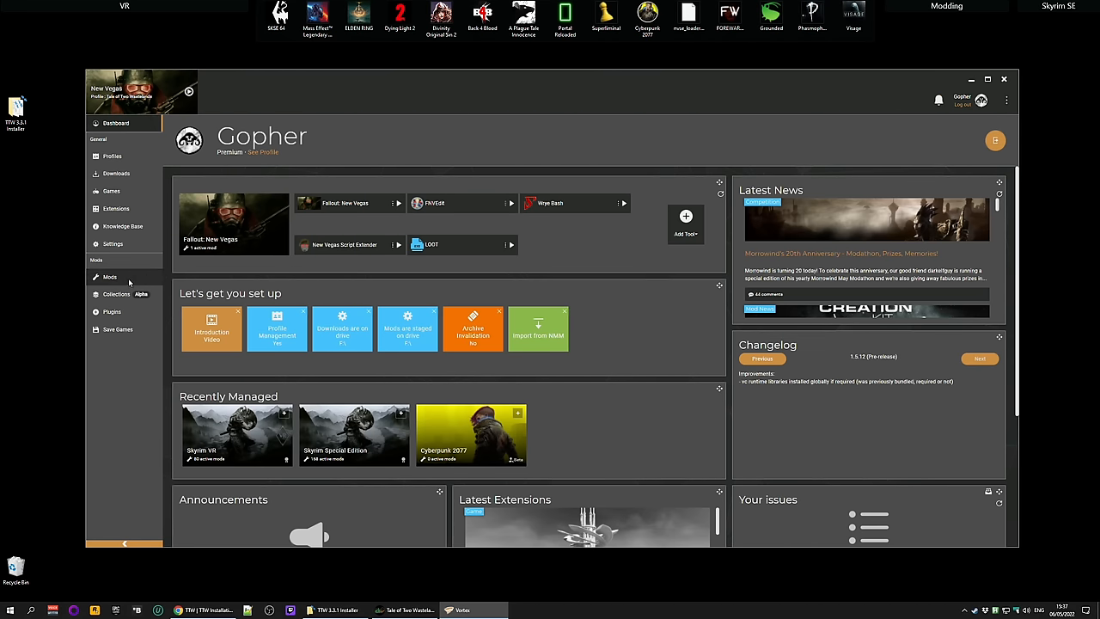
{"action": "left_click", "coordinate": [110, 276]}
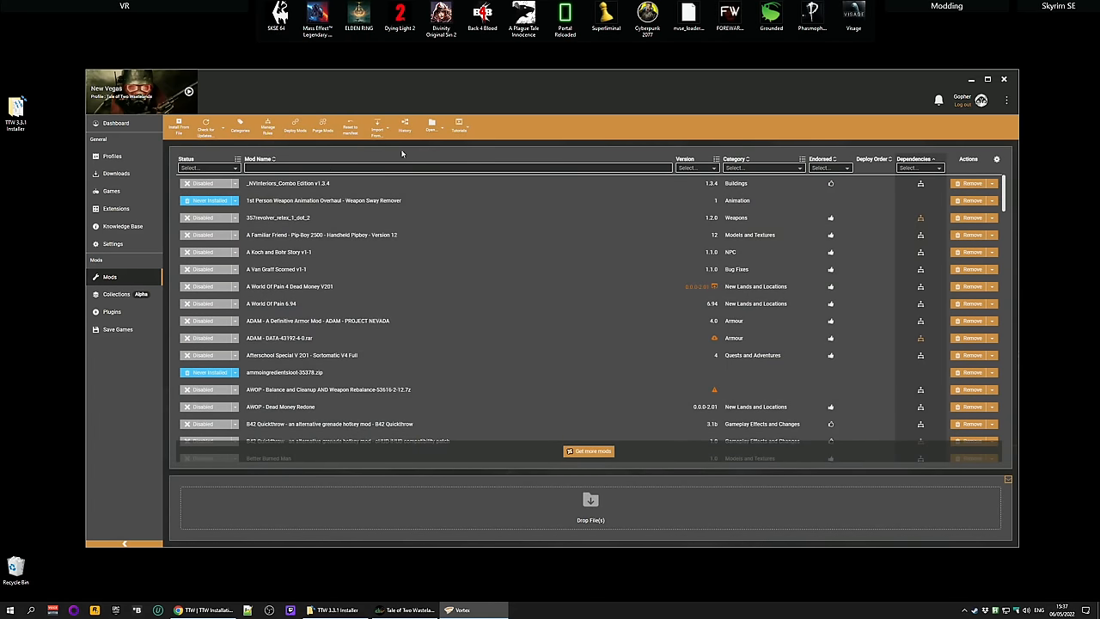
{"action": "left_click", "coordinate": [432, 123]}
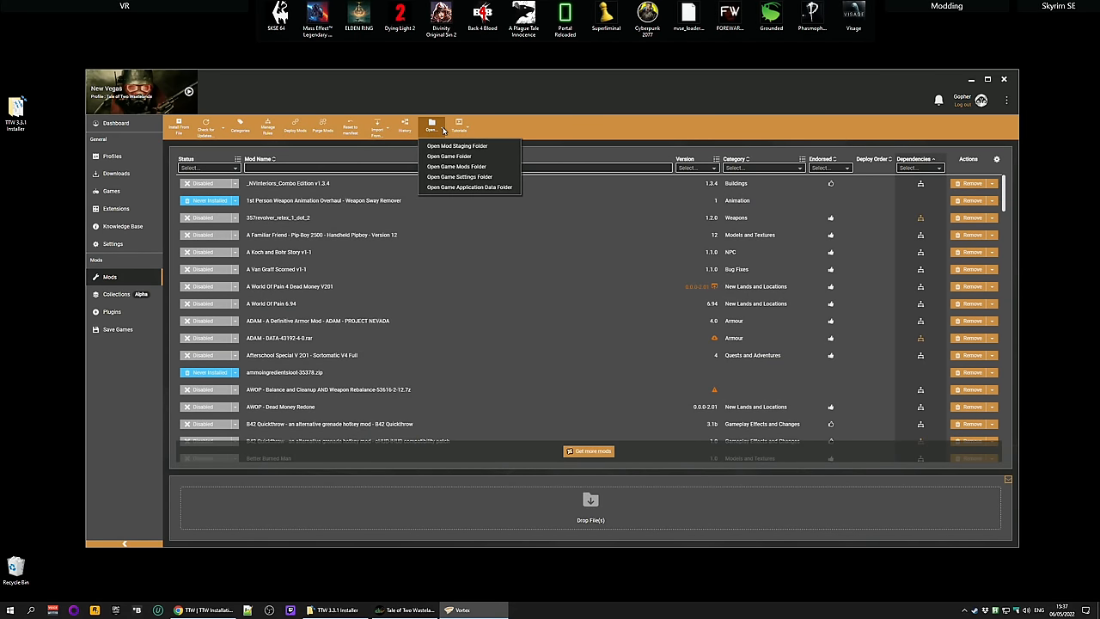
{"action": "mouse_move", "coordinate": [467, 144]}
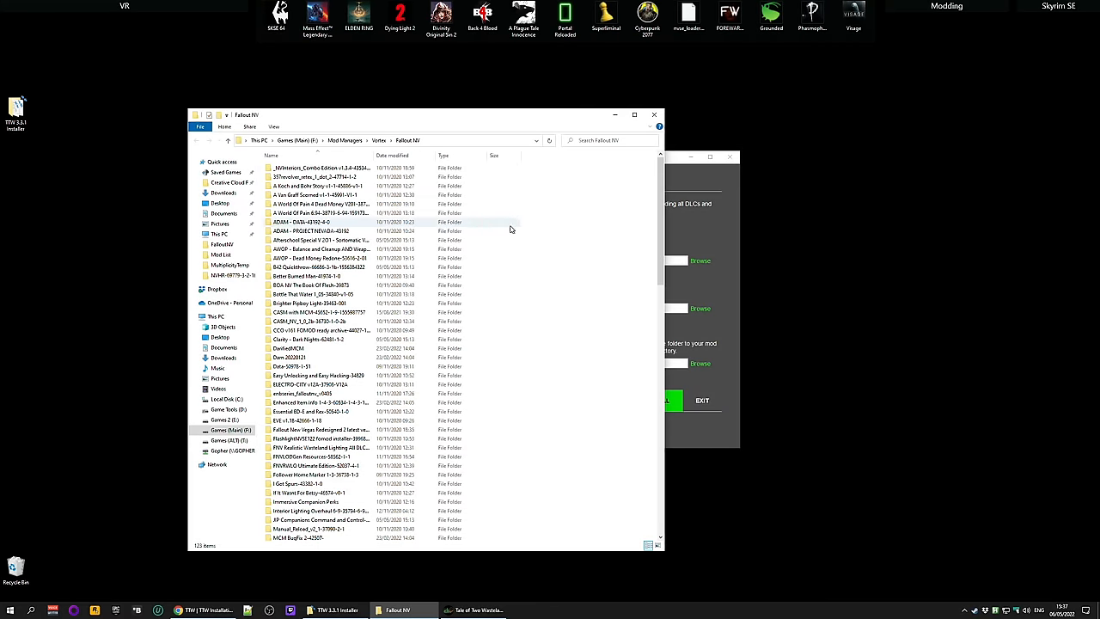
Create a new folder named Tale of Two Wastelands in Vortex's Fallout NV mod folder.
{"action": "scroll", "scroll_direction": "down", "scroll_amount": 3}
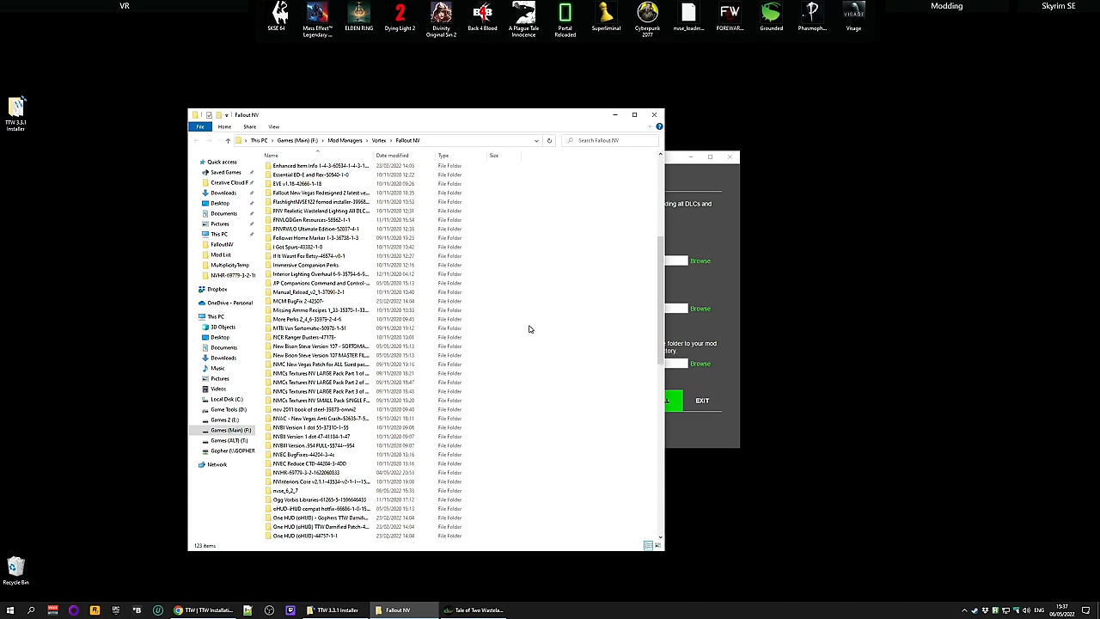
{"action": "right_click", "coordinate": [529, 330]}
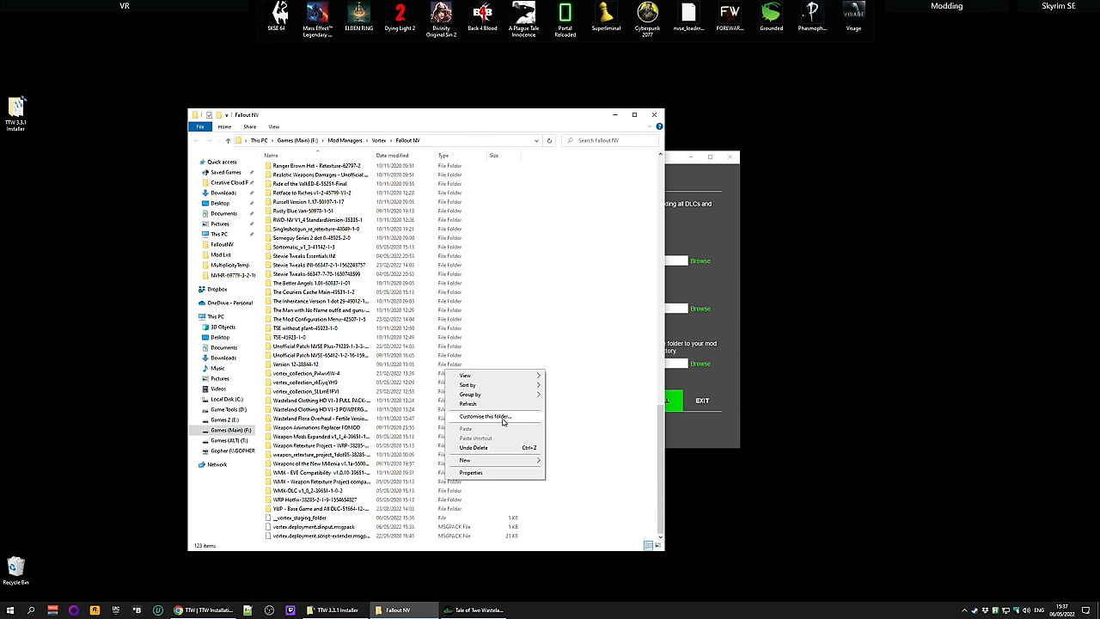
{"action": "left_click", "coordinate": [464, 460]}
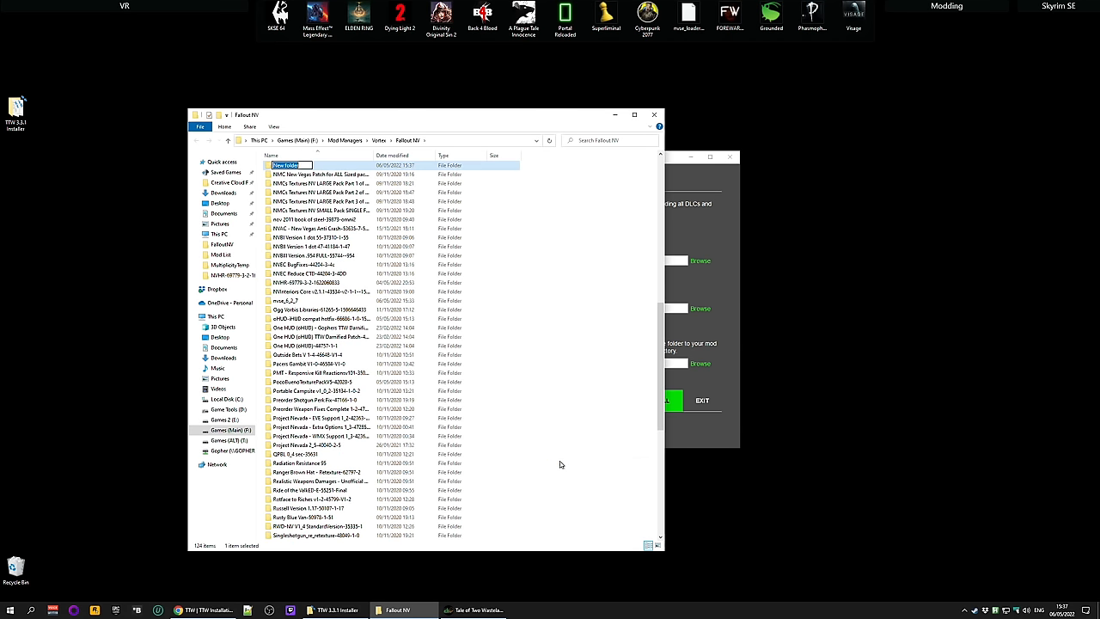
{"action": "type", "text": "Tale of Two"}
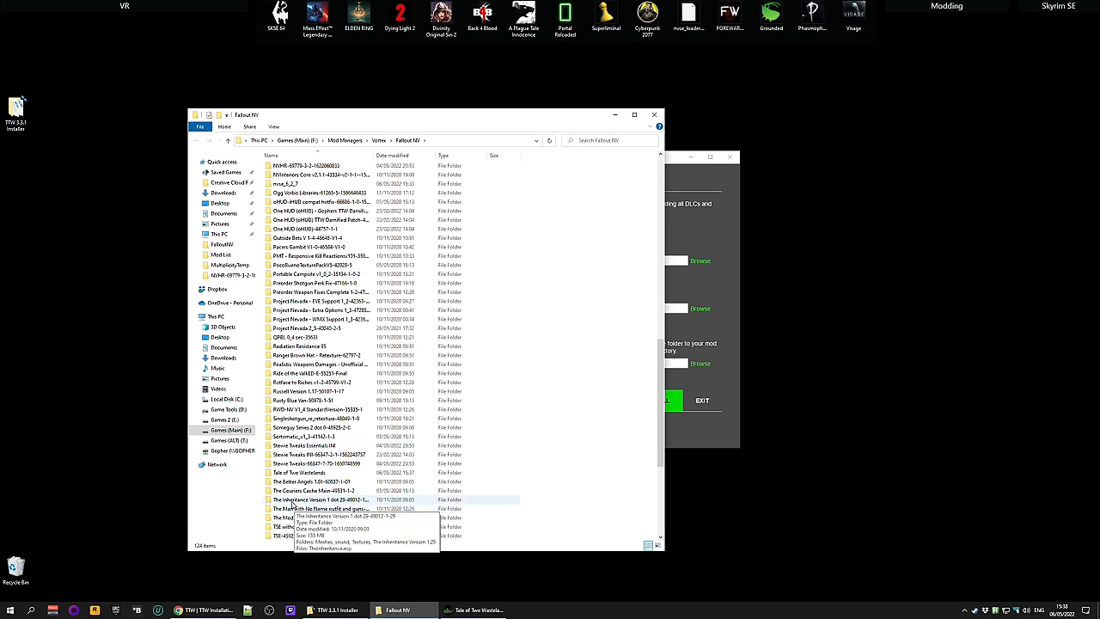
Enter the new Tale of Two Wastelands folder and copy its address to the clipboard.
{"action": "double_click", "coordinate": [301, 473]}
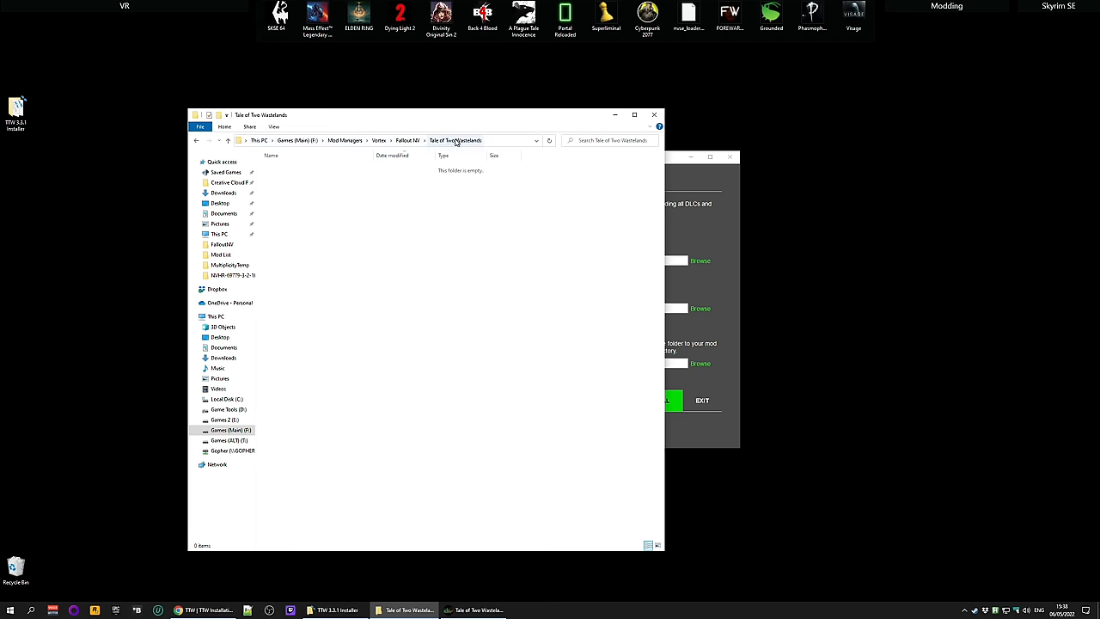
{"action": "right_click", "coordinate": [456, 141]}
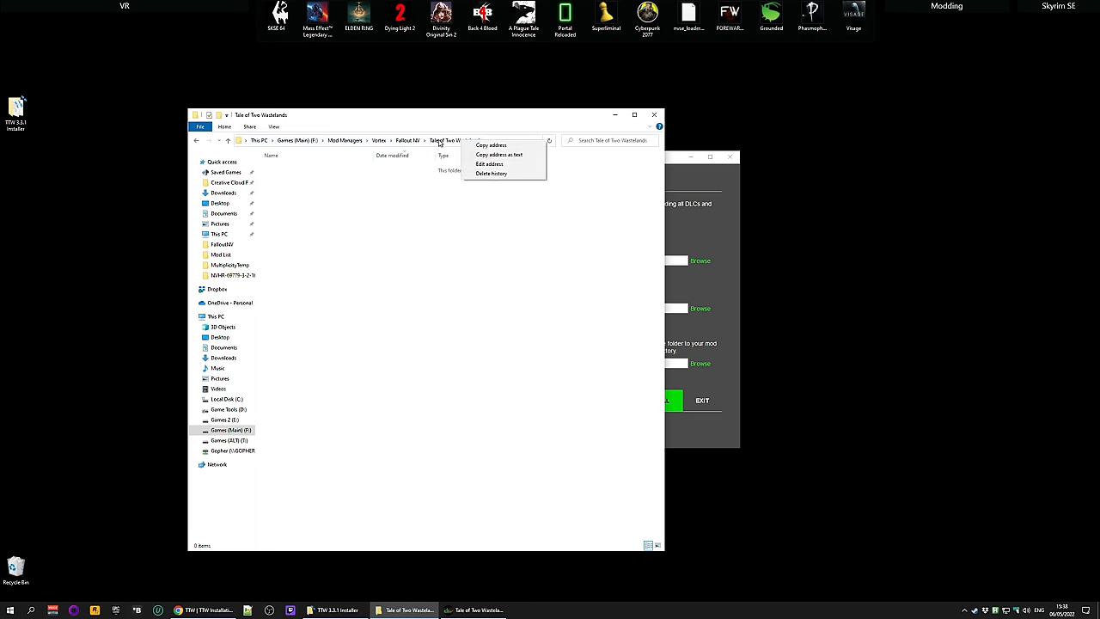
{"action": "left_click", "coordinate": [562, 180]}
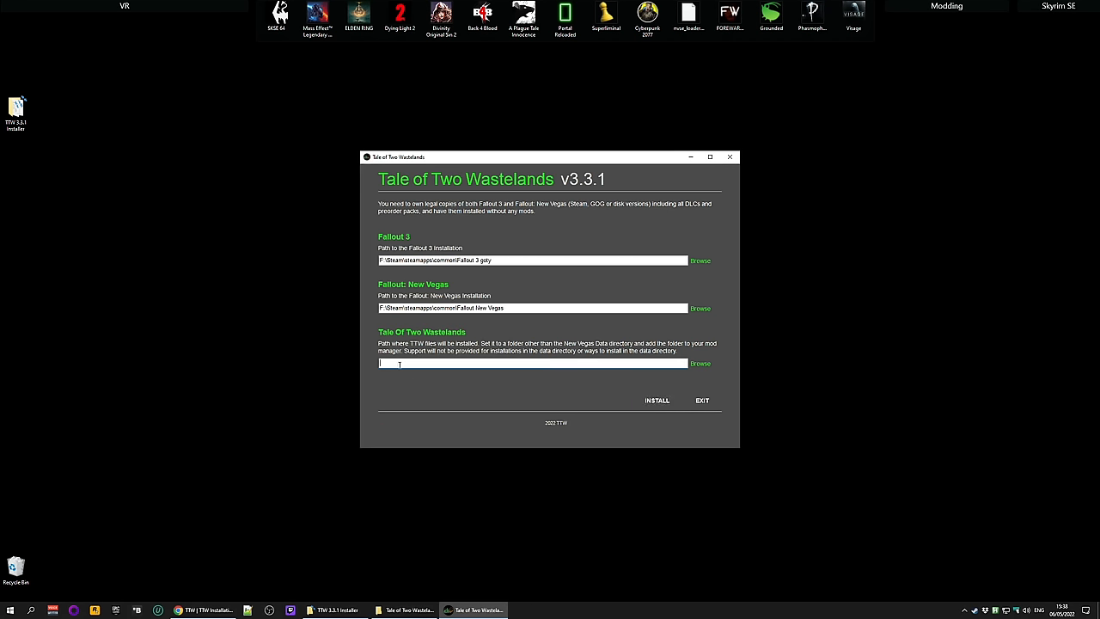
Set the TTW destination to F:\Mod Managers\Vortex\Fallout NV\Tale of Two Wastelands and install.
{"action": "type", "text": "F:\\Mod Managers\\Vortex\\Fallout NV\\Tale of Two Wastelands"}
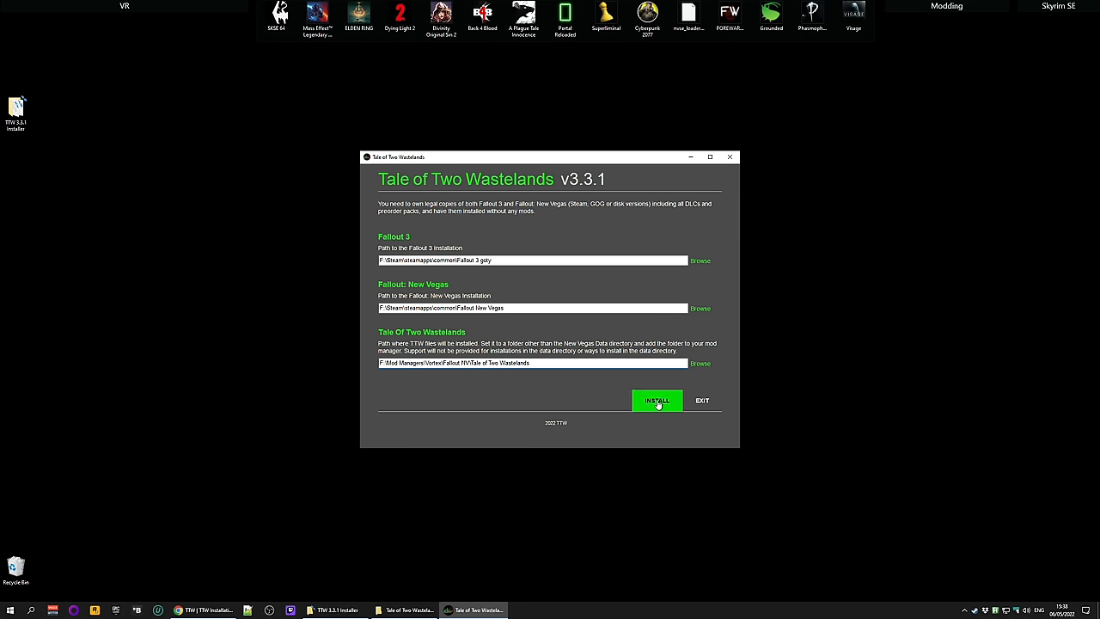
{"action": "left_click", "coordinate": [657, 399]}
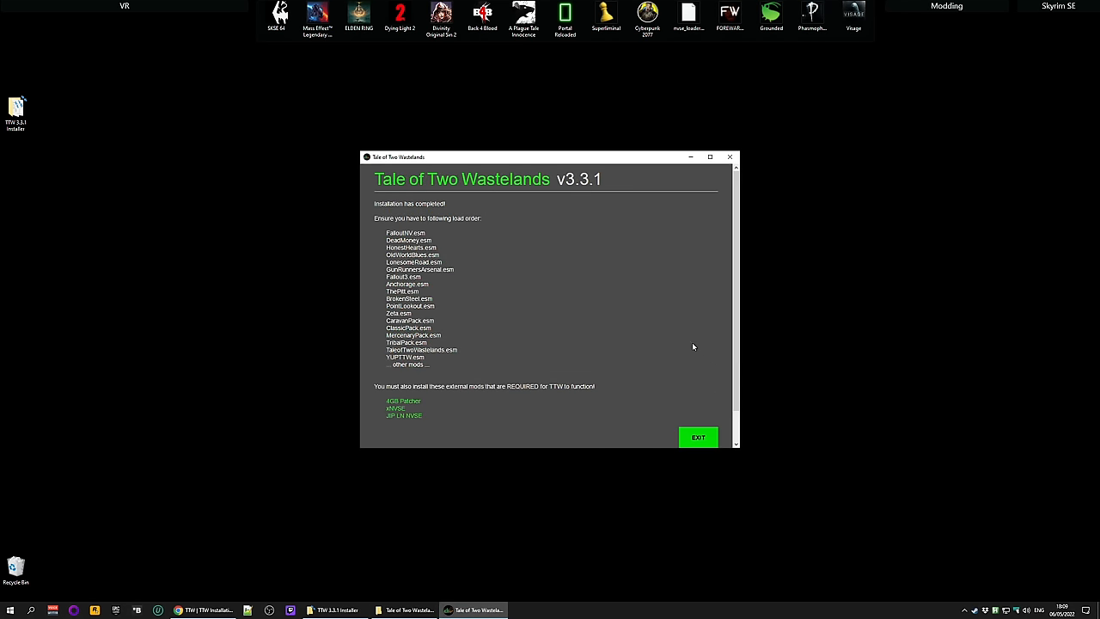
{"action": "mouse_move", "coordinate": [746, 213]}
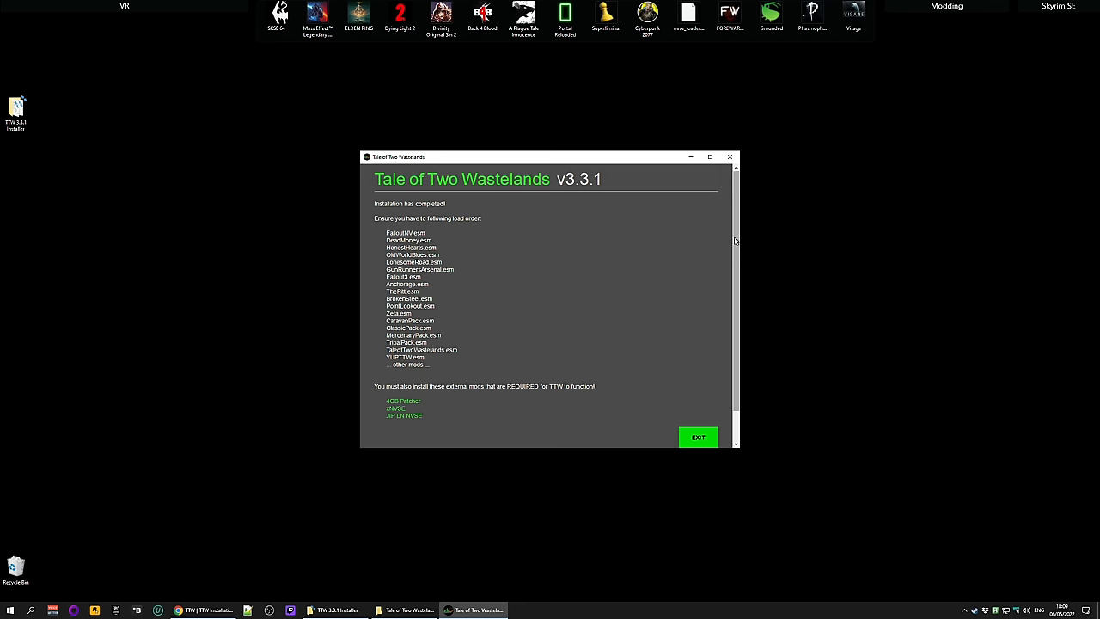
Review the completed installation's required load order list and exit the installer.
{"action": "scroll", "scroll_direction": "down", "scroll_amount": 3}
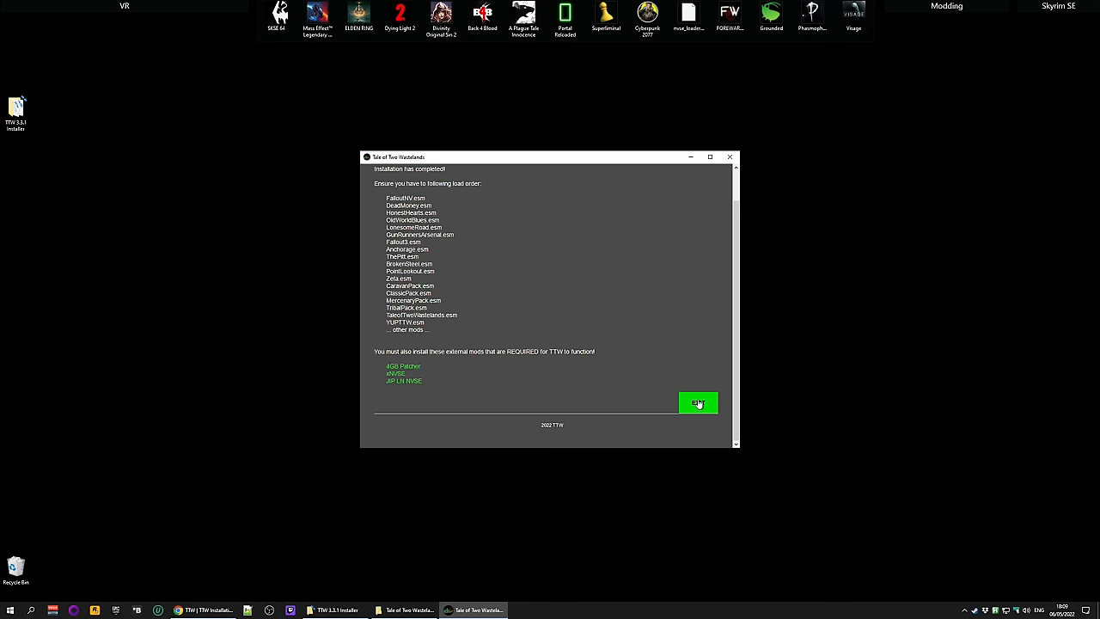
{"action": "left_click", "coordinate": [698, 402]}
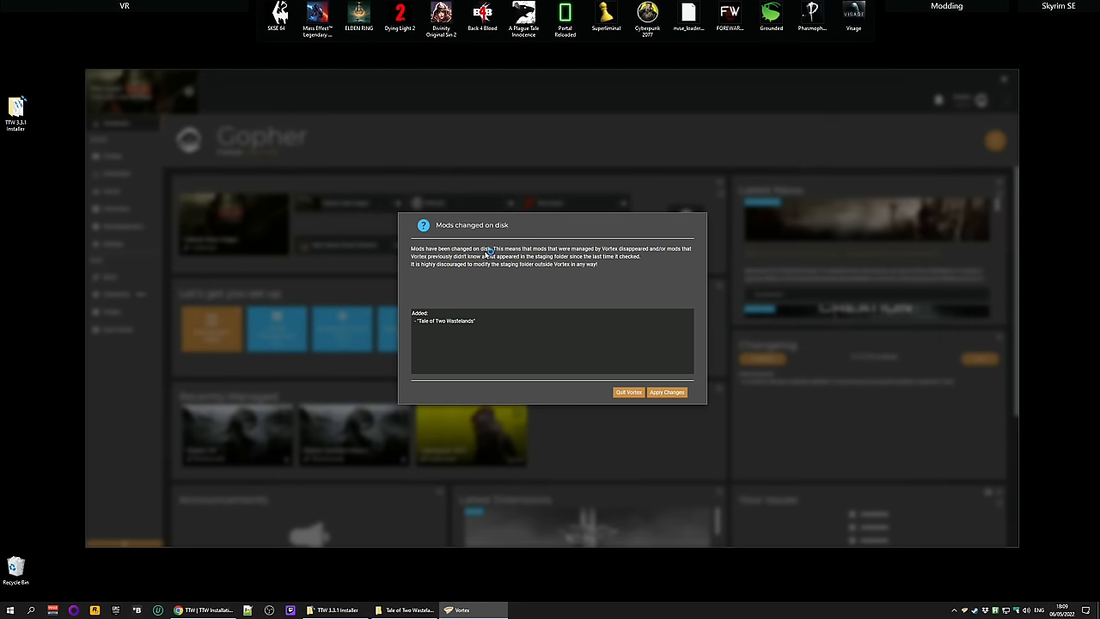
{"action": "mouse_move", "coordinate": [598, 261]}
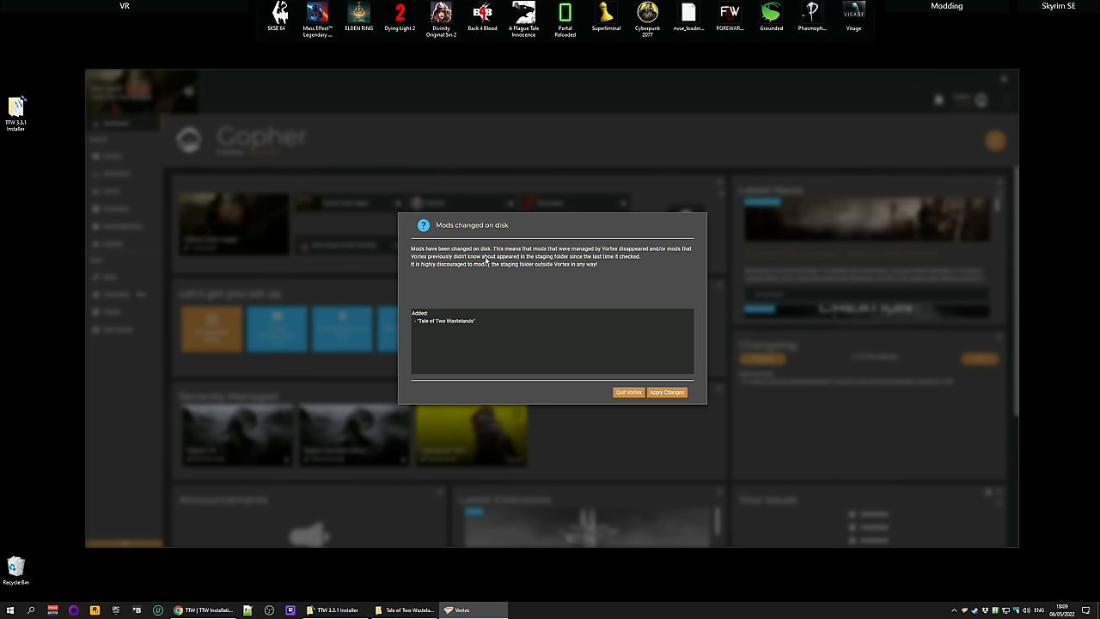
{"action": "mouse_move", "coordinate": [519, 261]}
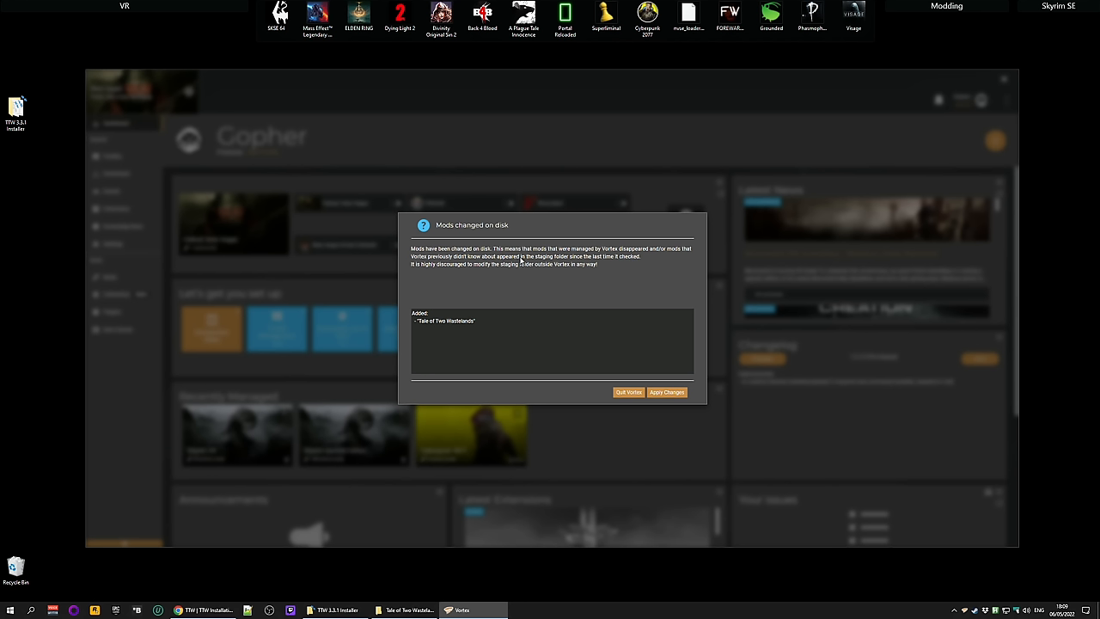
{"action": "mouse_move", "coordinate": [618, 261]}
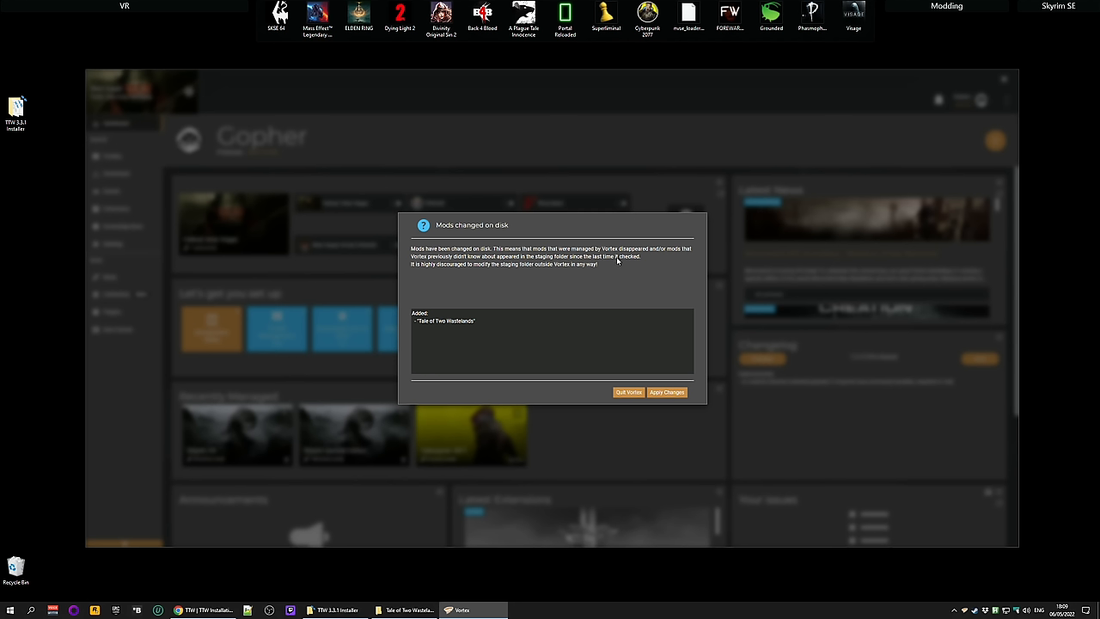
{"action": "mouse_move", "coordinate": [479, 270]}
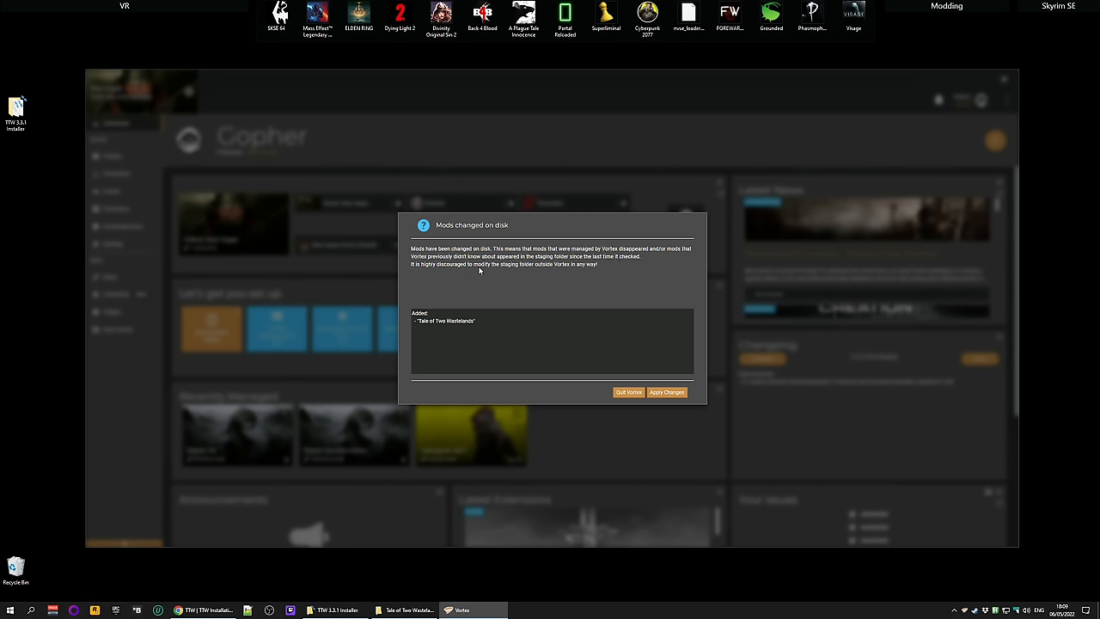
{"action": "mouse_move", "coordinate": [540, 269]}
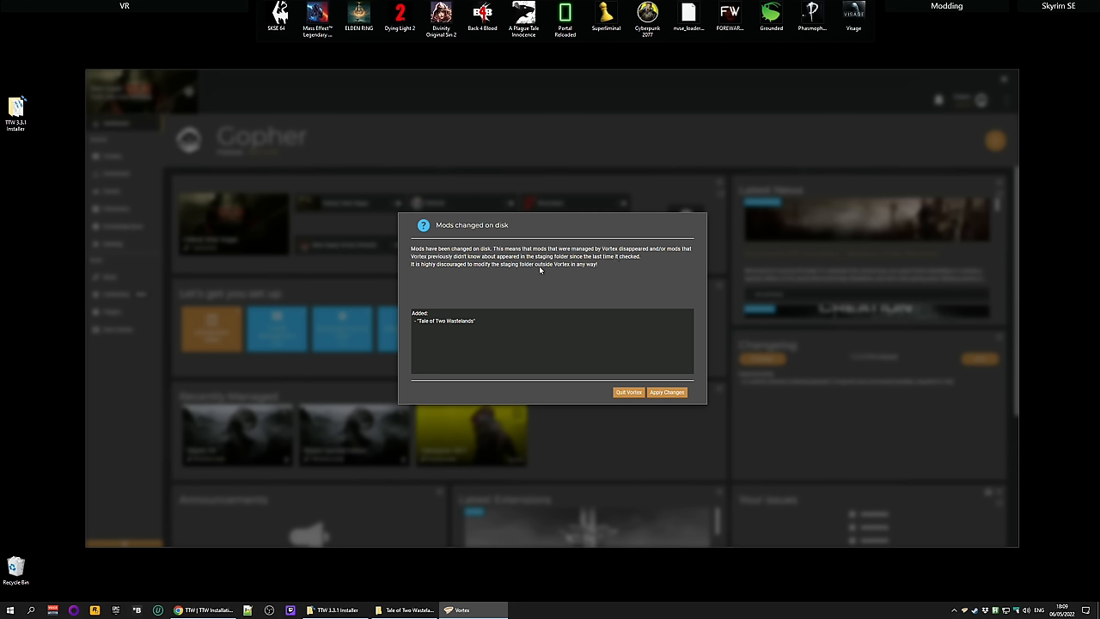
{"action": "mouse_move", "coordinate": [577, 271]}
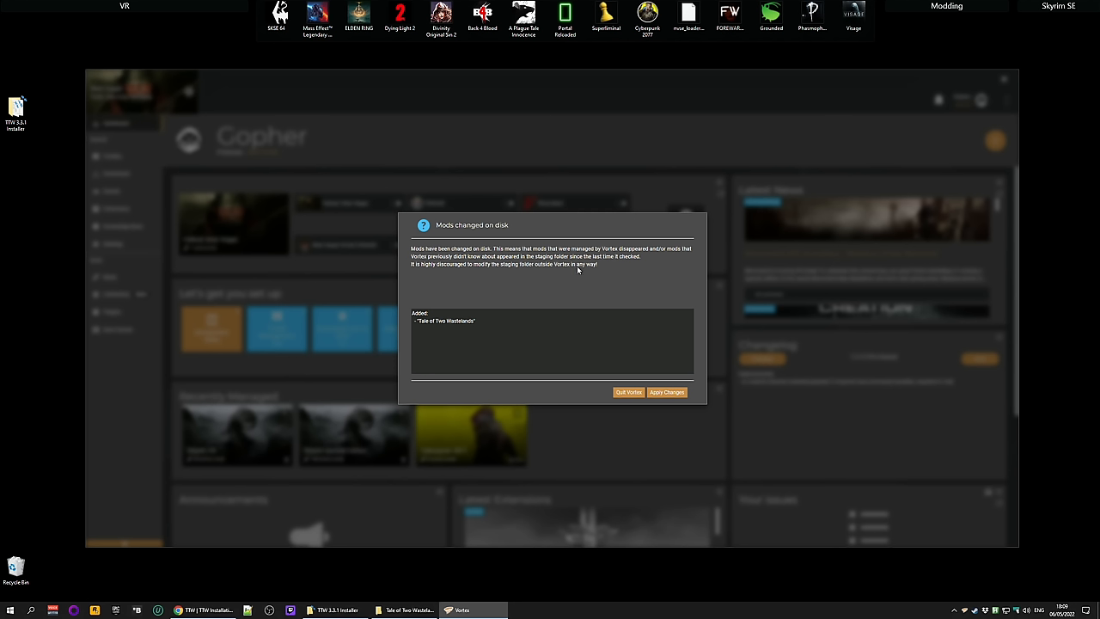
{"action": "mouse_move", "coordinate": [595, 268]}
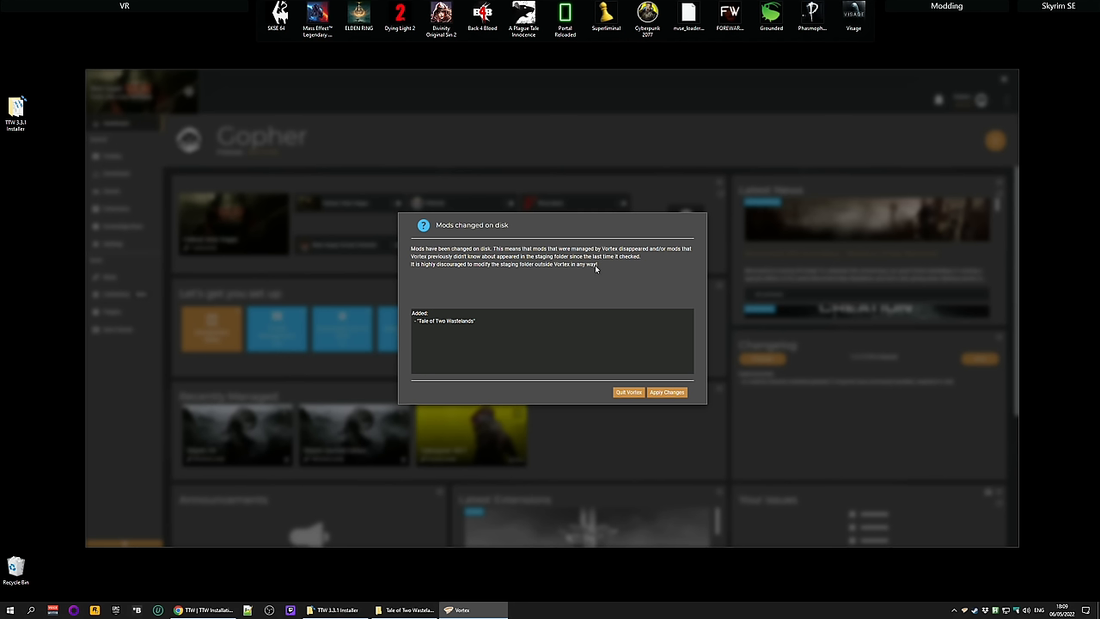
{"action": "mouse_move", "coordinate": [600, 268]}
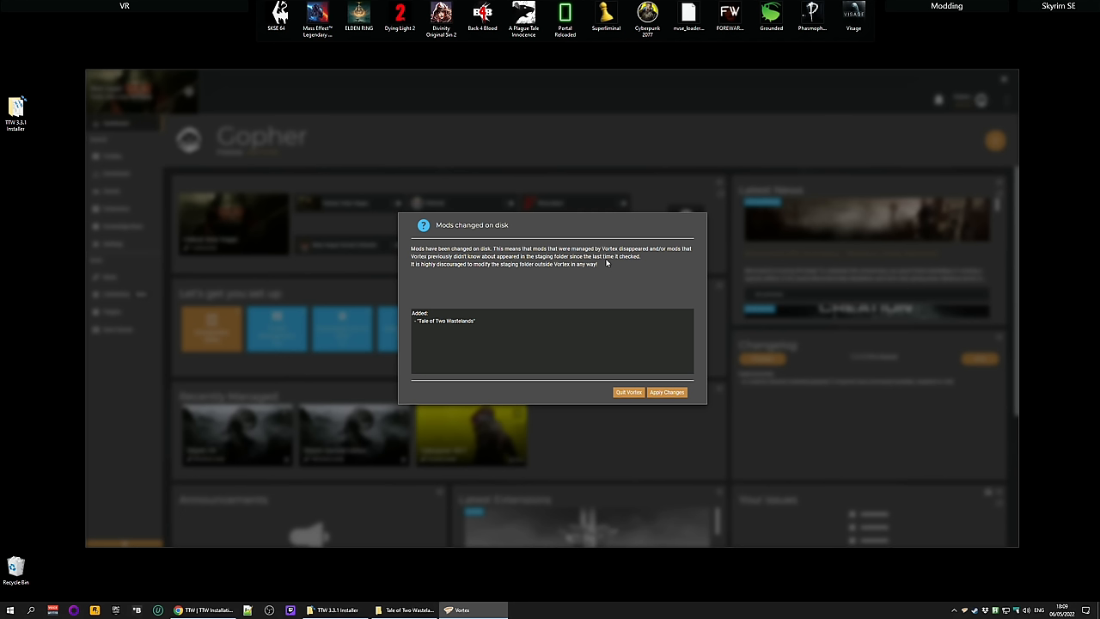
{"action": "mouse_move", "coordinate": [618, 249]}
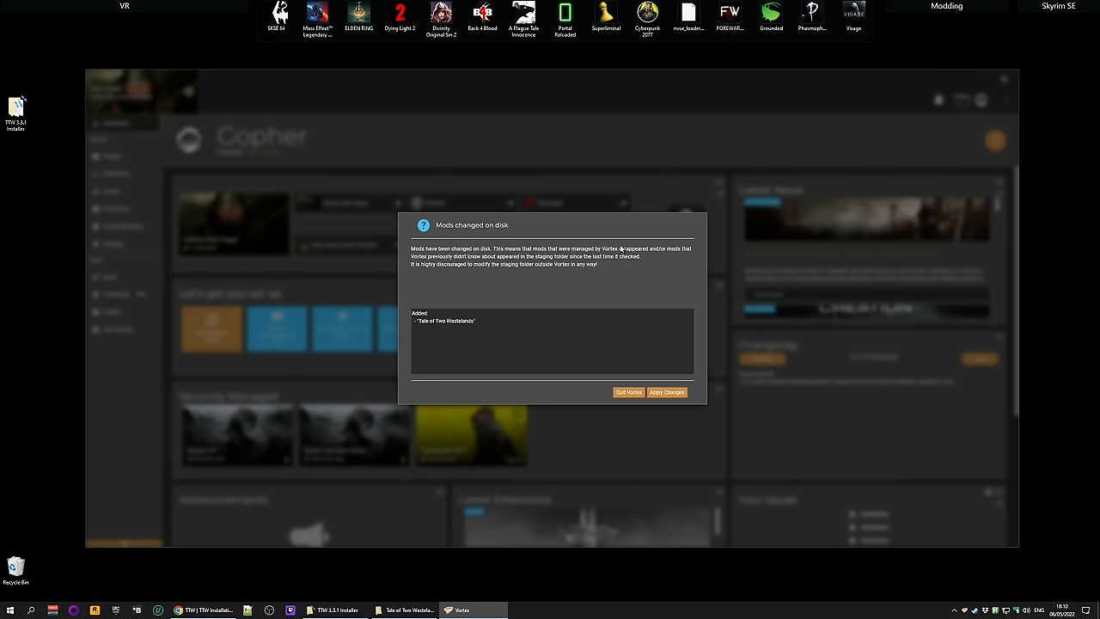
{"action": "mouse_move", "coordinate": [633, 265]}
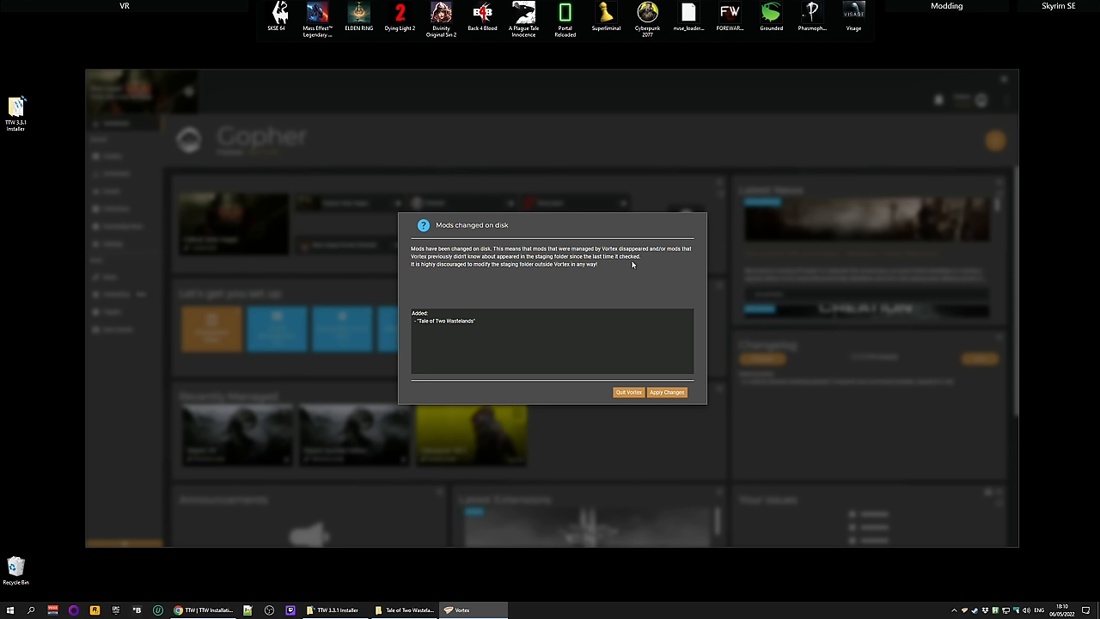
{"action": "mouse_move", "coordinate": [617, 259]}
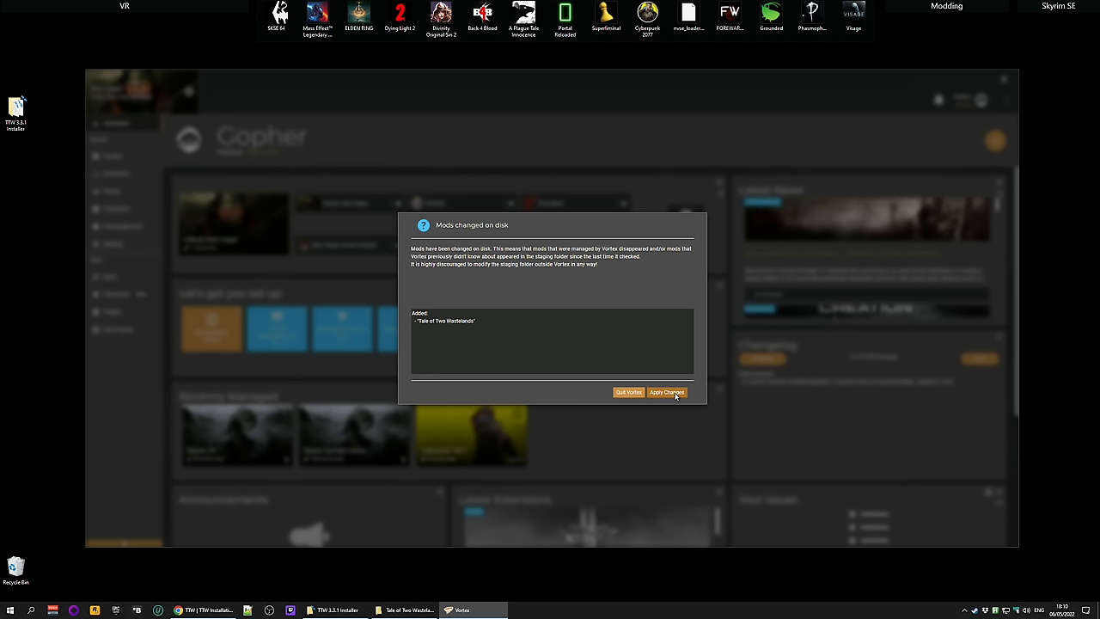
{"action": "left_click", "coordinate": [667, 392]}
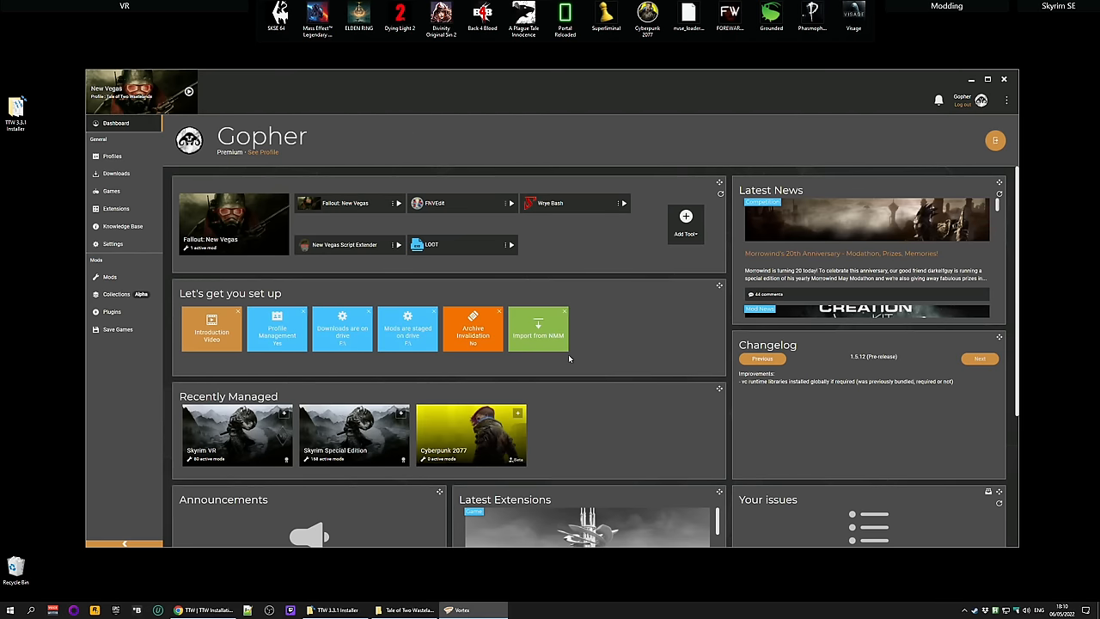
{"action": "left_click", "coordinate": [110, 277]}
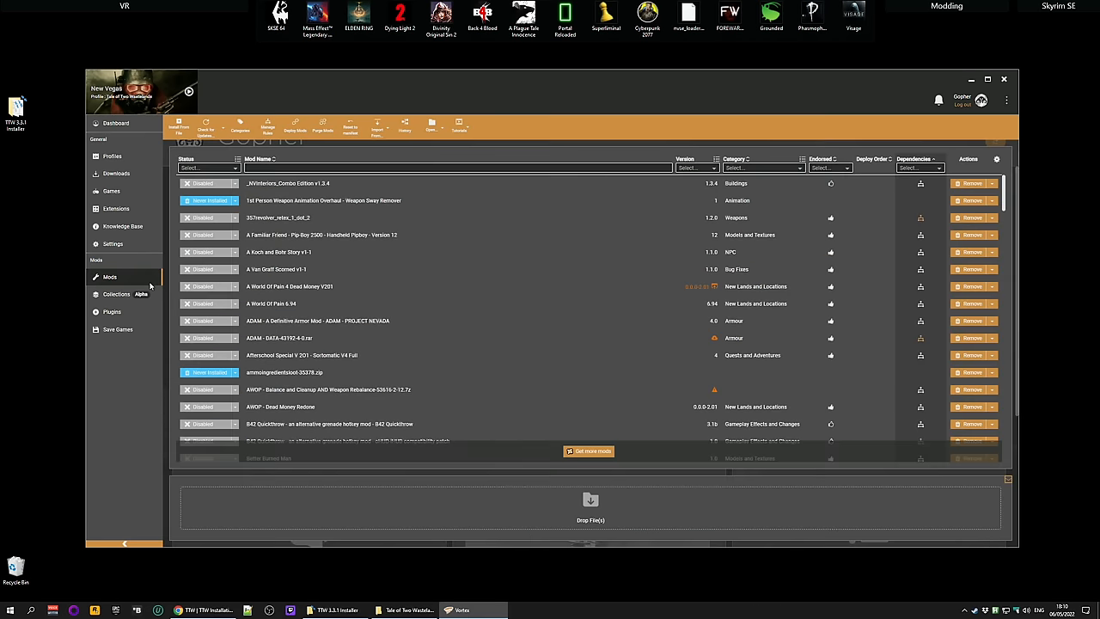
{"action": "scroll", "scroll_direction": "down", "scroll_amount": 3}
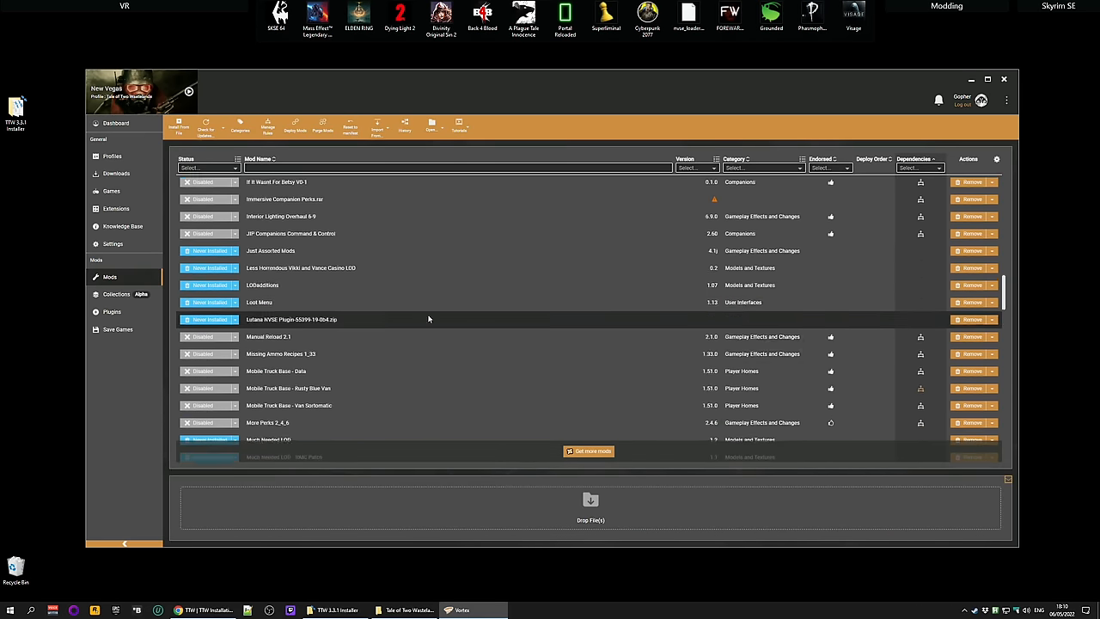
{"action": "scroll", "scroll_direction": "down", "scroll_amount": 3}
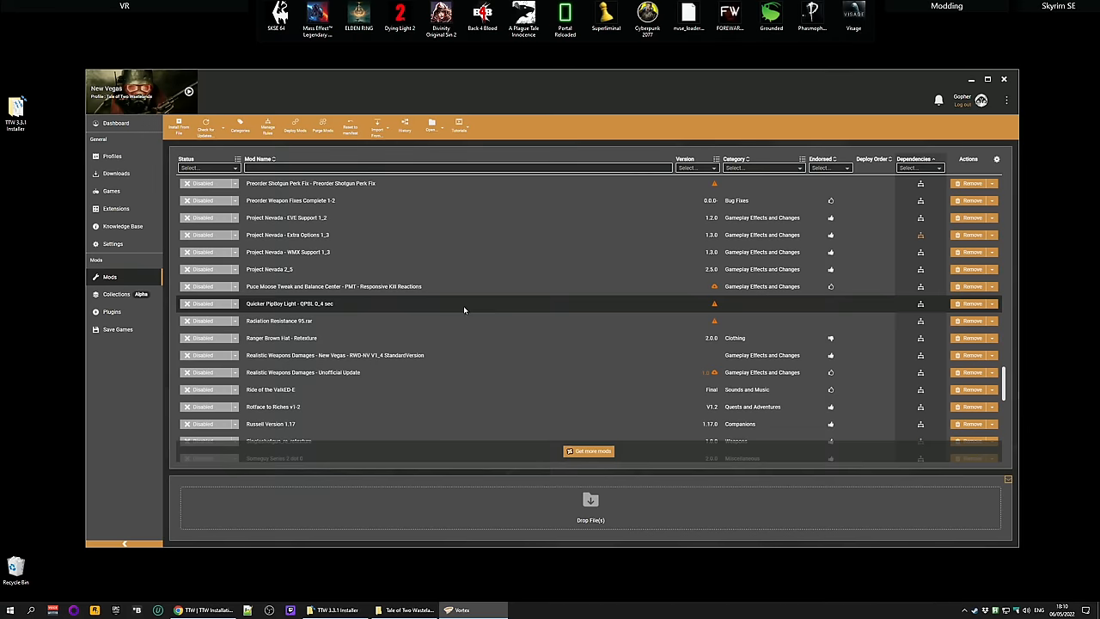
{"action": "scroll", "scroll_direction": "down", "scroll_amount": 3}
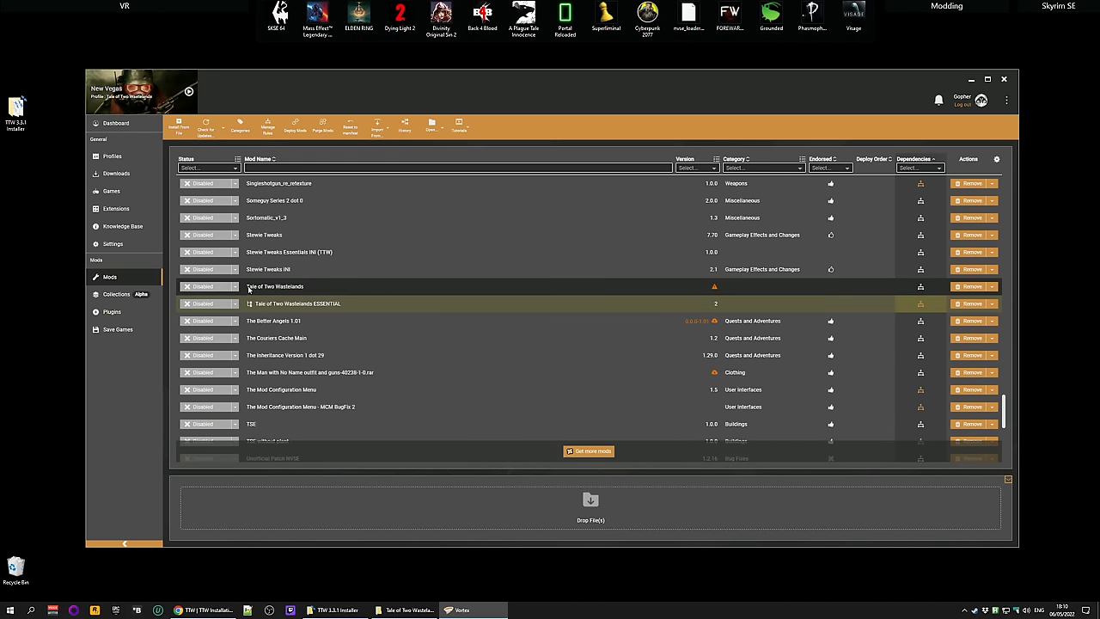
{"action": "right_click", "coordinate": [275, 285]}
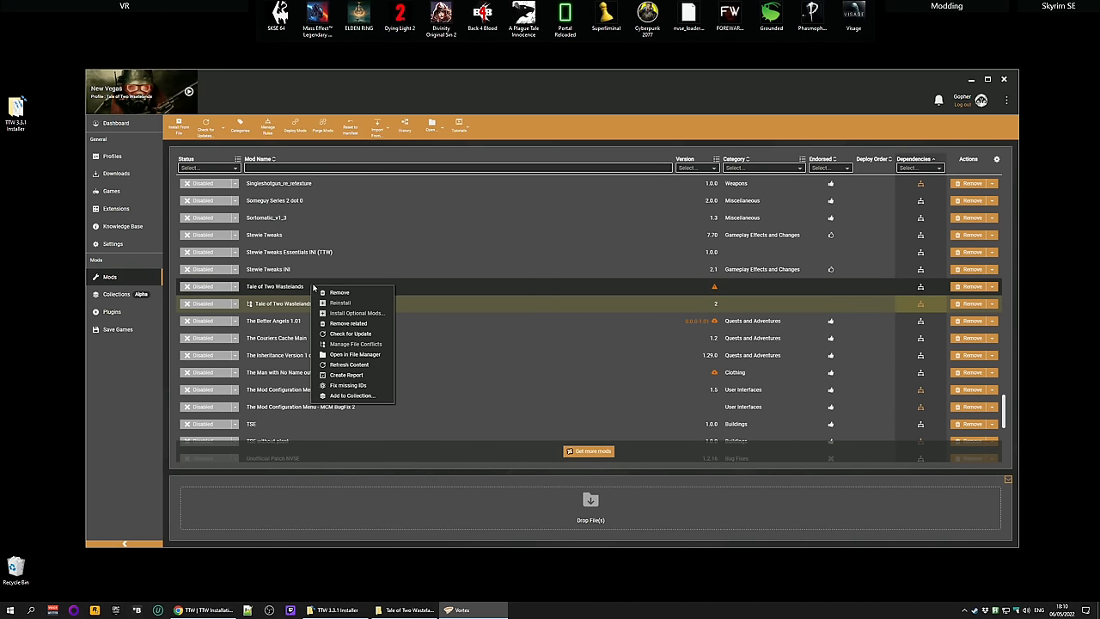
{"action": "mouse_move", "coordinate": [354, 354]}
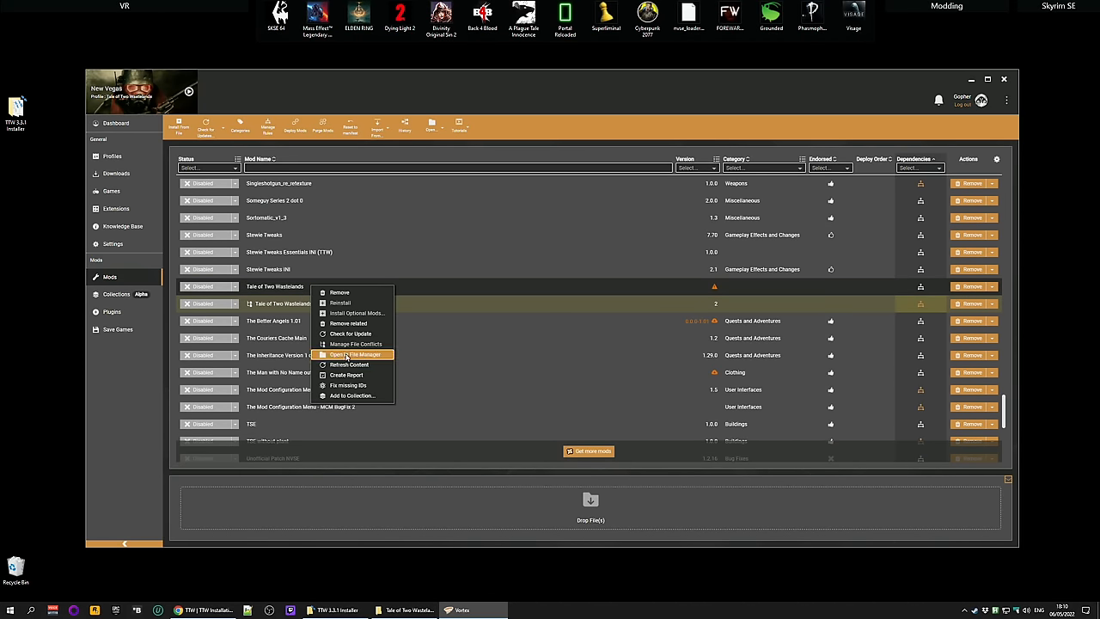
{"action": "left_click", "coordinate": [354, 354]}
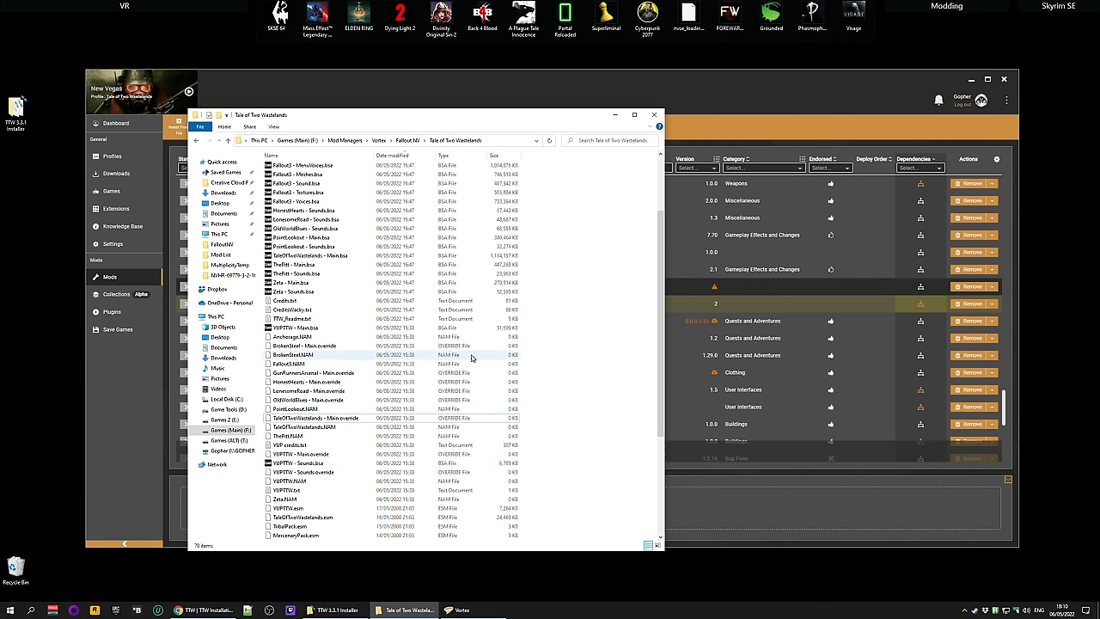
{"action": "left_click", "coordinate": [408, 141]}
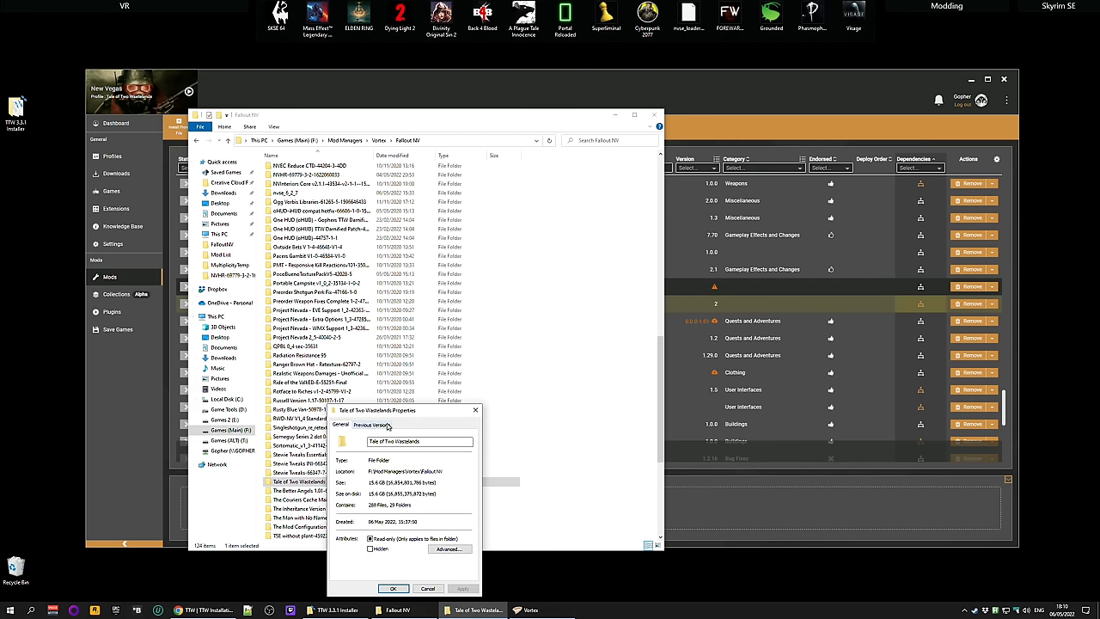
{"action": "left_click", "coordinate": [392, 588]}
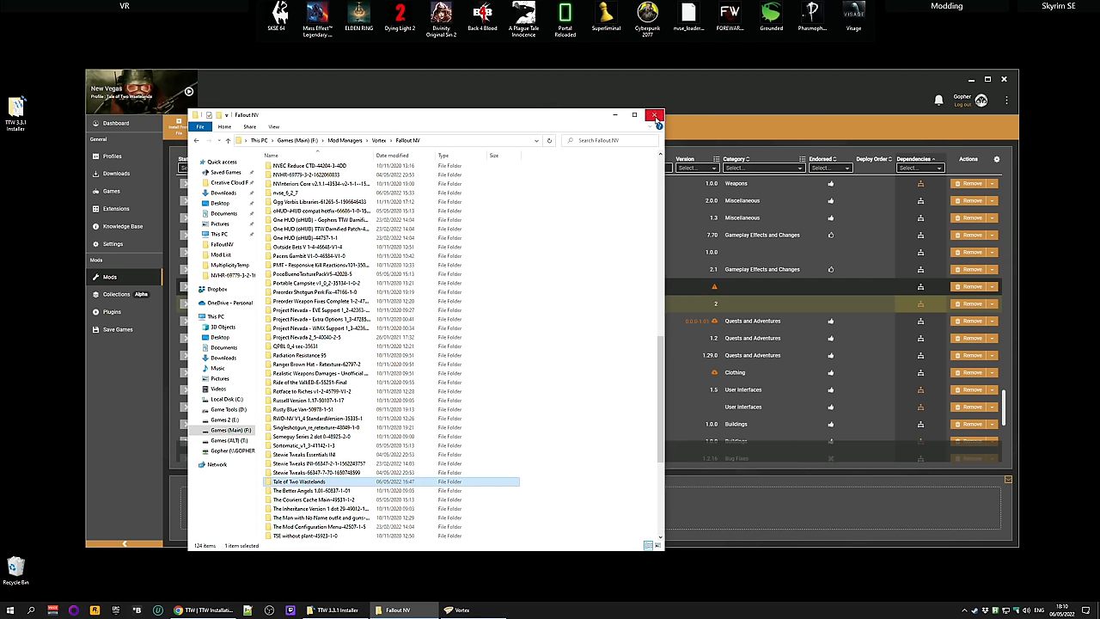
{"action": "left_click", "coordinate": [653, 113]}
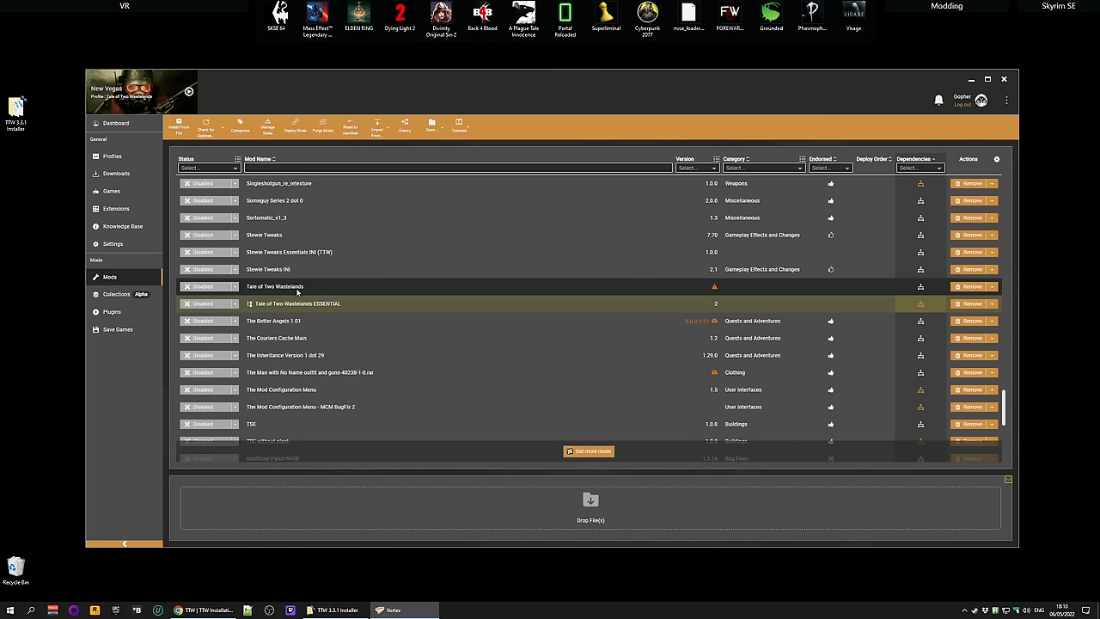
Enable the Tale of Two Wastelands mod and launch Fallout: New Vegas from the taskbar.
{"action": "left_click", "coordinate": [208, 285]}
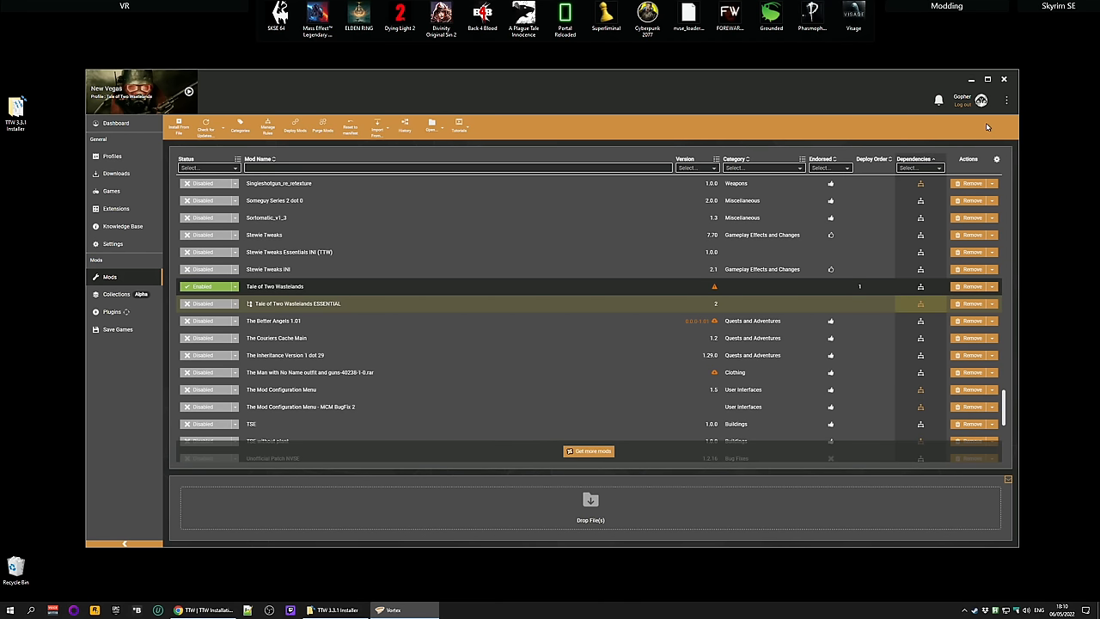
{"action": "mouse_move", "coordinate": [763, 134]}
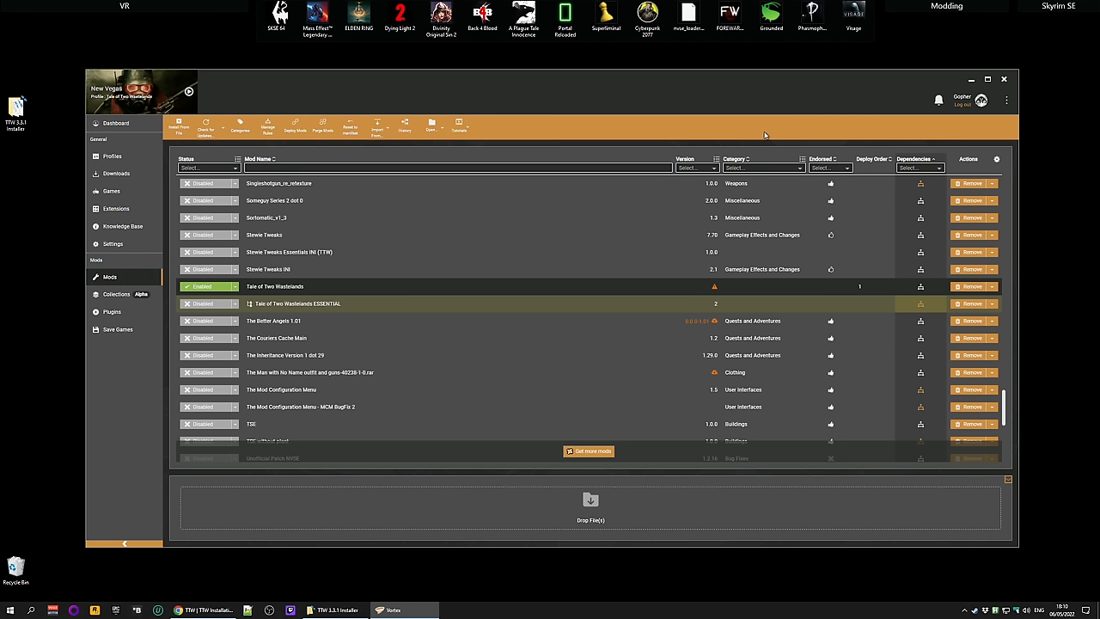
{"action": "mouse_move", "coordinate": [701, 127]}
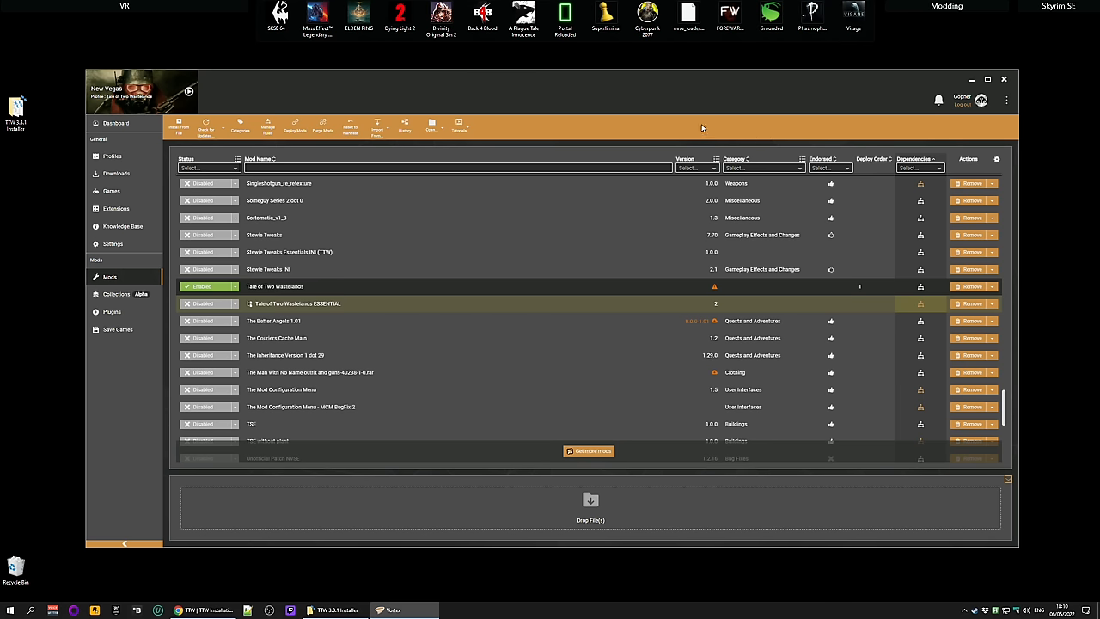
{"action": "mouse_move", "coordinate": [550, 287]}
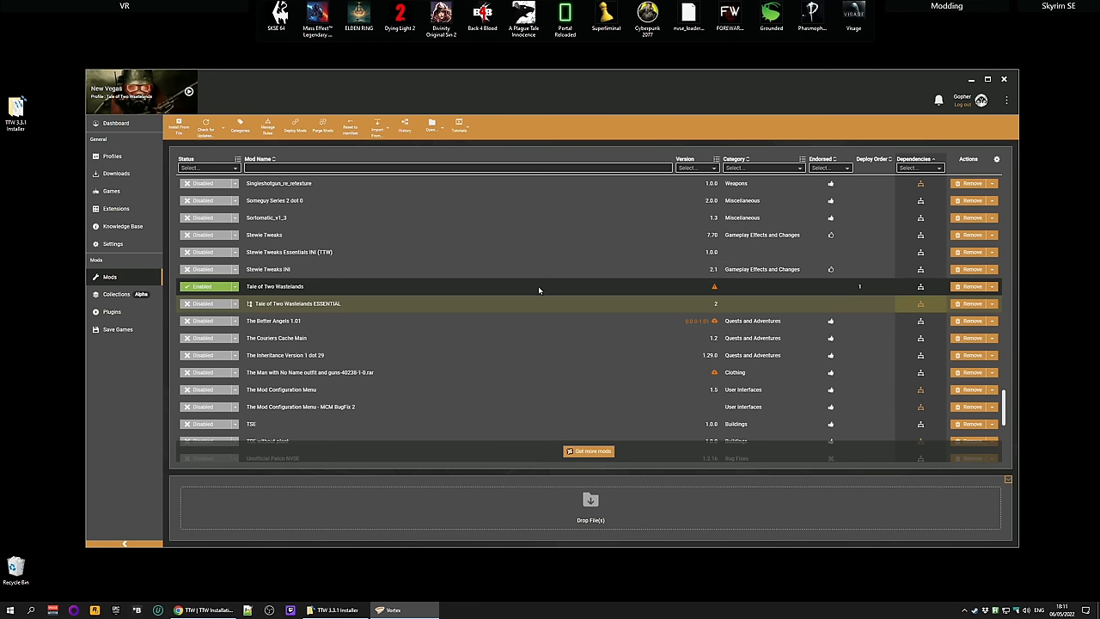
{"action": "mouse_move", "coordinate": [702, 138]}
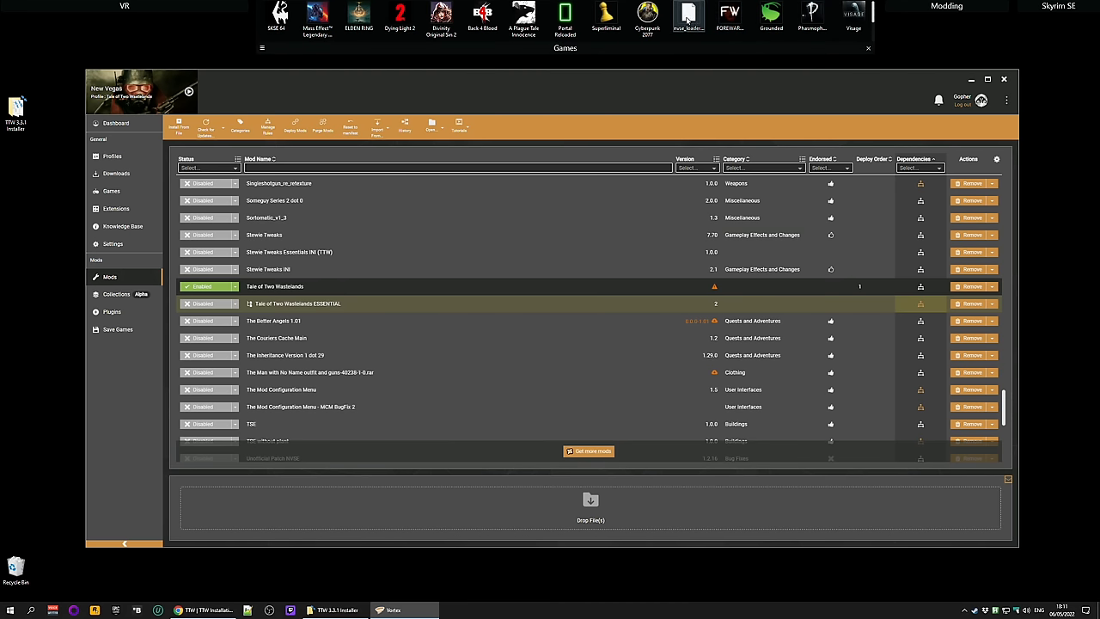
{"action": "left_click", "coordinate": [687, 19]}
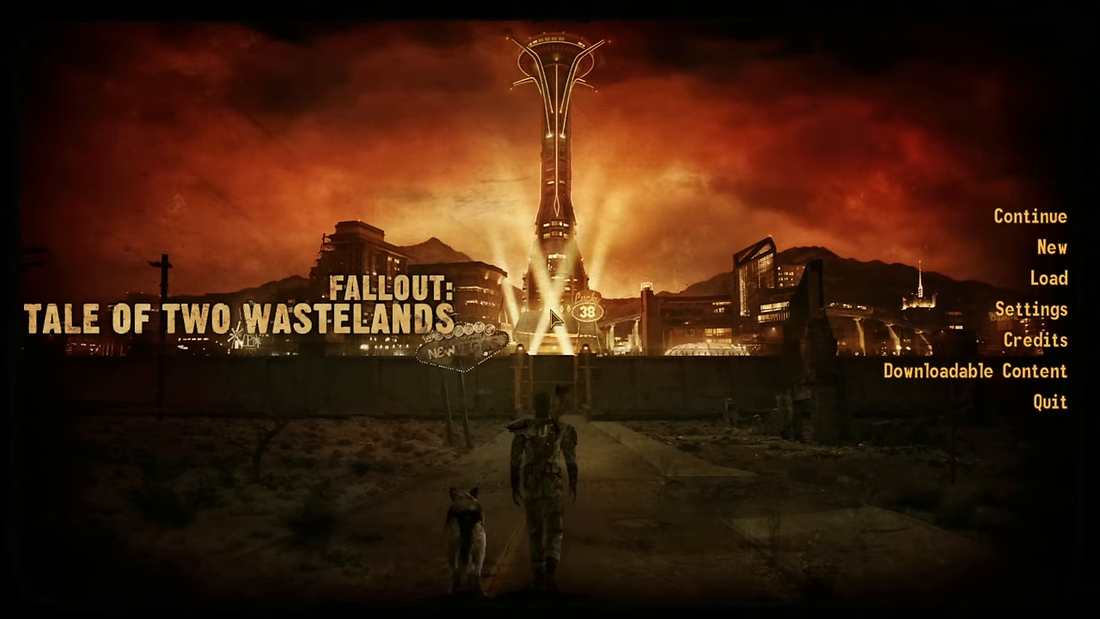
Start a new game and acknowledge the JIP LN NVSE Plugin and 4GB patch warnings.
{"action": "left_click", "coordinate": [1050, 248]}
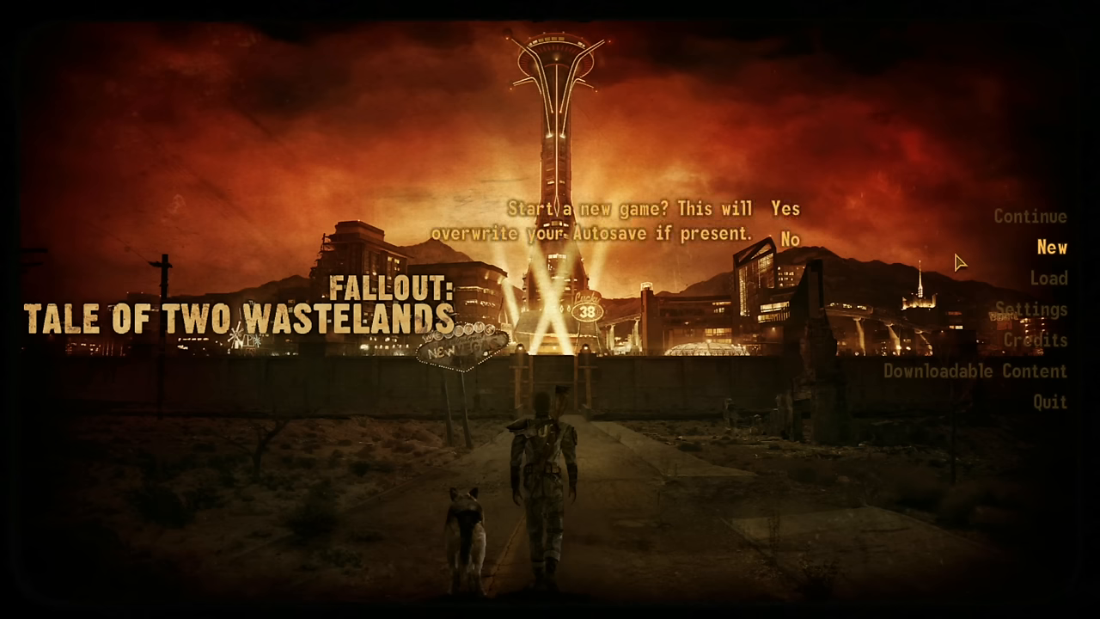
{"action": "left_click", "coordinate": [788, 208]}
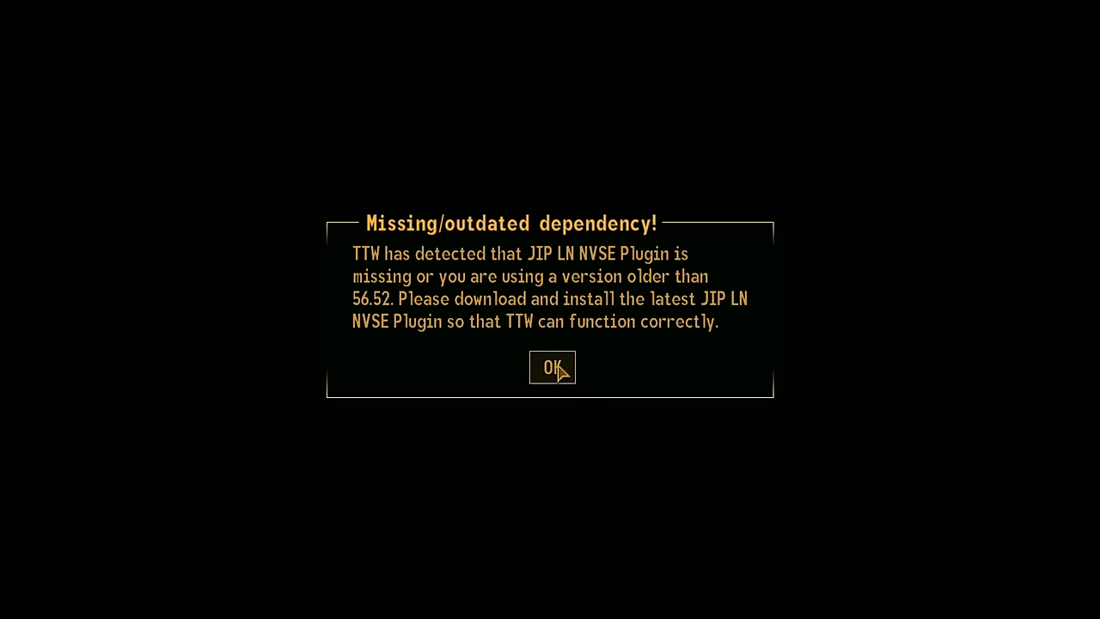
{"action": "left_click", "coordinate": [552, 368]}
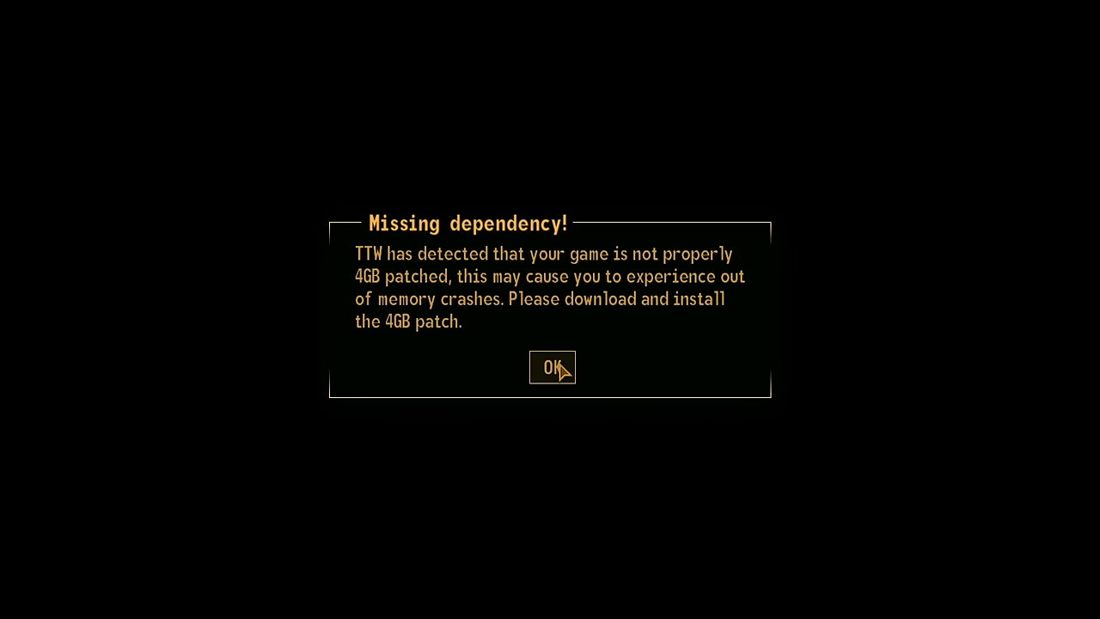
{"action": "left_click", "coordinate": [552, 368]}
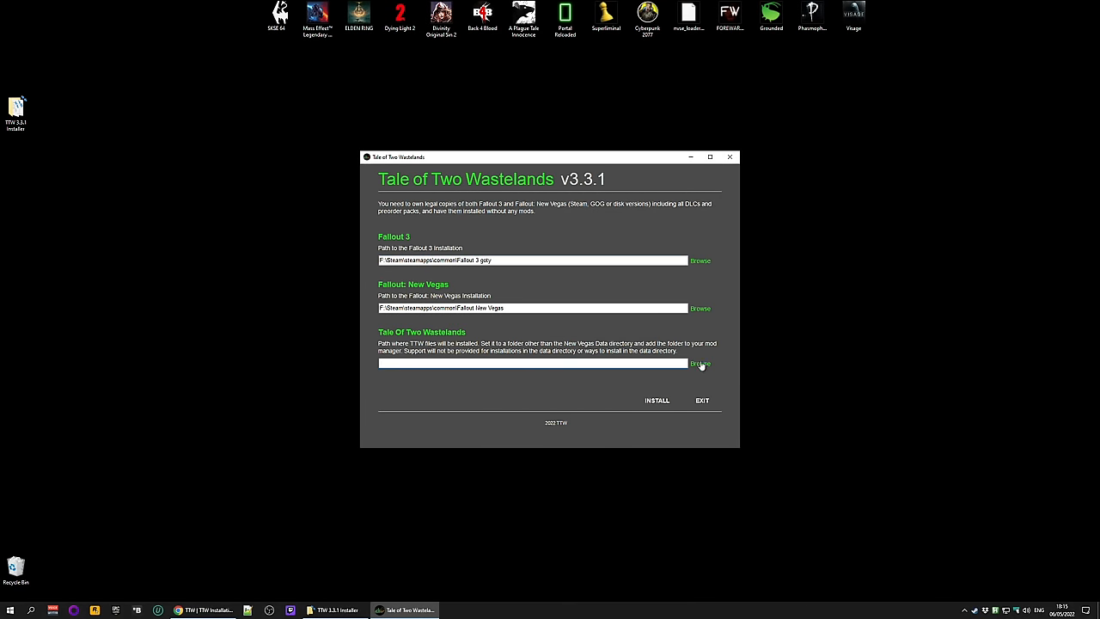
Create a new Tale of Two Wastelands folder on the desktop.
{"action": "left_click", "coordinate": [533, 361]}
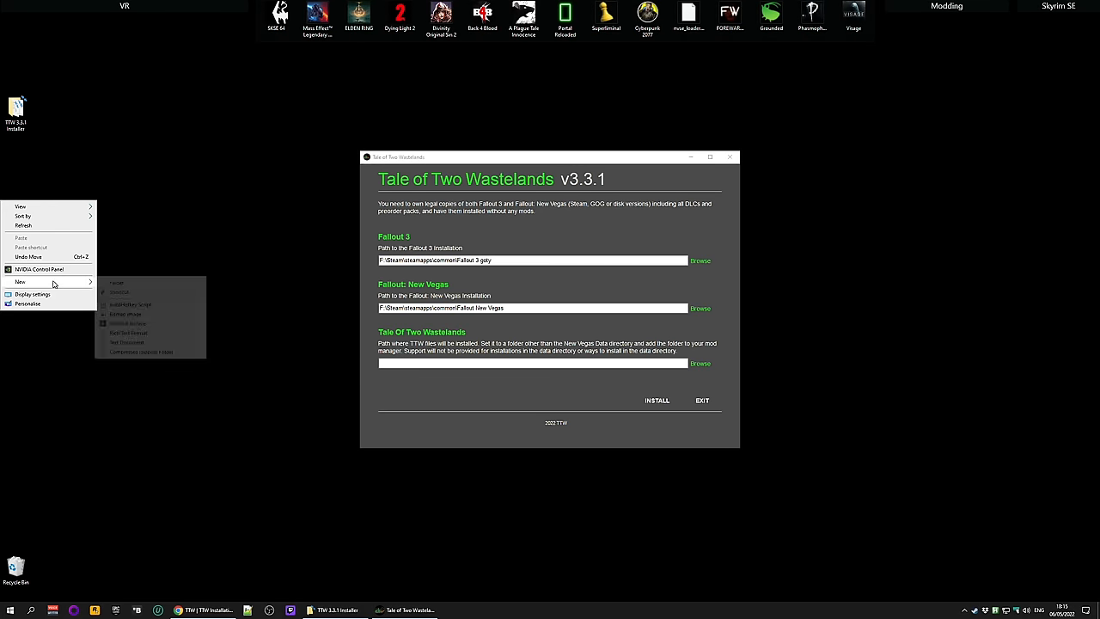
{"action": "left_click", "coordinate": [117, 282]}
{"action": "type", "text": "Tale of Two Waste"}
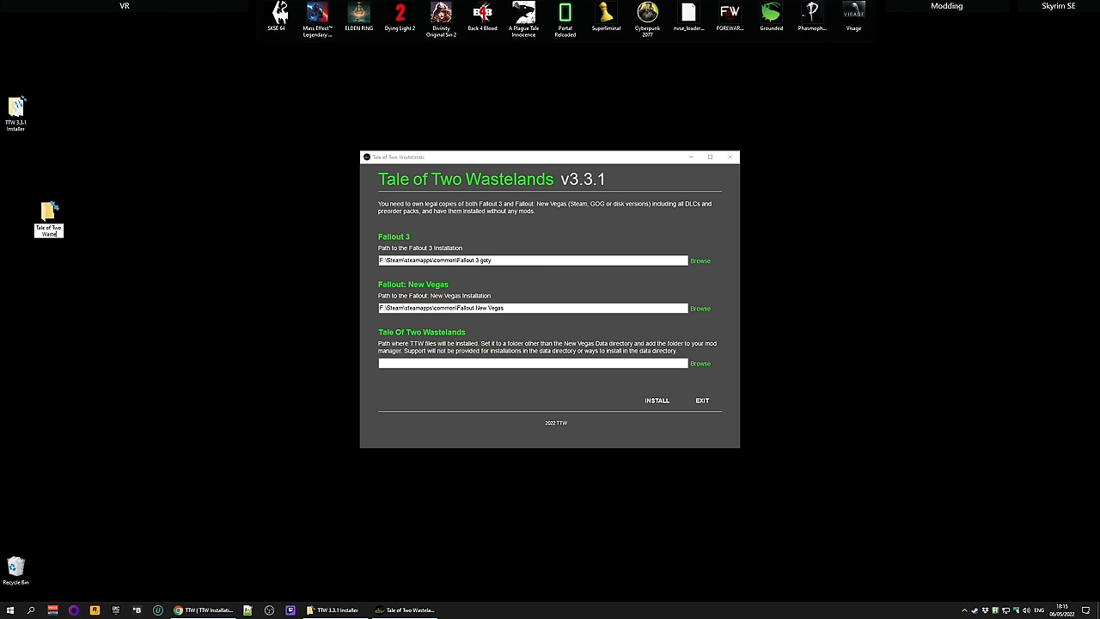
{"action": "mouse_move", "coordinate": [115, 289]}
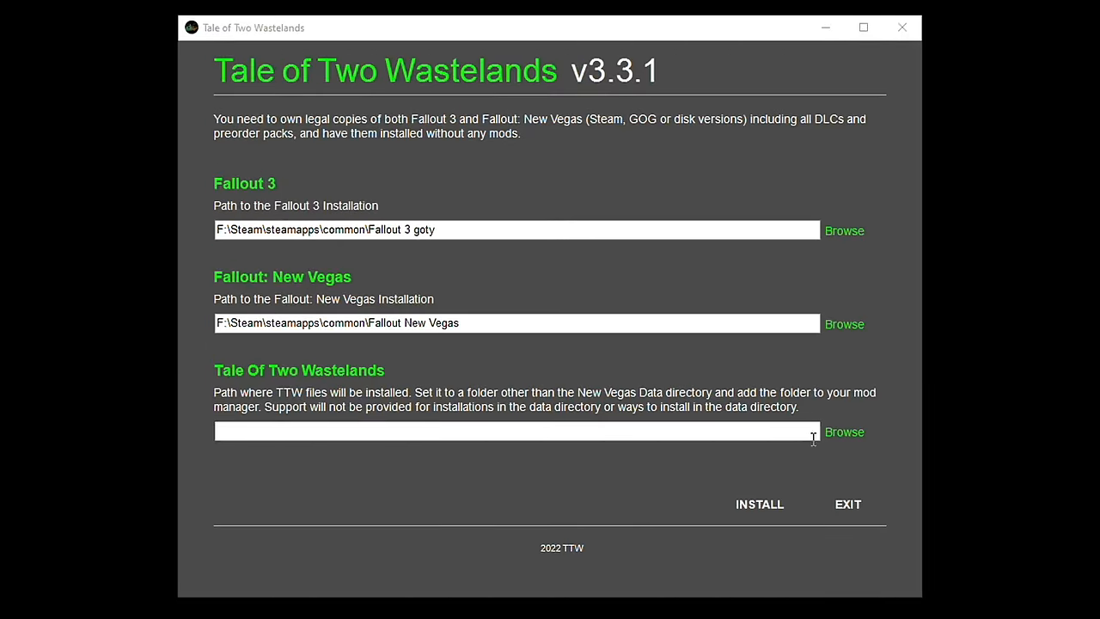
Browse the TTW destination to the desktop Tale of Two Wastelands folder and start installing.
{"action": "left_click", "coordinate": [844, 432]}
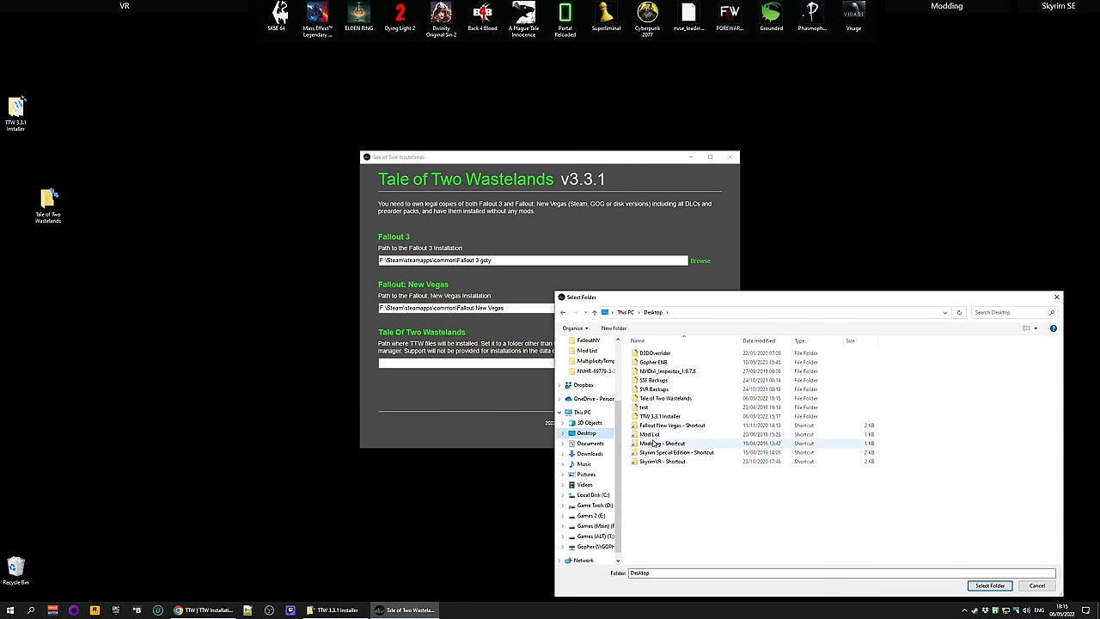
{"action": "double_click", "coordinate": [667, 399]}
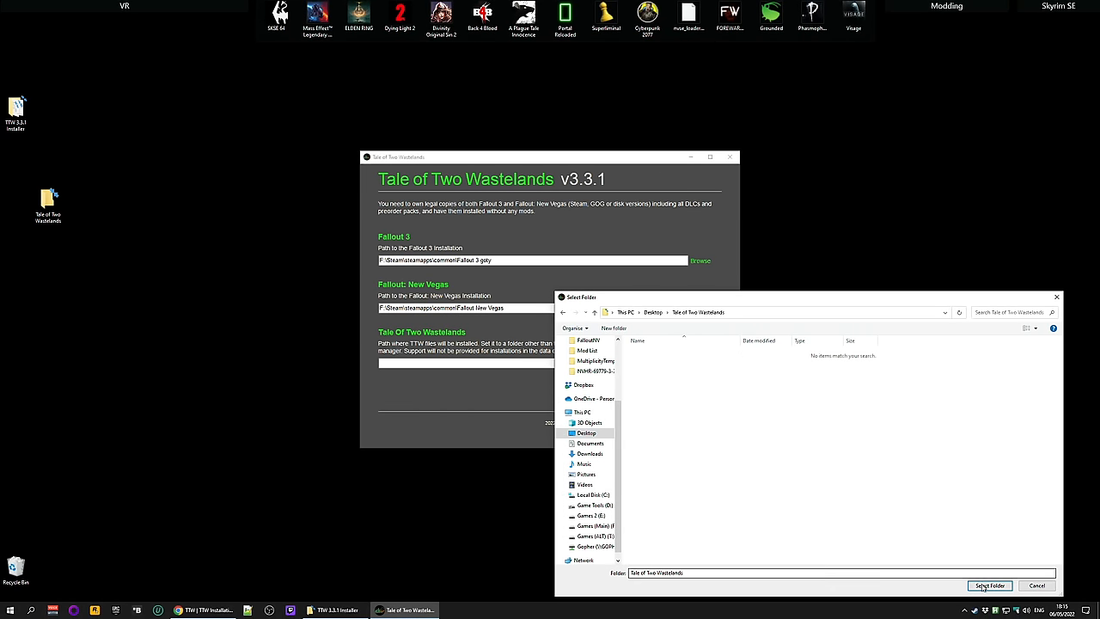
{"action": "left_click", "coordinate": [990, 585]}
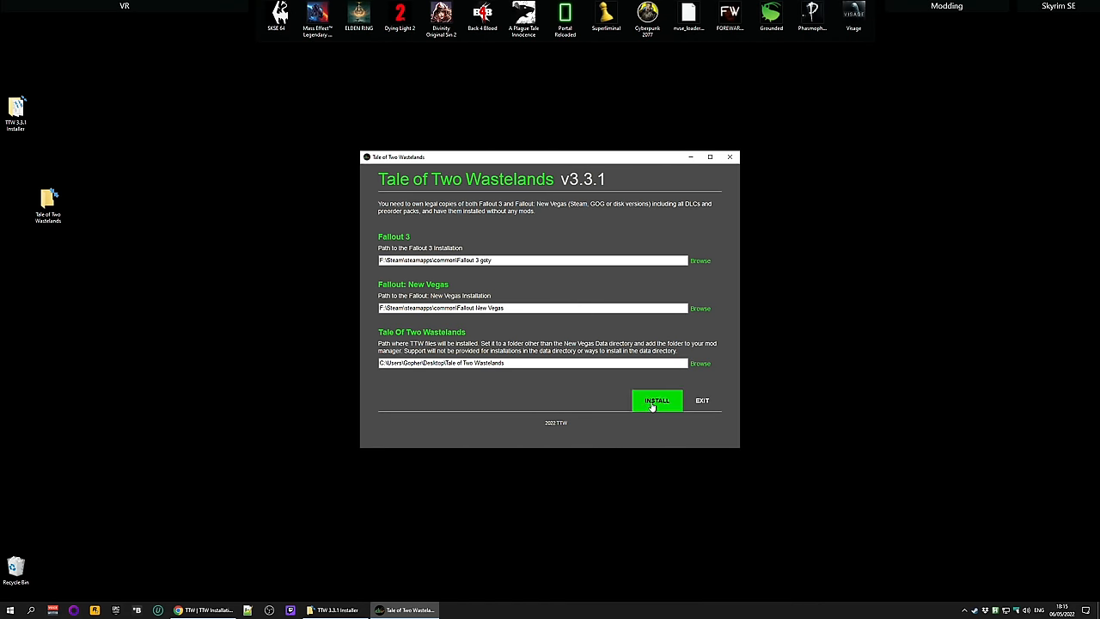
{"action": "left_click", "coordinate": [656, 400]}
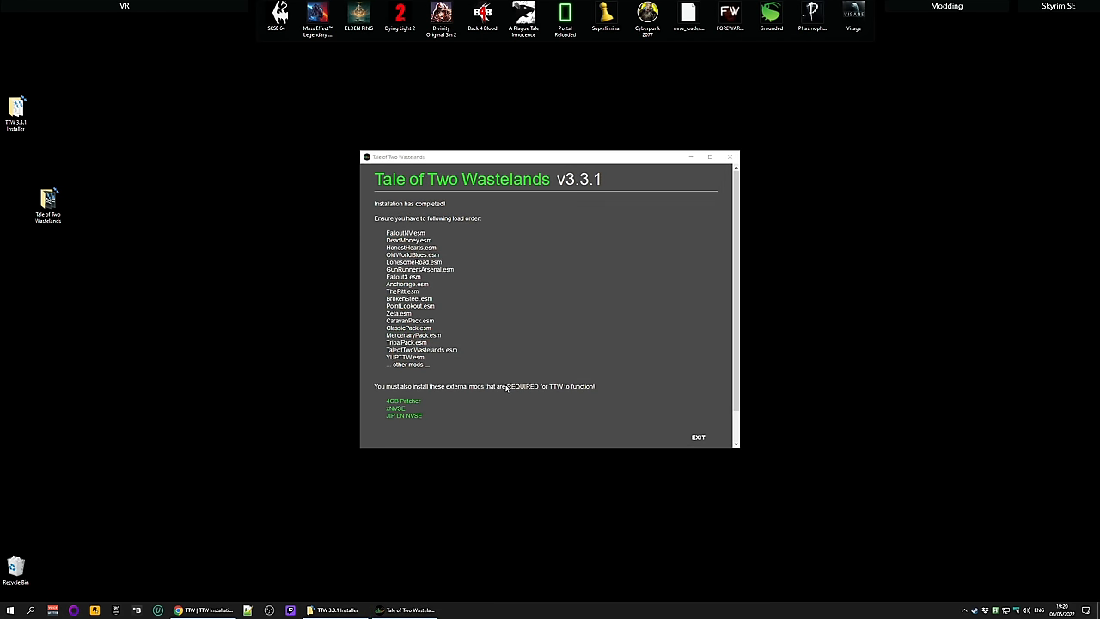
Scroll the completed install's load order list and follow the required JIP LN NVSE link.
{"action": "scroll", "scroll_direction": "down", "scroll_amount": 3}
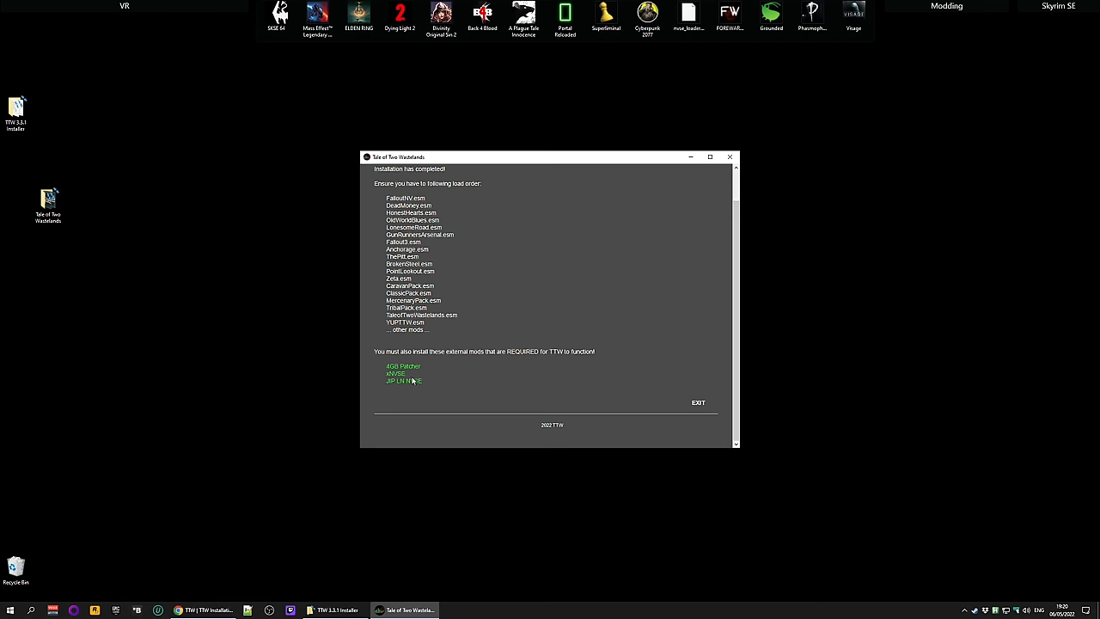
{"action": "left_click", "coordinate": [698, 402]}
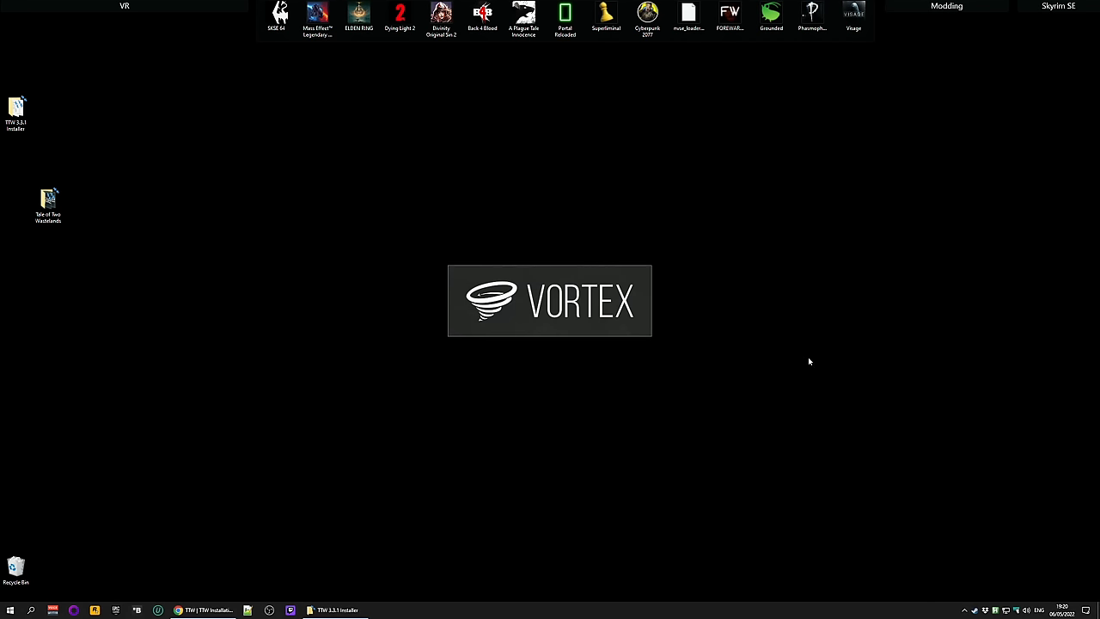
Import the Tale of Two Wastelands archive from the desktop into the Vortex mods list.
{"action": "left_click", "coordinate": [48, 204]}
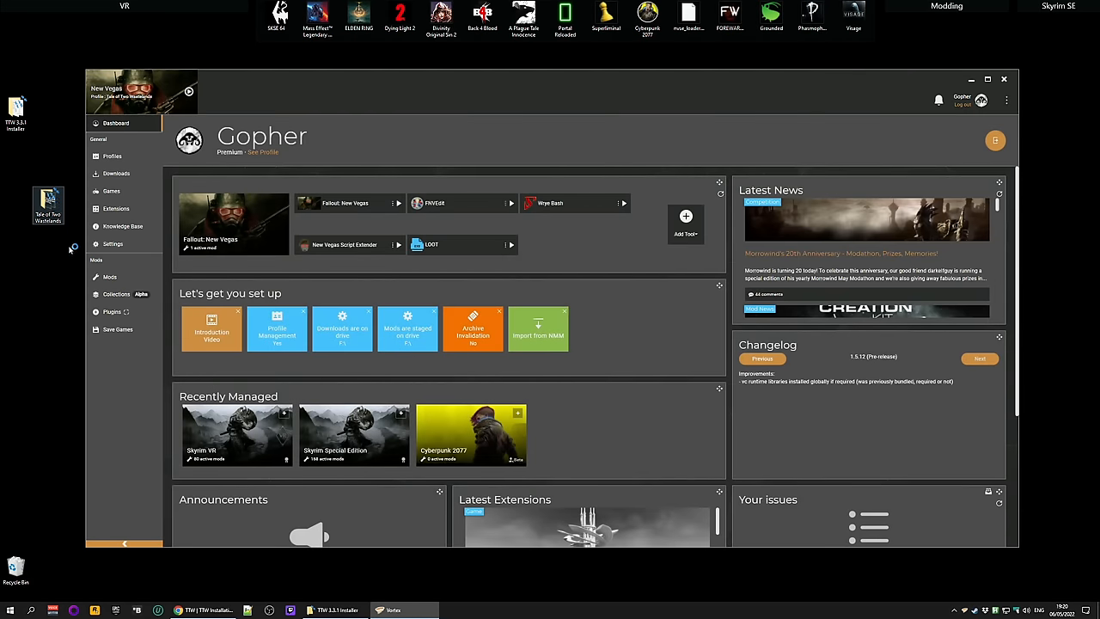
{"action": "left_click", "coordinate": [110, 276]}
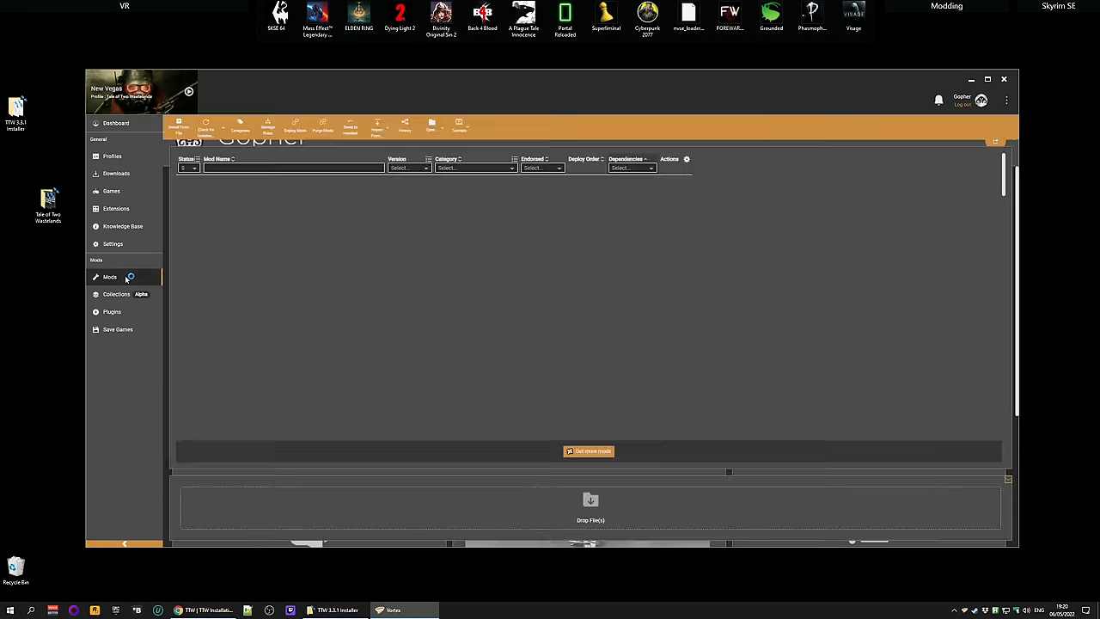
{"action": "left_click", "coordinate": [110, 276]}
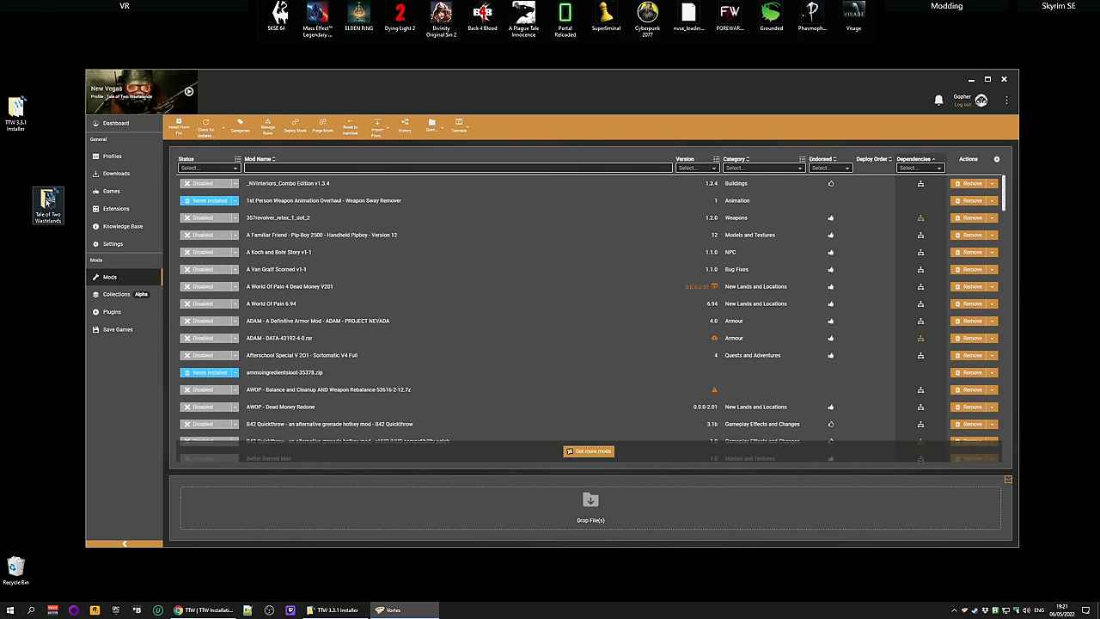
{"action": "left_click_drag", "start_coordinate": [48, 205], "coordinate": [507, 507]}
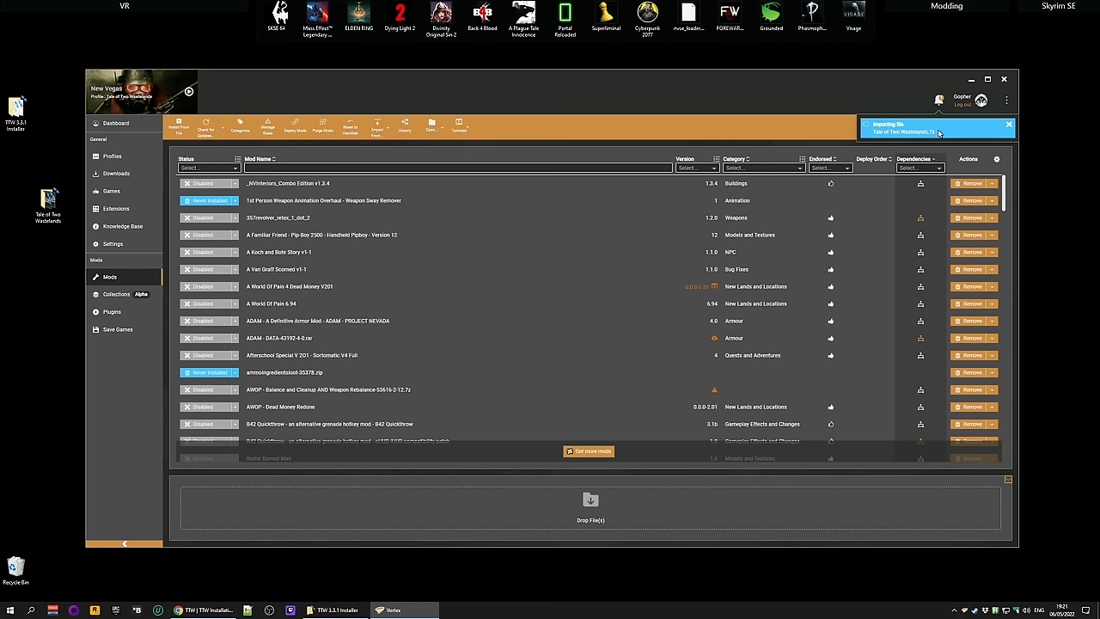
{"action": "left_click", "coordinate": [1008, 125]}
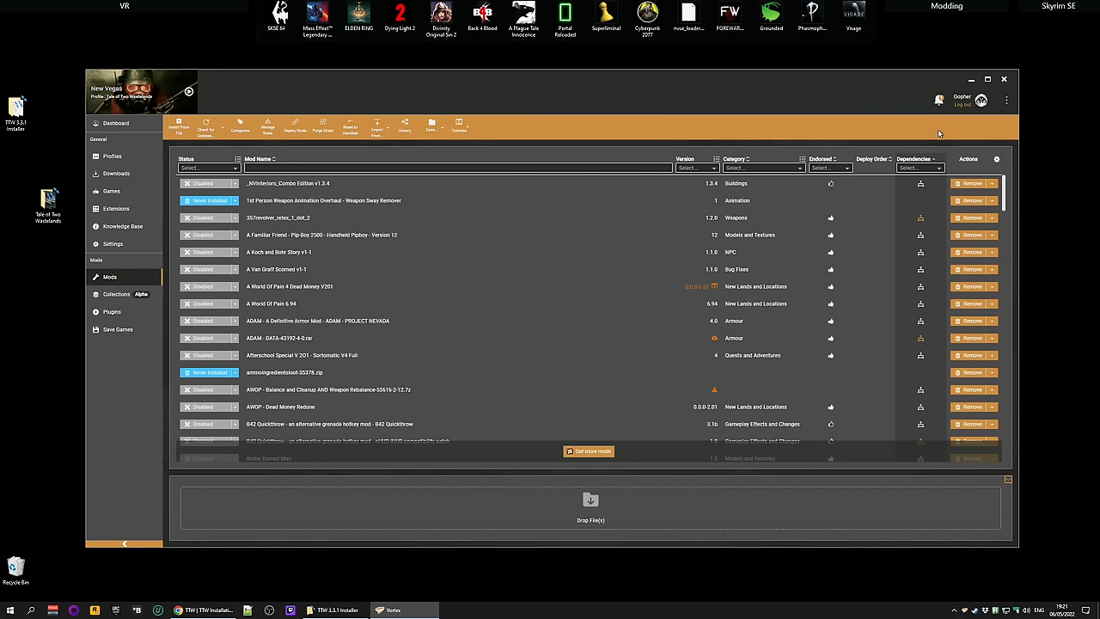
{"action": "mouse_move", "coordinate": [928, 134]}
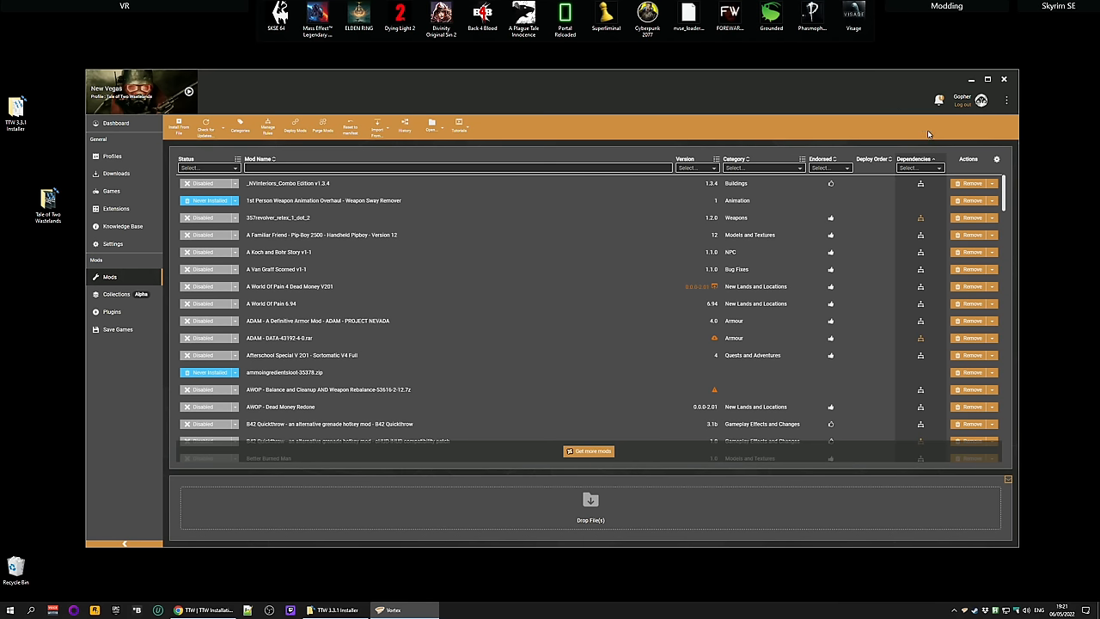
Scroll the Mods list to locate the newly imported Tale of Two Wastelands entry.
{"action": "scroll", "scroll_direction": "down", "scroll_amount": 3}
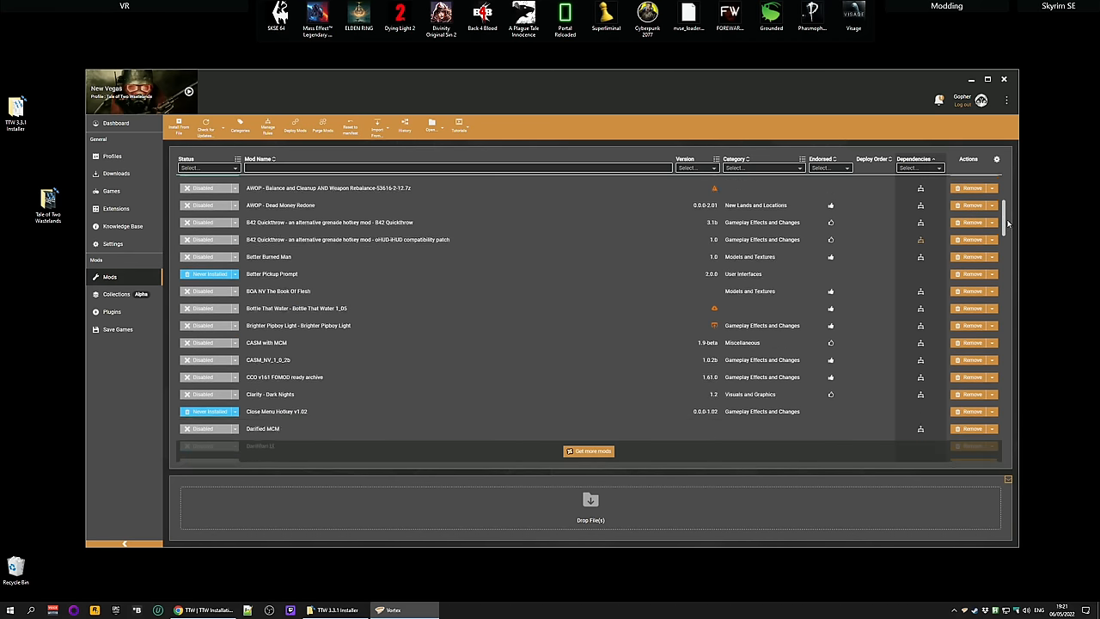
{"action": "scroll", "scroll_direction": "down", "scroll_amount": 3}
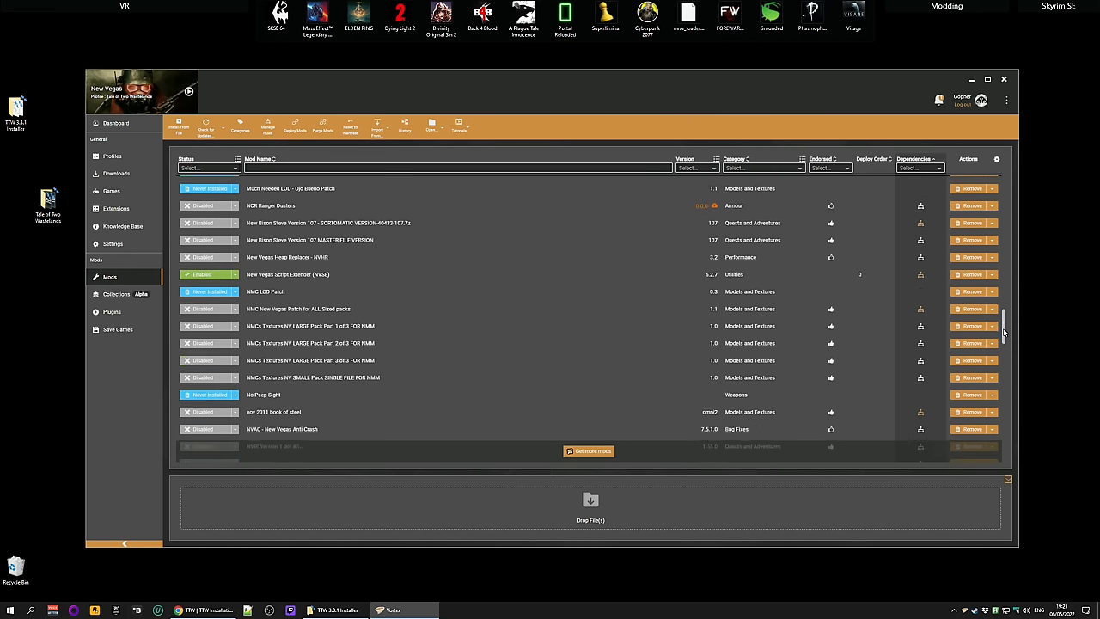
{"action": "scroll", "scroll_direction": "down", "scroll_amount": 3}
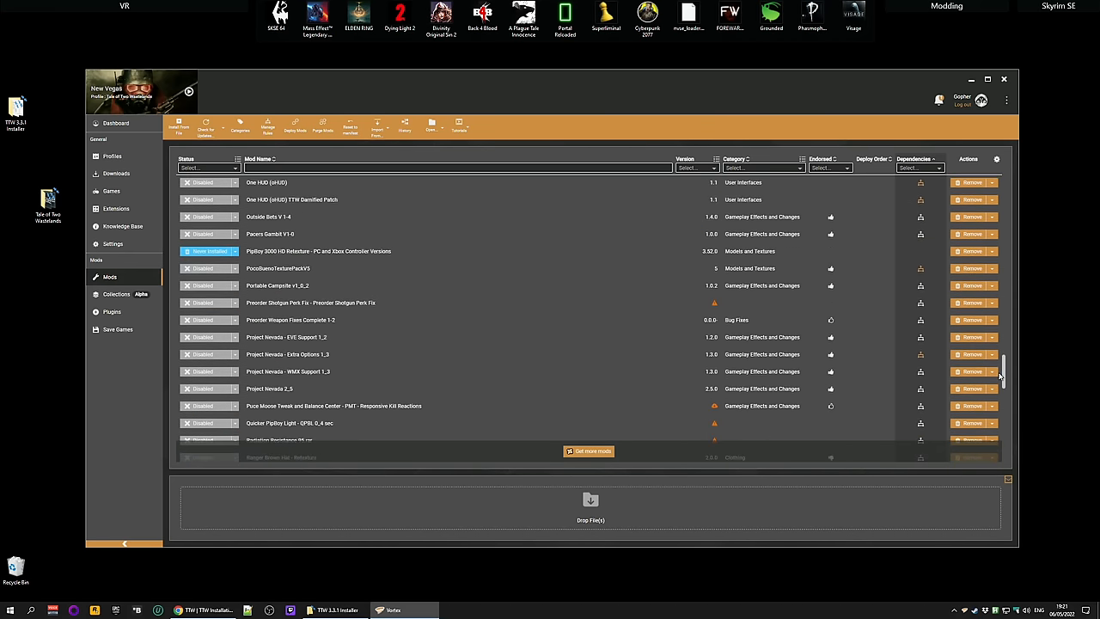
{"action": "scroll", "scroll_direction": "down", "scroll_amount": 3}
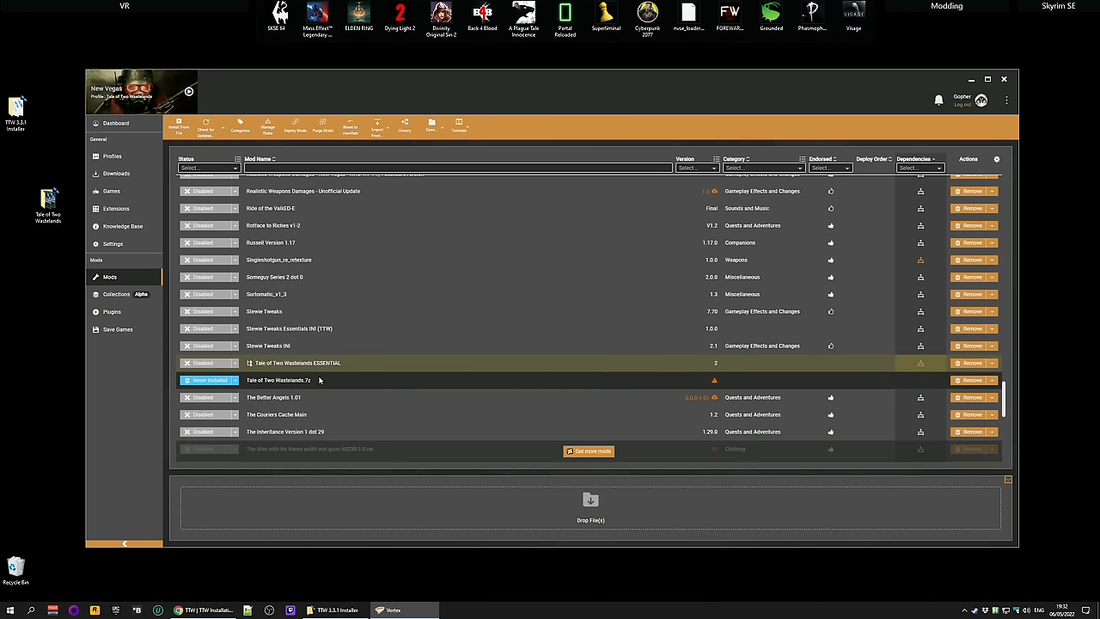
{"action": "mouse_move", "coordinate": [342, 381]}
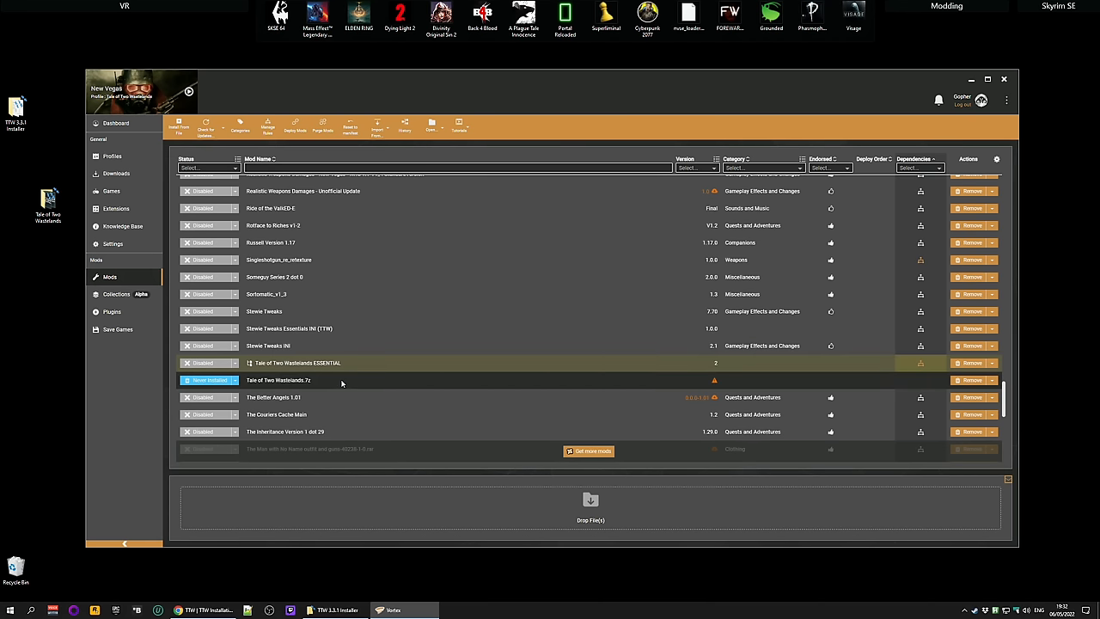
Enable the Tale of Two Wastelands mod, then launch the TTW installation guide from the desktop shortcut.
{"action": "left_click", "coordinate": [208, 380]}
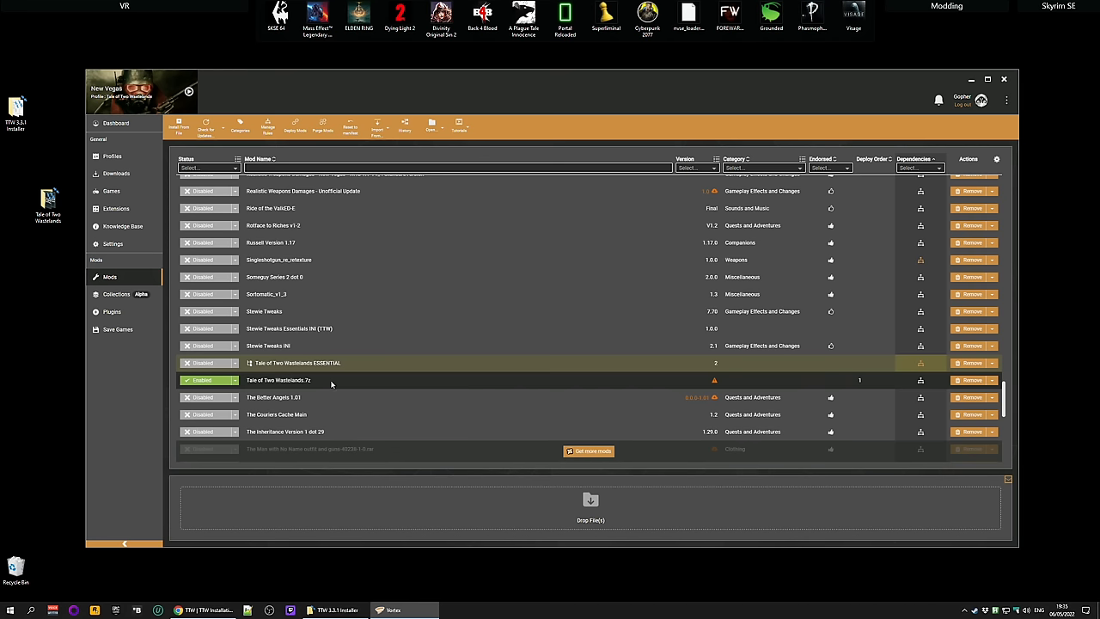
{"action": "right_click", "coordinate": [48, 198]}
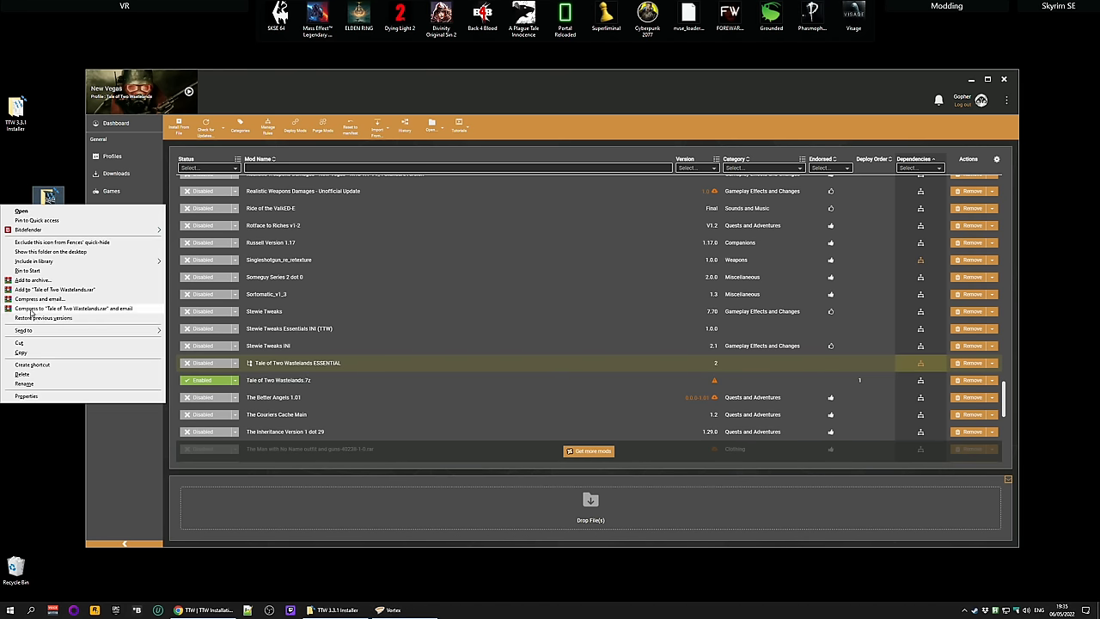
{"action": "left_click", "coordinate": [21, 373]}
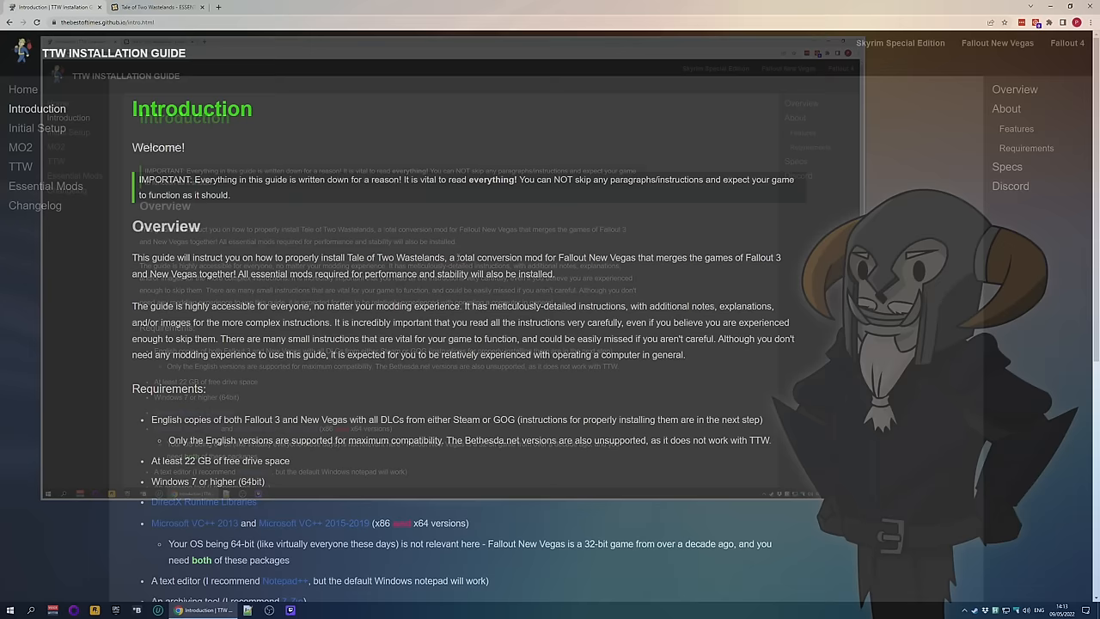
Review the guide's Essential Mods page end to end, returning near the top.
{"action": "left_click", "coordinate": [45, 186]}
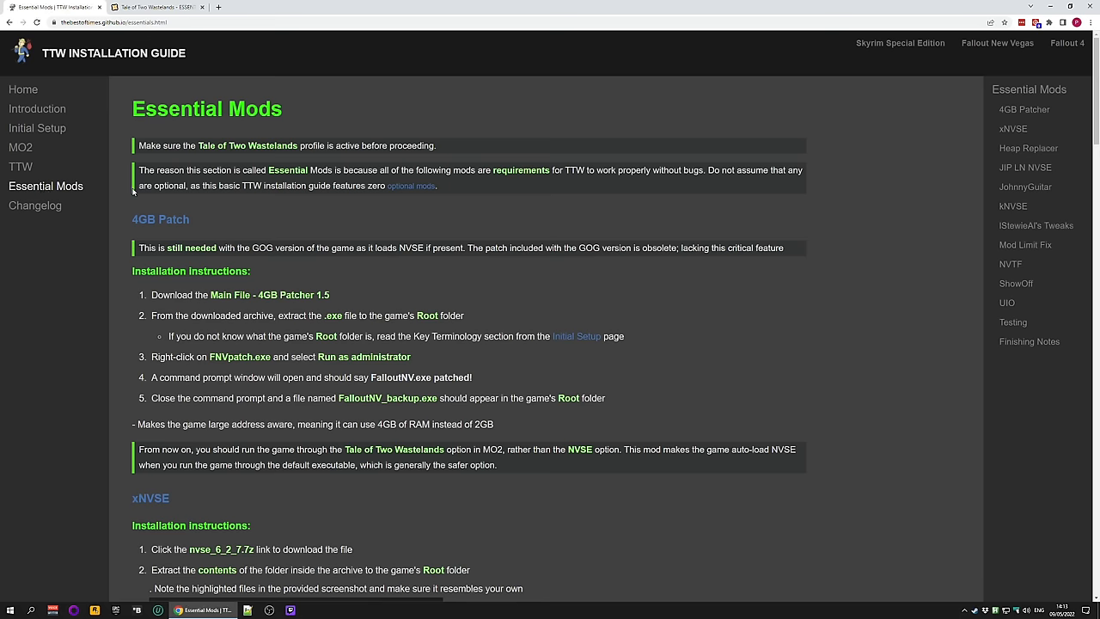
{"action": "mouse_move", "coordinate": [316, 244]}
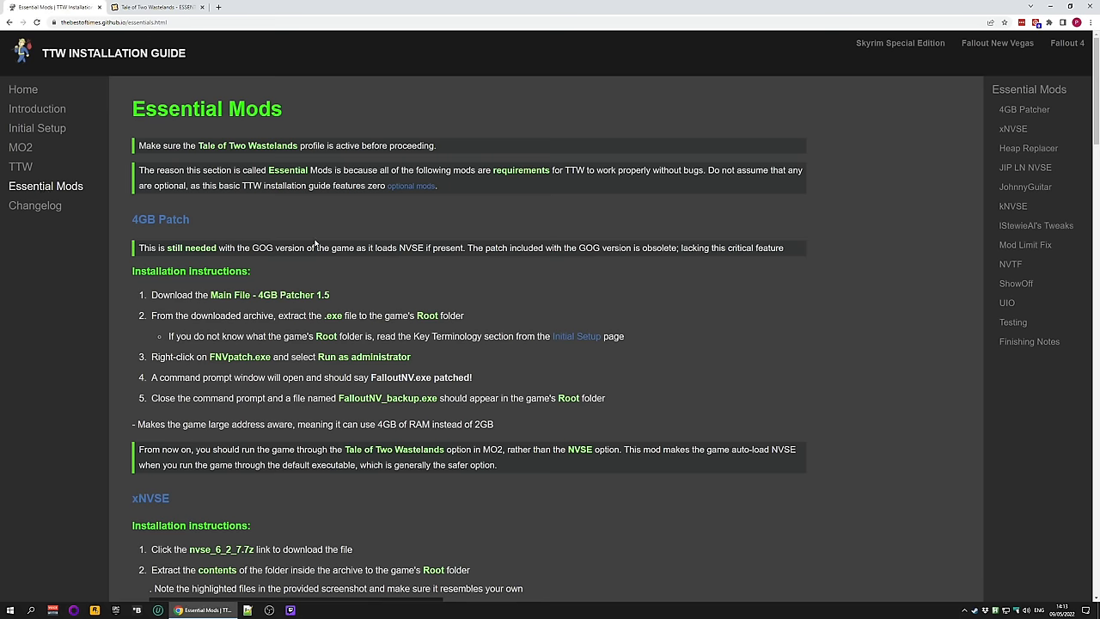
{"action": "scroll", "scroll_direction": "down", "scroll_amount": 3}
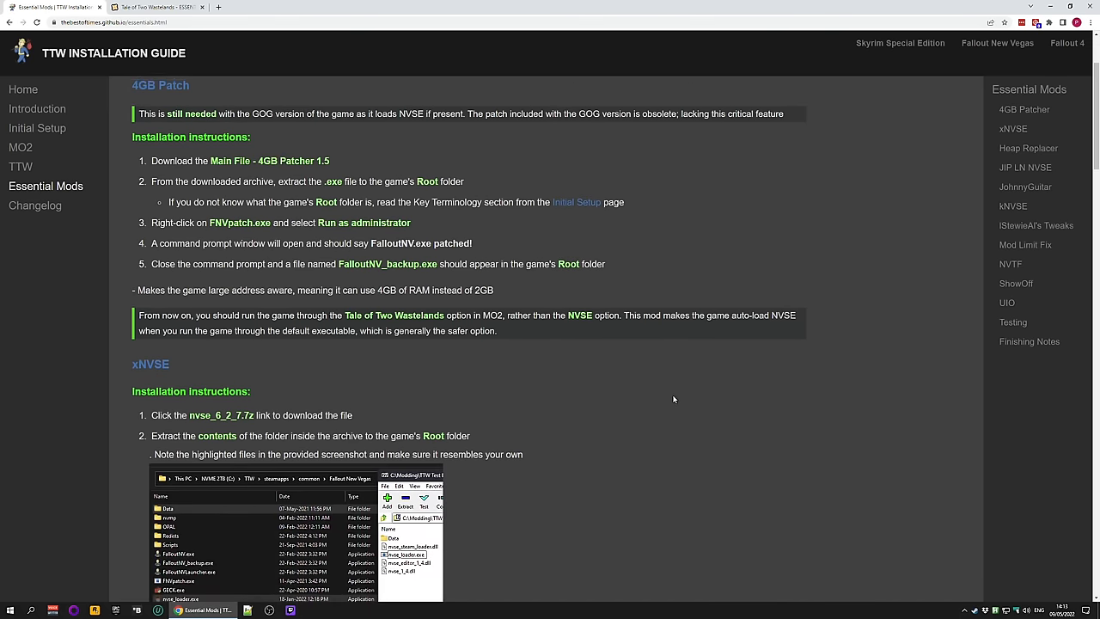
{"action": "scroll", "scroll_direction": "down", "scroll_amount": 3}
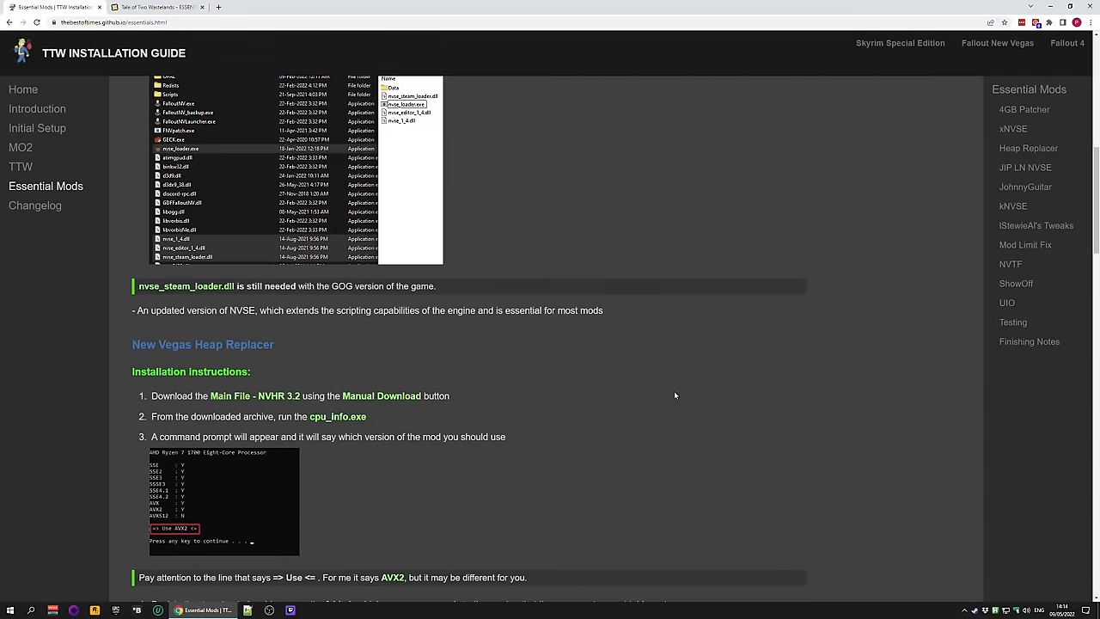
{"action": "scroll", "scroll_direction": "down", "scroll_amount": 3}
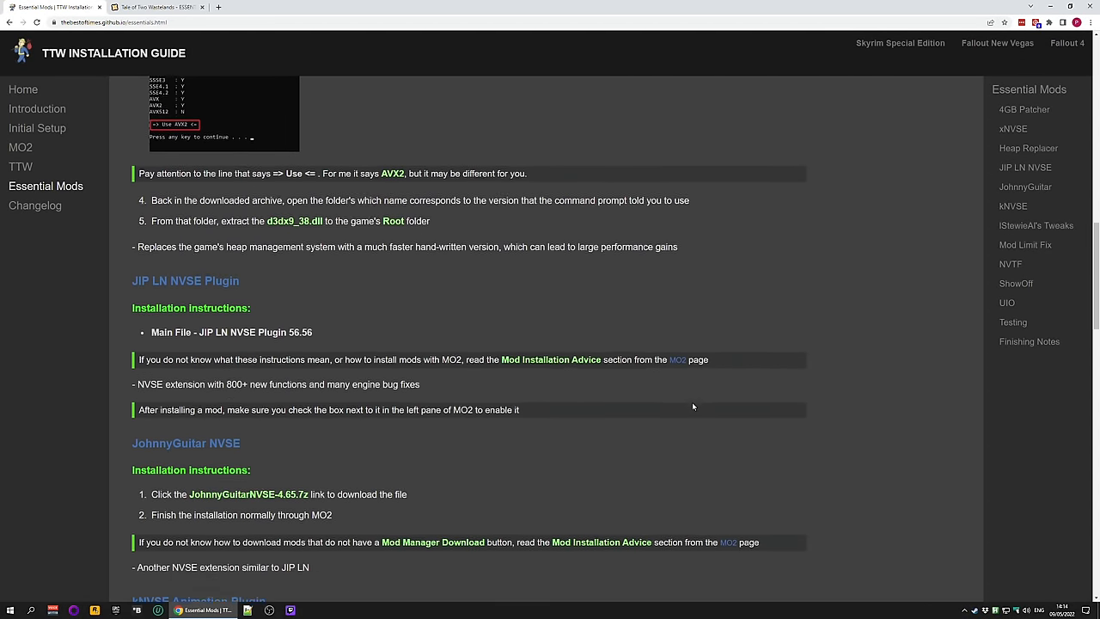
{"action": "scroll", "scroll_direction": "down", "scroll_amount": 3}
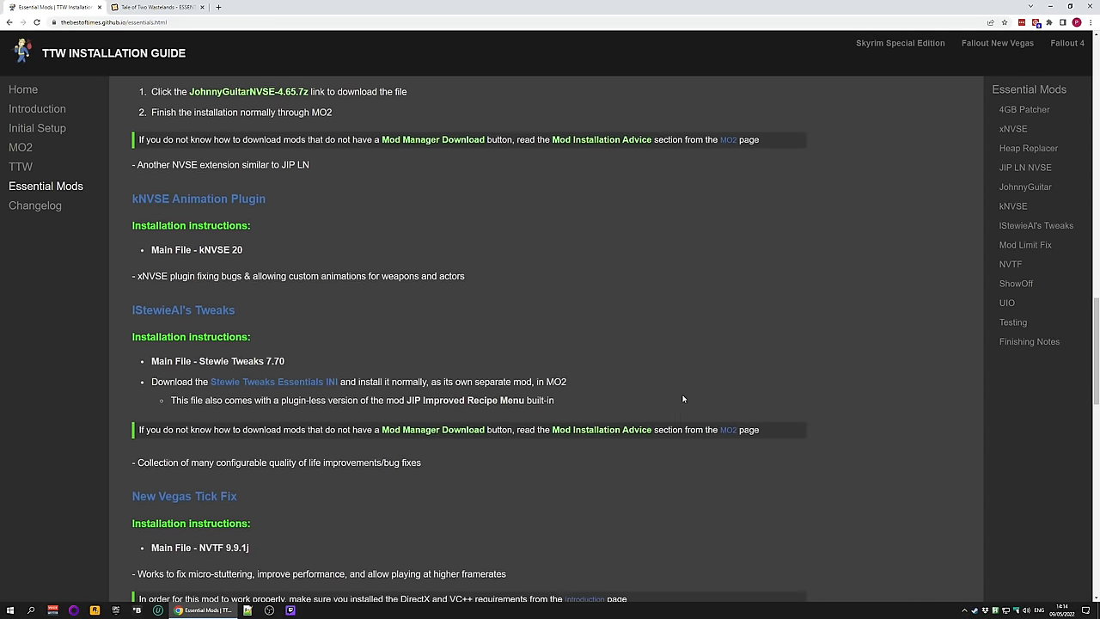
{"action": "scroll", "scroll_direction": "down", "scroll_amount": 3}
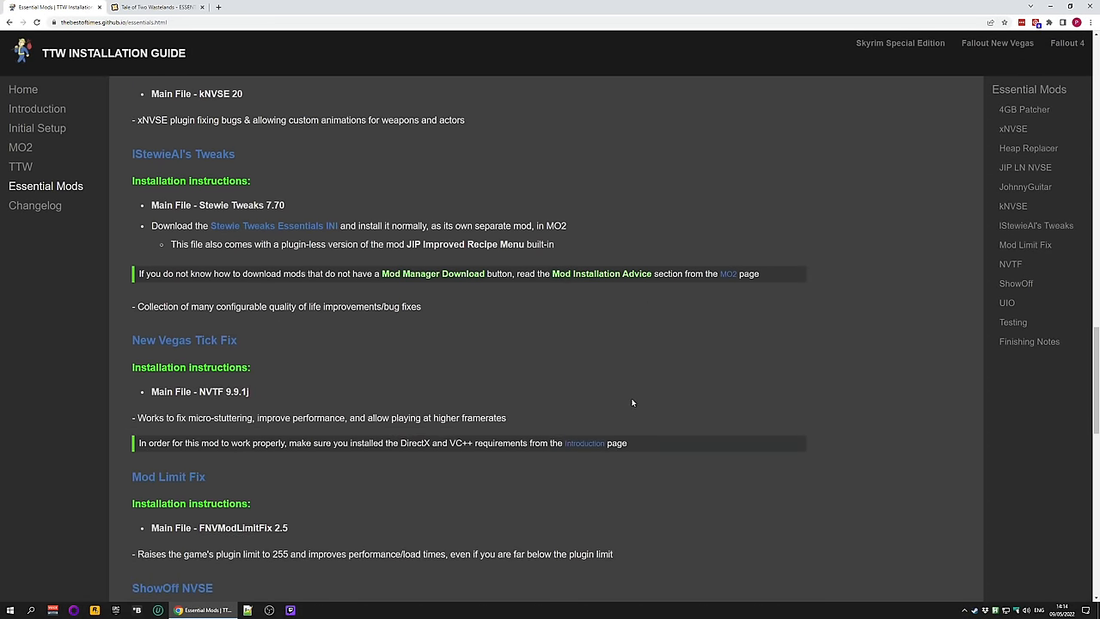
{"action": "scroll", "scroll_direction": "down", "scroll_amount": 3}
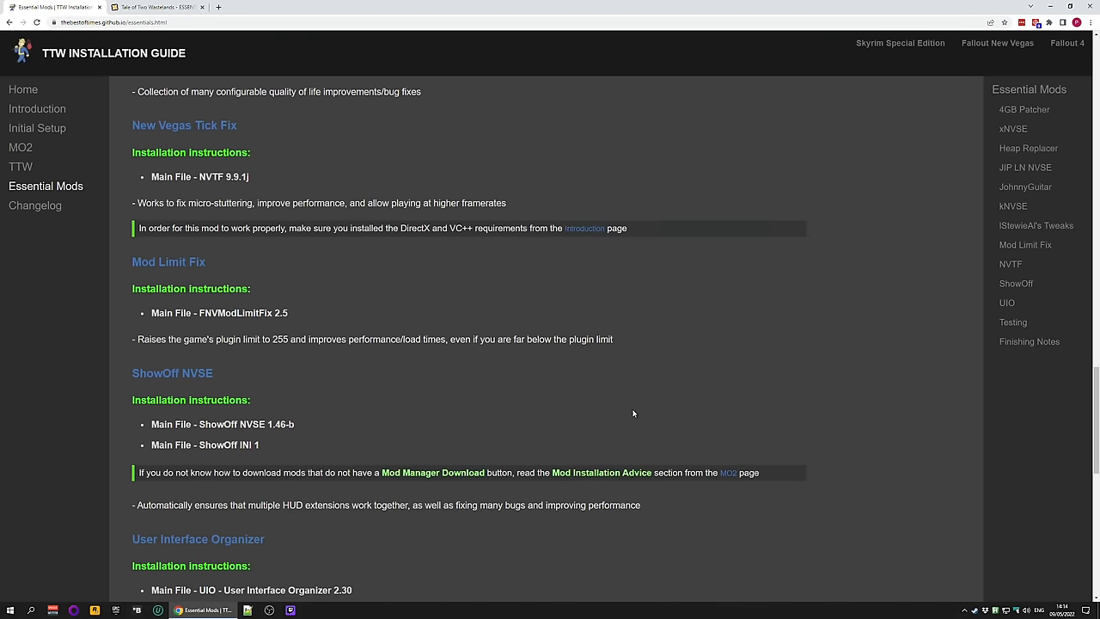
{"action": "scroll", "scroll_direction": "down", "scroll_amount": 3}
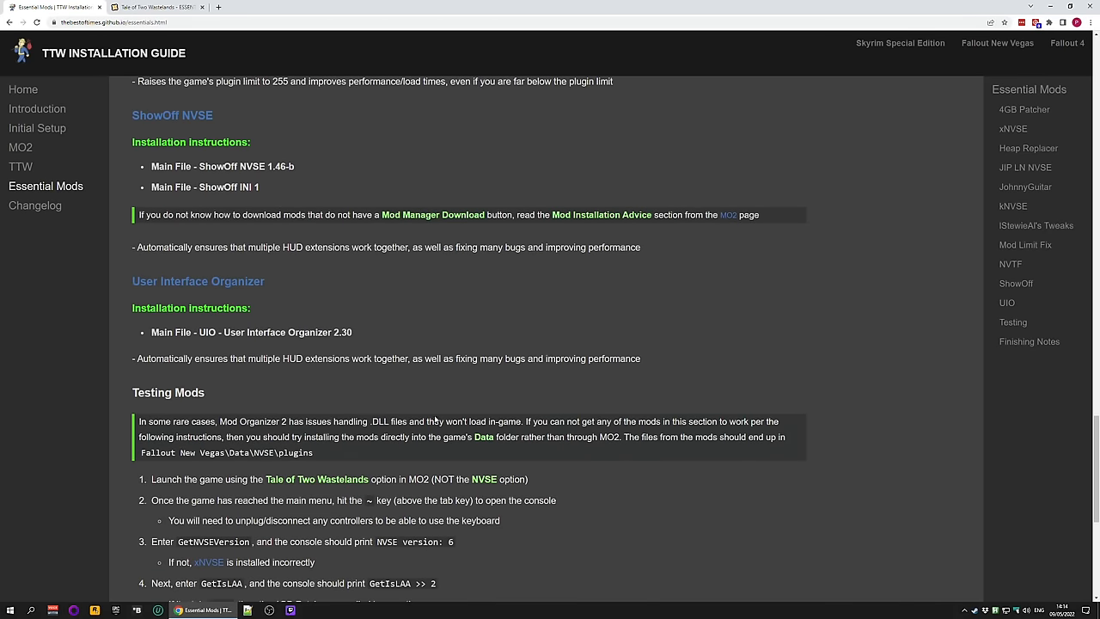
{"action": "scroll", "scroll_direction": "down", "scroll_amount": 3}
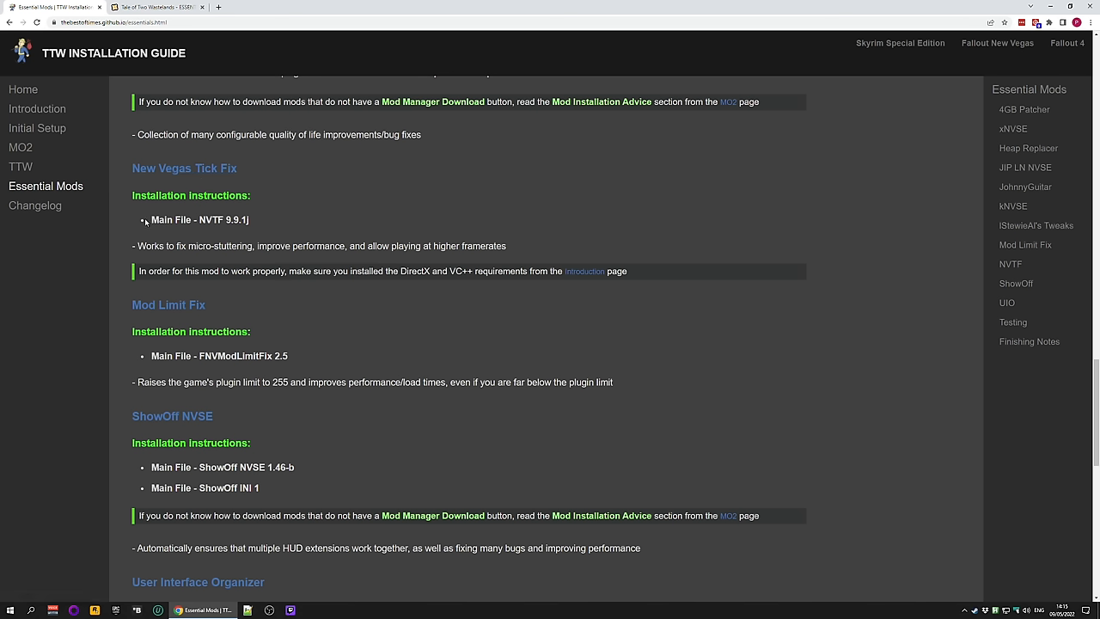
{"action": "mouse_move", "coordinate": [272, 232]}
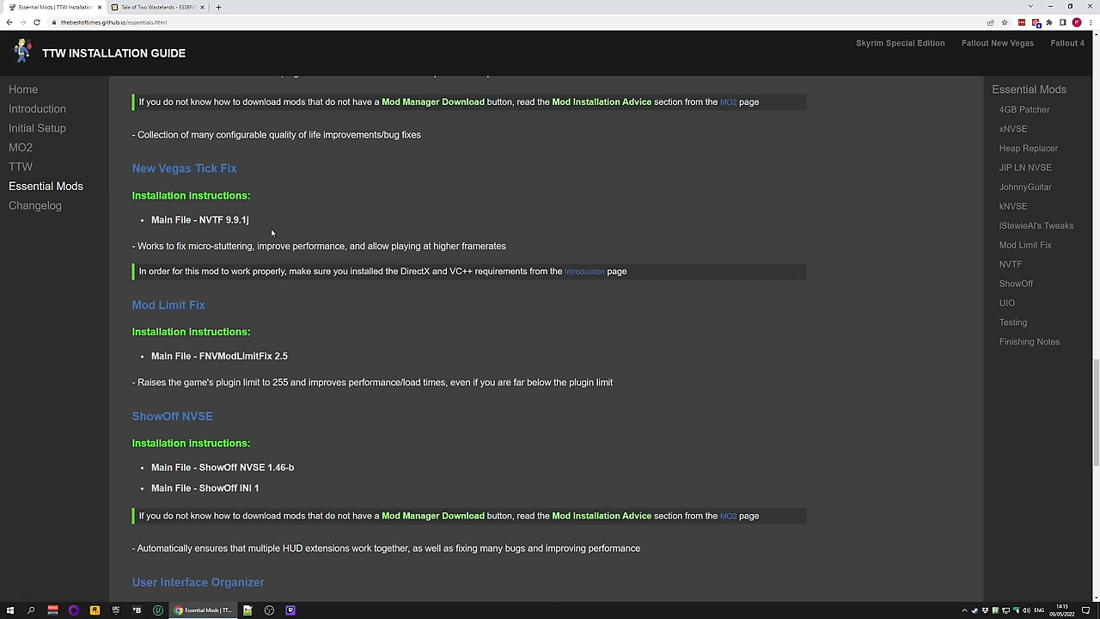
{"action": "scroll", "scroll_direction": "up", "scroll_amount": 3}
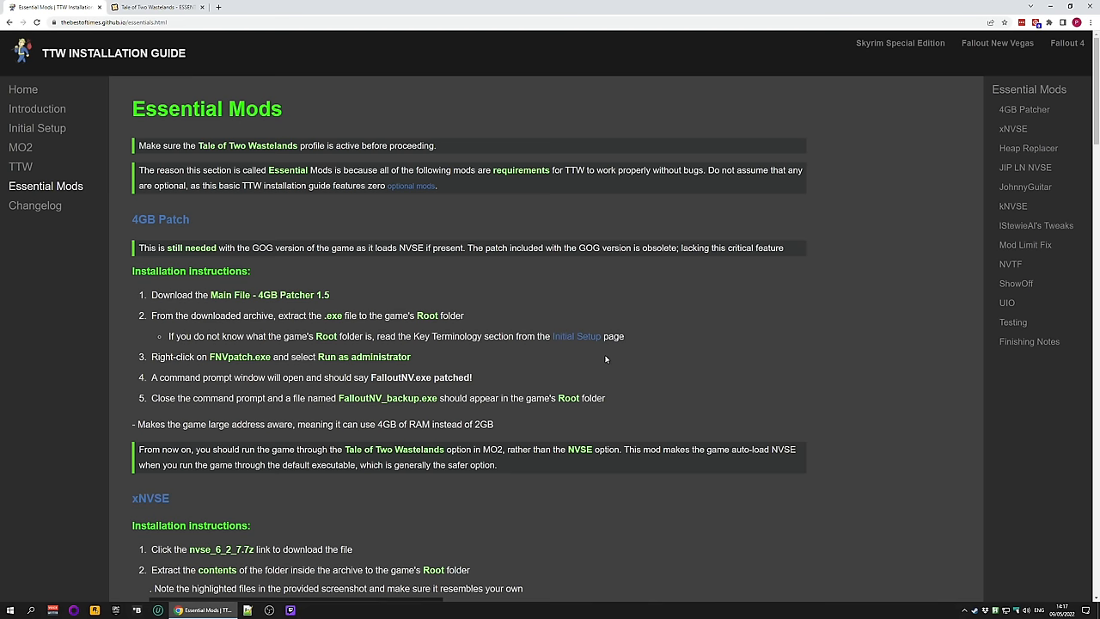
{"action": "mouse_move", "coordinate": [664, 365]}
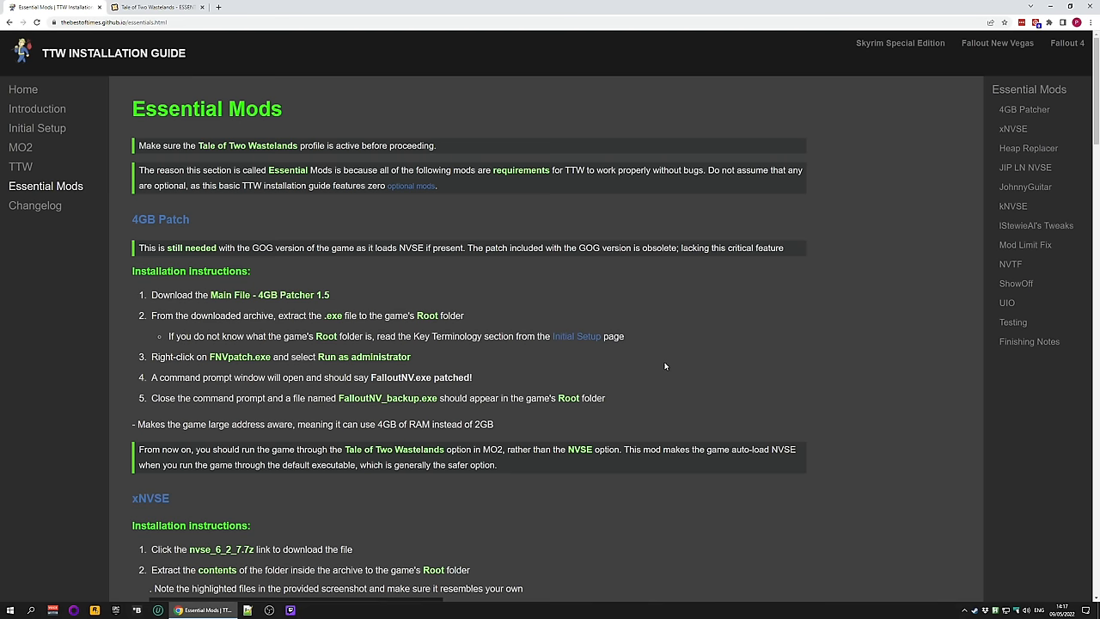
{"action": "mouse_move", "coordinate": [265, 248]}
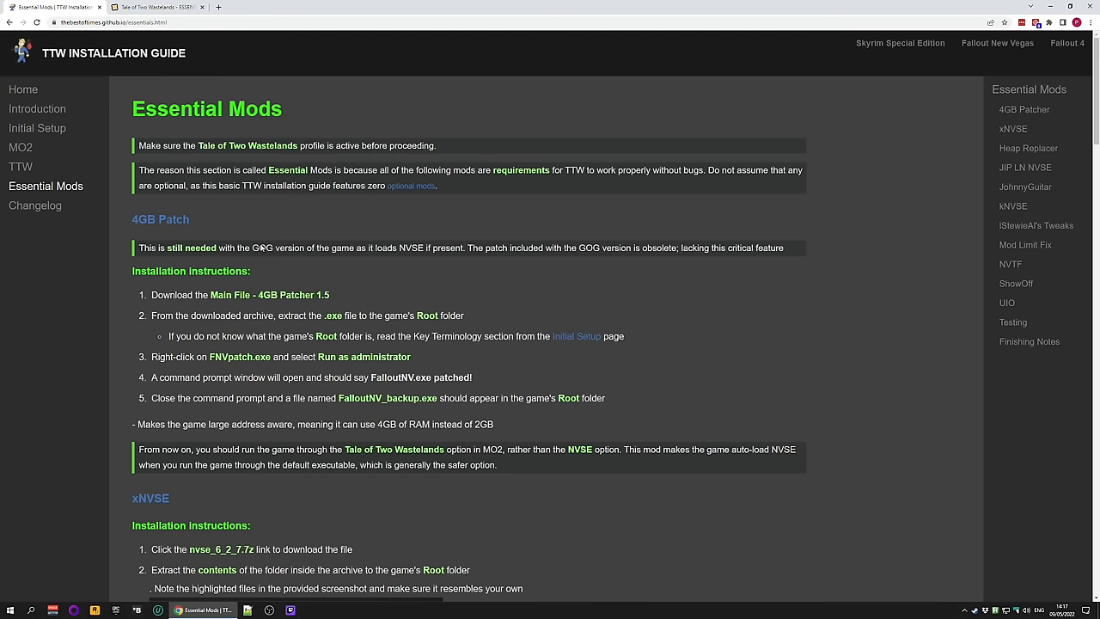
{"action": "scroll", "scroll_direction": "down", "scroll_amount": 3}
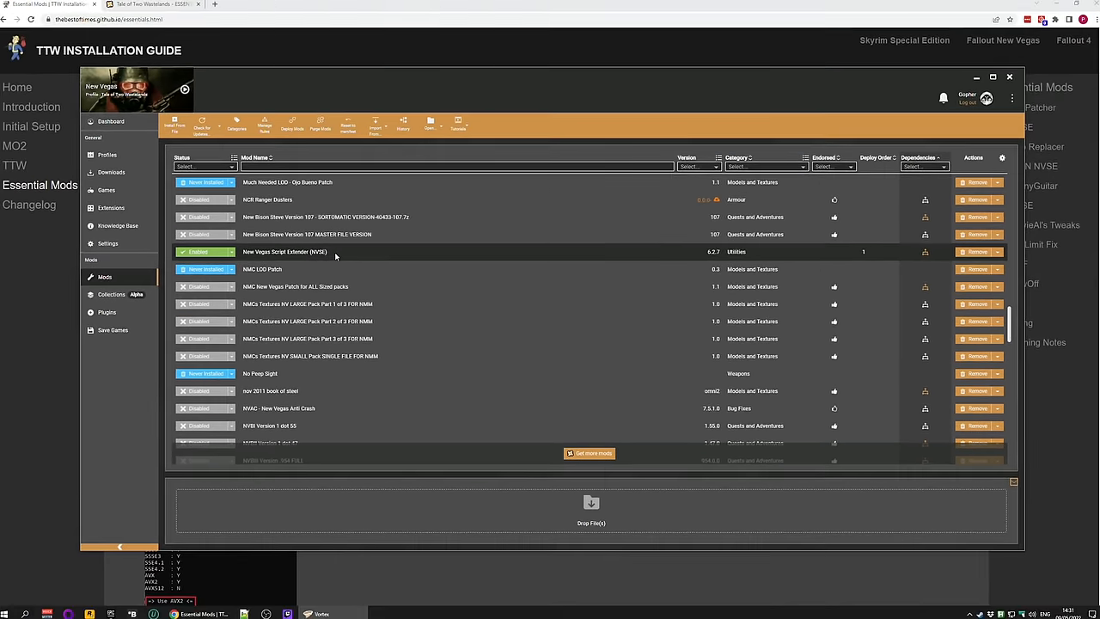
Subscribe to the TTW ESSENTIALS collection for the Tale of Two Wastelands (Current) profile.
{"action": "left_click", "coordinate": [155, 7]}
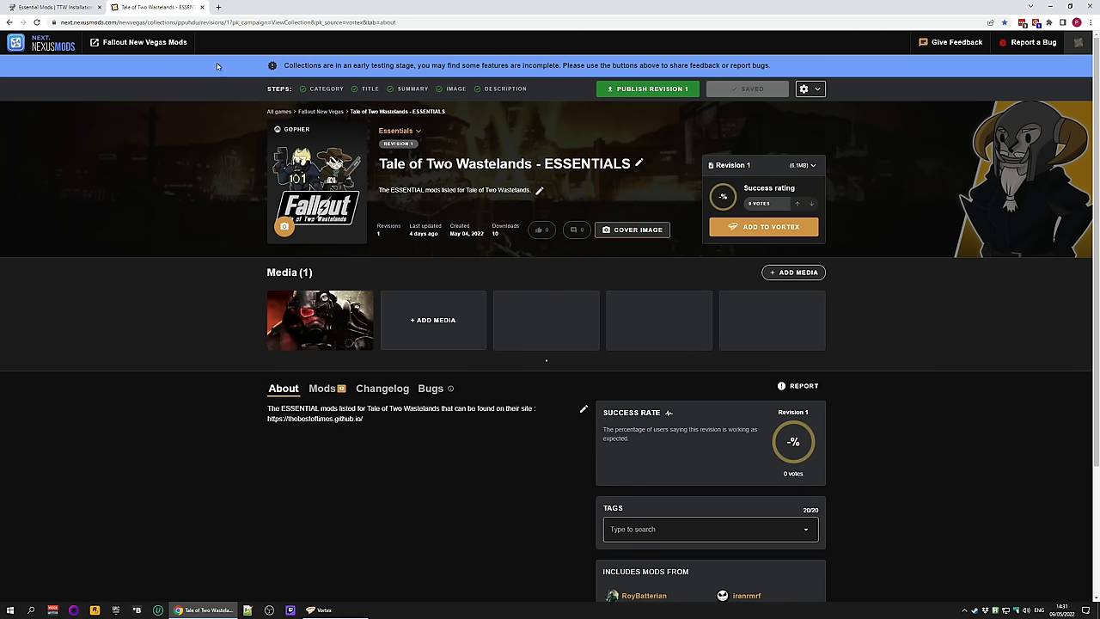
{"action": "mouse_move", "coordinate": [916, 258]}
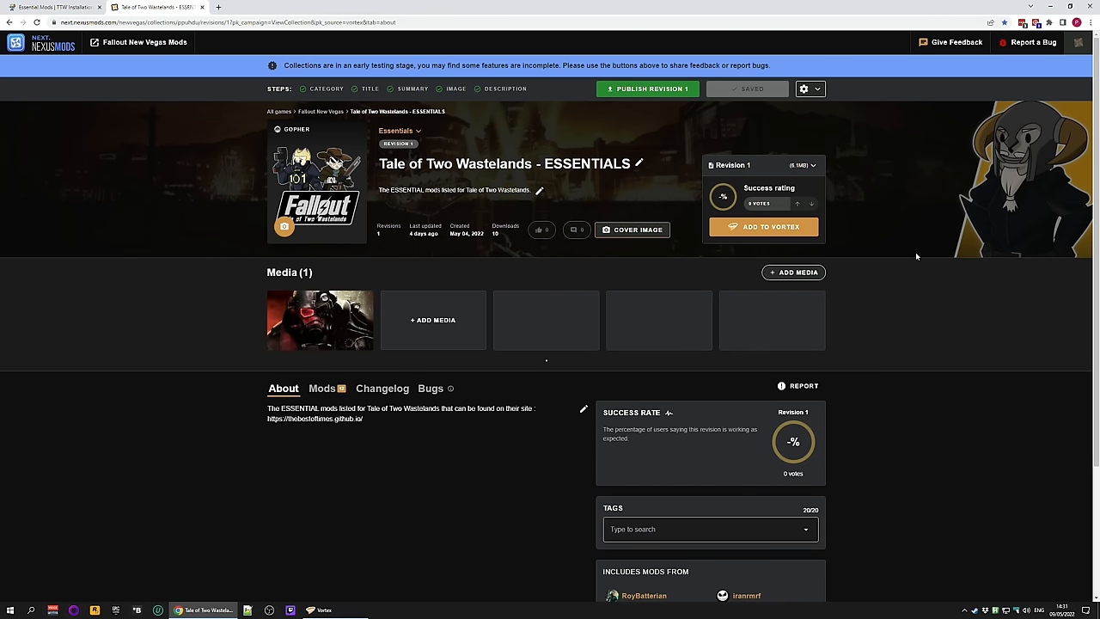
{"action": "mouse_move", "coordinate": [590, 181]}
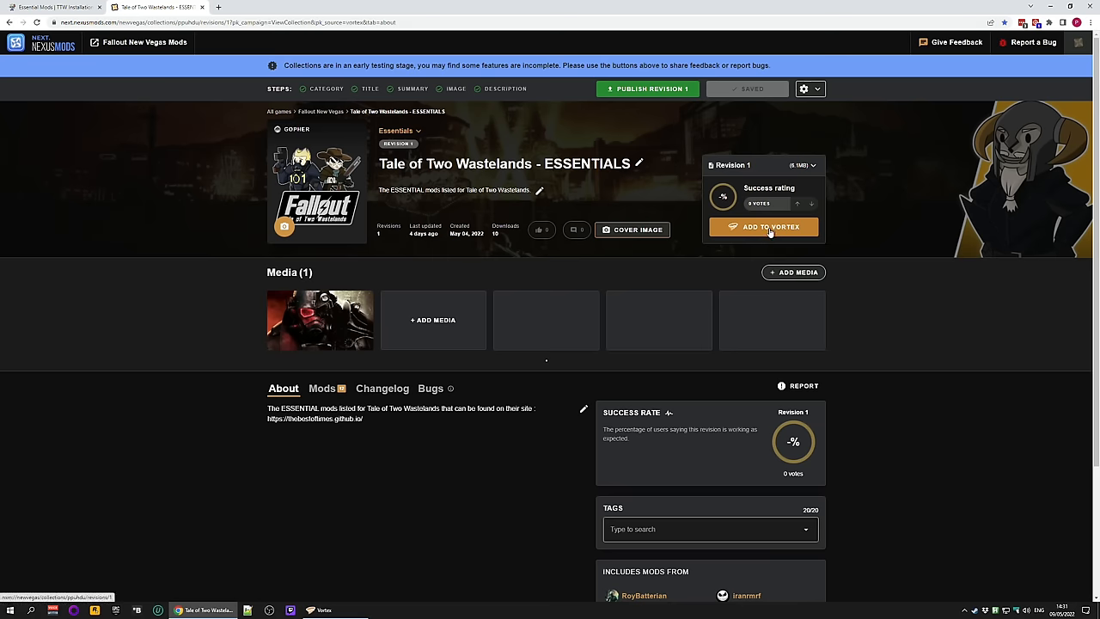
{"action": "left_click", "coordinate": [763, 227]}
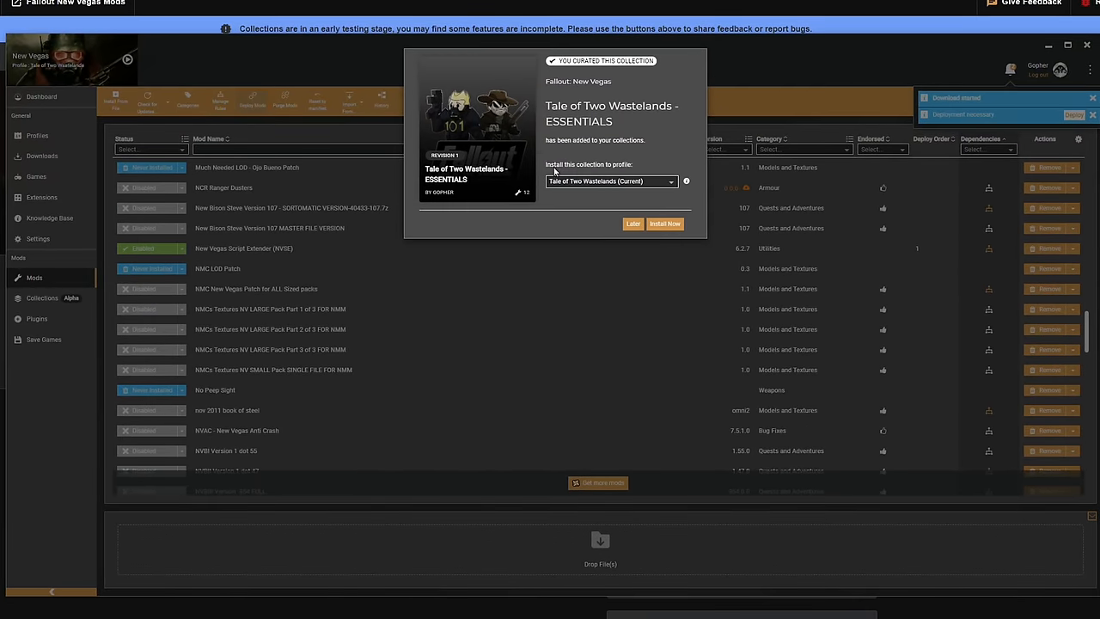
{"action": "left_click", "coordinate": [664, 224]}
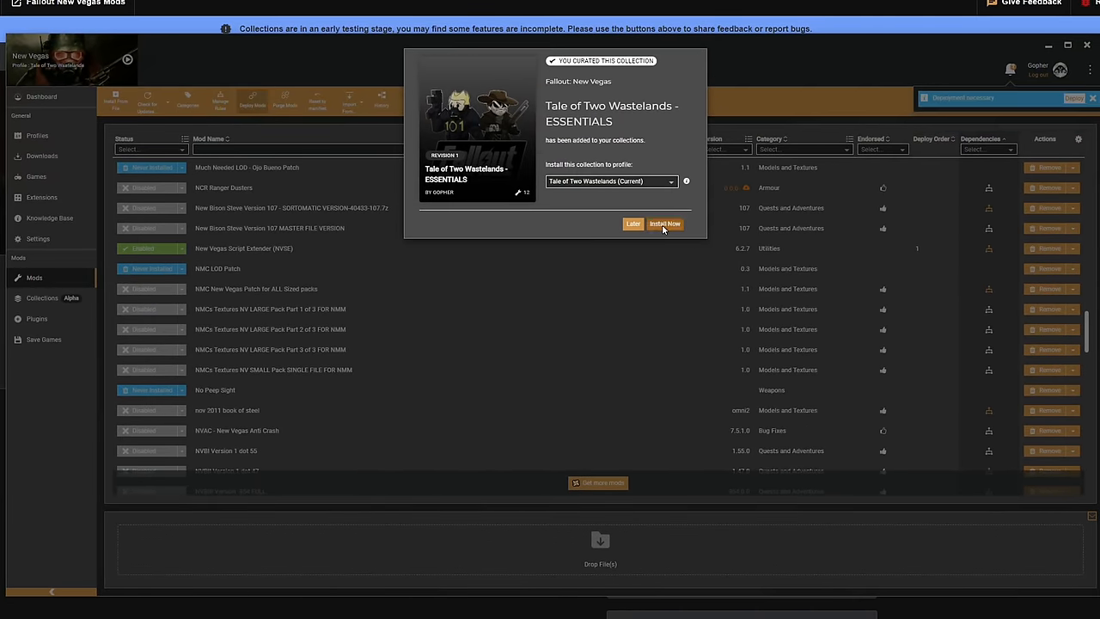
{"action": "left_click", "coordinate": [664, 223]}
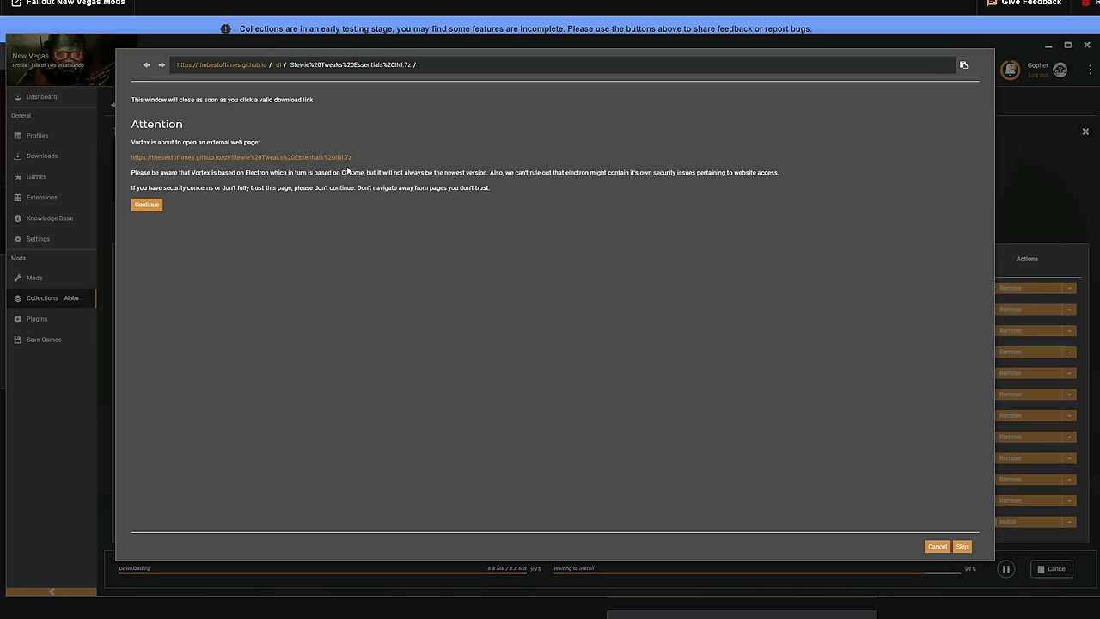
{"action": "mouse_move", "coordinate": [313, 187]}
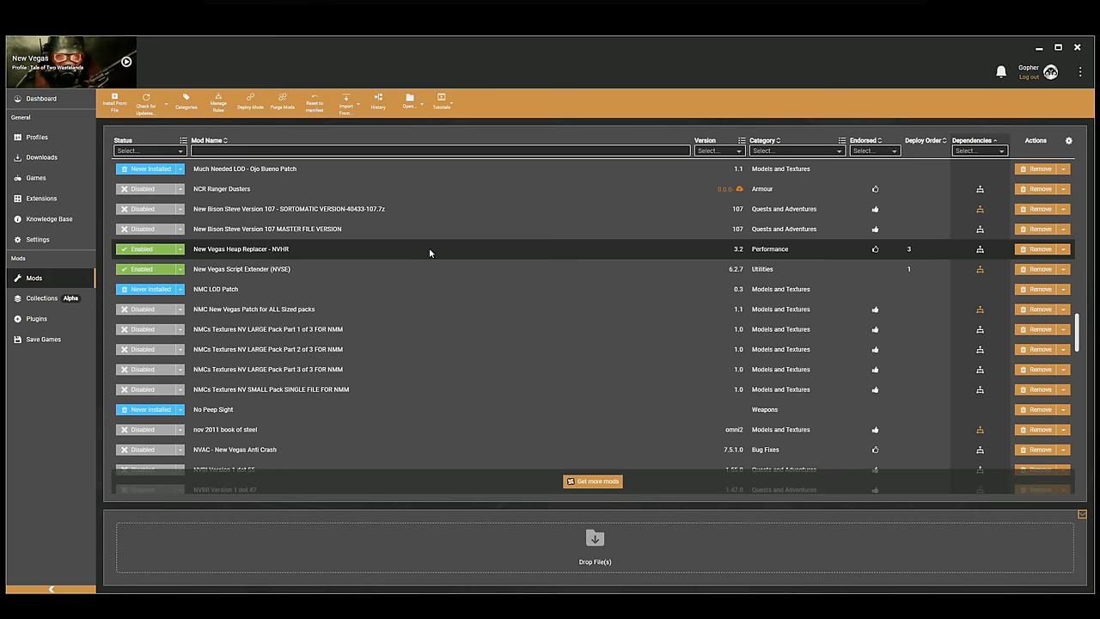
{"action": "left_click", "coordinate": [241, 248]}
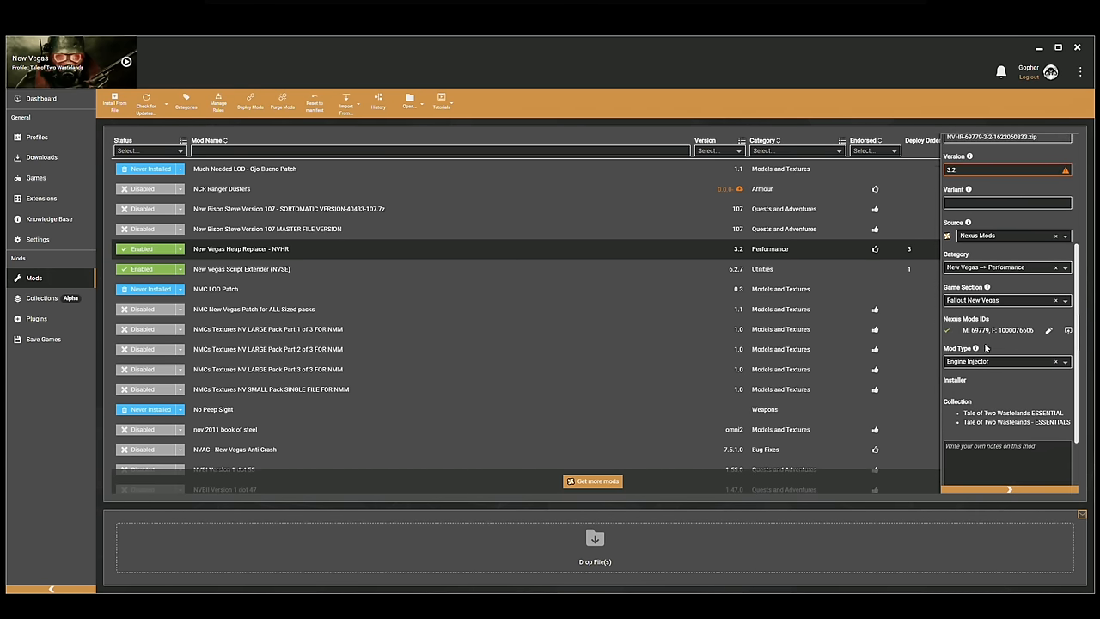
{"action": "scroll", "scroll_direction": "down", "scroll_amount": 3}
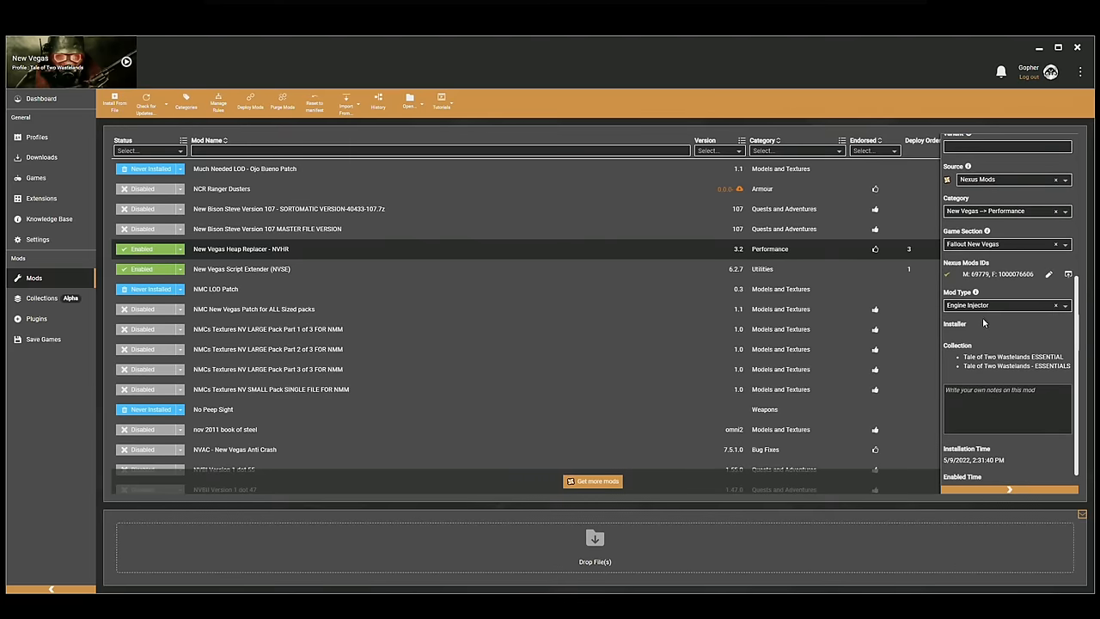
{"action": "mouse_move", "coordinate": [980, 313]}
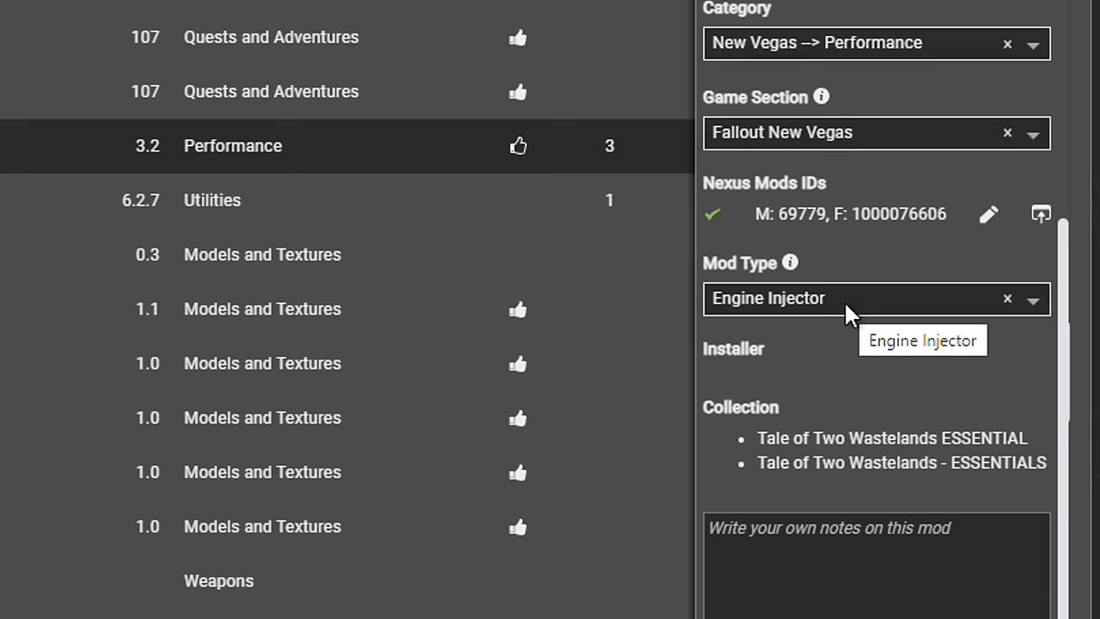
{"action": "mouse_move", "coordinate": [747, 327]}
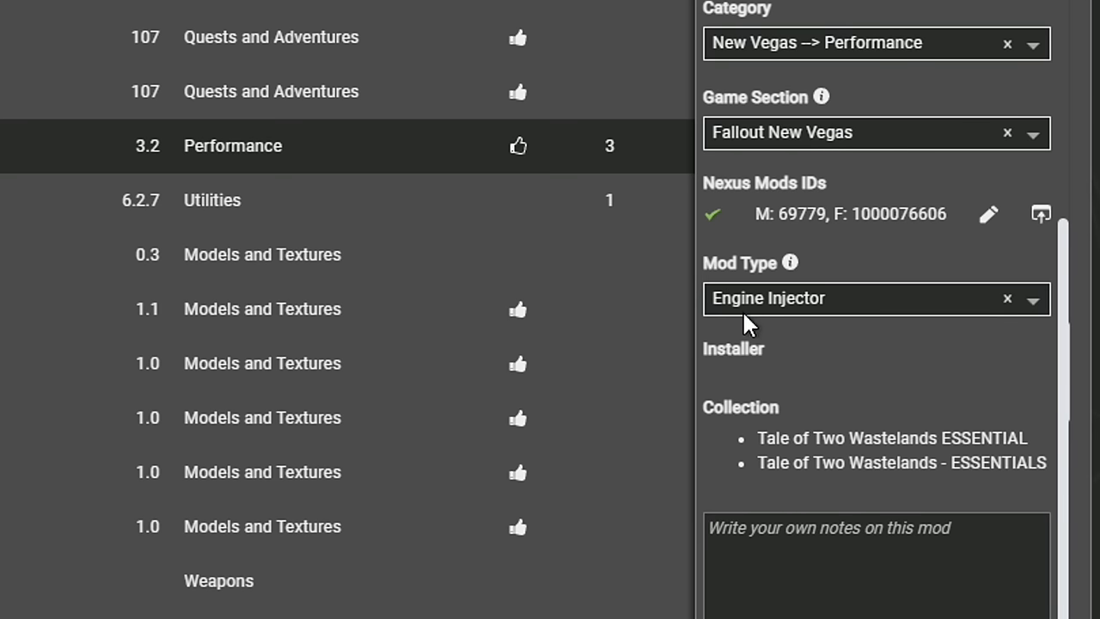
{"action": "mouse_move", "coordinate": [808, 309]}
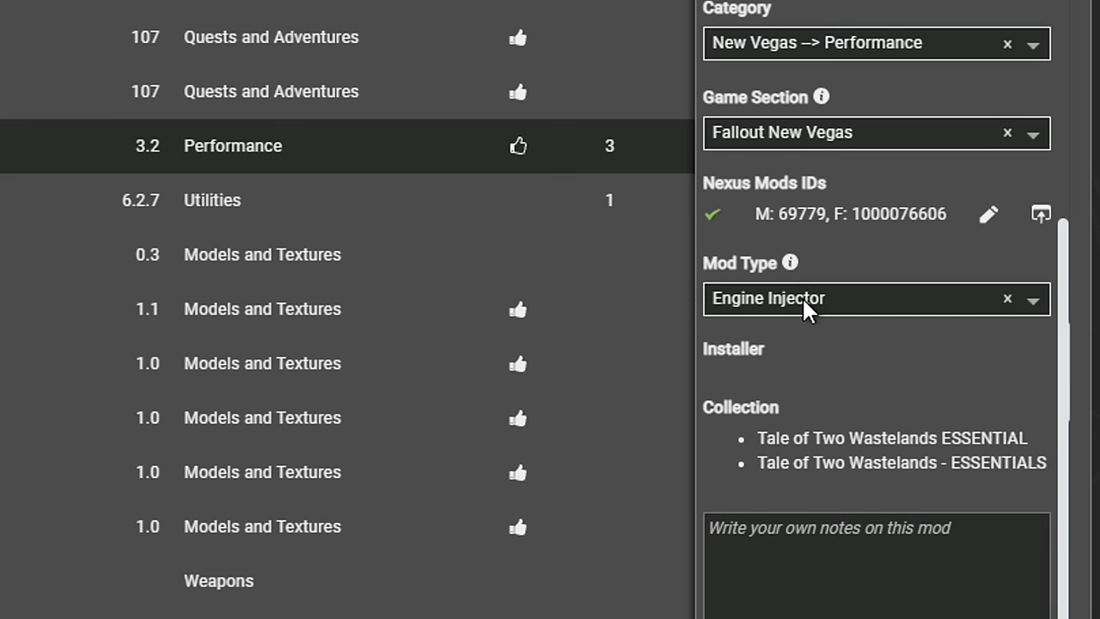
{"action": "mouse_move", "coordinate": [806, 301]}
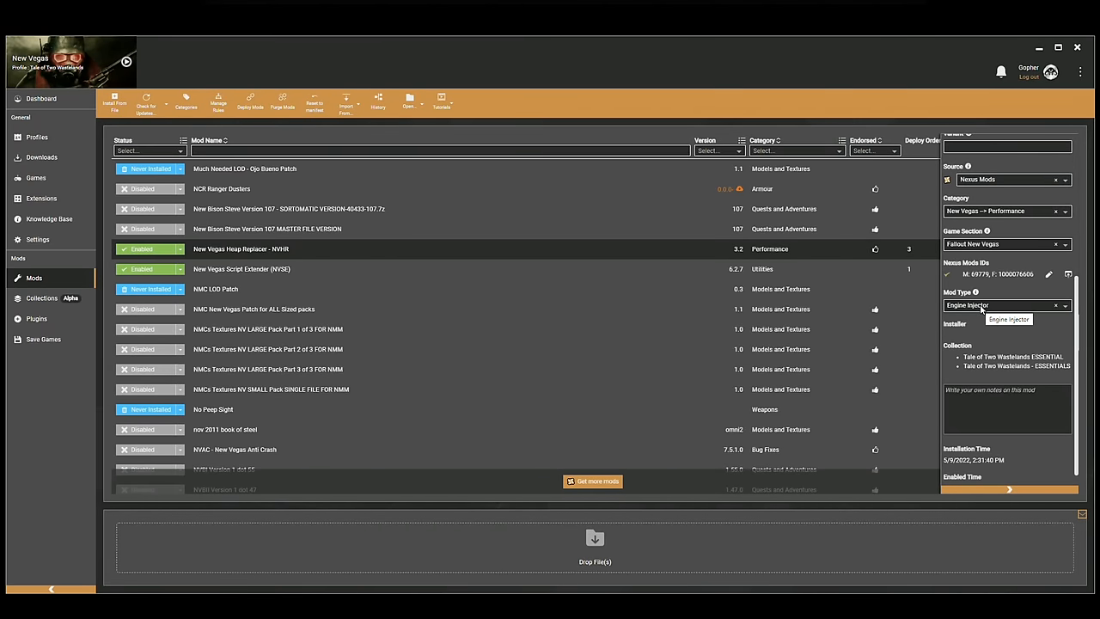
{"action": "mouse_move", "coordinate": [410, 249]}
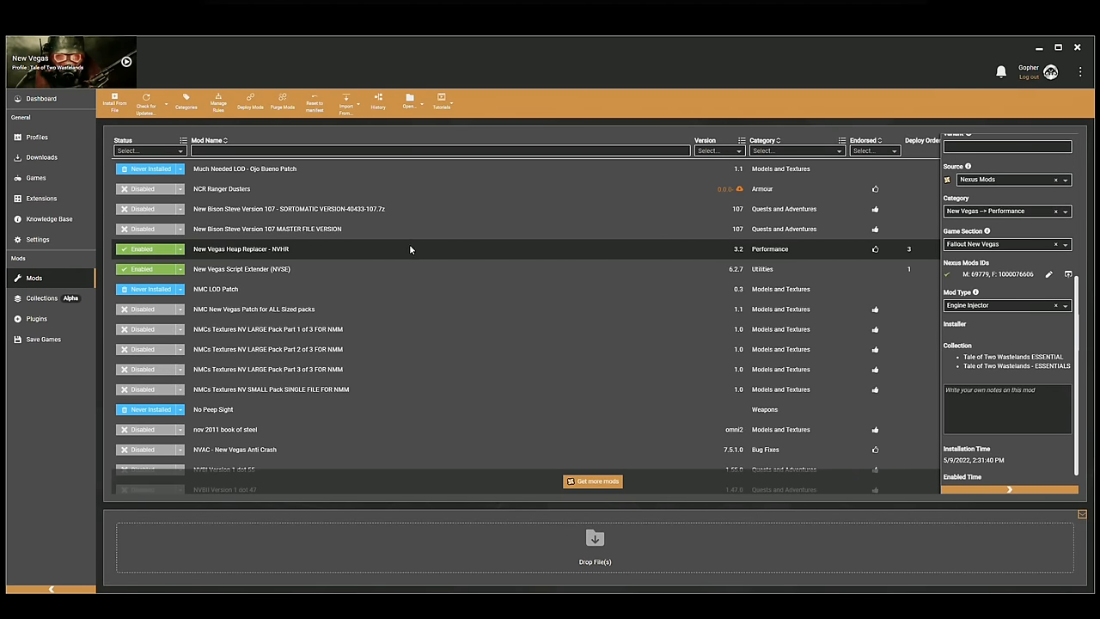
{"action": "mouse_move", "coordinate": [364, 253]}
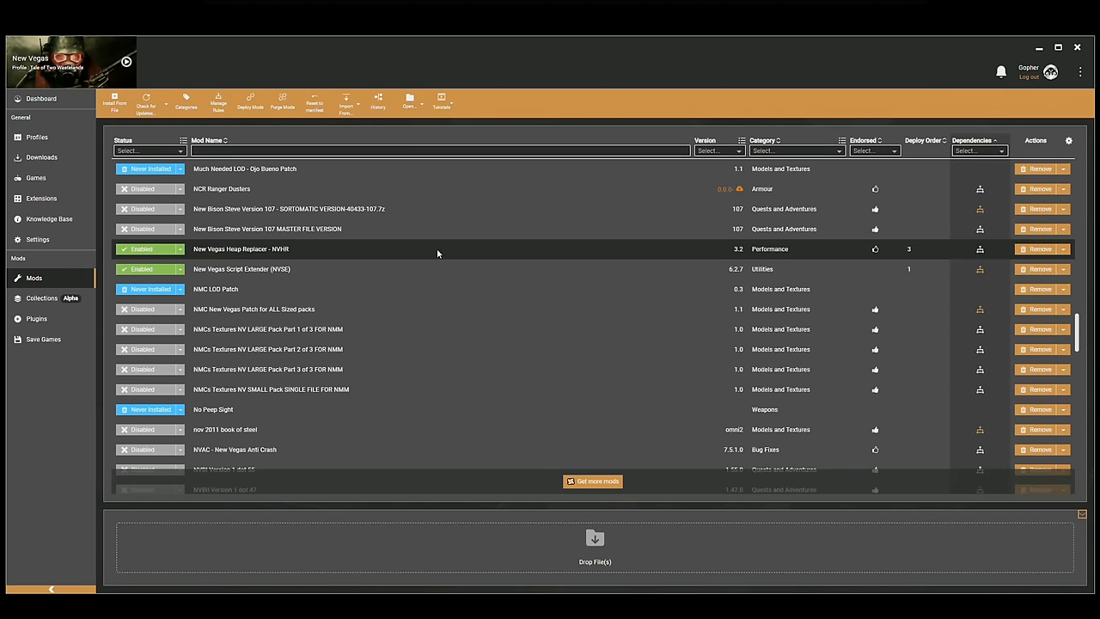
Show the New Vegas Heap Replacer - NVHR mod folder in File Explorer.
{"action": "right_click", "coordinate": [439, 248]}
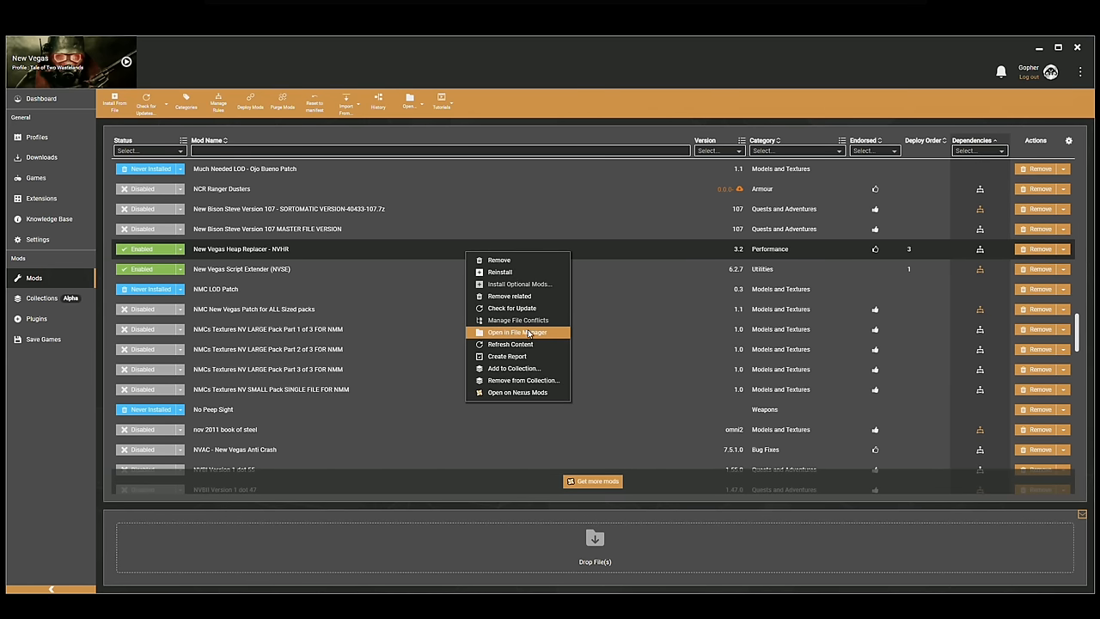
{"action": "left_click", "coordinate": [519, 334]}
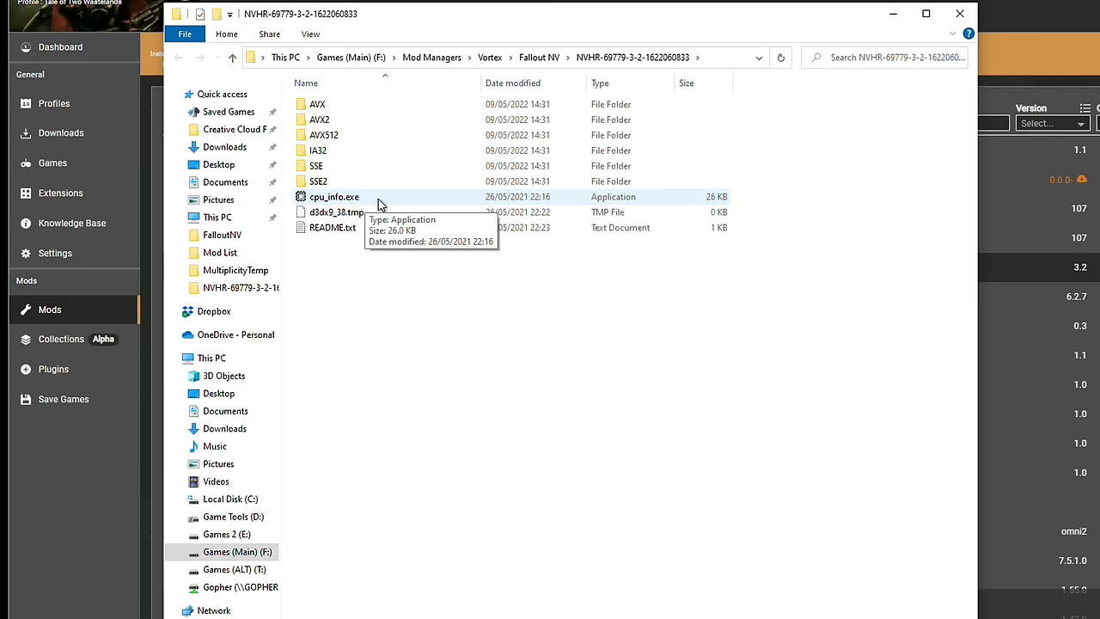
Run cpu_info.exe to check supported instruction sets, which recommends AVX2.
{"action": "double_click", "coordinate": [334, 196]}
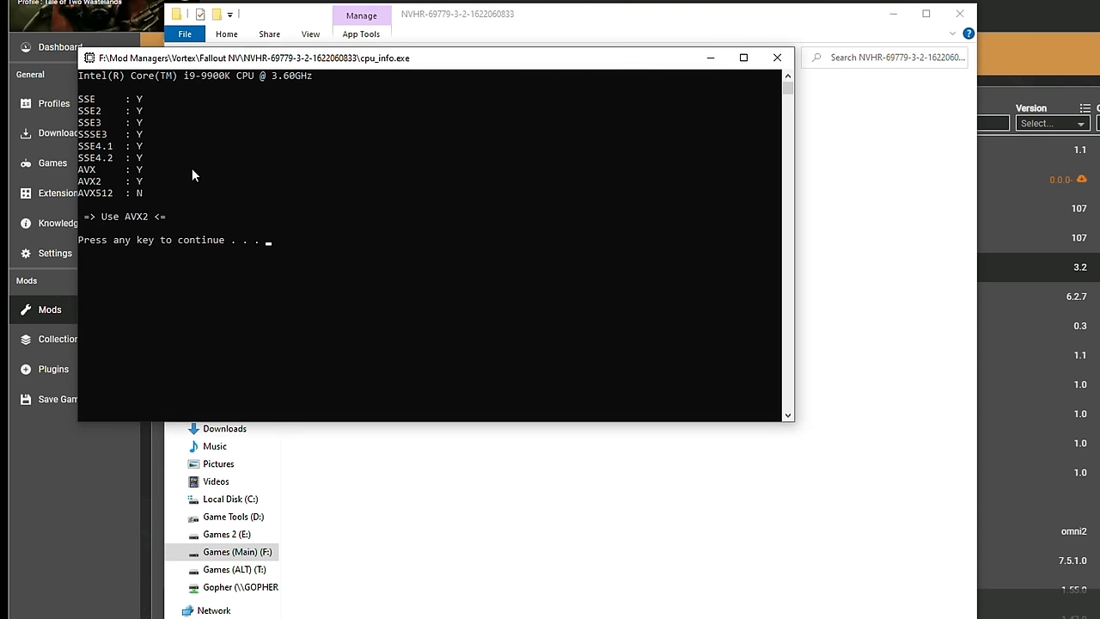
{"action": "mouse_move", "coordinate": [103, 214]}
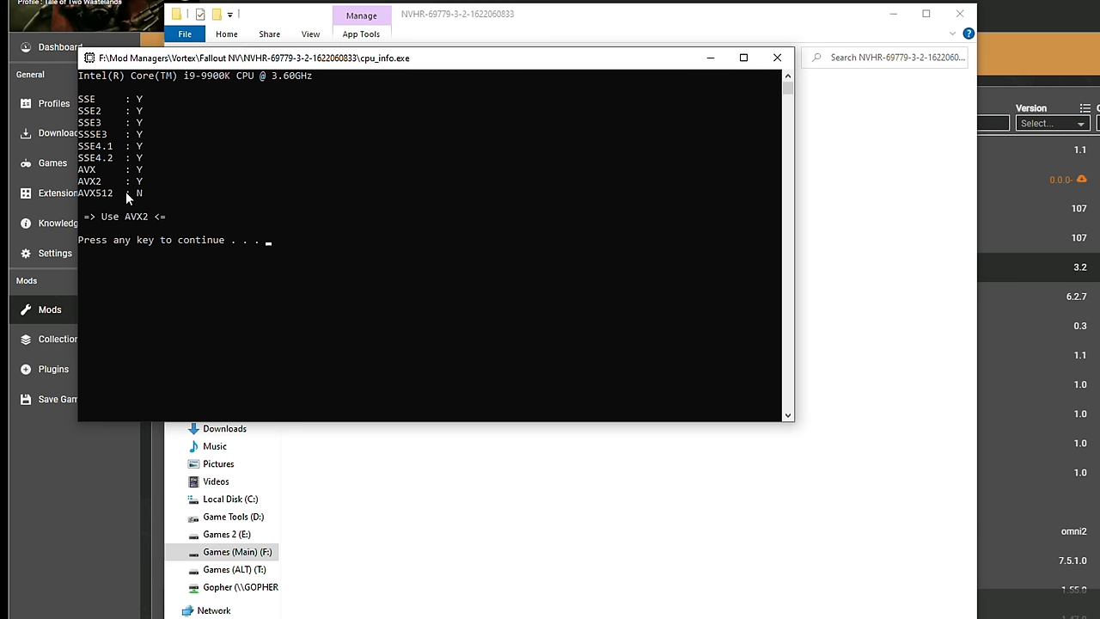
{"action": "mouse_move", "coordinate": [93, 231]}
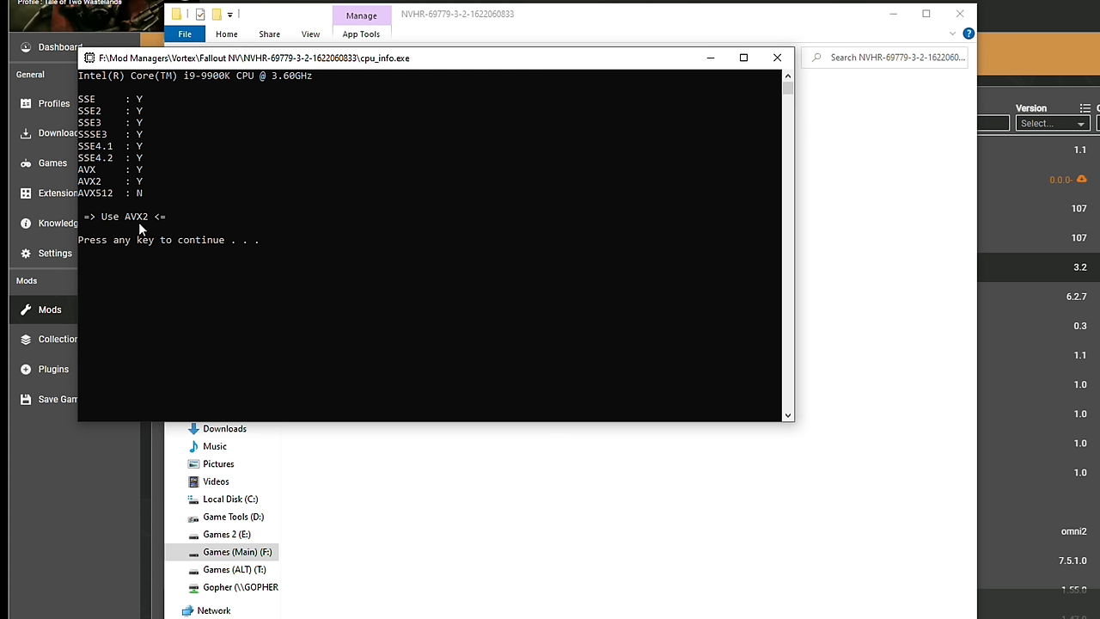
{"action": "mouse_move", "coordinate": [127, 227]}
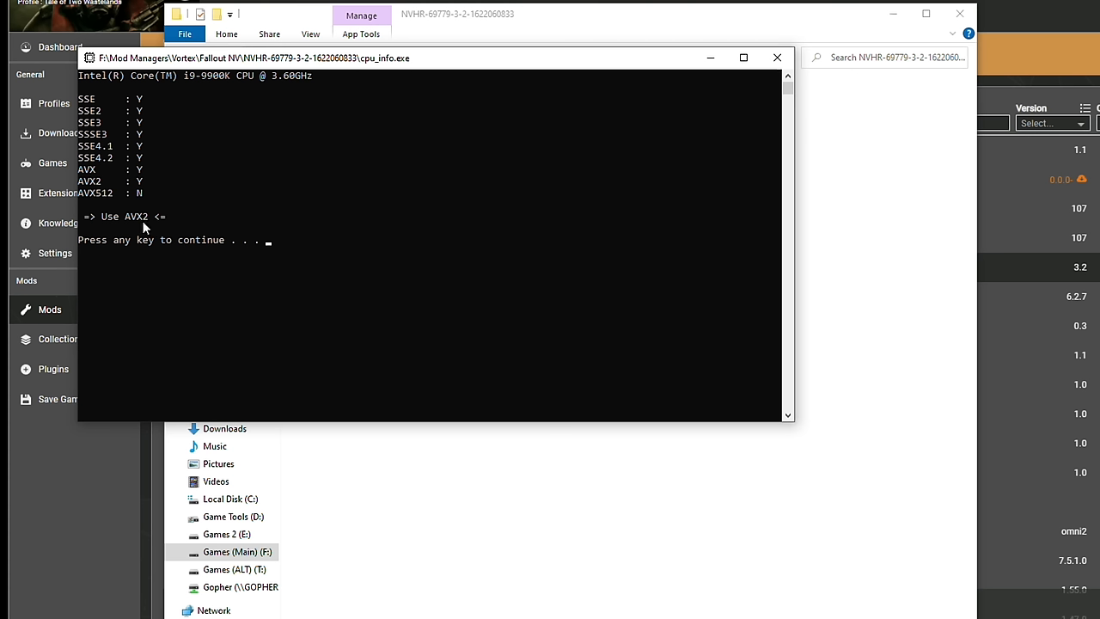
{"action": "mouse_move", "coordinate": [129, 225]}
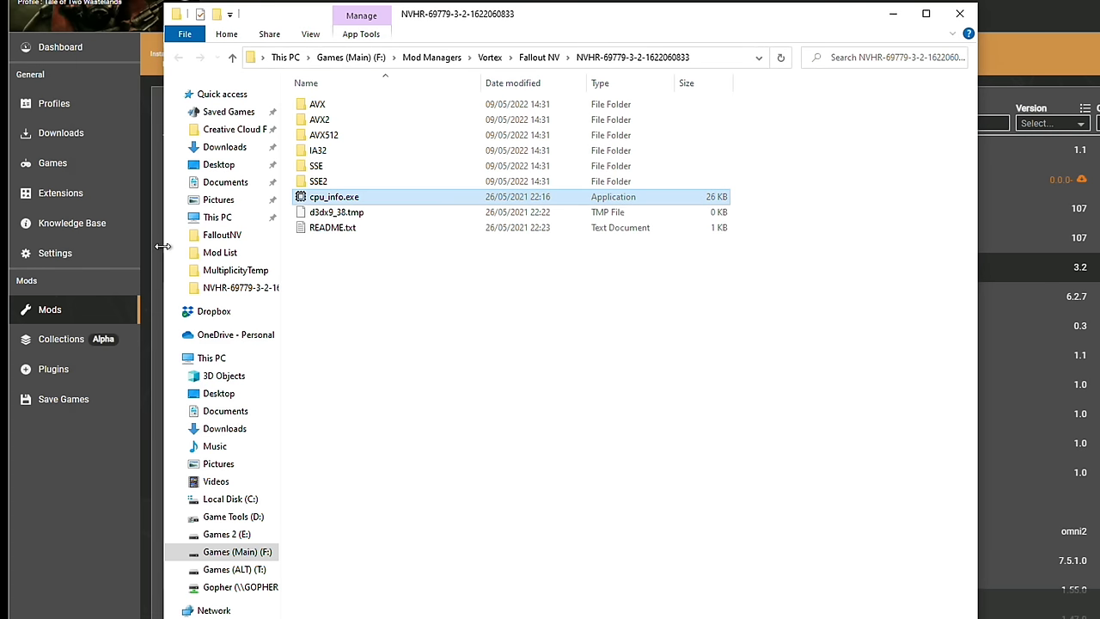
{"action": "mouse_move", "coordinate": [327, 120]}
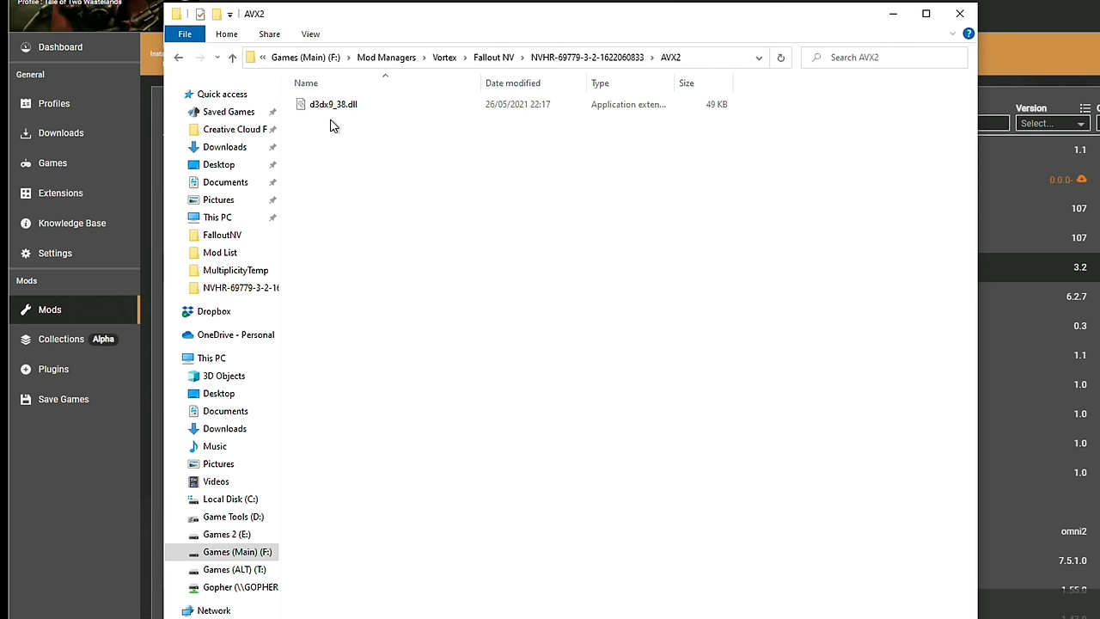
Copy d3dx9_38.dll from the Heap Replacer's AVX2 folder.
{"action": "left_click", "coordinate": [333, 105]}
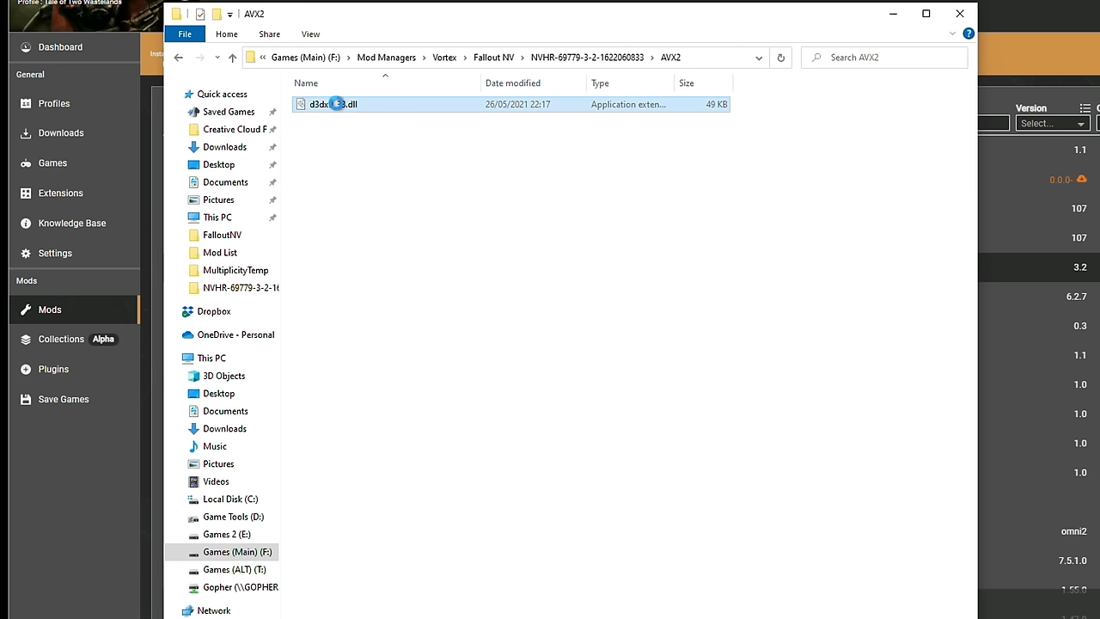
{"action": "right_click", "coordinate": [334, 105]}
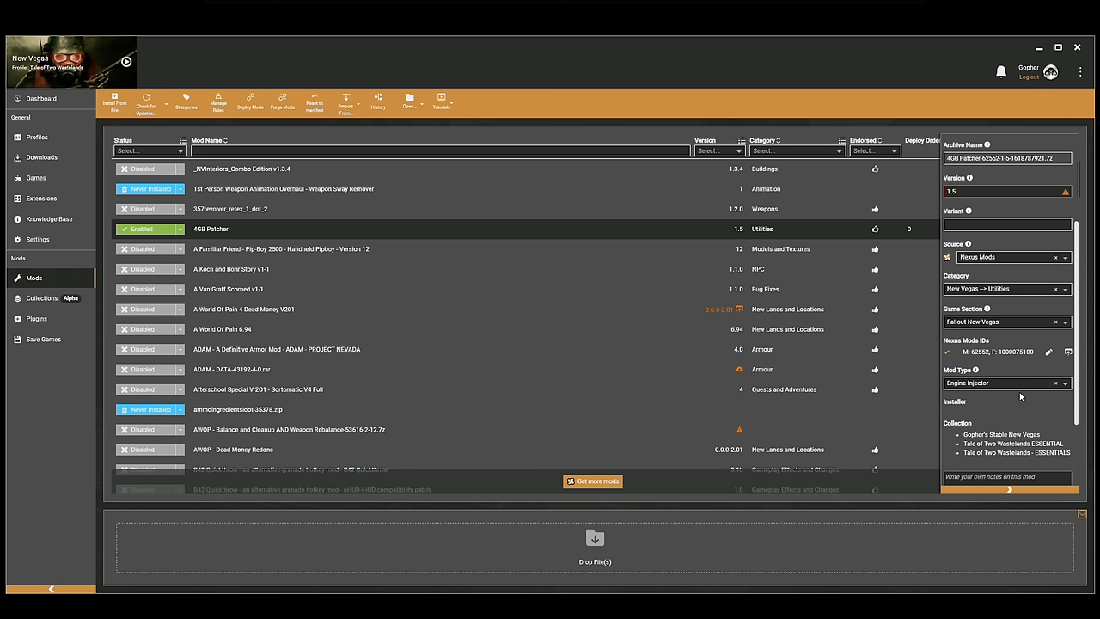
{"action": "mouse_move", "coordinate": [1014, 396]}
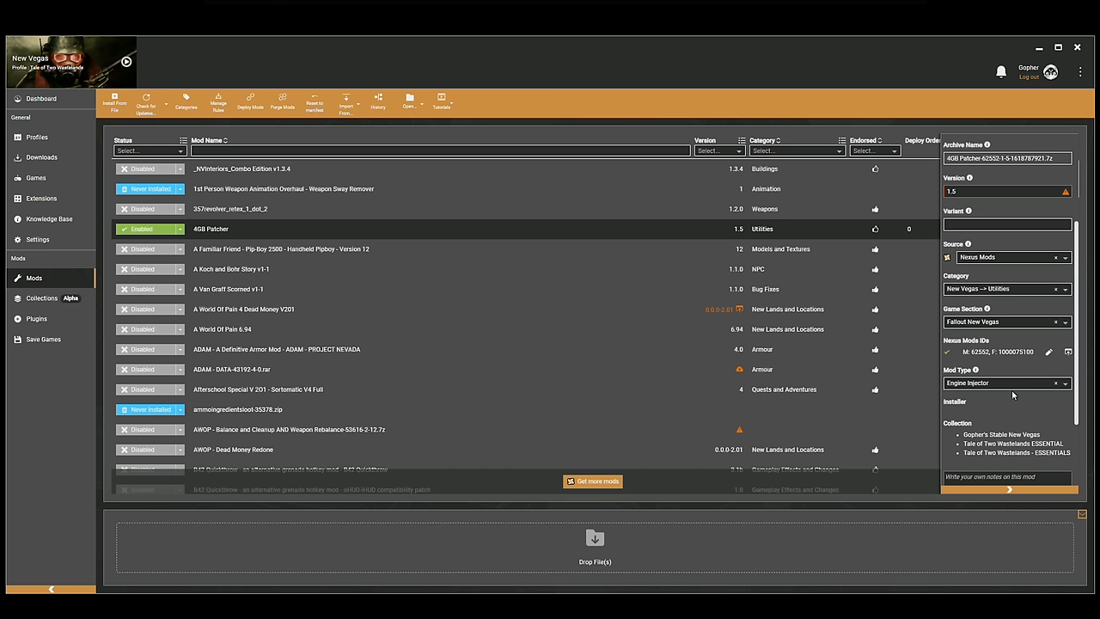
{"action": "mouse_move", "coordinate": [1007, 389]}
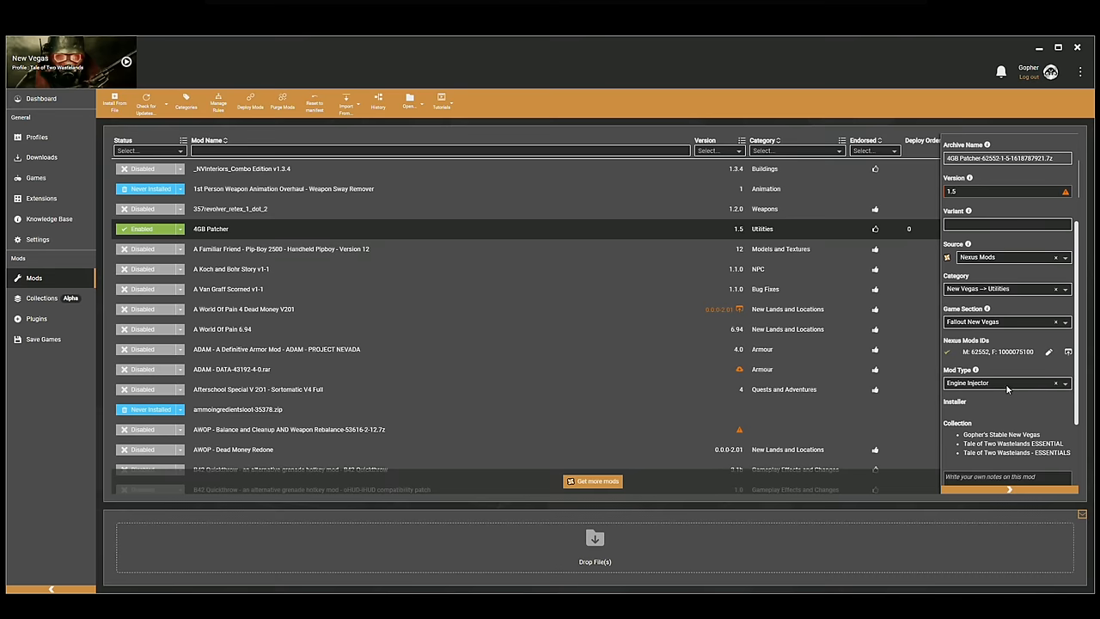
{"action": "mouse_move", "coordinate": [1000, 387]}
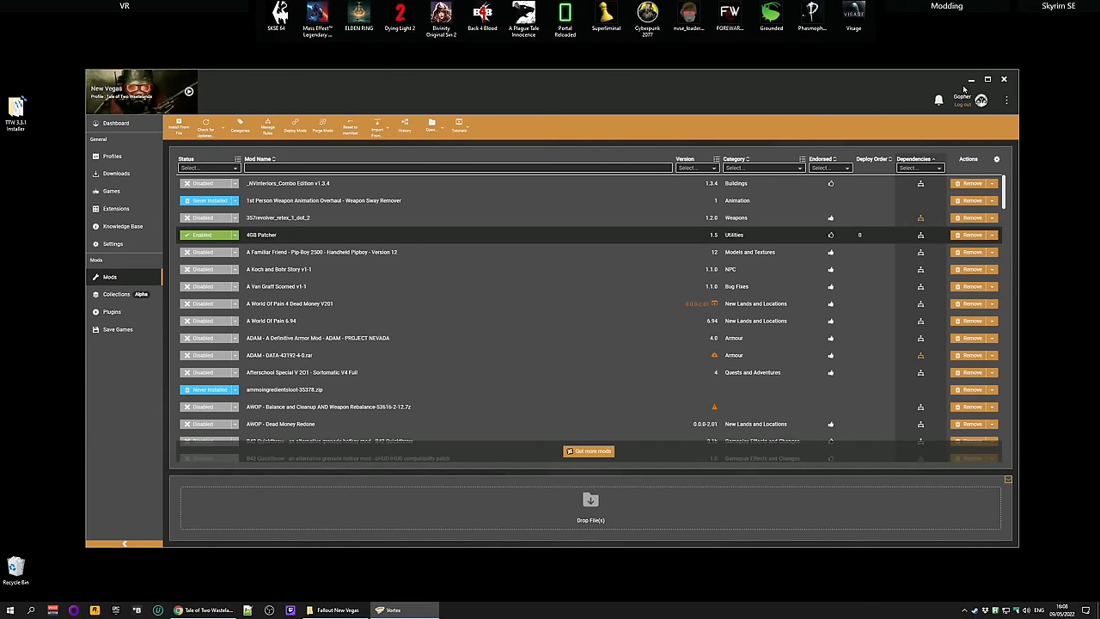
Run FNVpatch.exe in the Fallout New Vegas game folder to patch FalloutNV.exe with a backup.
{"action": "left_click", "coordinate": [970, 79]}
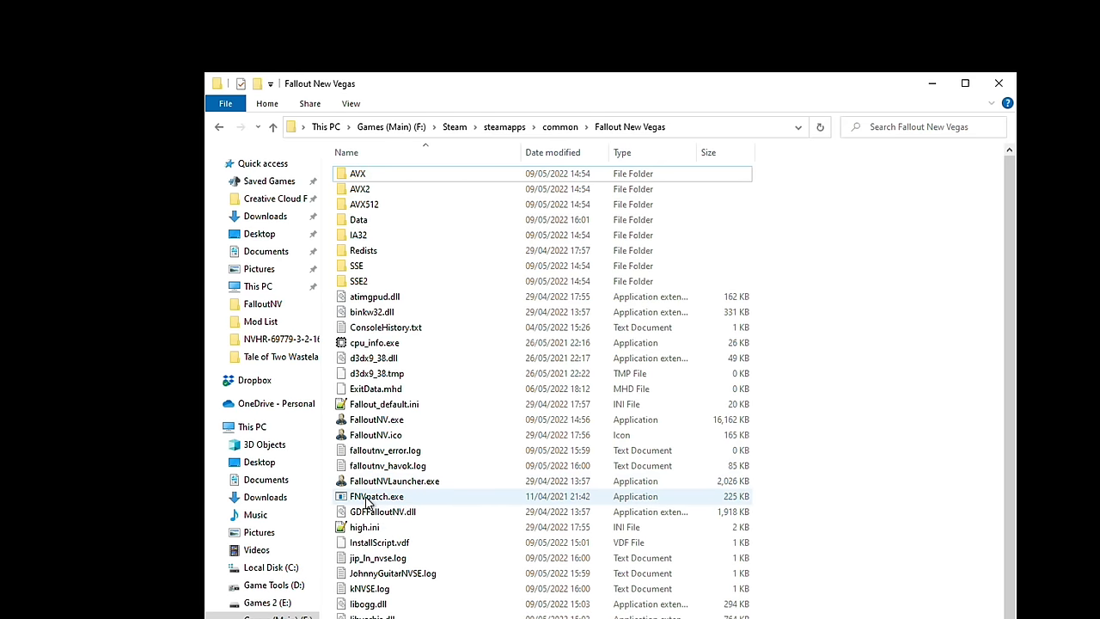
{"action": "mouse_move", "coordinate": [420, 499]}
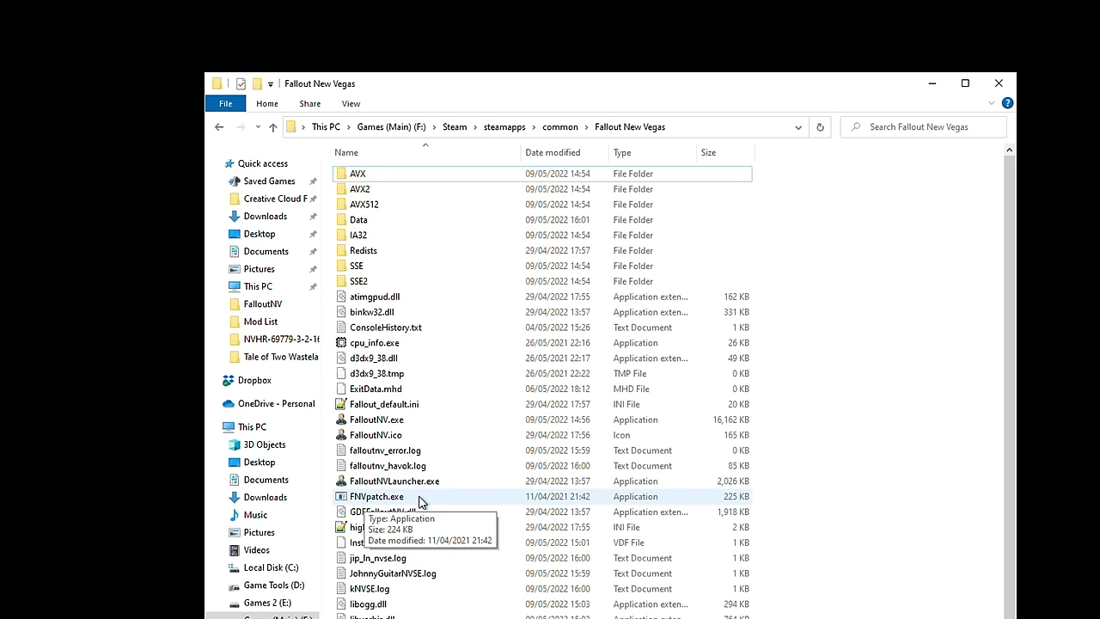
{"action": "double_click", "coordinate": [376, 495]}
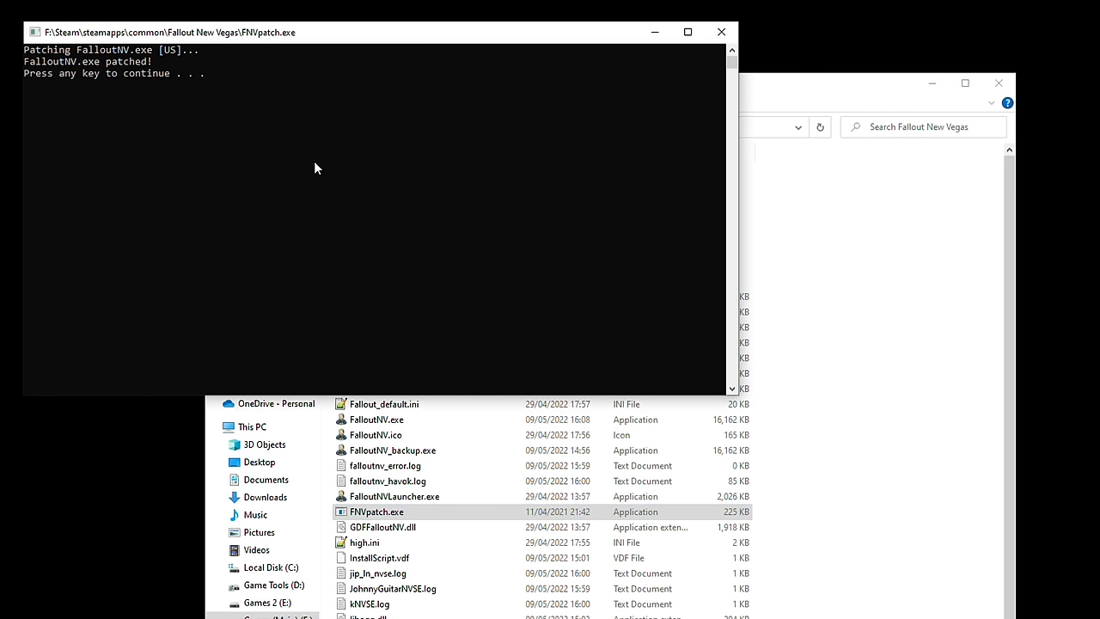
{"action": "mouse_move", "coordinate": [203, 69]}
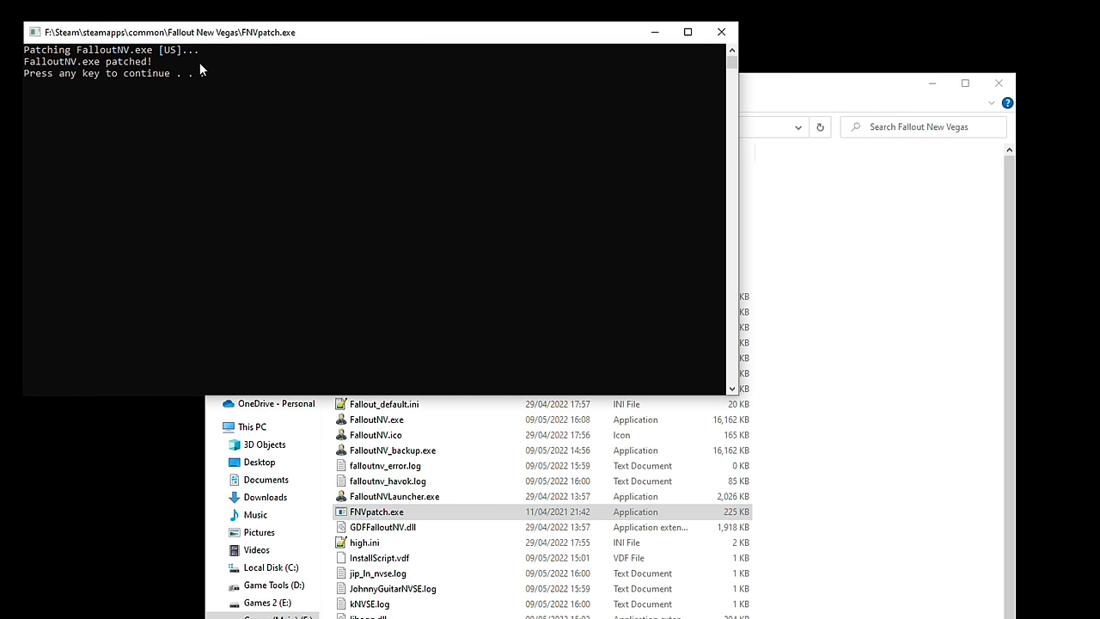
{"action": "mouse_move", "coordinate": [141, 100]}
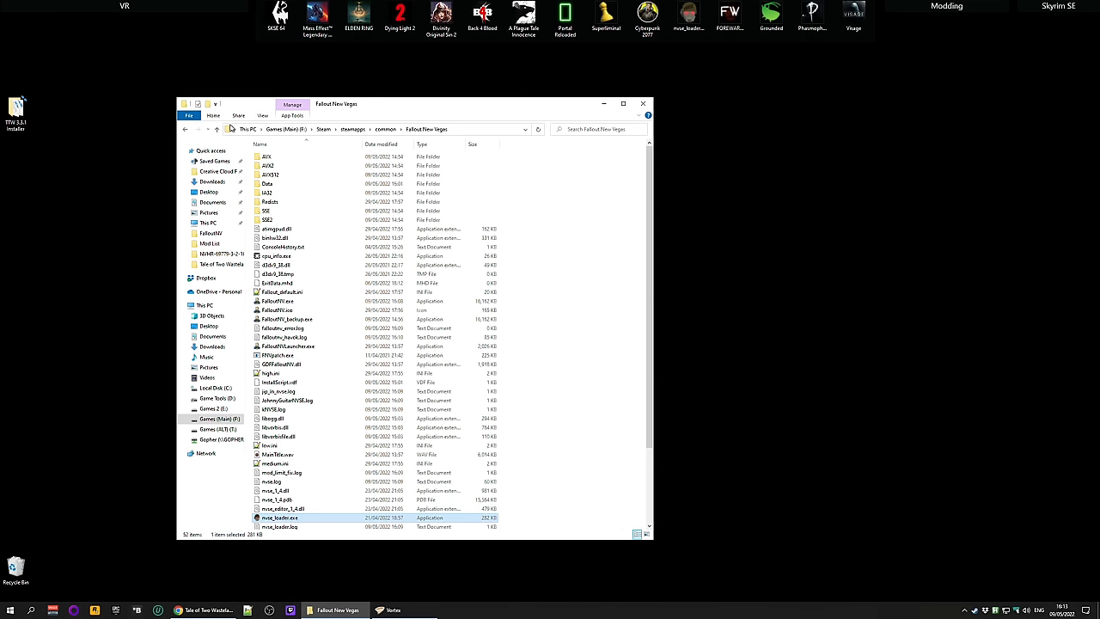
Launch the game via the NVSE loader and start a new game, overwriting the existing autosave.
{"action": "scroll", "scroll_direction": "down", "scroll_amount": 3}
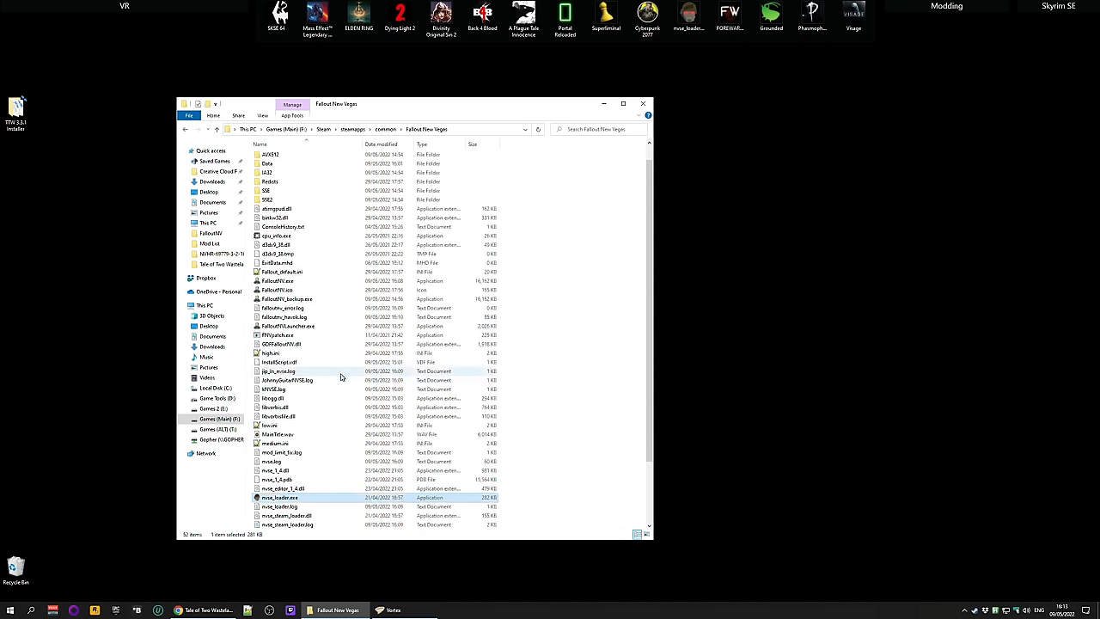
{"action": "scroll", "scroll_direction": "down", "scroll_amount": 3}
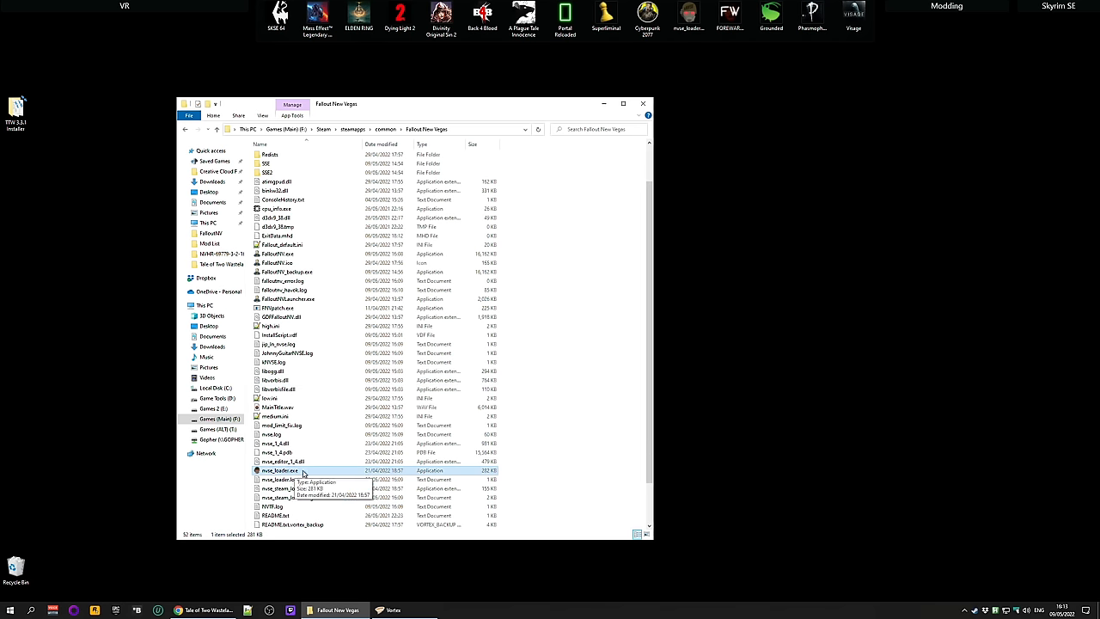
{"action": "double_click", "coordinate": [278, 471]}
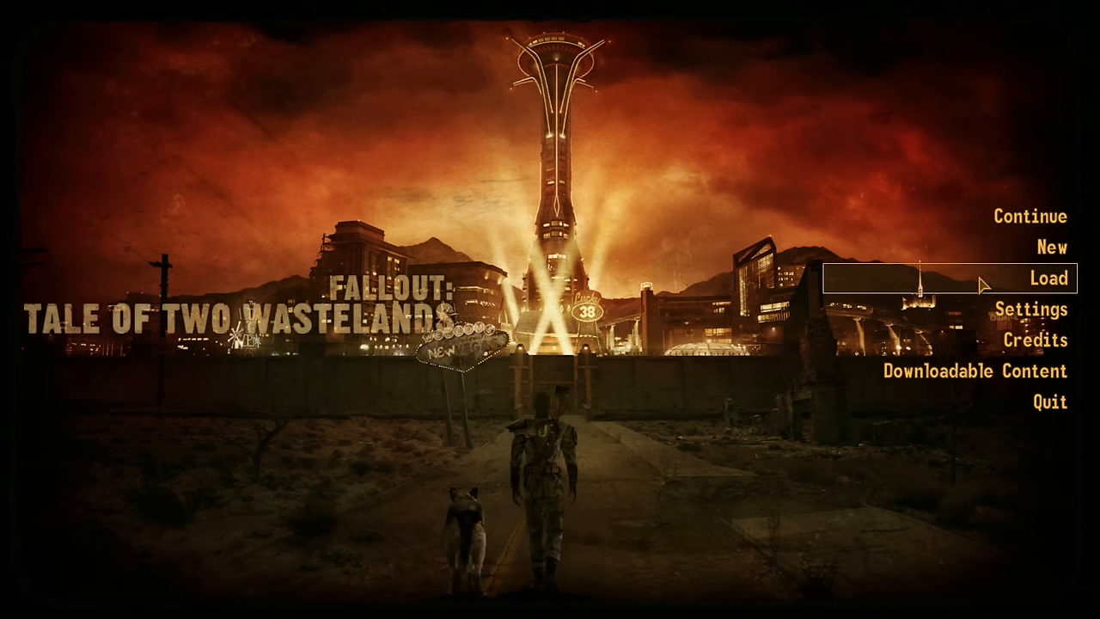
{"action": "left_click", "coordinate": [1049, 247]}
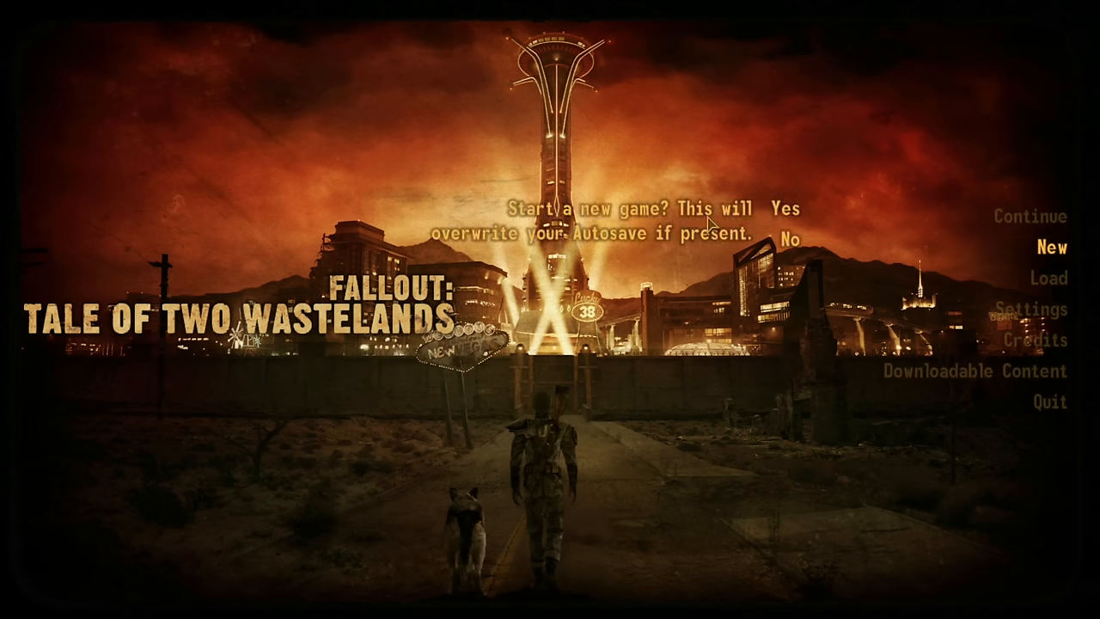
{"action": "left_click", "coordinate": [786, 208]}
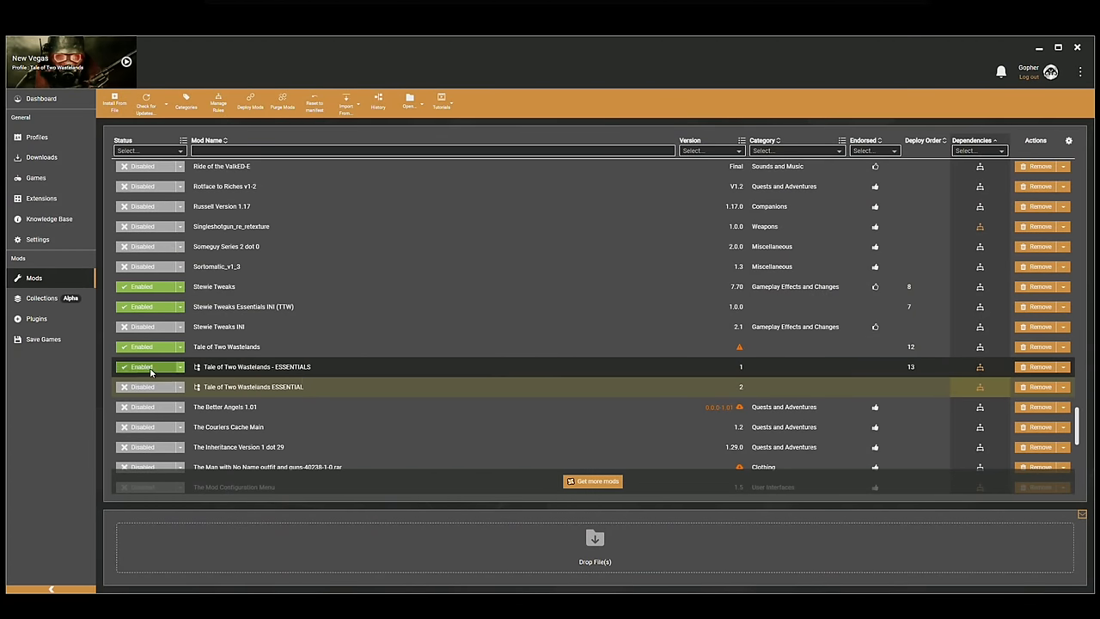
{"action": "left_click", "coordinate": [141, 368]}
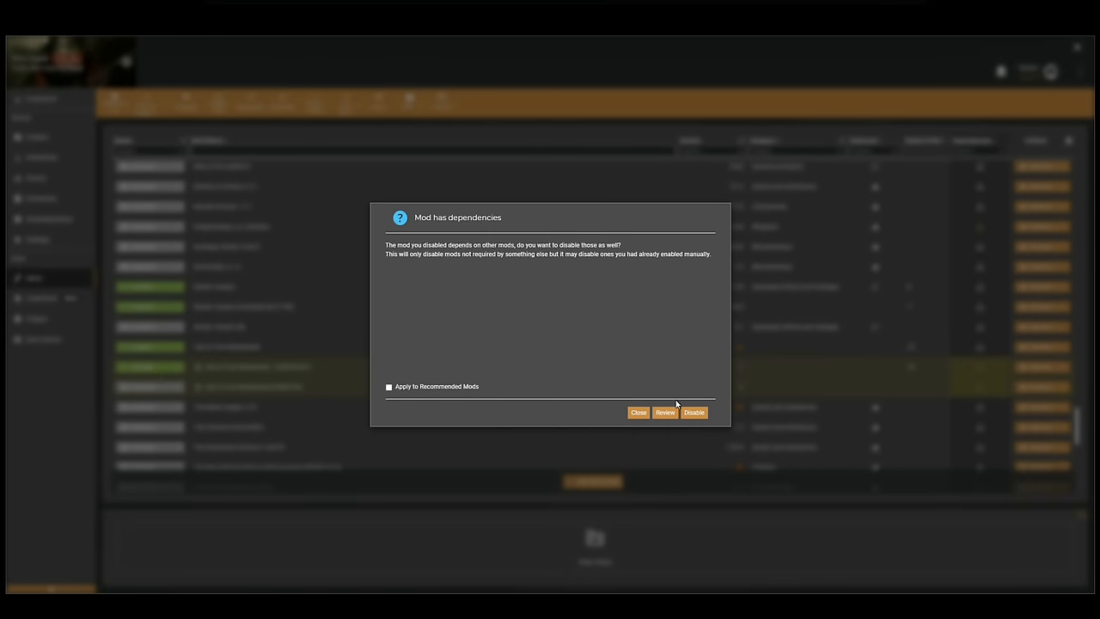
{"action": "left_click", "coordinate": [639, 413]}
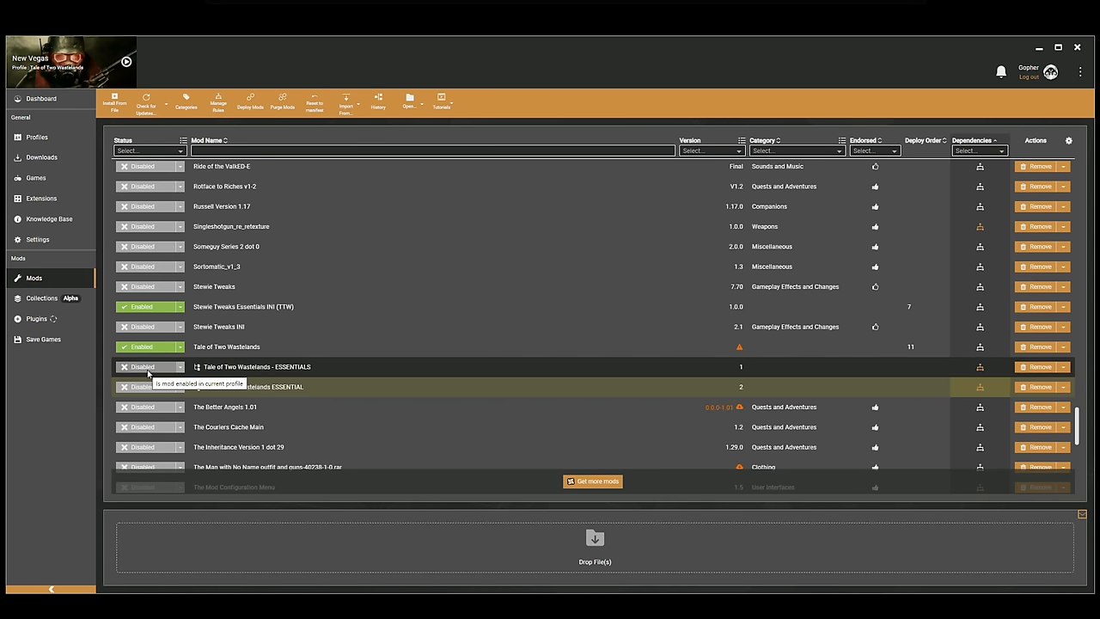
{"action": "left_click", "coordinate": [141, 368]}
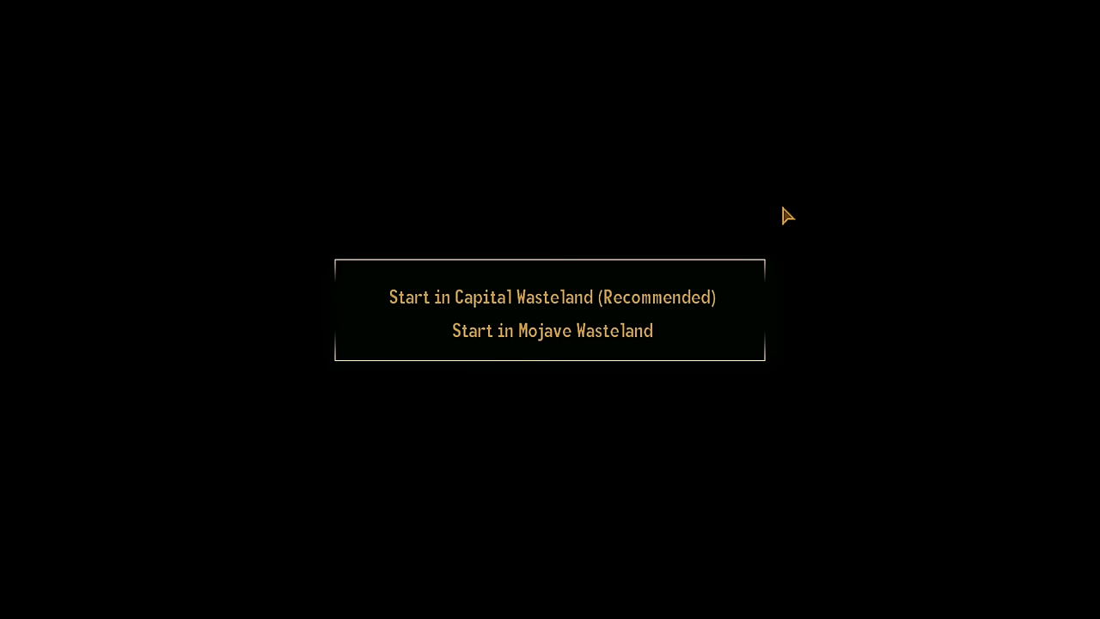
{"action": "mouse_move", "coordinate": [553, 297]}
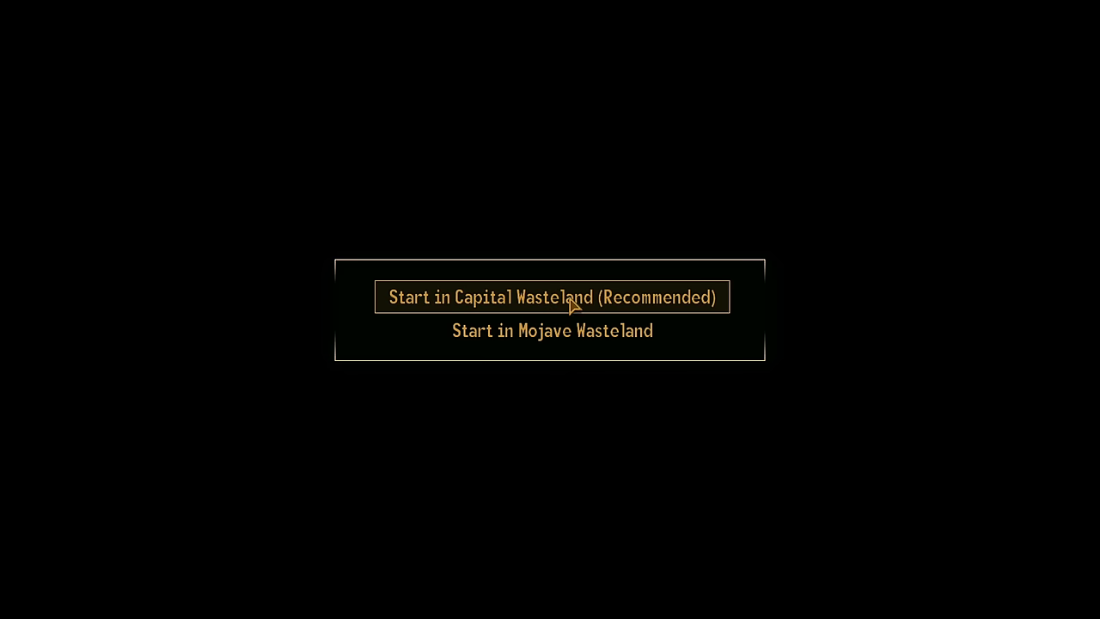
{"action": "mouse_move", "coordinate": [574, 313]}
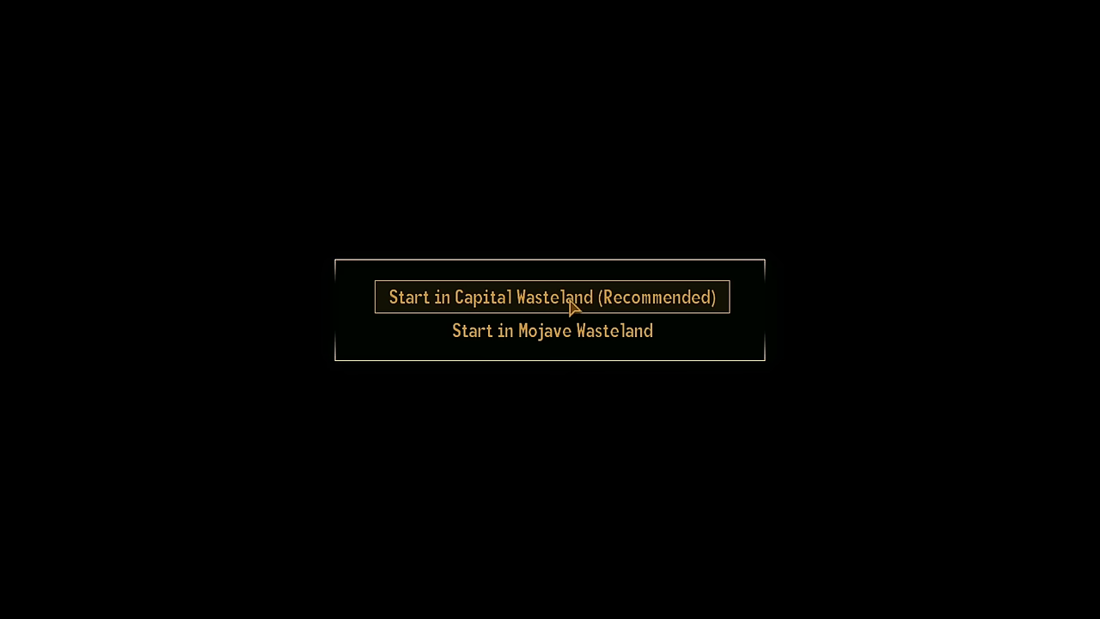
Choose 'Start in Capital Wasteland (Recommended)' as the new game's start location.
{"action": "left_click", "coordinate": [552, 297]}
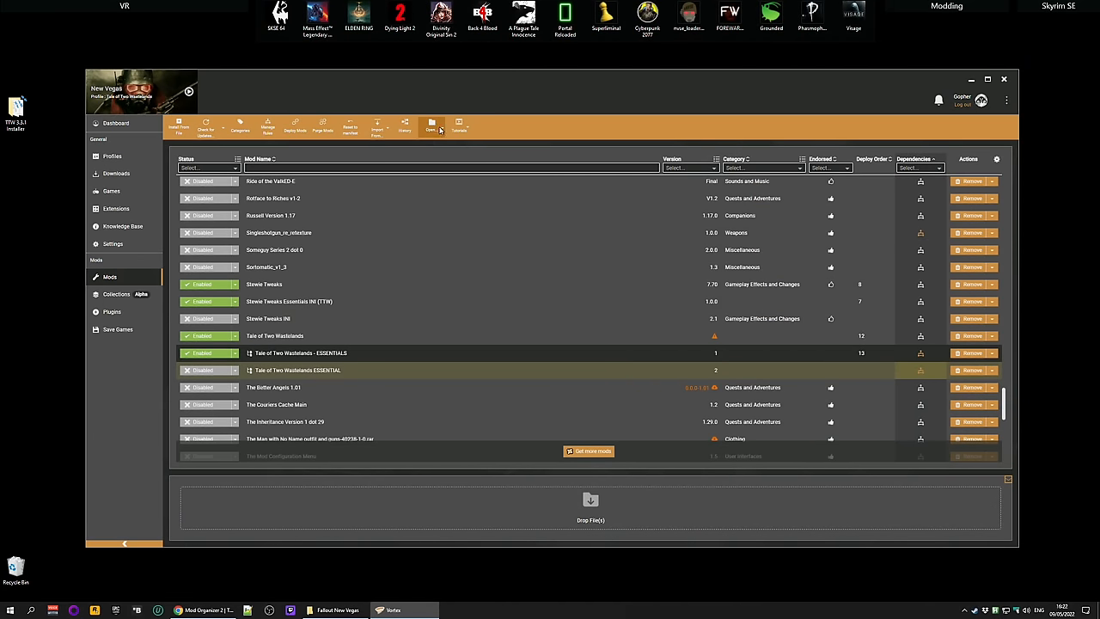
From Vortex, reach the game's FalloutNV settings folder and start creating a new text document.
{"action": "left_click", "coordinate": [432, 125]}
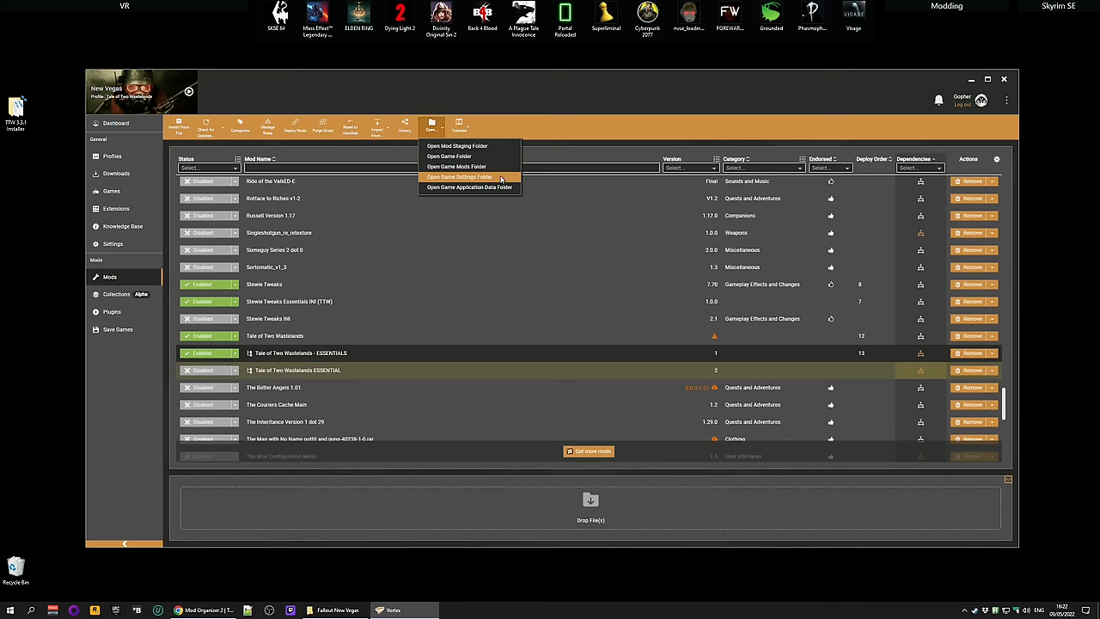
{"action": "left_click", "coordinate": [459, 176]}
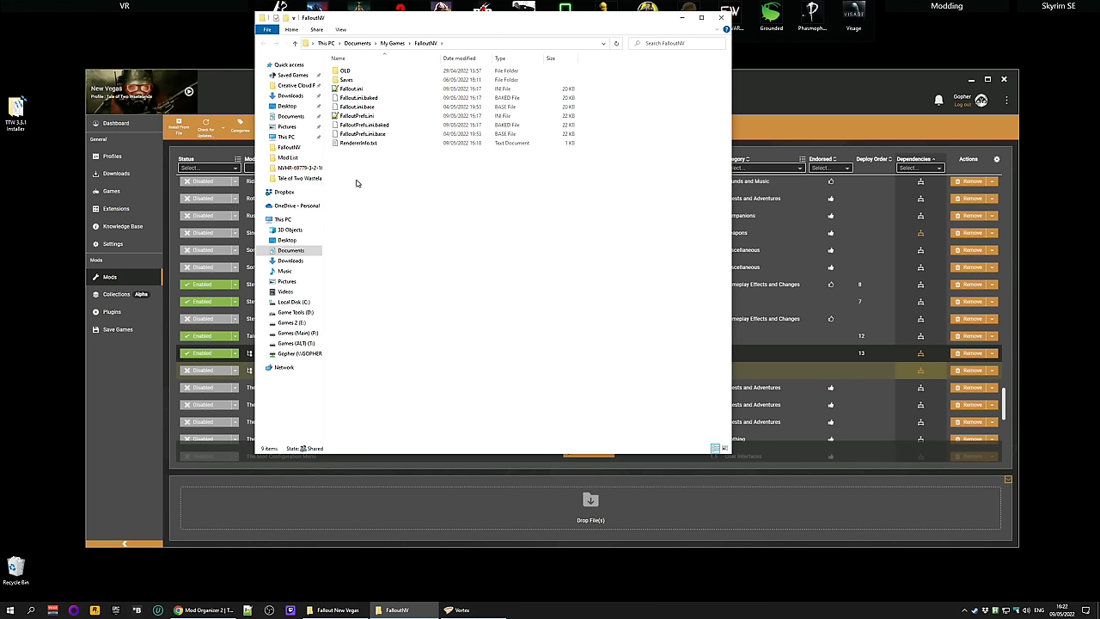
{"action": "right_click", "coordinate": [357, 182]}
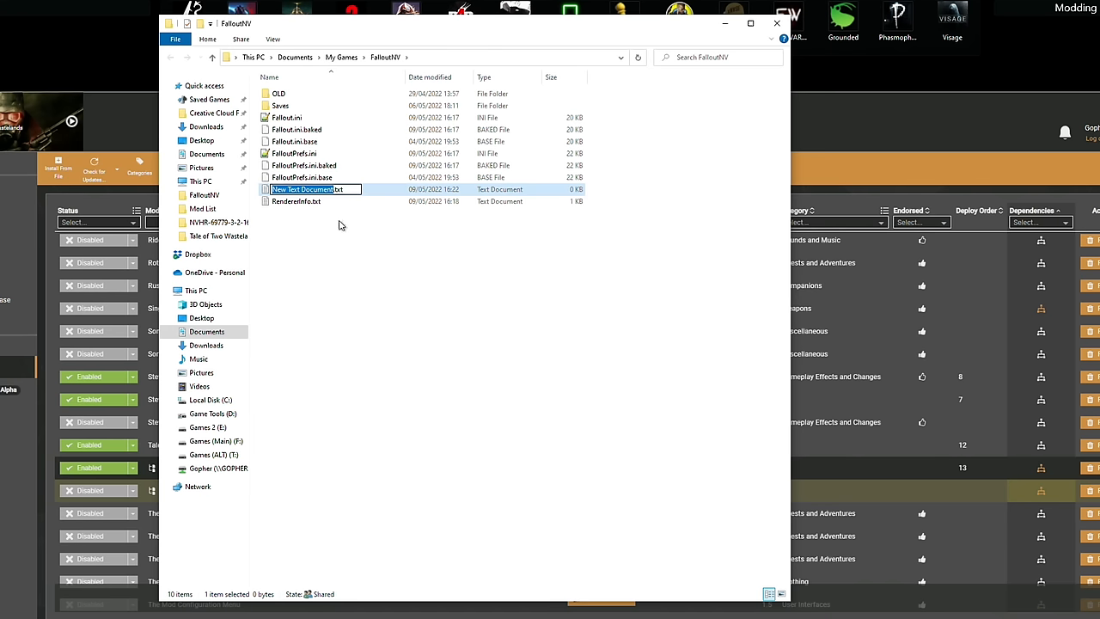
{"action": "mouse_move", "coordinate": [344, 203]}
{"action": "type", "text": "FalloutCustom.ini"}
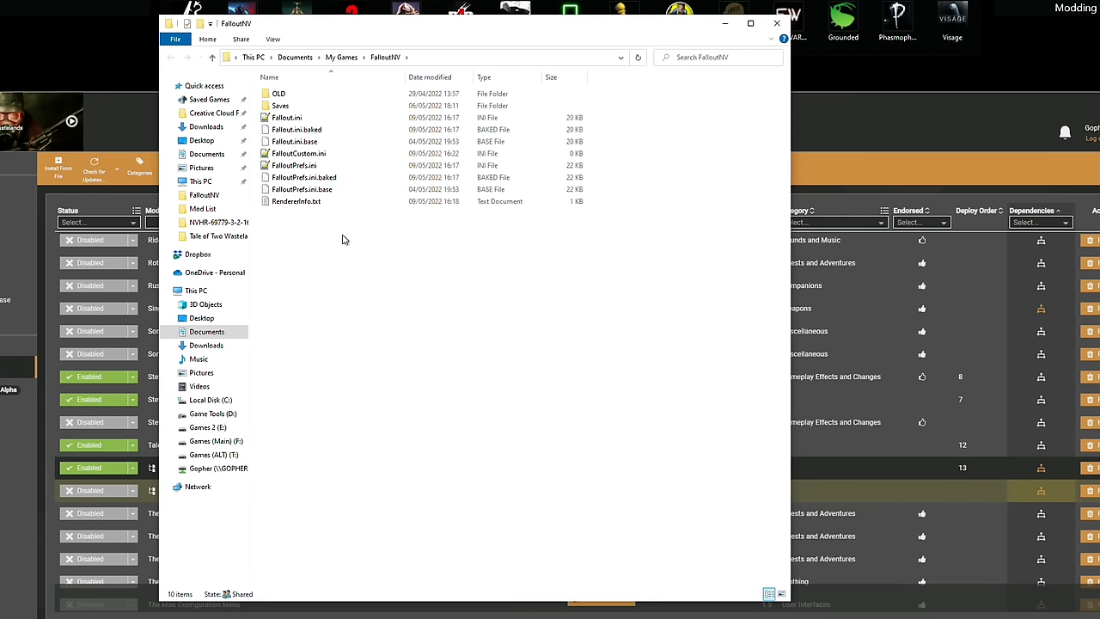
Rename the new file to FalloutCustom.ini and open it for editing in Notepad++.
{"action": "left_click", "coordinate": [299, 153]}
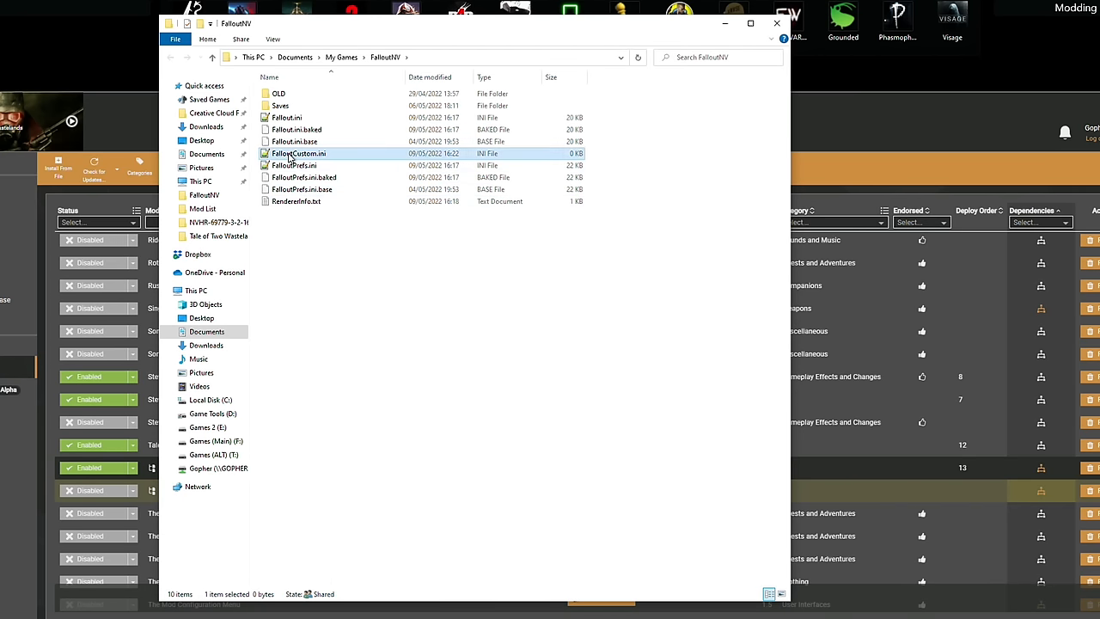
{"action": "right_click", "coordinate": [299, 153]}
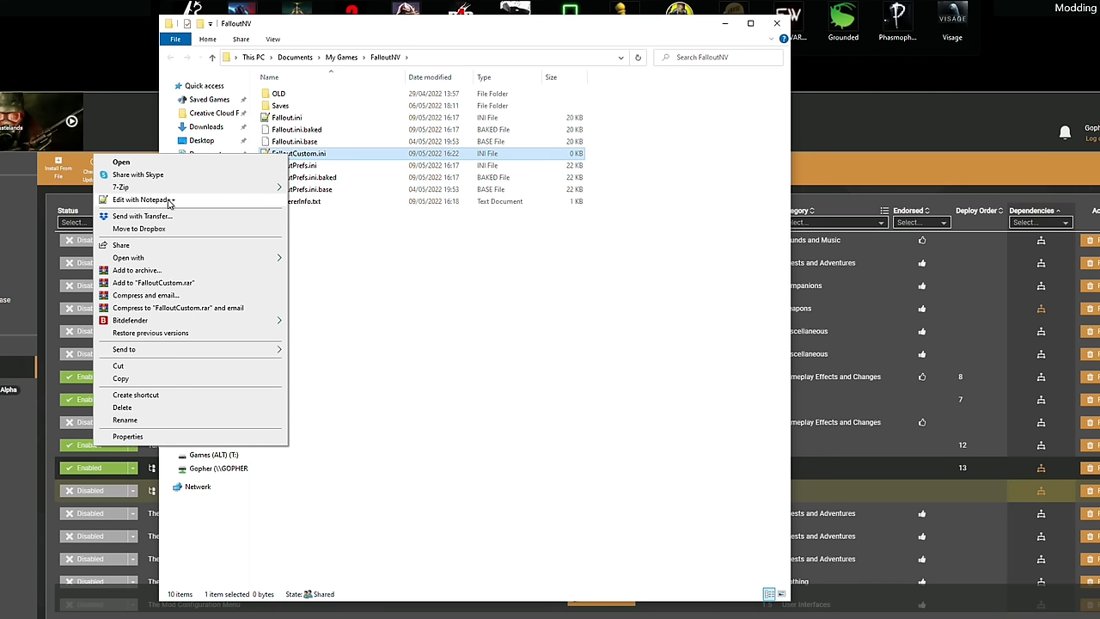
{"action": "mouse_move", "coordinate": [175, 205]}
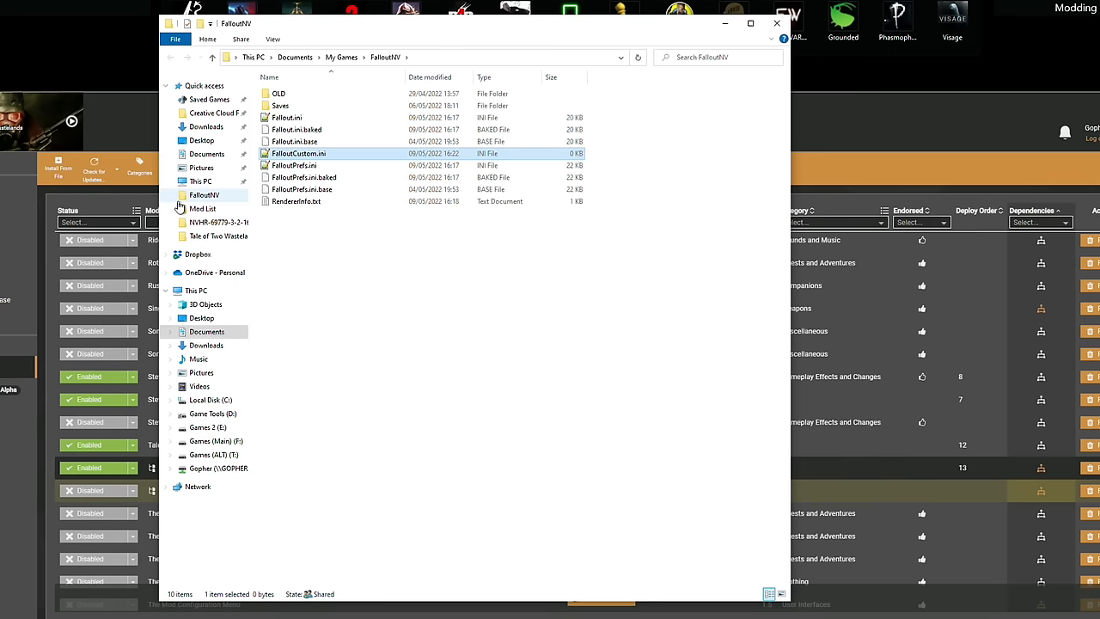
{"action": "double_click", "coordinate": [299, 153]}
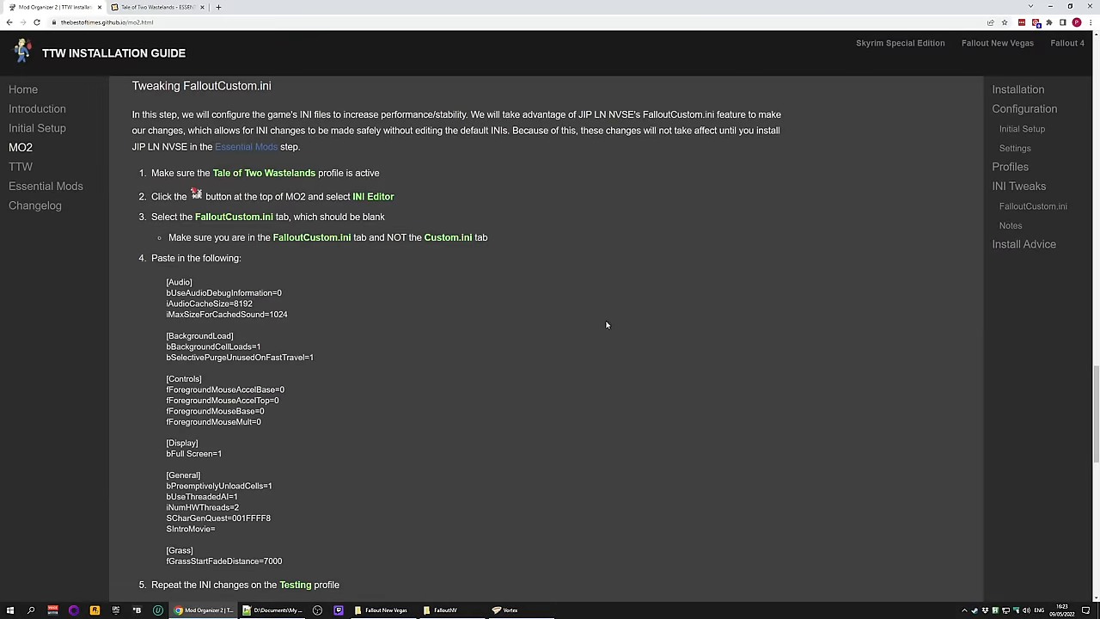
{"action": "mouse_move", "coordinate": [601, 318]}
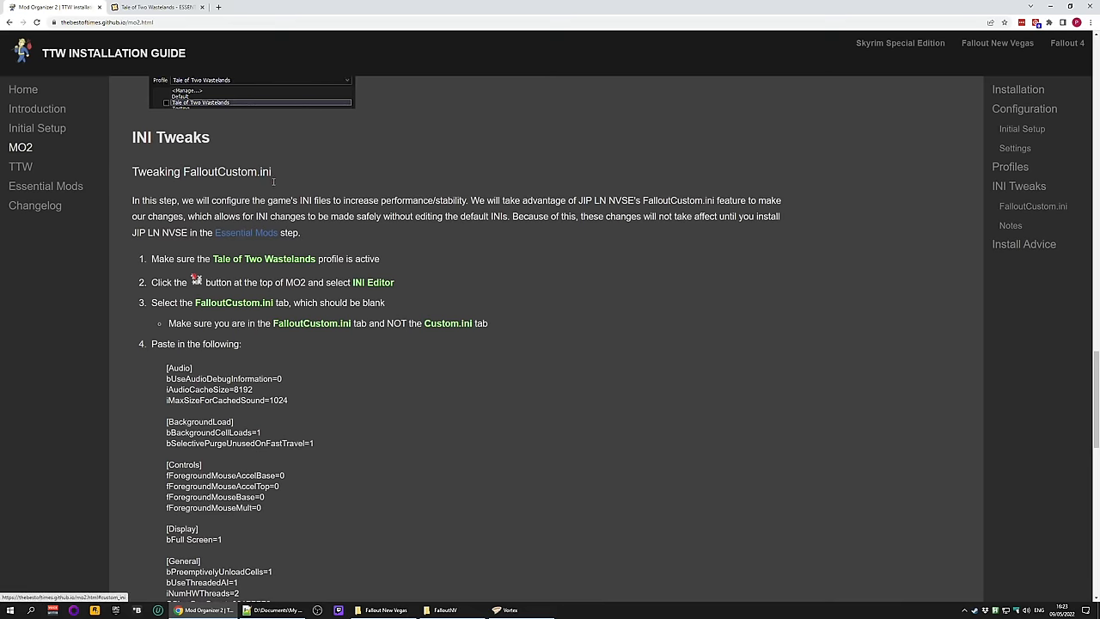
Select the guide's whole recommended FalloutCustom.ini settings block and copy it.
{"action": "scroll", "scroll_direction": "down", "scroll_amount": 3}
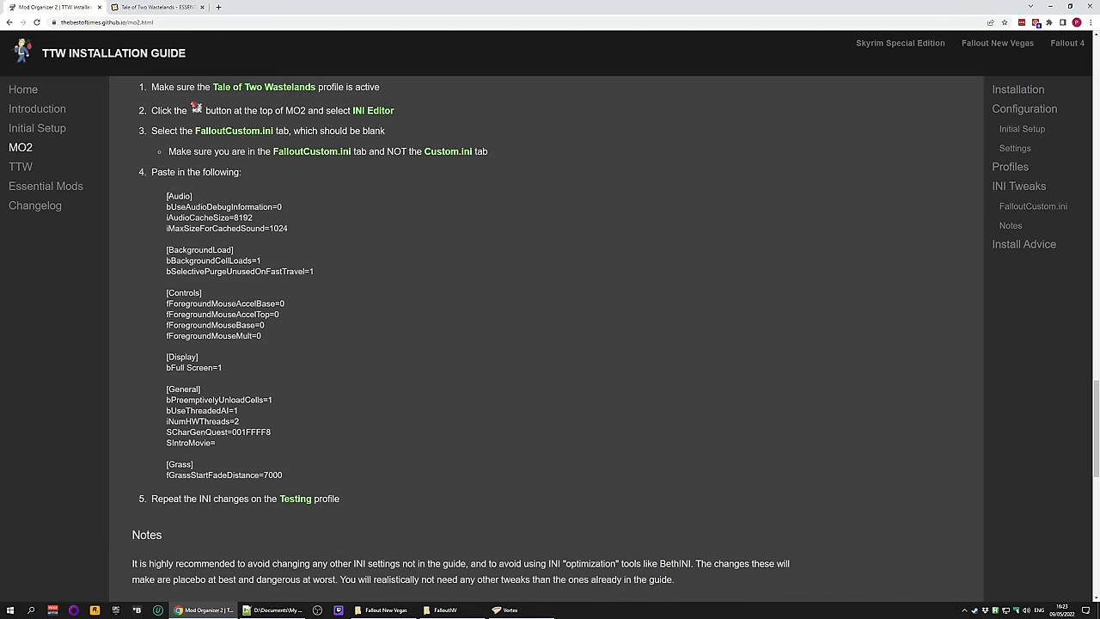
{"action": "left_click_drag", "start_coordinate": [167, 196], "coordinate": [282, 474]}
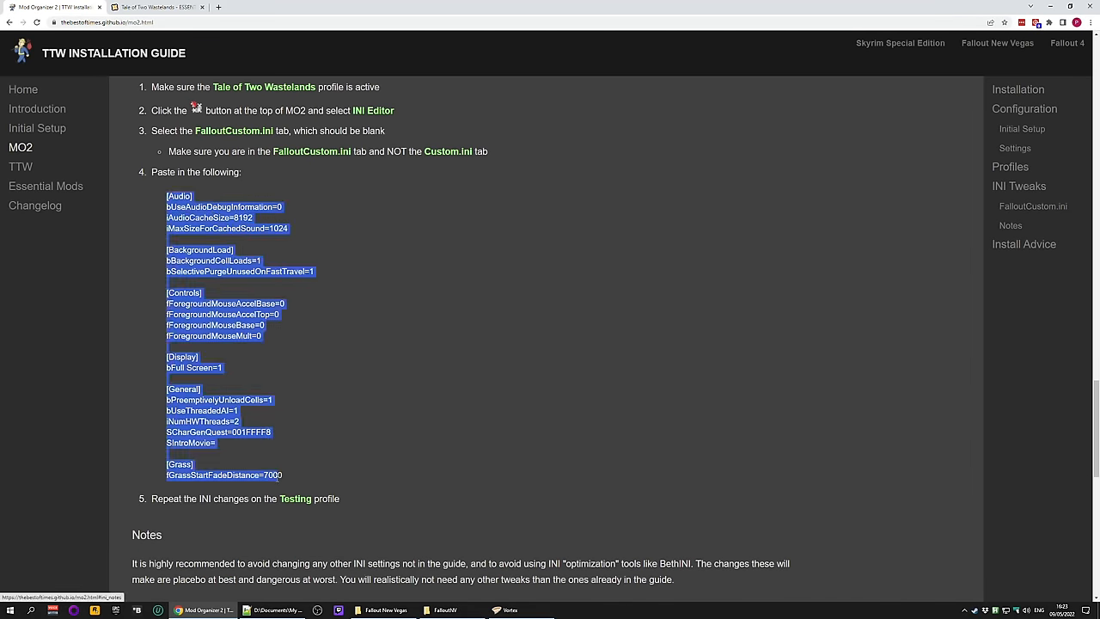
{"action": "right_click", "coordinate": [206, 220]}
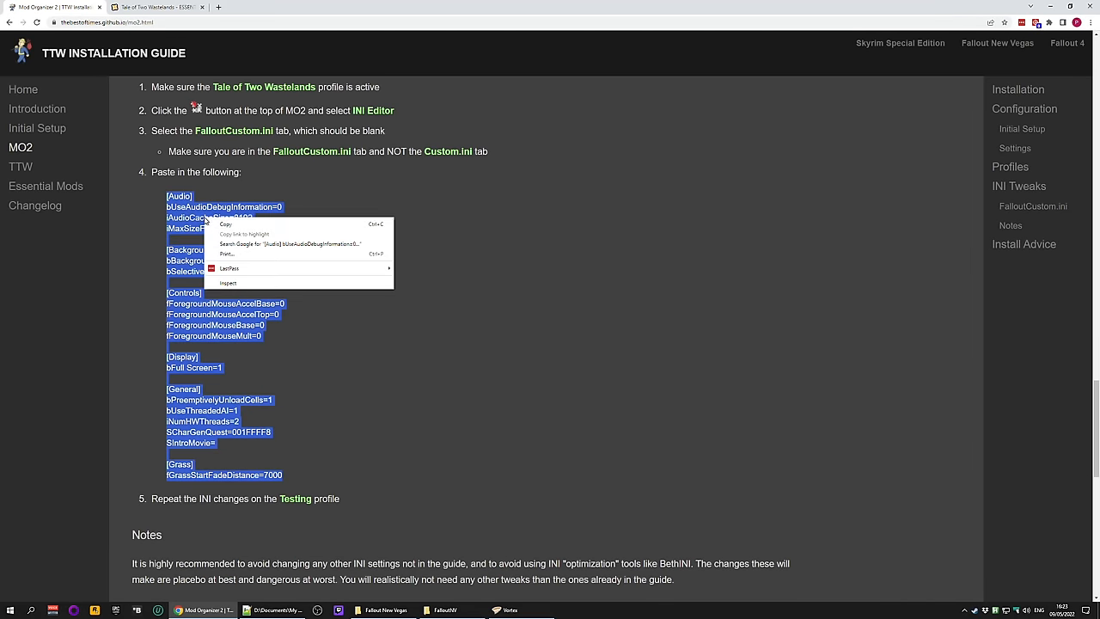
{"action": "left_click", "coordinate": [516, 343]}
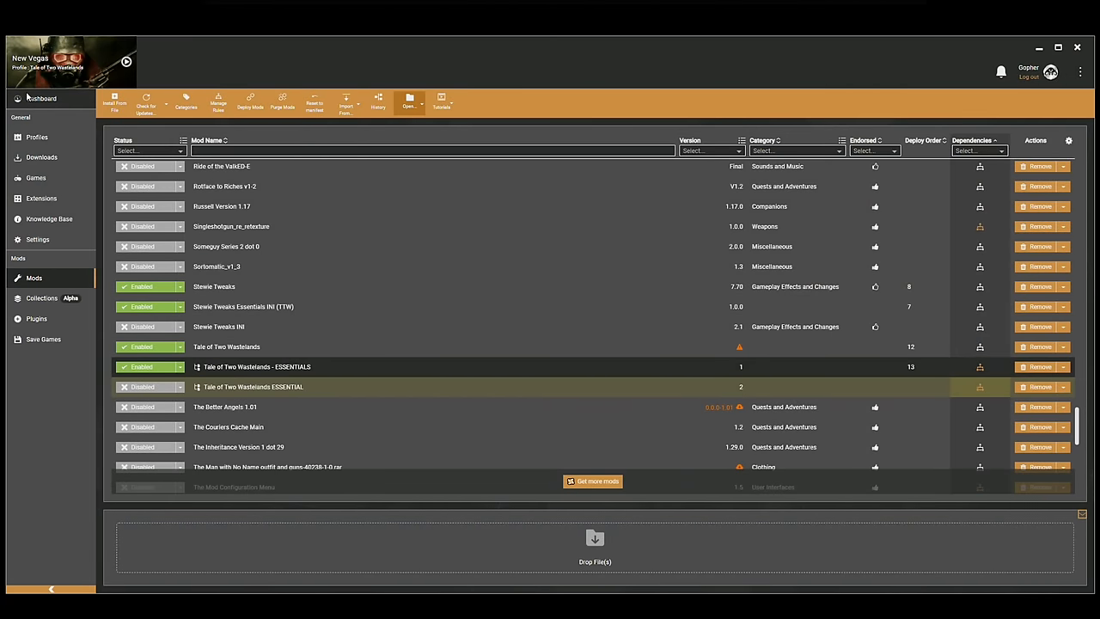
Switch Vortex to the dashboard where Fallout: New Vegas can be launched.
{"action": "left_click", "coordinate": [42, 98]}
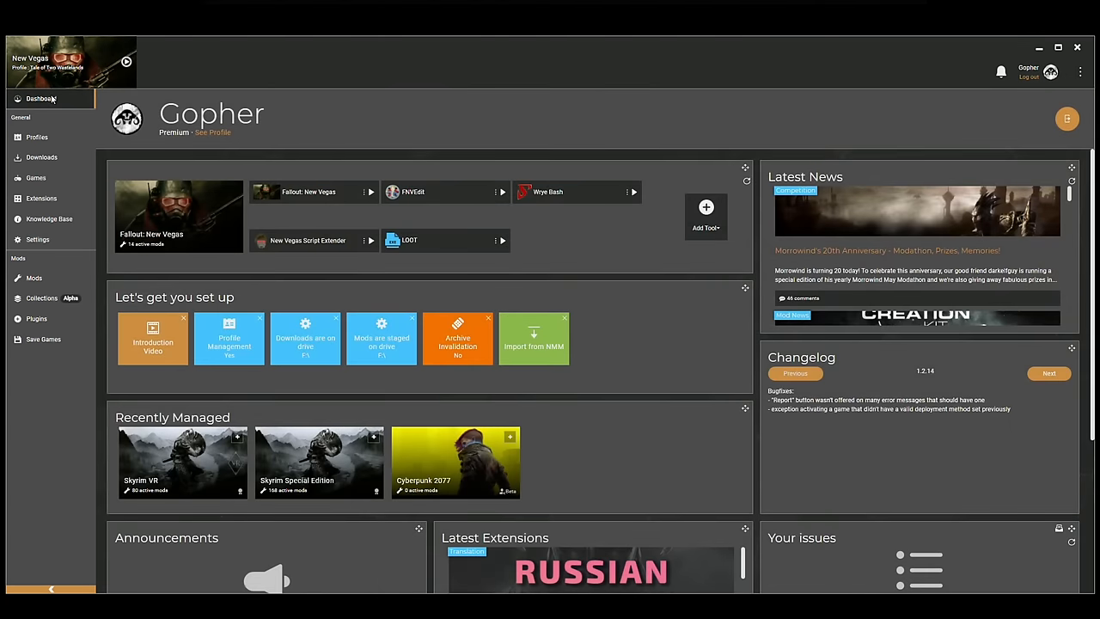
{"action": "mouse_move", "coordinate": [453, 385]}
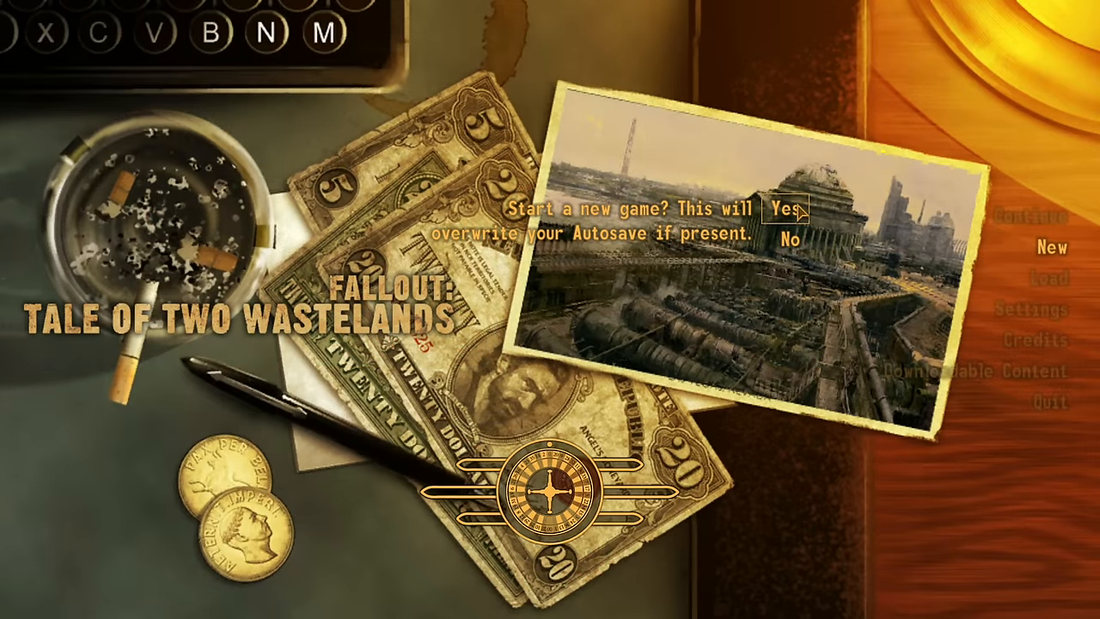
Confirm a new game and choose 'Start in Capital Wasteland (Recommended)'.
{"action": "left_click", "coordinate": [789, 213]}
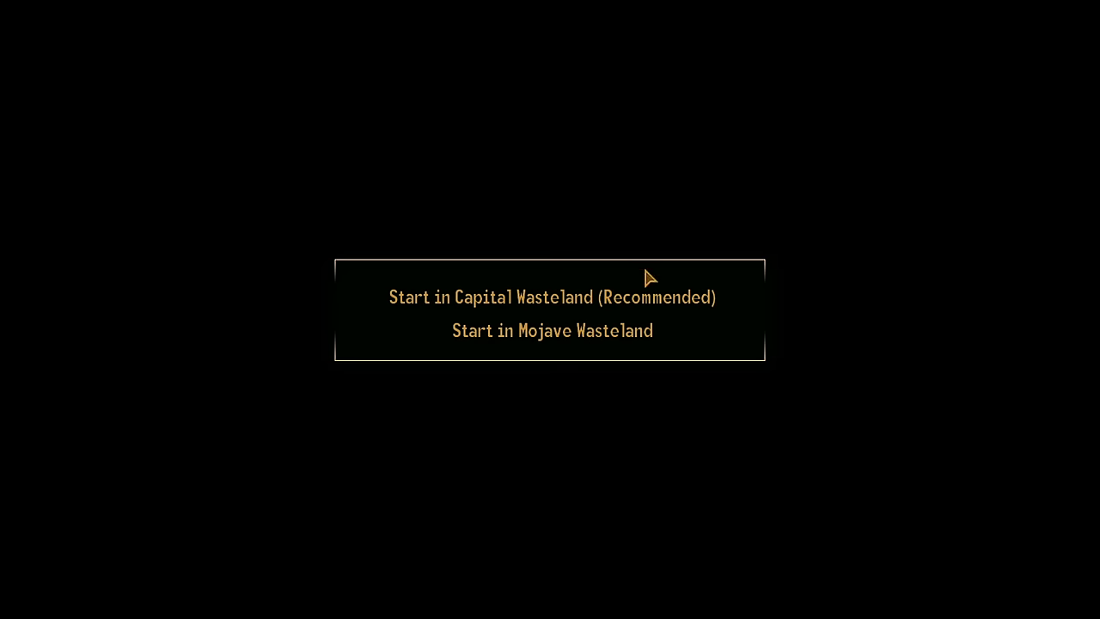
{"action": "left_click", "coordinate": [553, 296]}
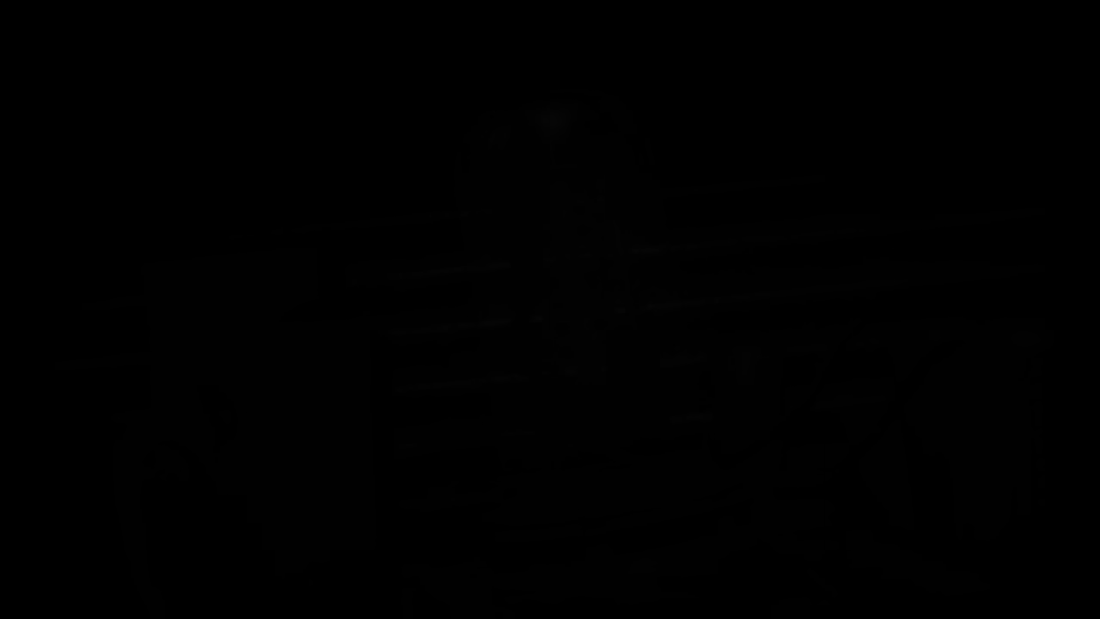